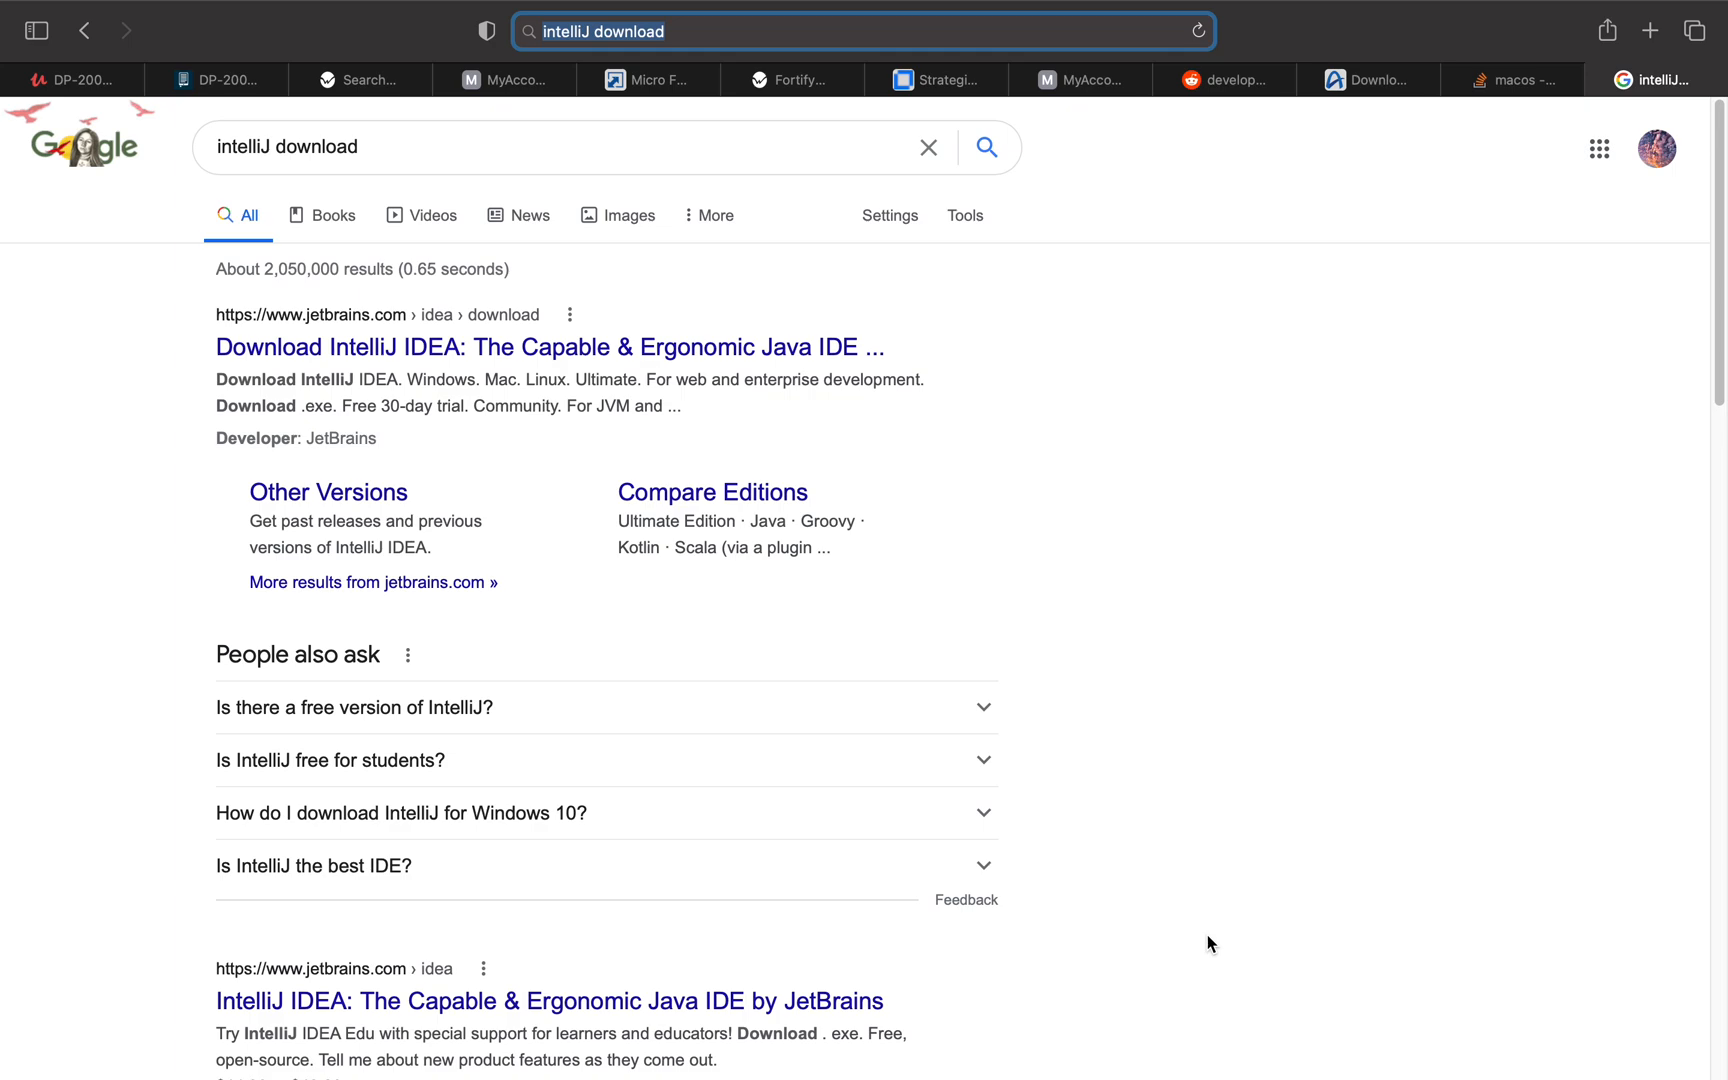
{"action": "mouse_move", "coordinate": [829, 657]}
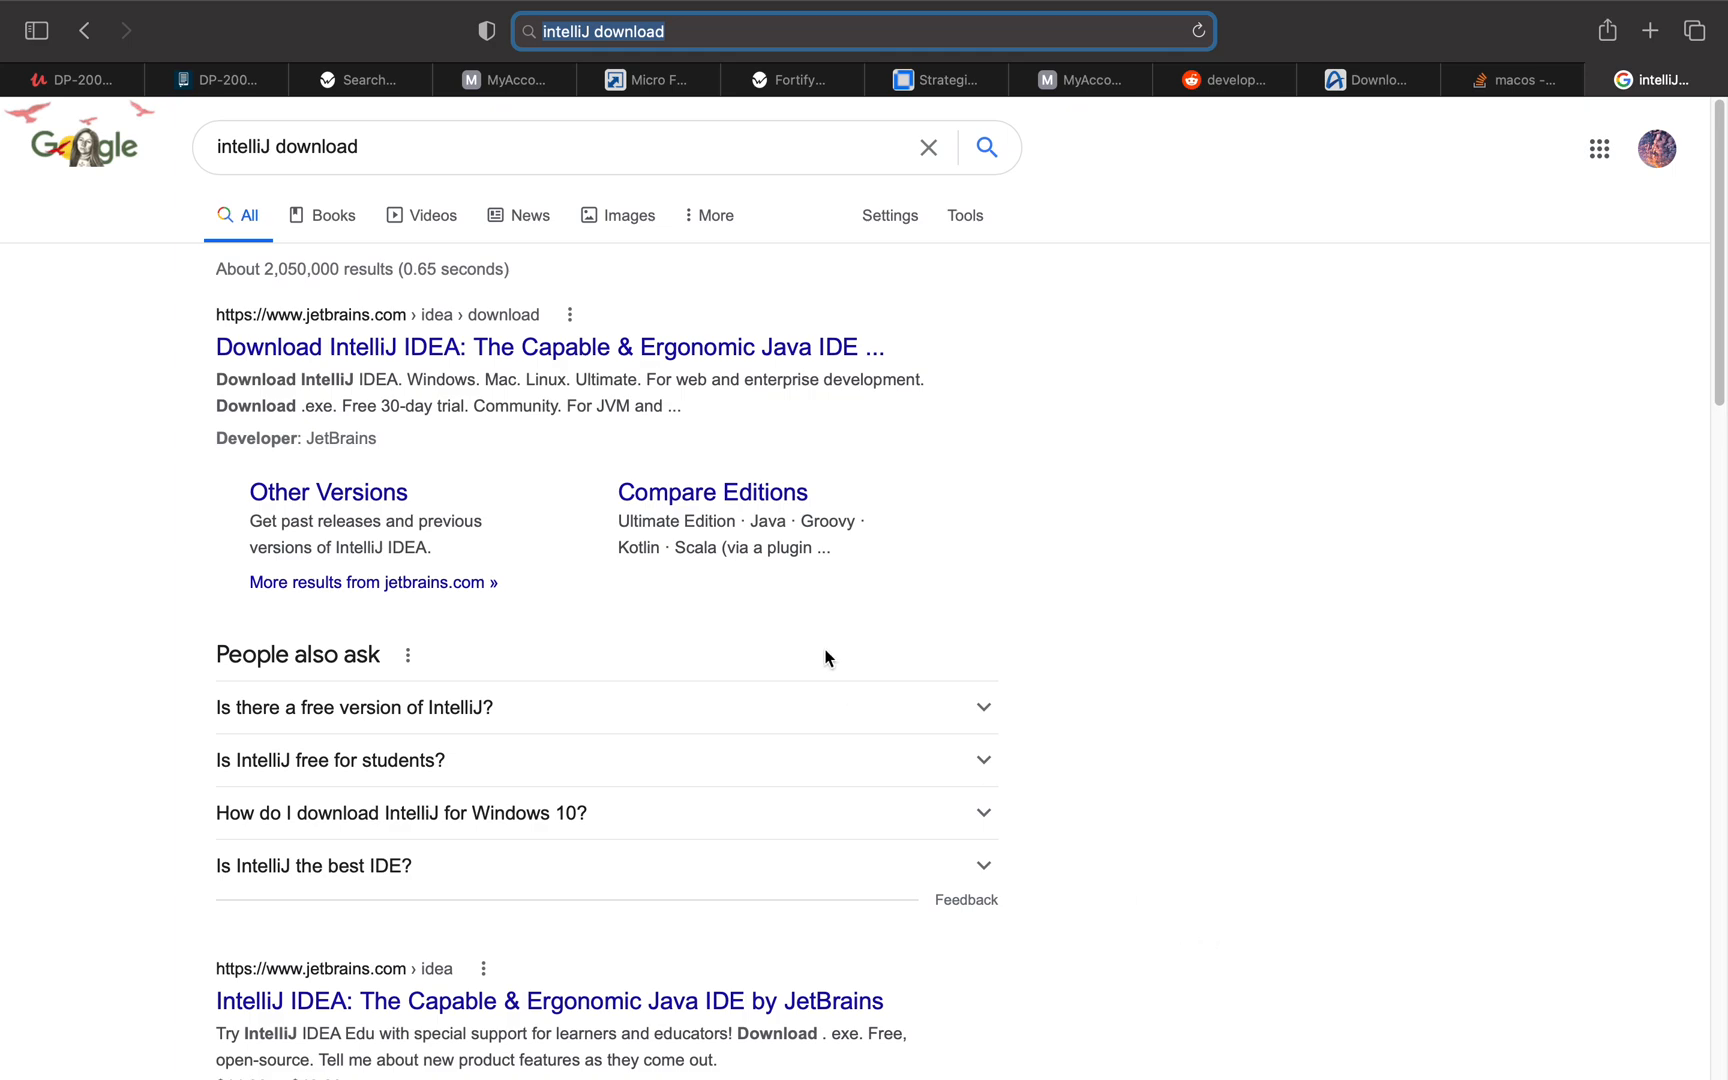
{"action": "mouse_move", "coordinate": [392, 360]}
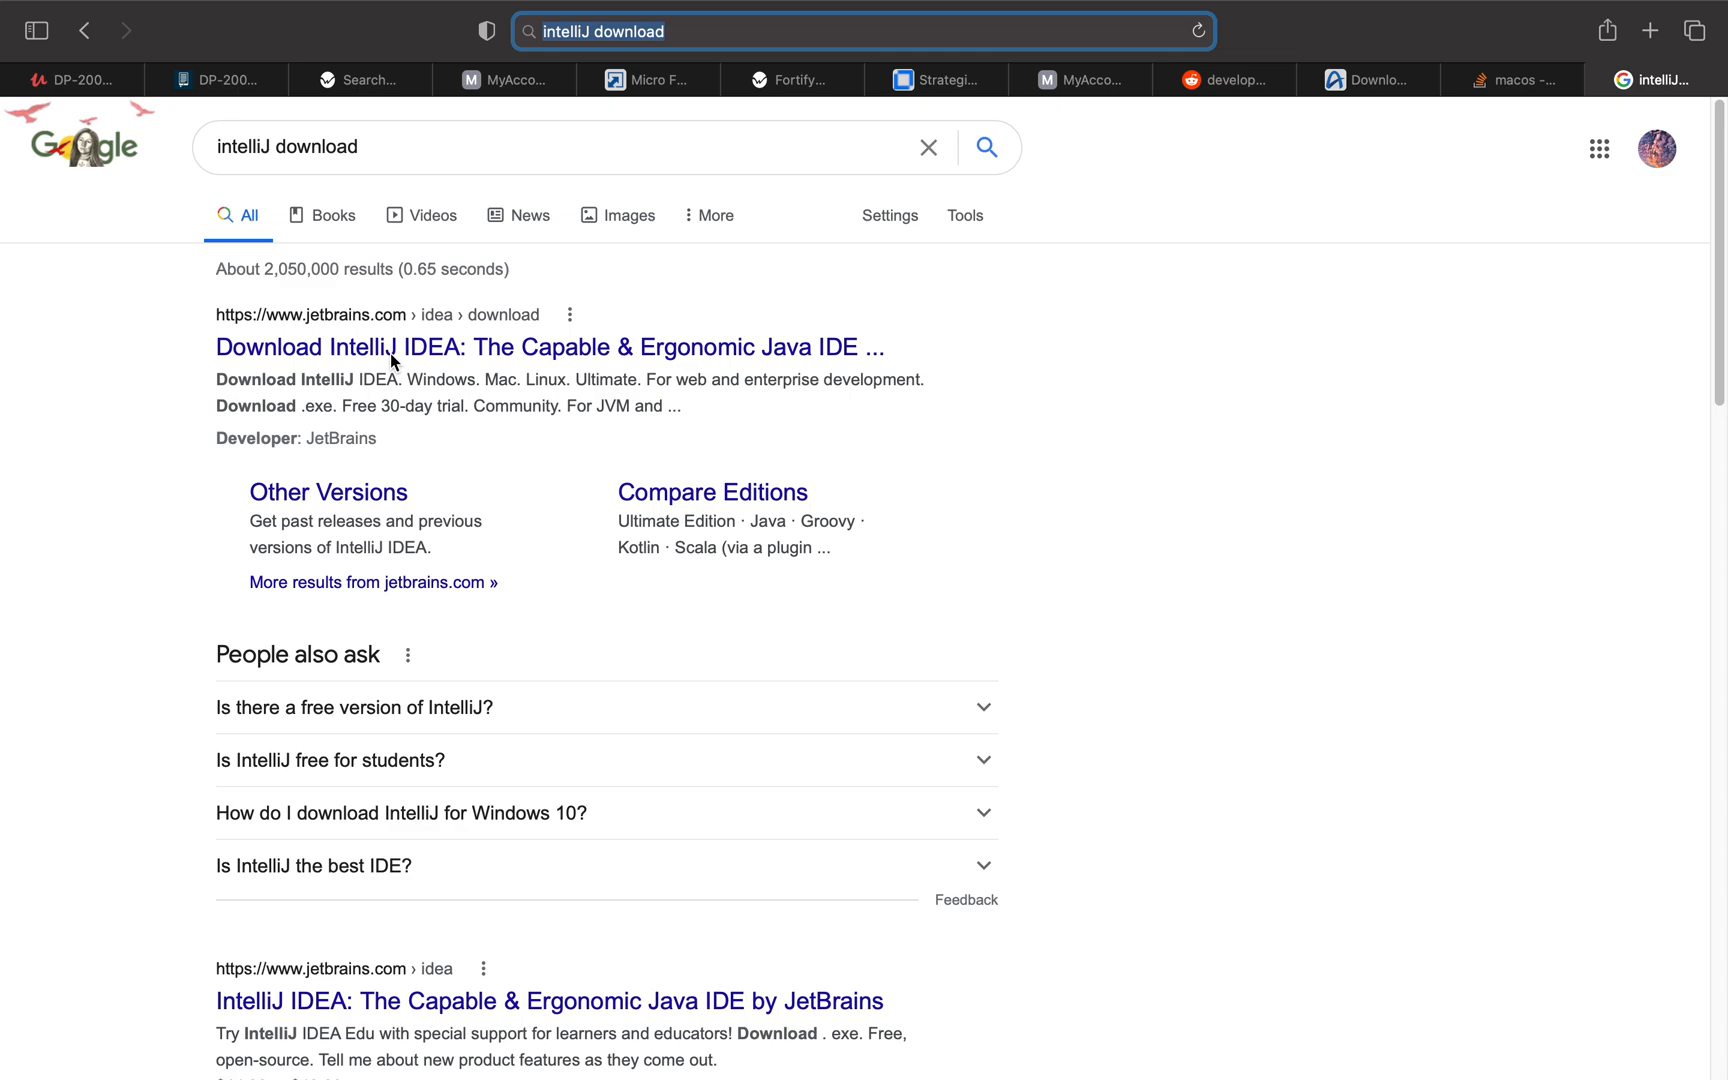
Step: Open the jetbrains.com 'Download IntelliJ IDEA' result from the Google search
{"action": "left_click", "coordinate": [551, 147]}
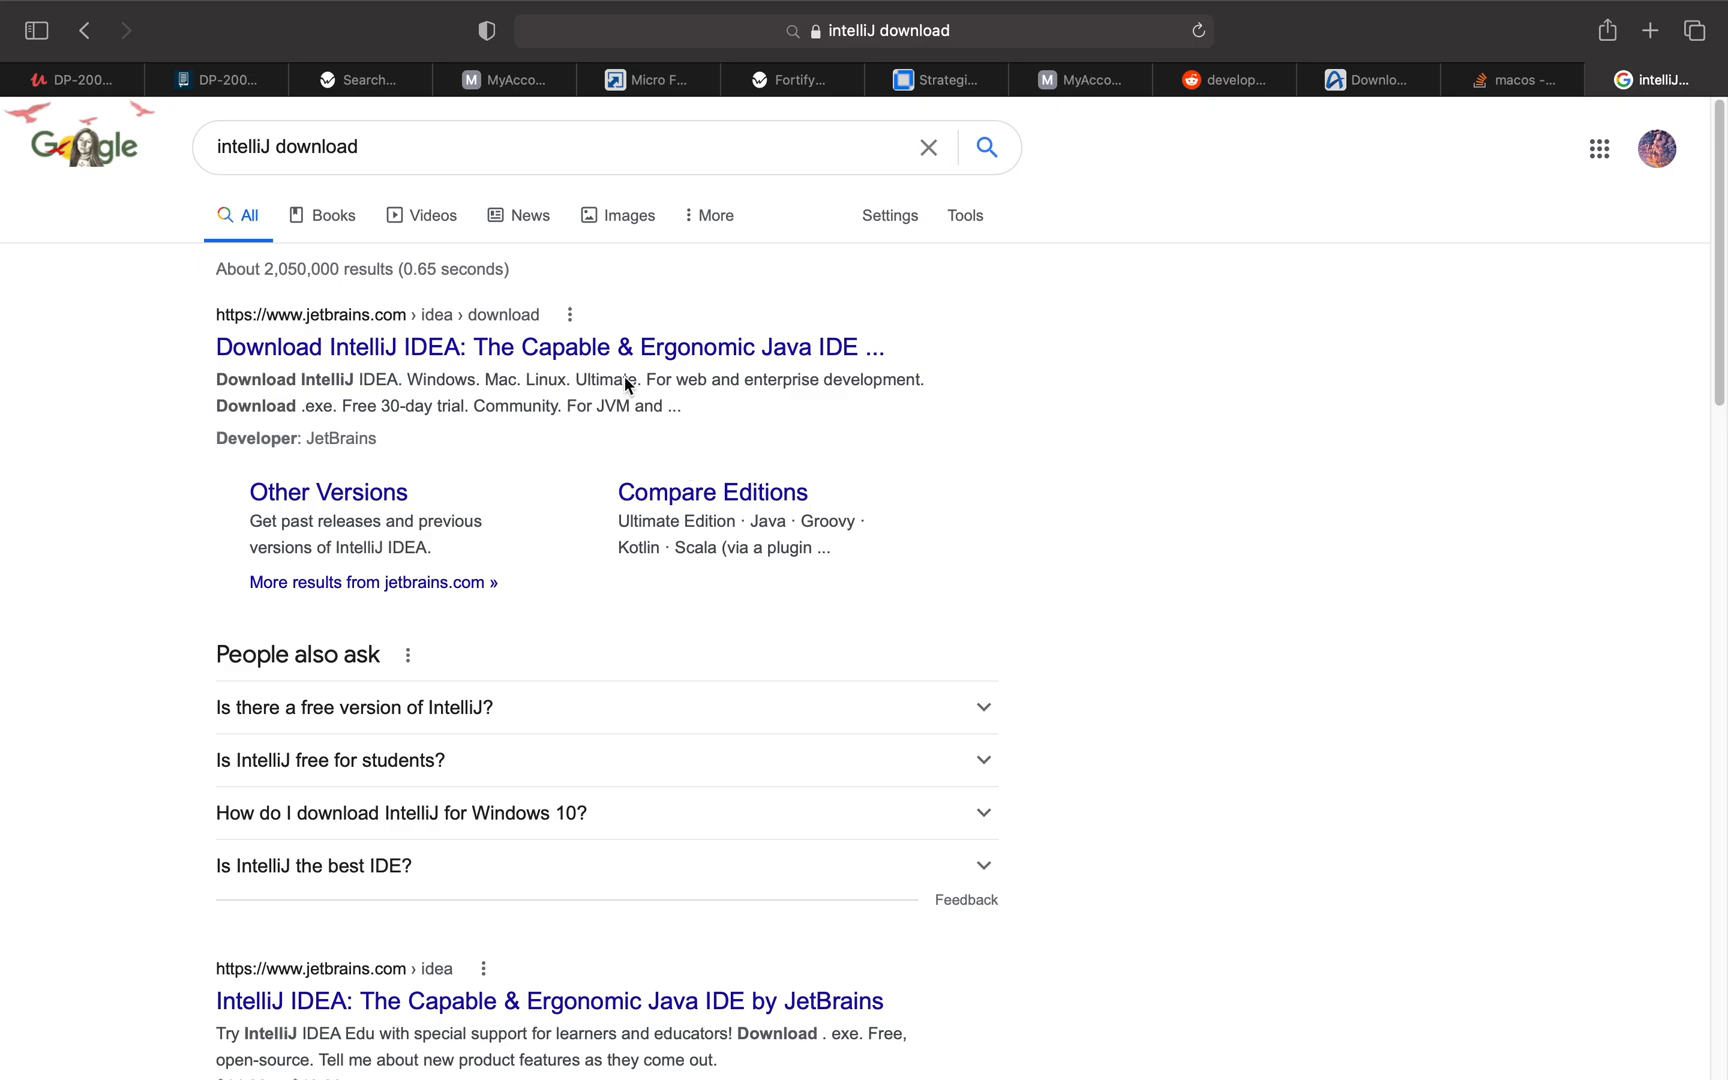
Step: Show the Mac downloads and review the Ultimate and Community edition descriptions
{"action": "left_click", "coordinate": [548, 346]}
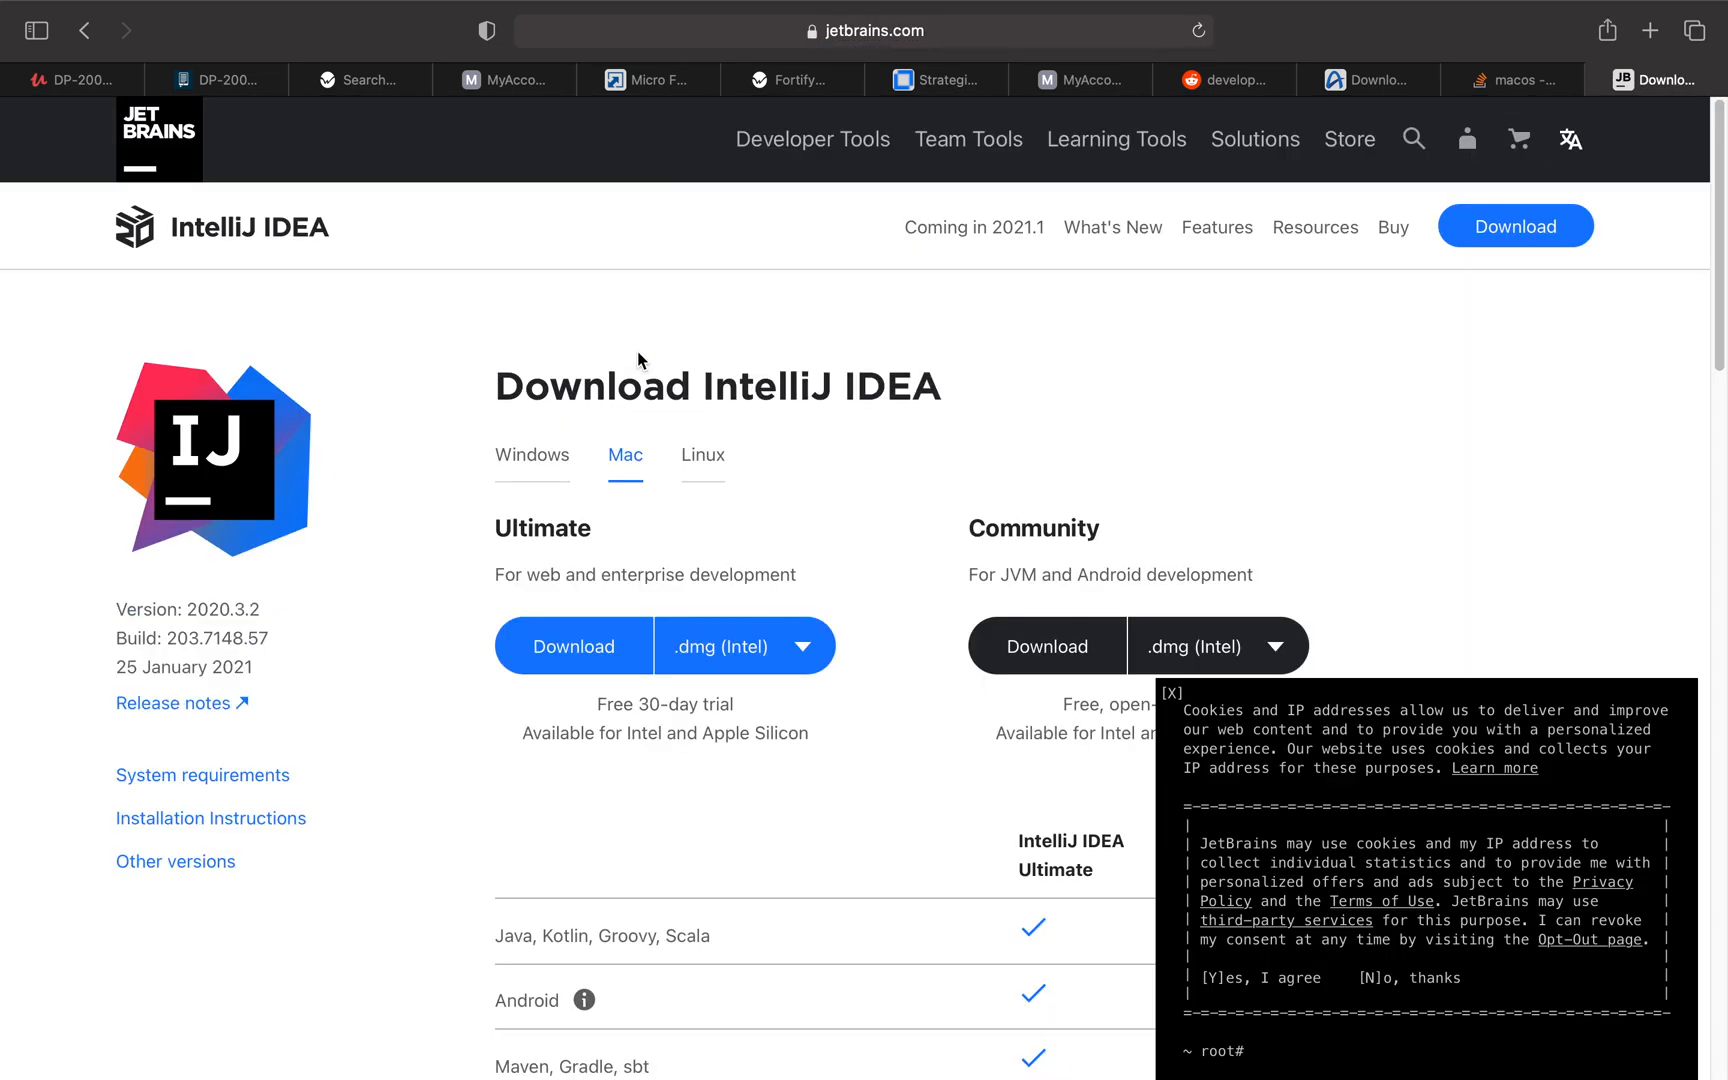
{"action": "mouse_move", "coordinate": [165, 422]}
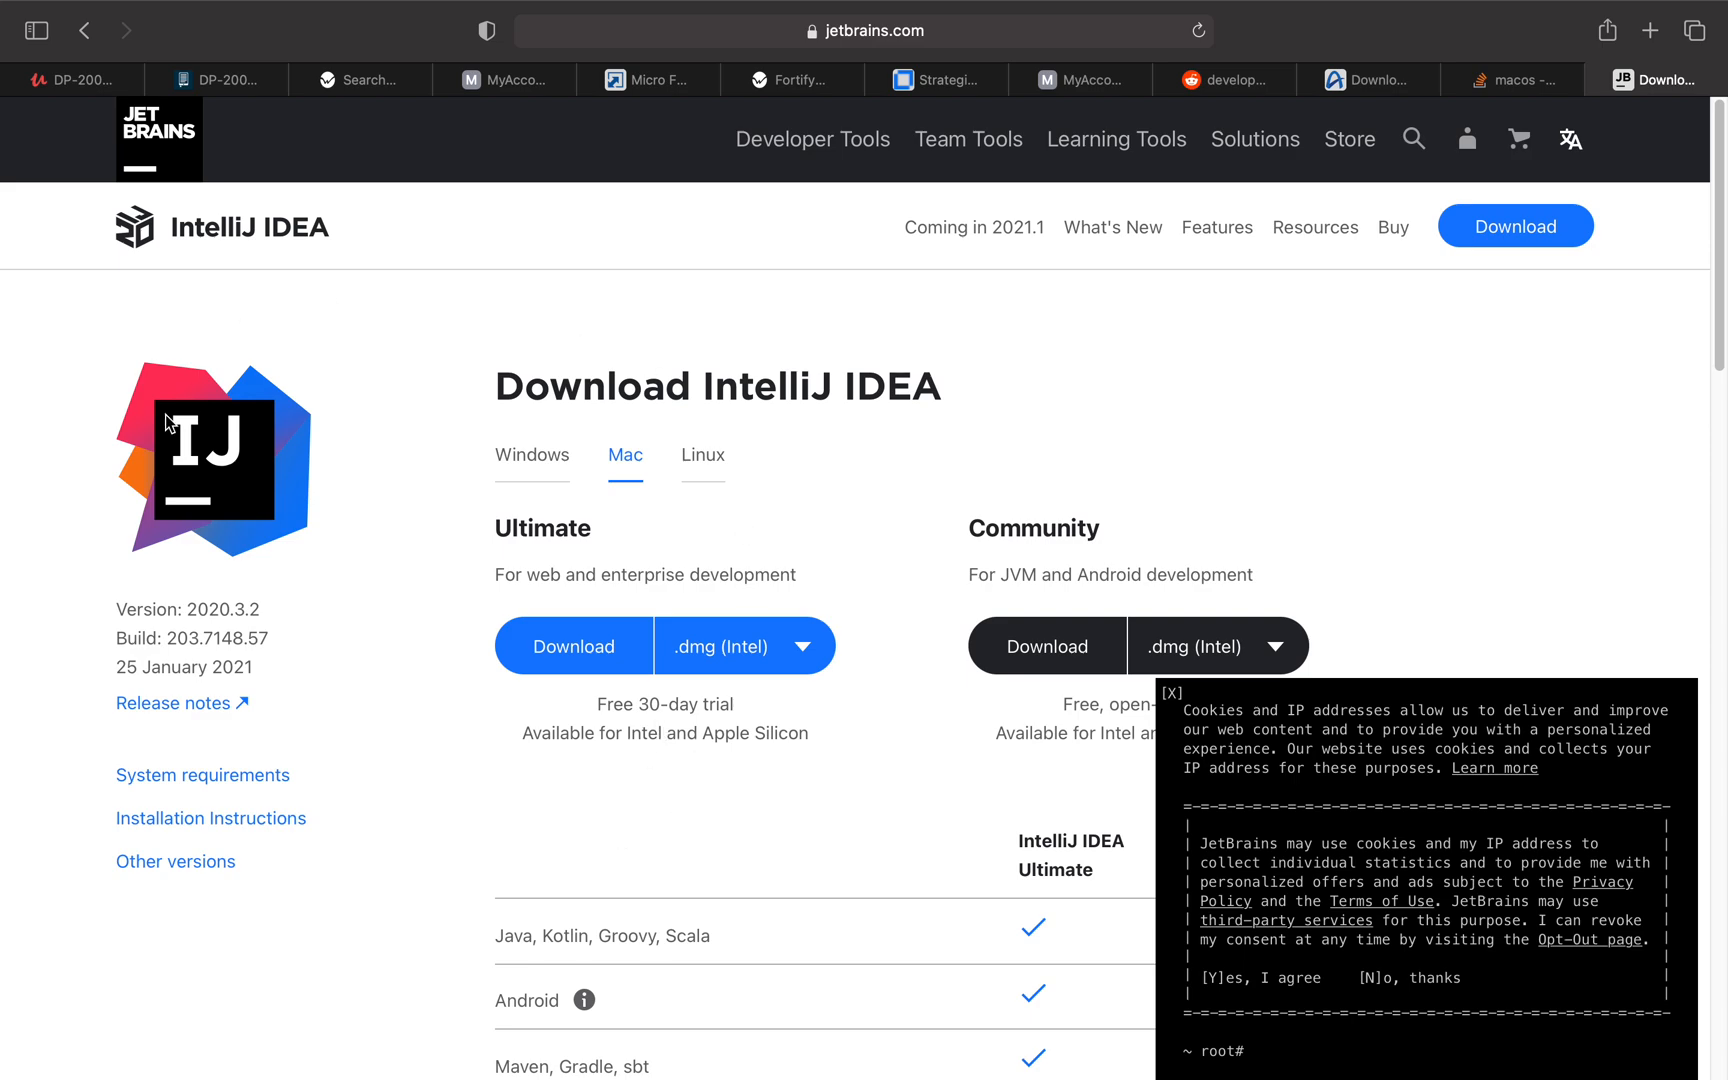
{"action": "mouse_move", "coordinate": [981, 388]}
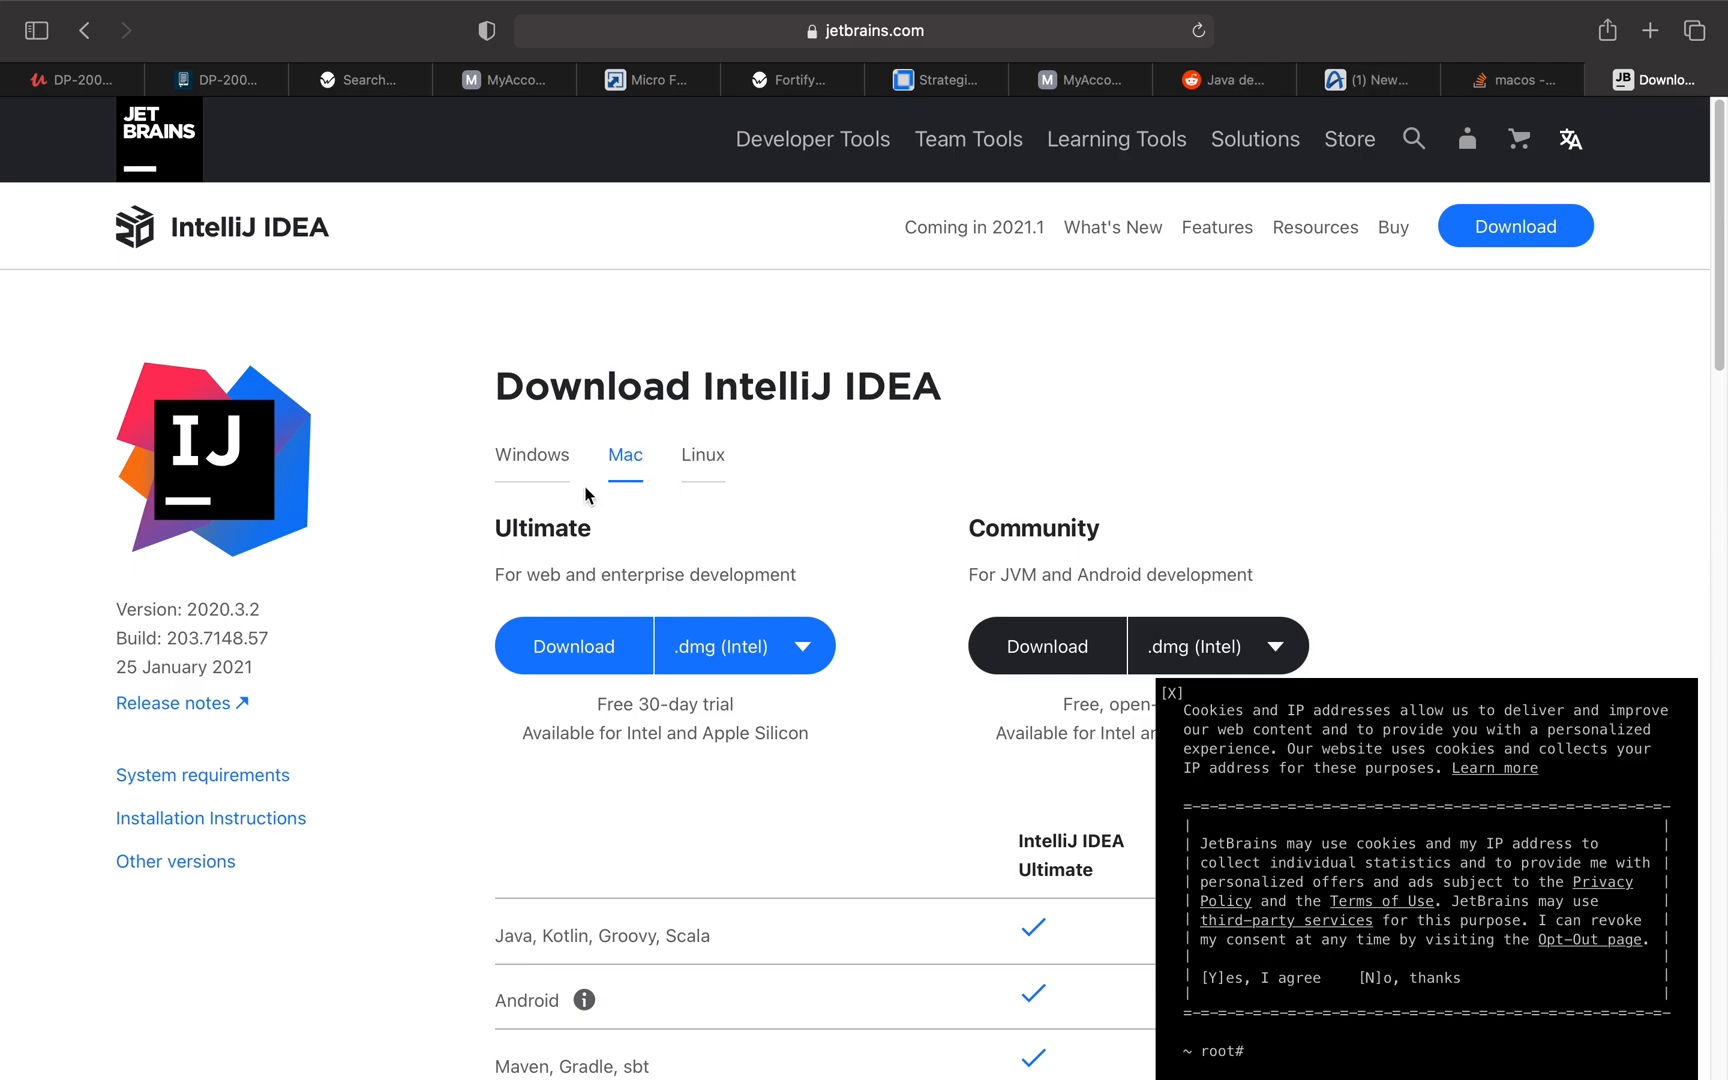
{"action": "scroll", "scroll_direction": "down", "scroll_amount": 3}
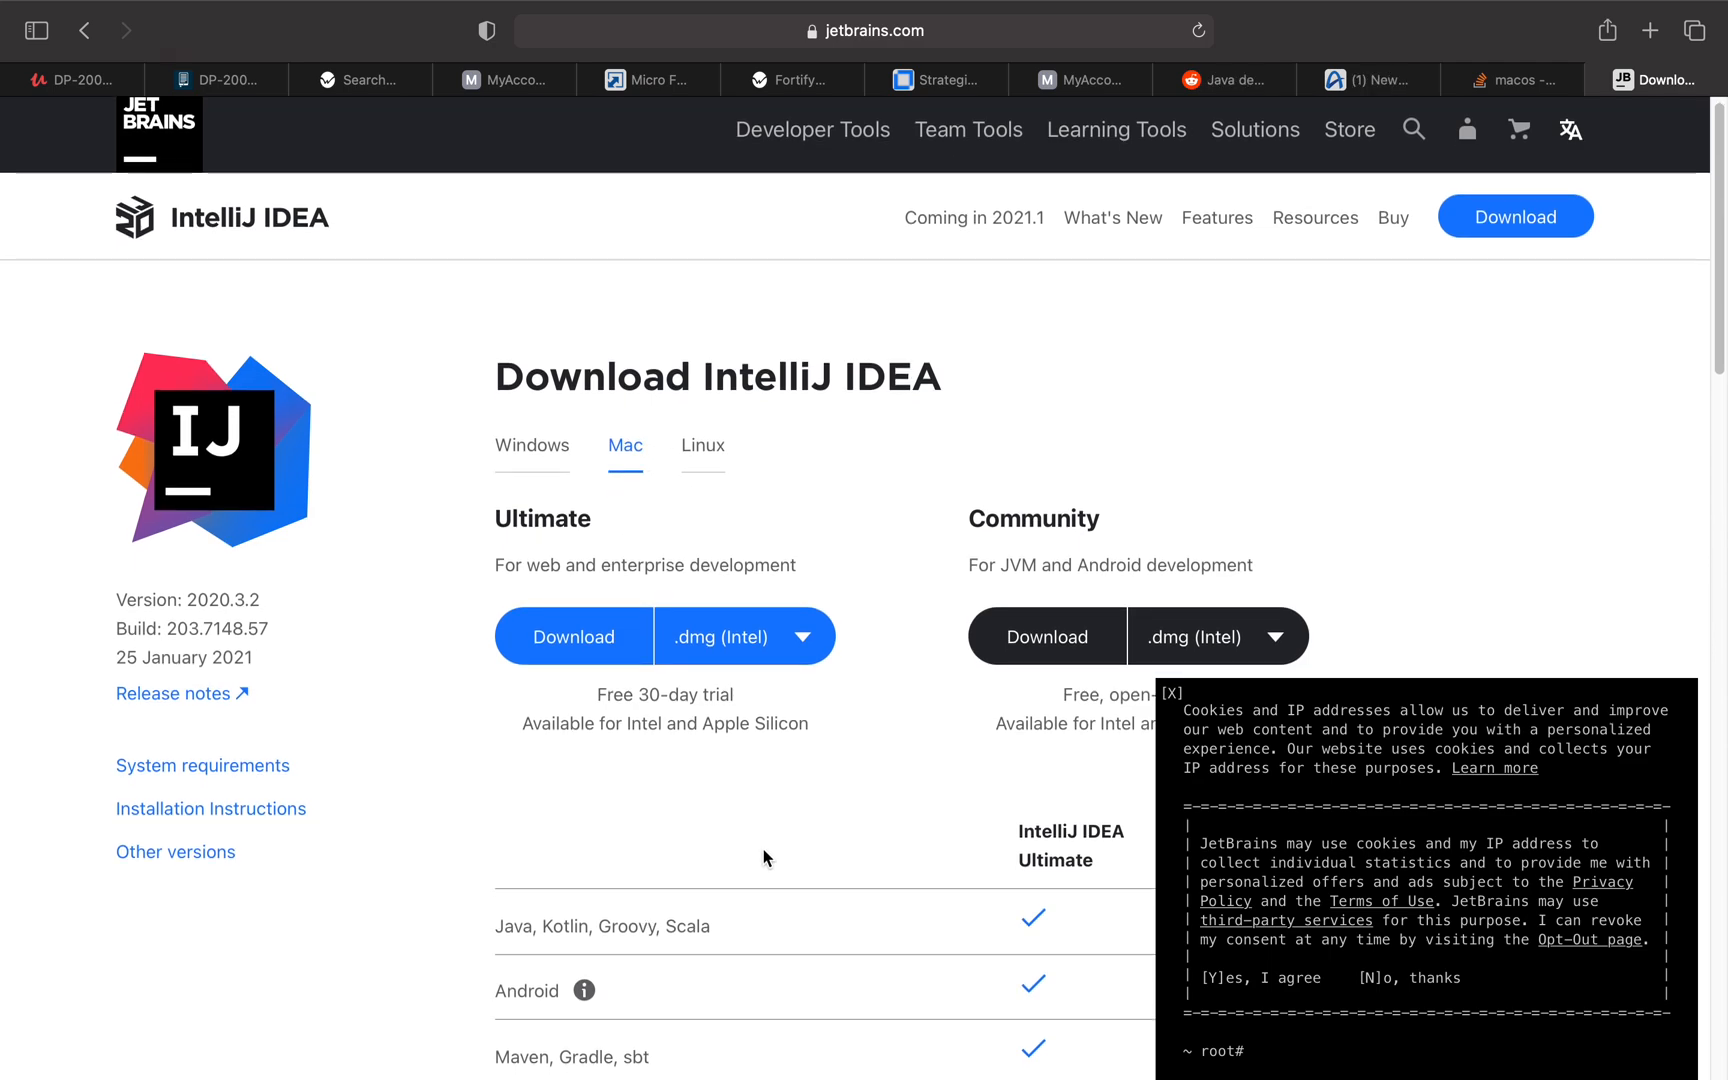
{"action": "scroll", "scroll_direction": "down", "scroll_amount": 3}
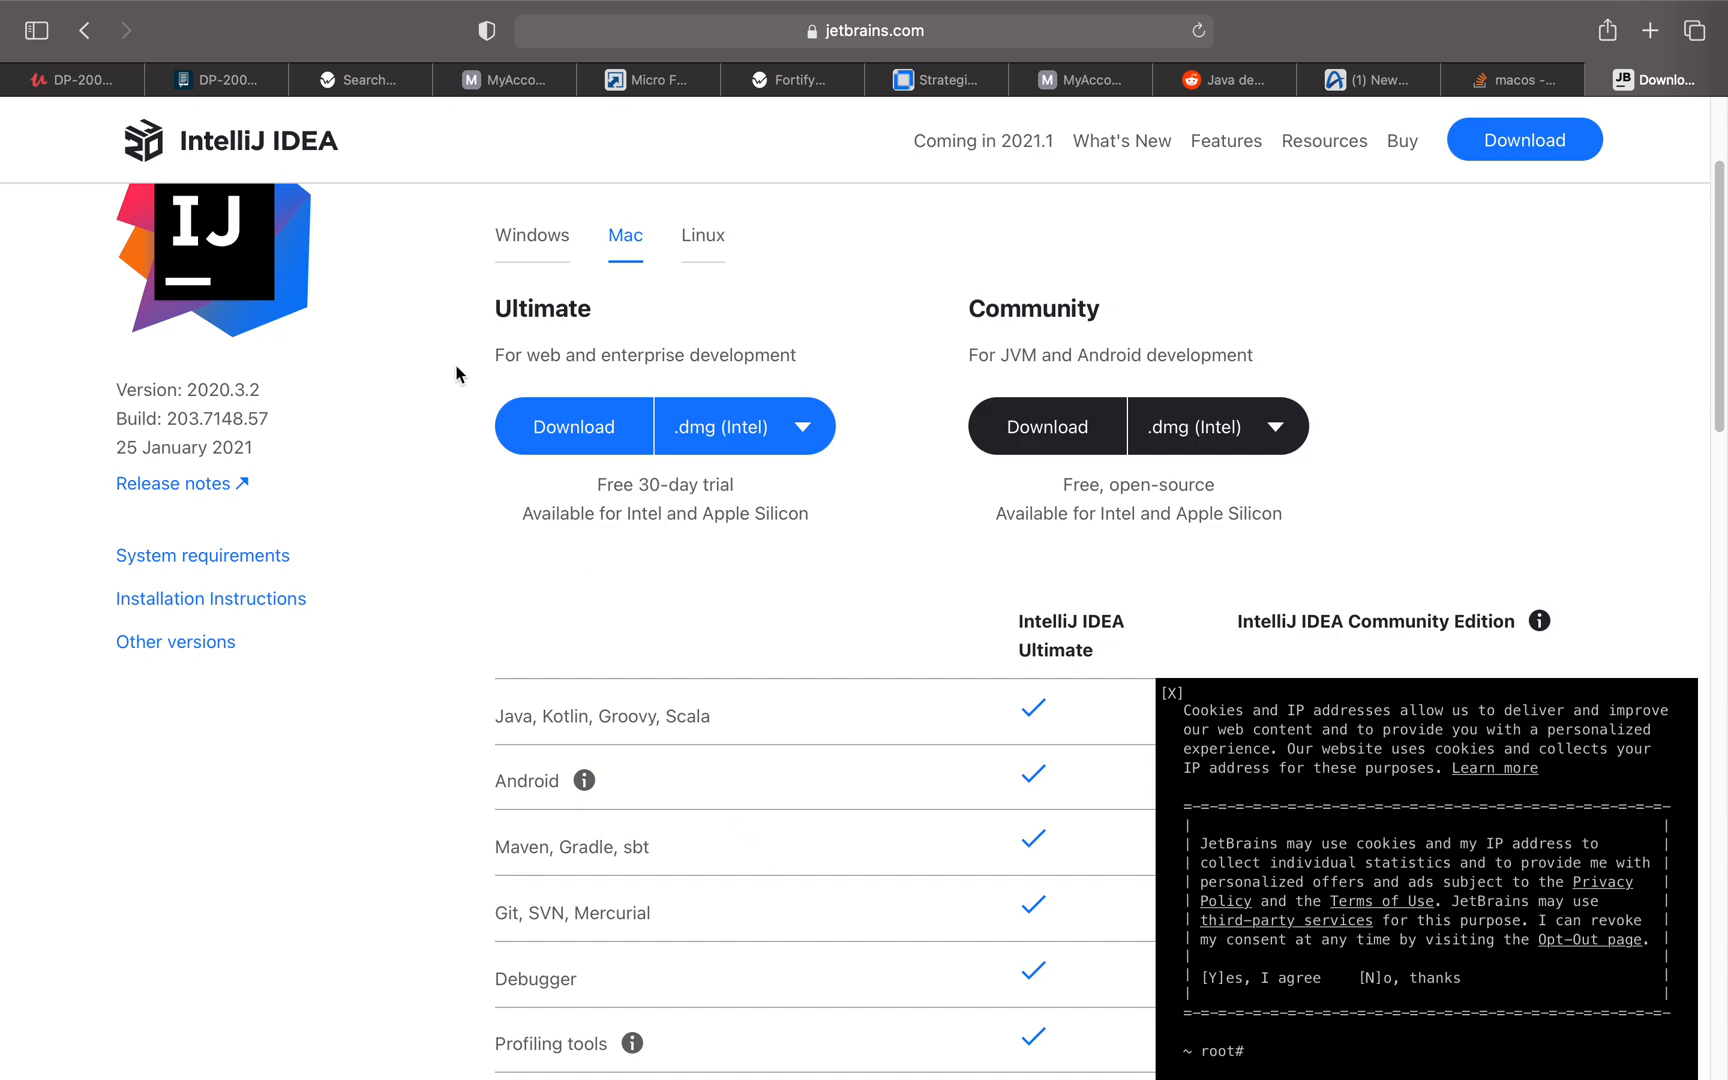
{"action": "mouse_move", "coordinate": [551, 251]}
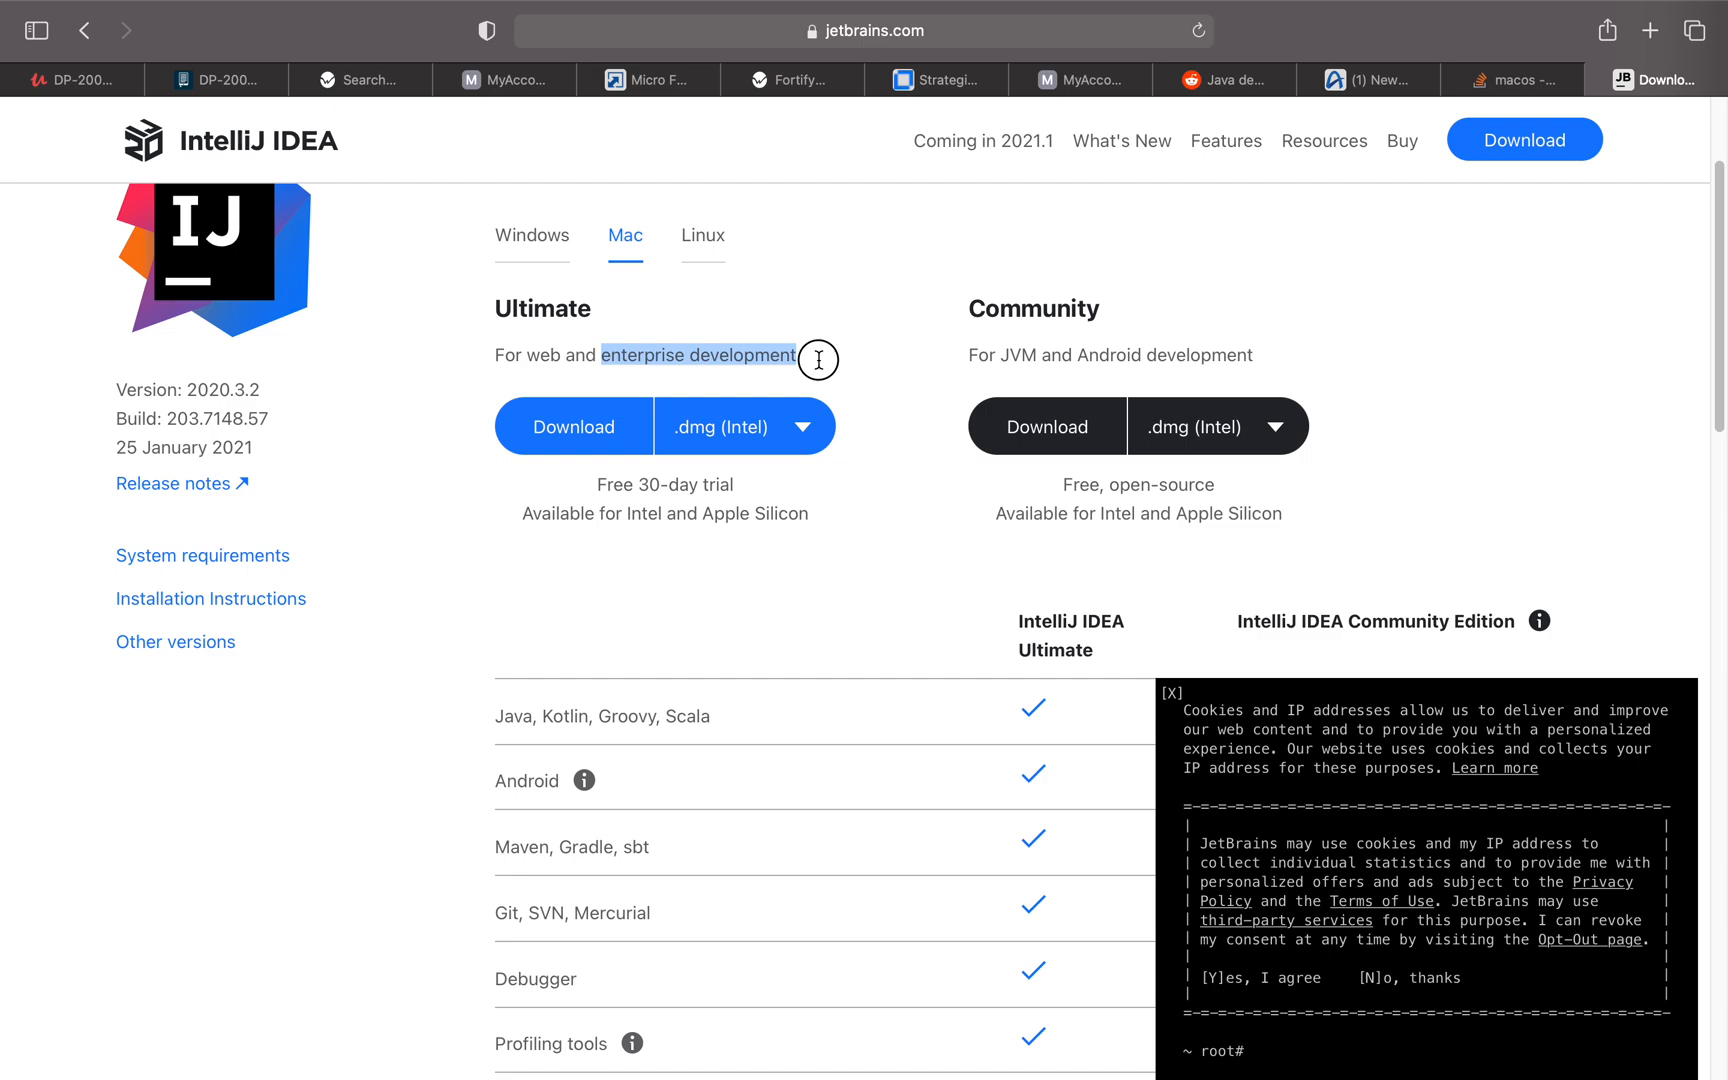
{"action": "mouse_move", "coordinate": [756, 538]}
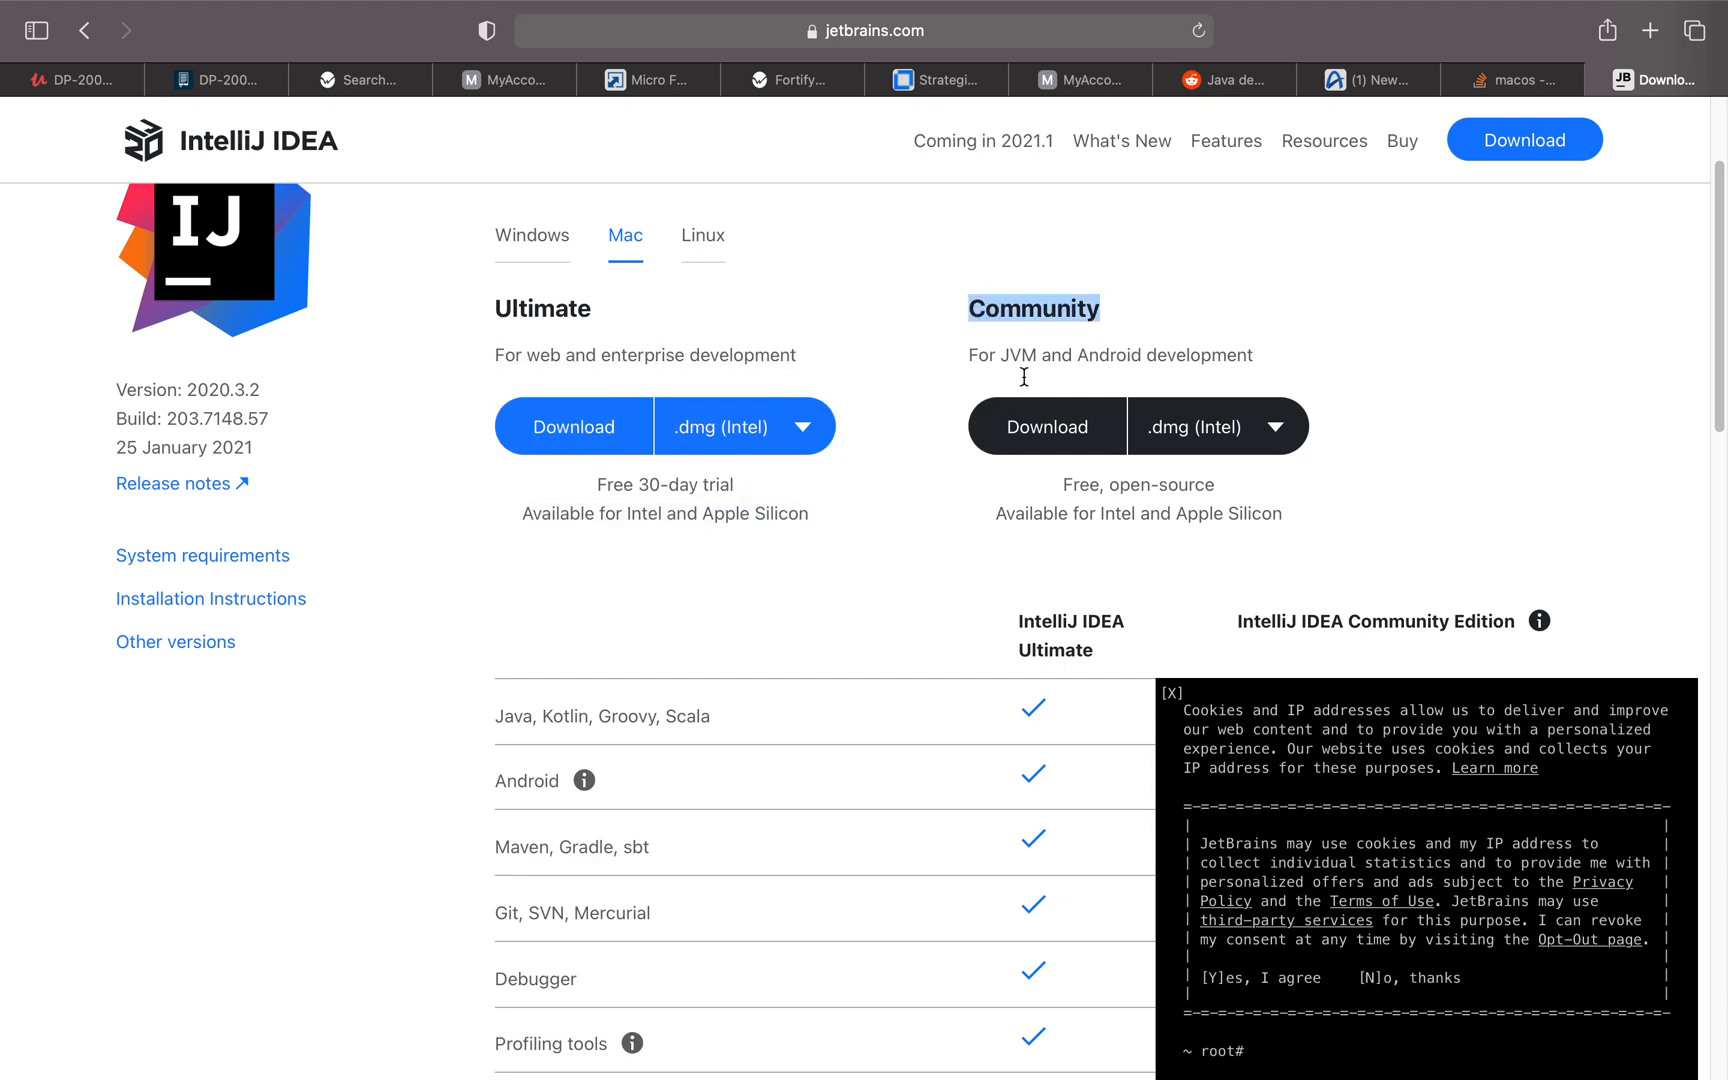
{"action": "mouse_move", "coordinate": [1239, 365]}
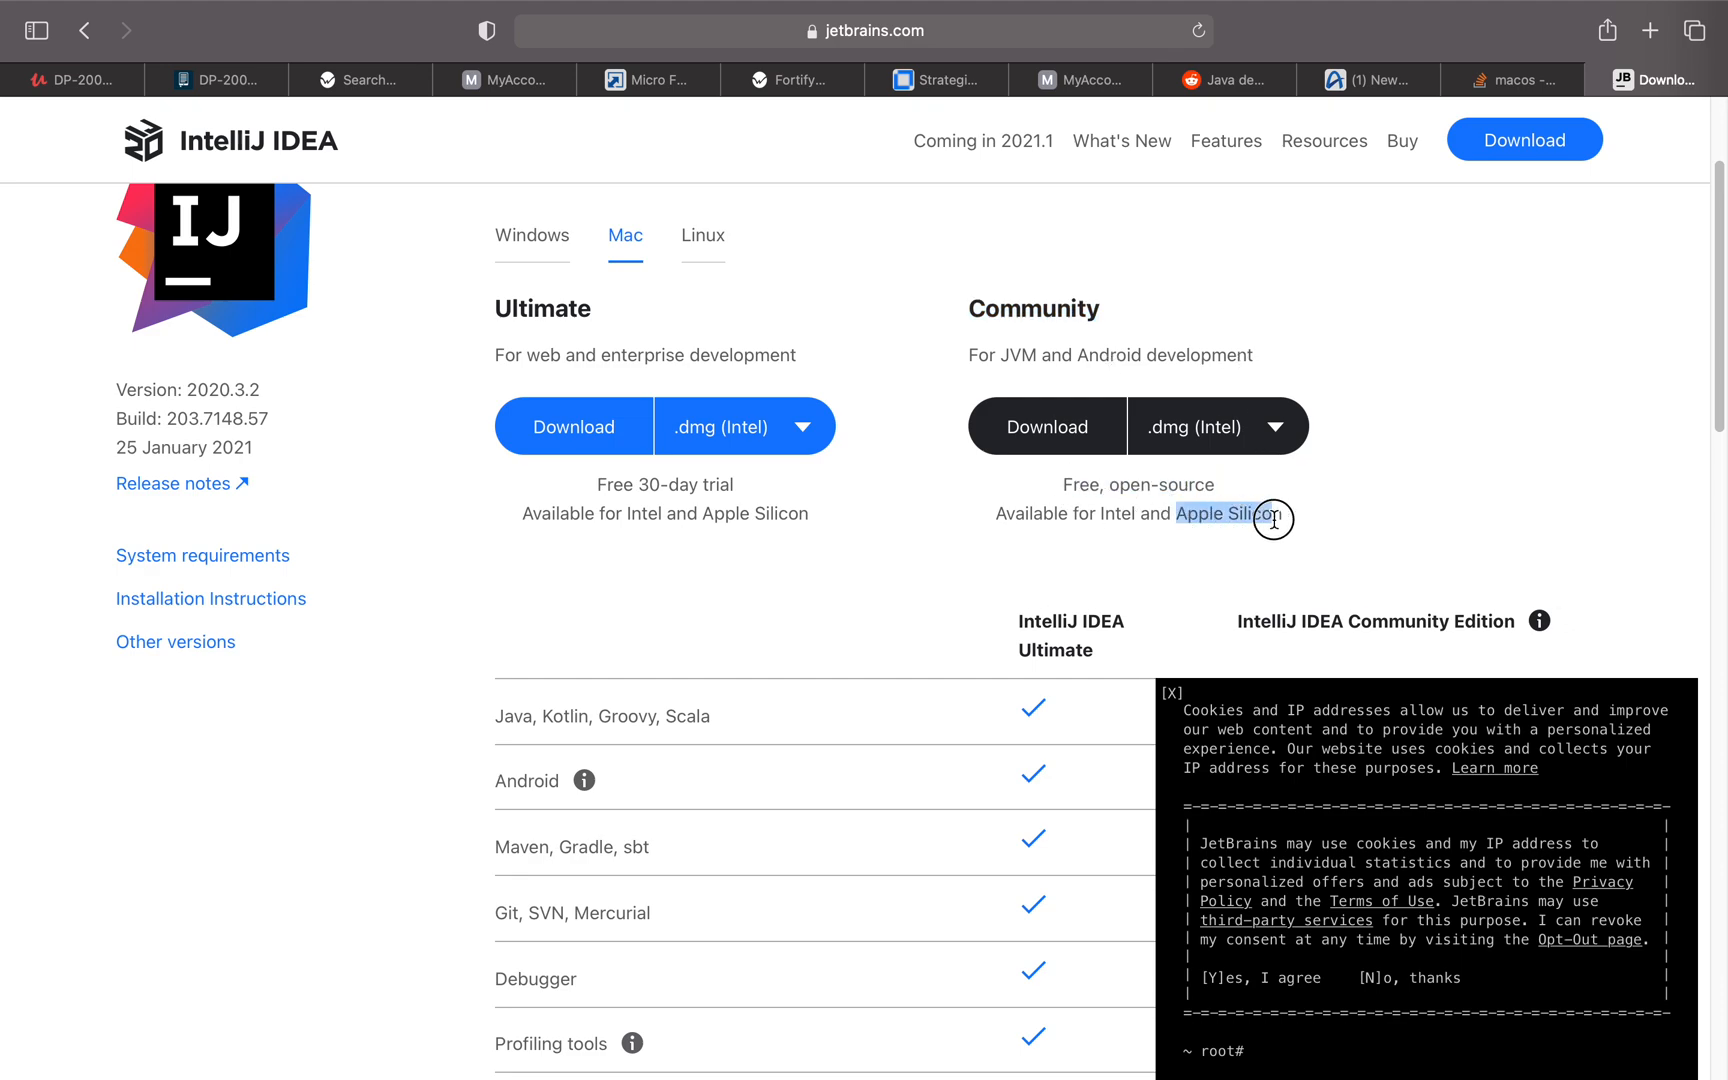
{"action": "mouse_move", "coordinate": [1233, 552]}
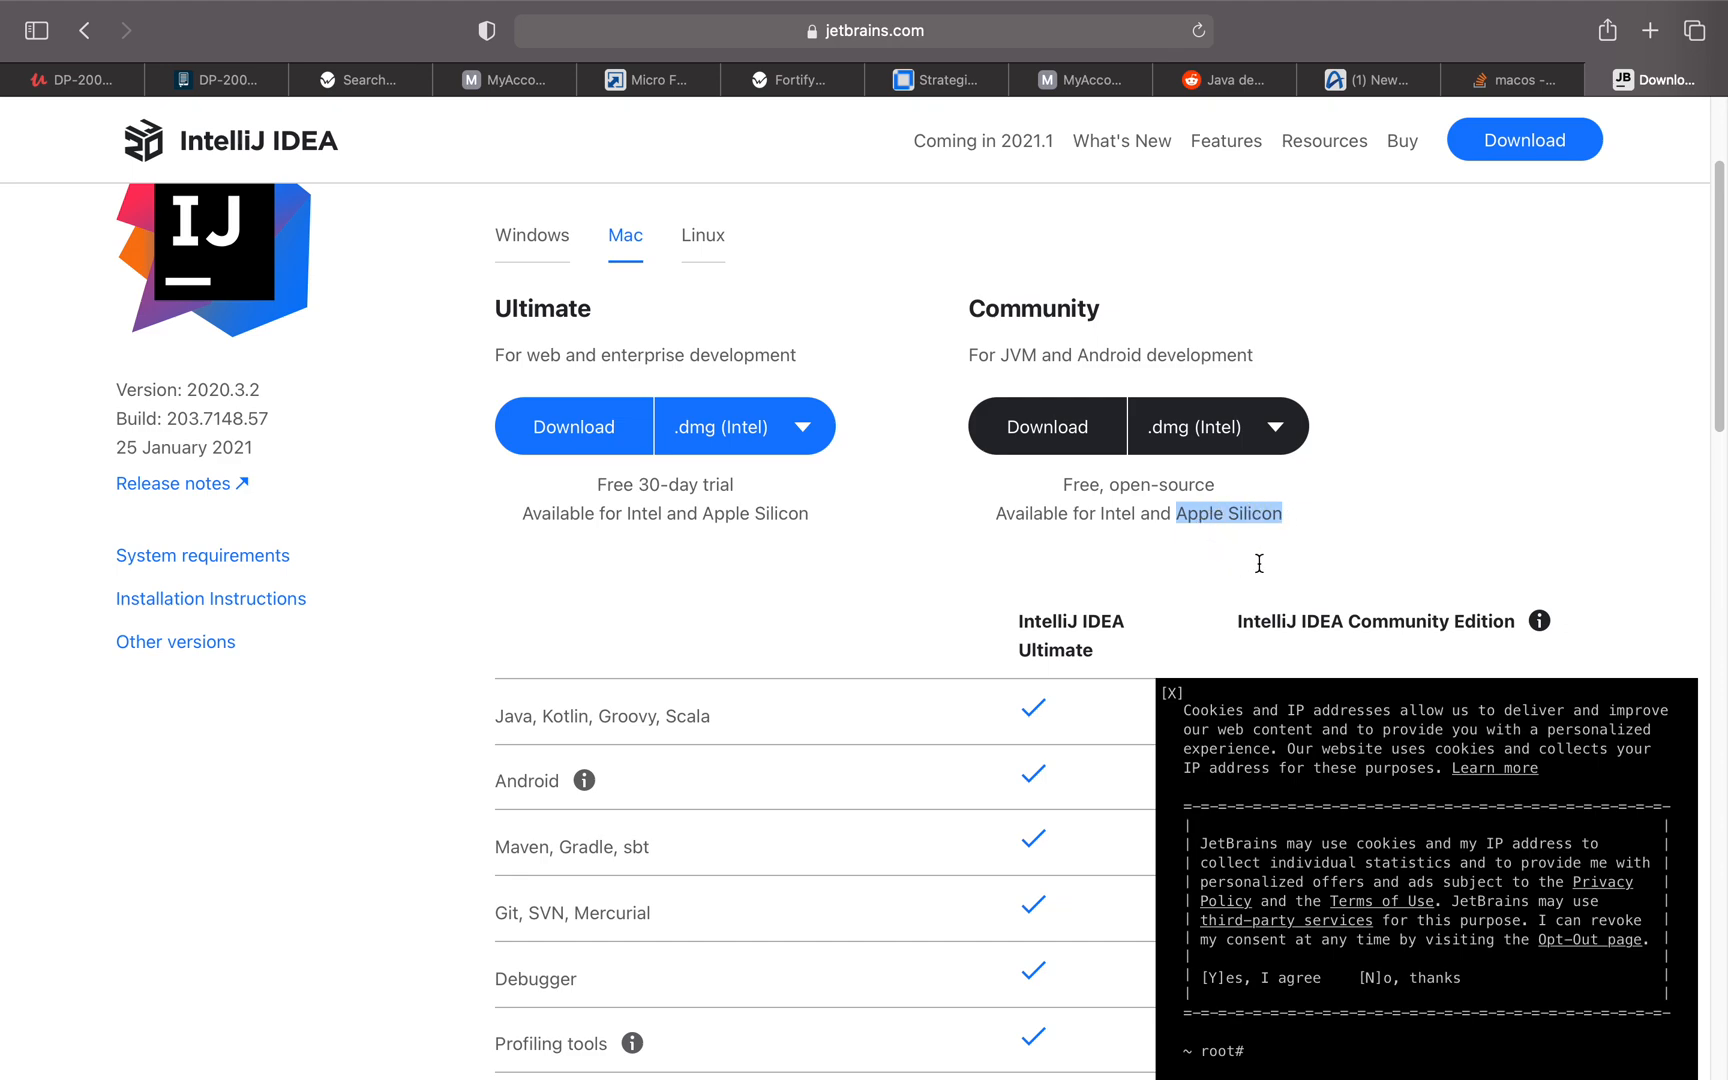
{"action": "mouse_move", "coordinate": [1231, 530]}
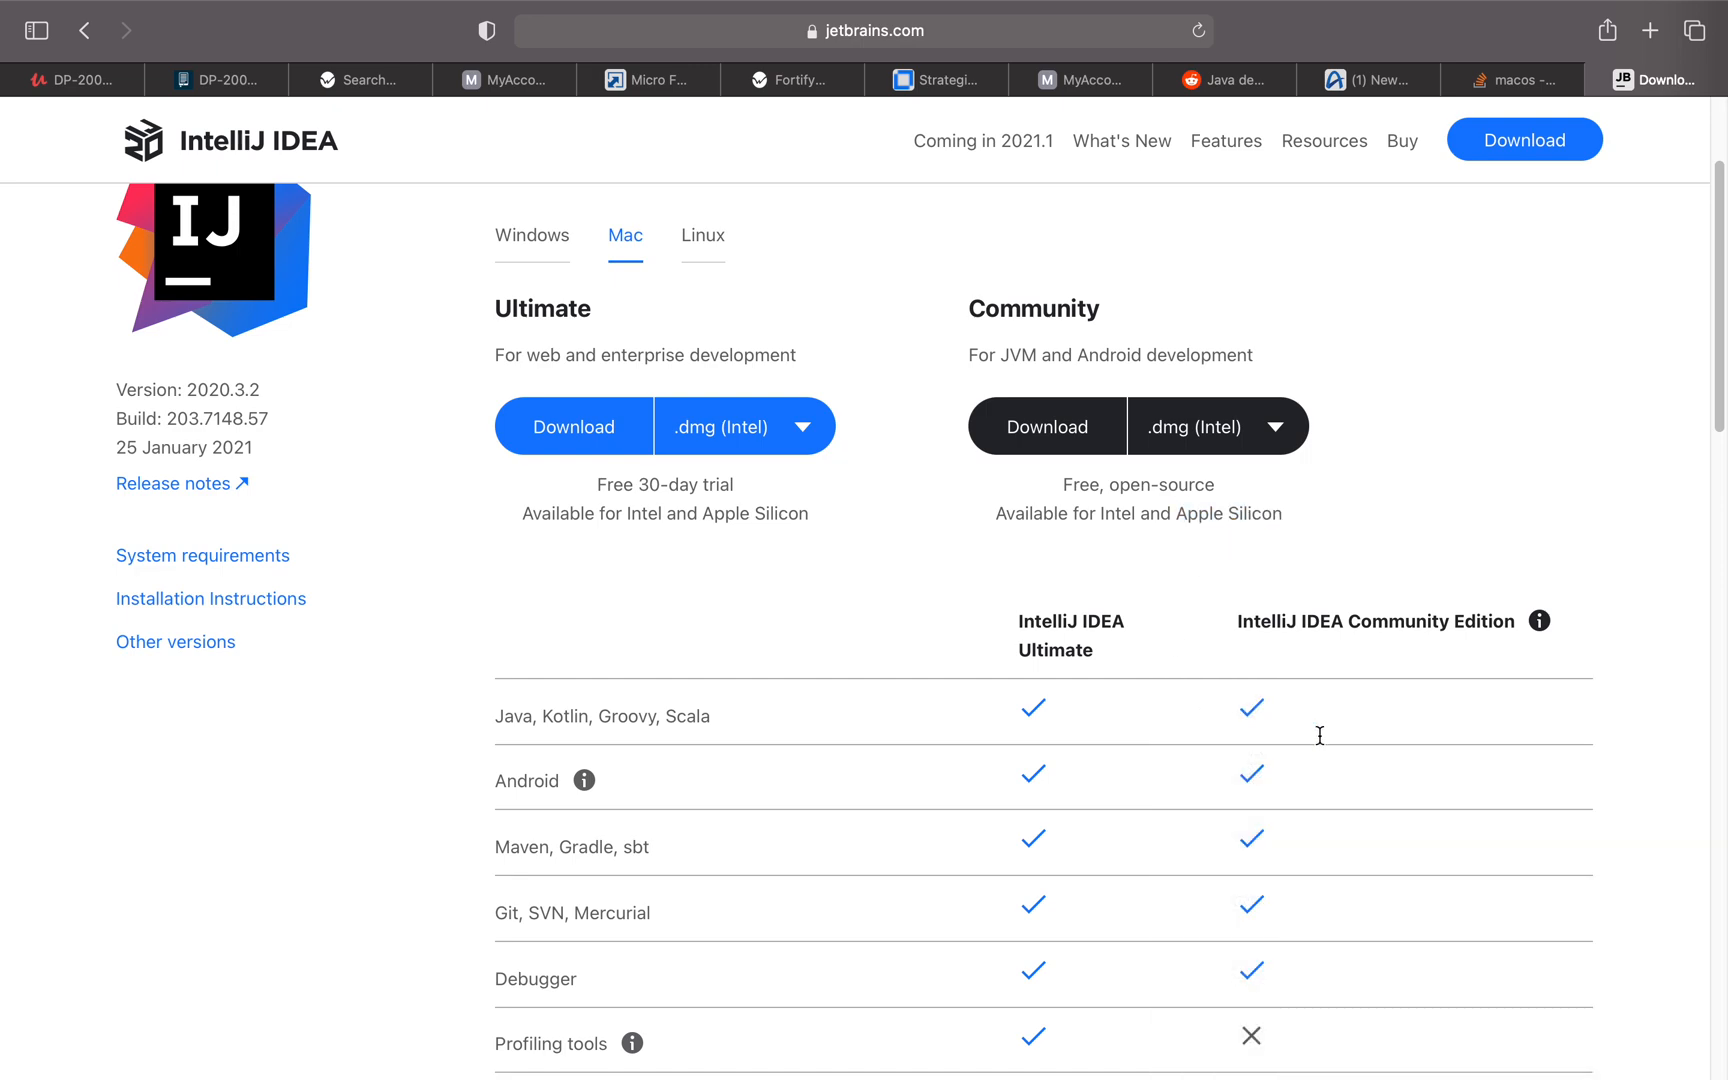
Step: Scroll down to the Ultimate vs Community comparison table near Compare editions
{"action": "scroll", "scroll_direction": "down", "scroll_amount": 3}
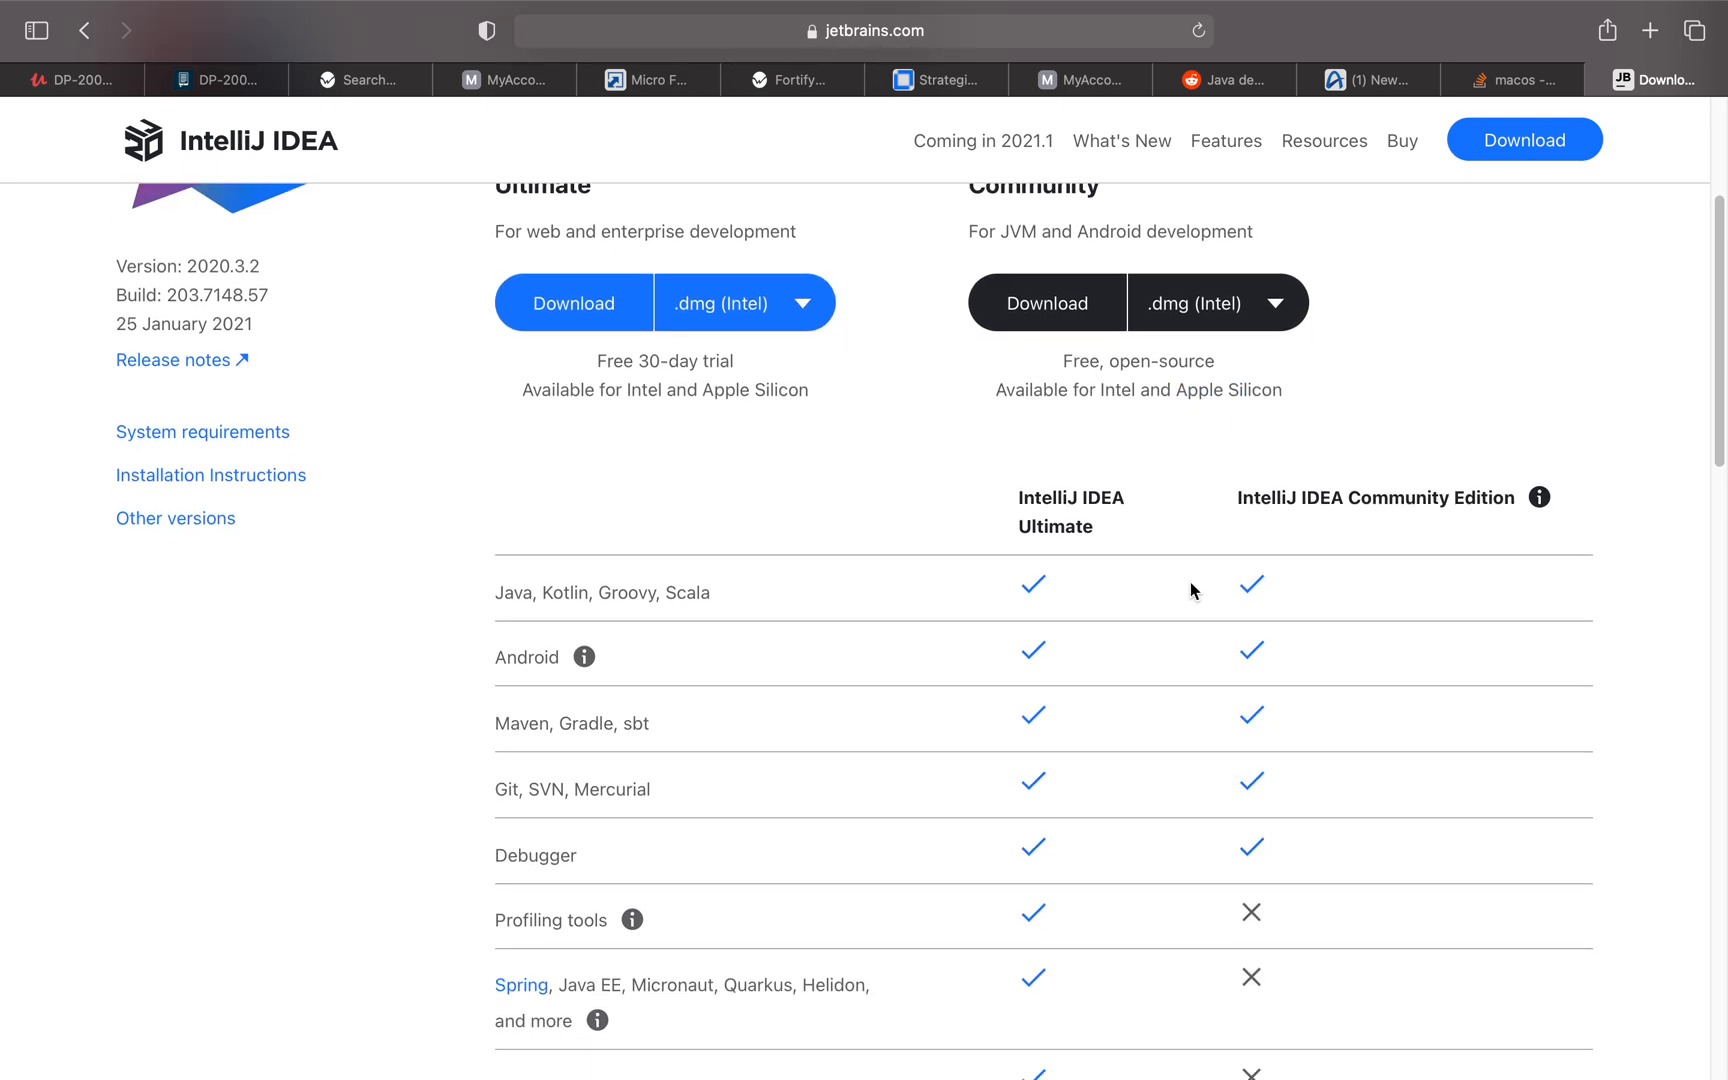
{"action": "scroll", "scroll_direction": "down", "scroll_amount": 3}
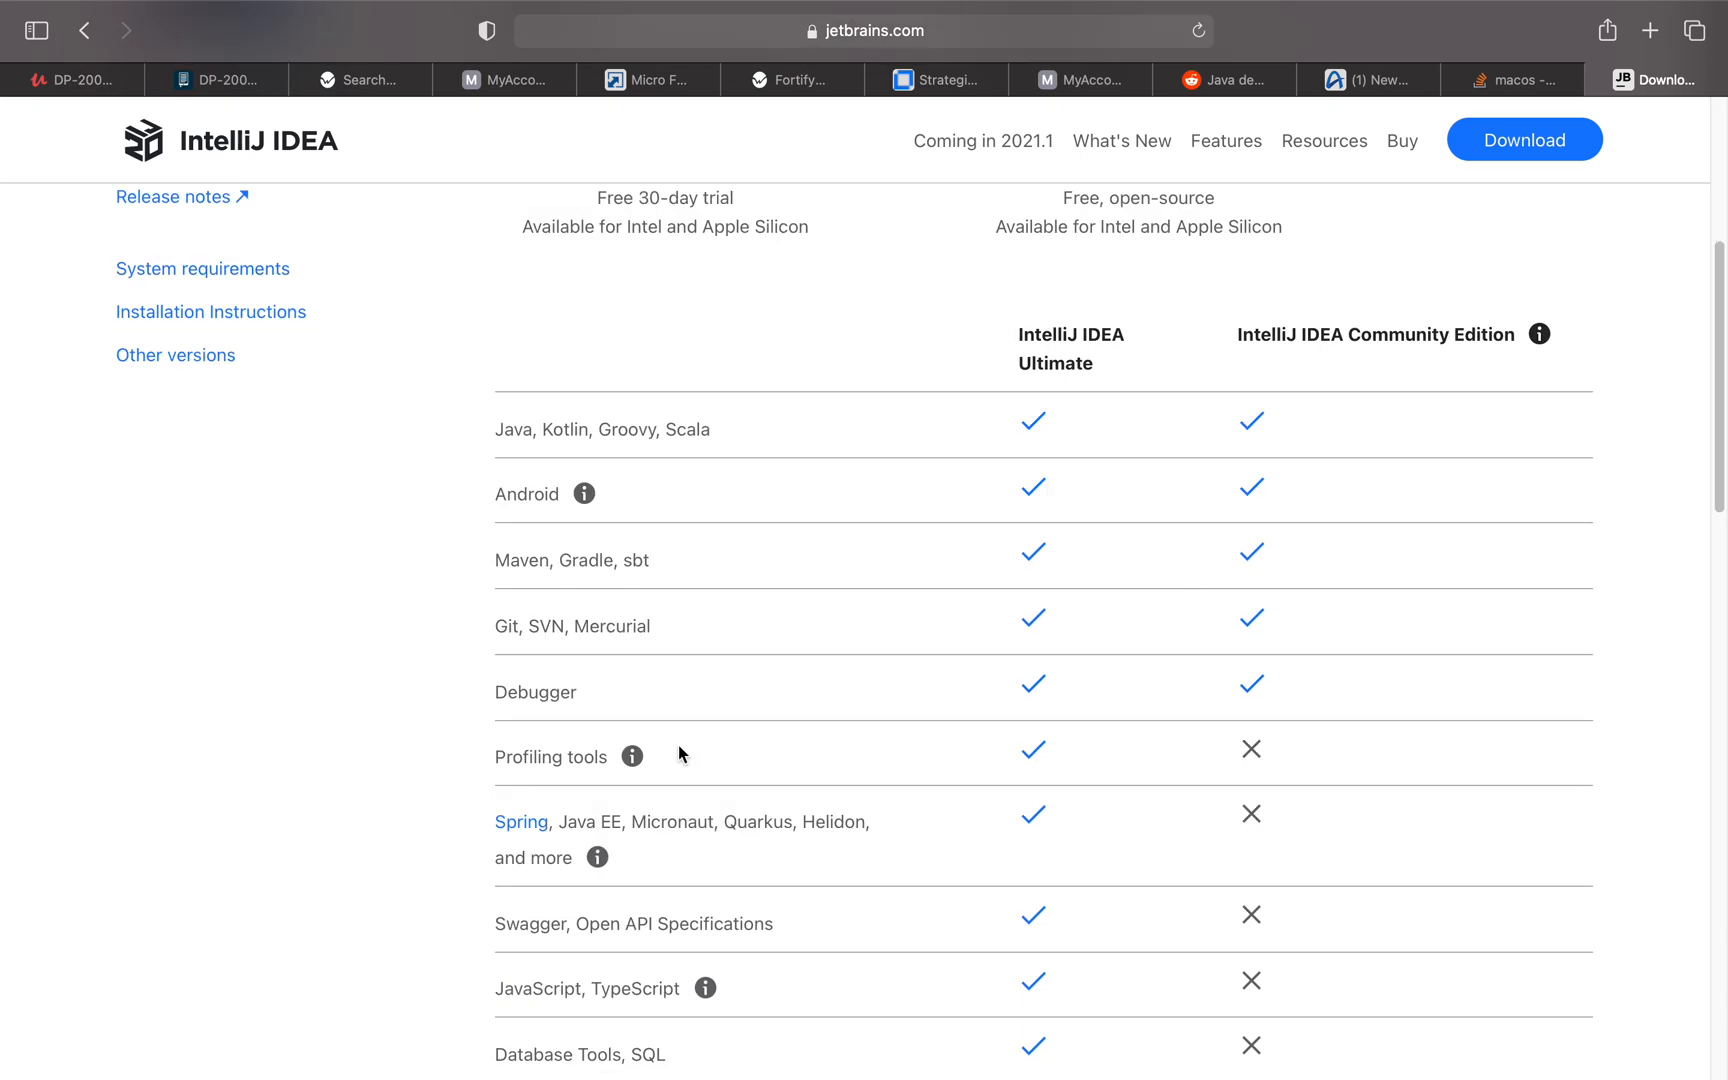
{"action": "mouse_move", "coordinate": [713, 440]}
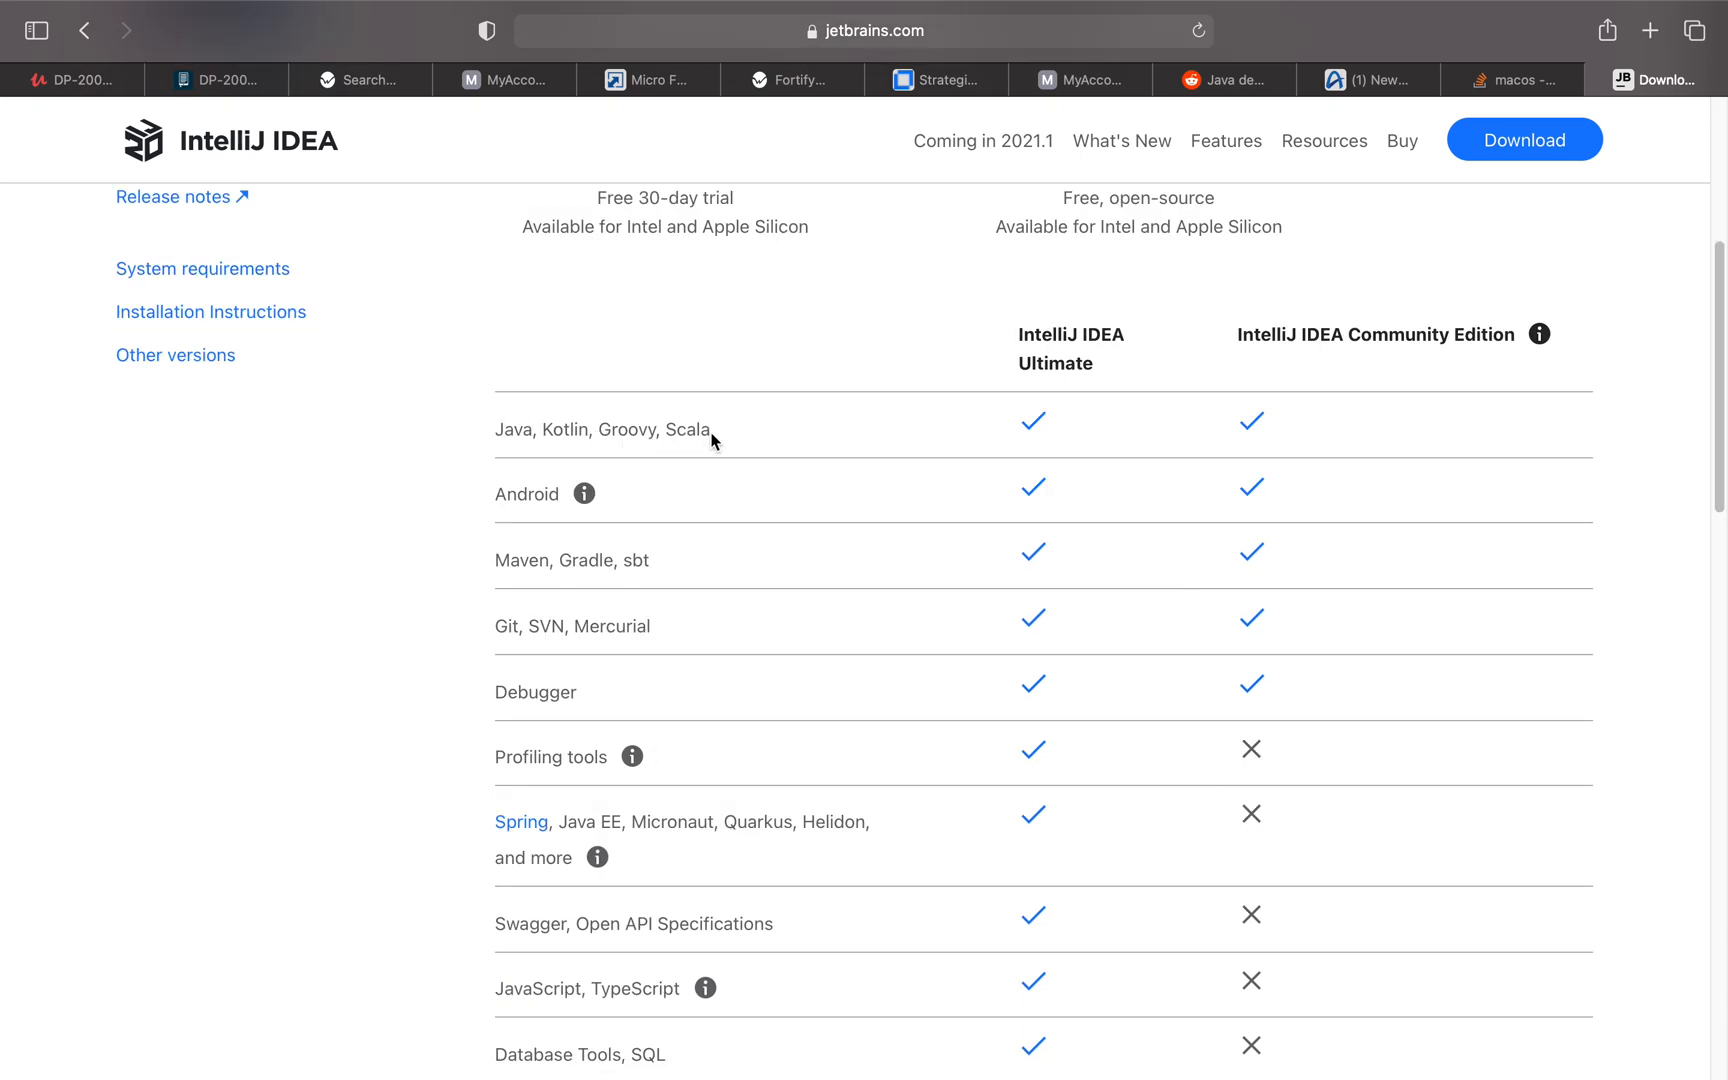
{"action": "mouse_move", "coordinate": [454, 503]}
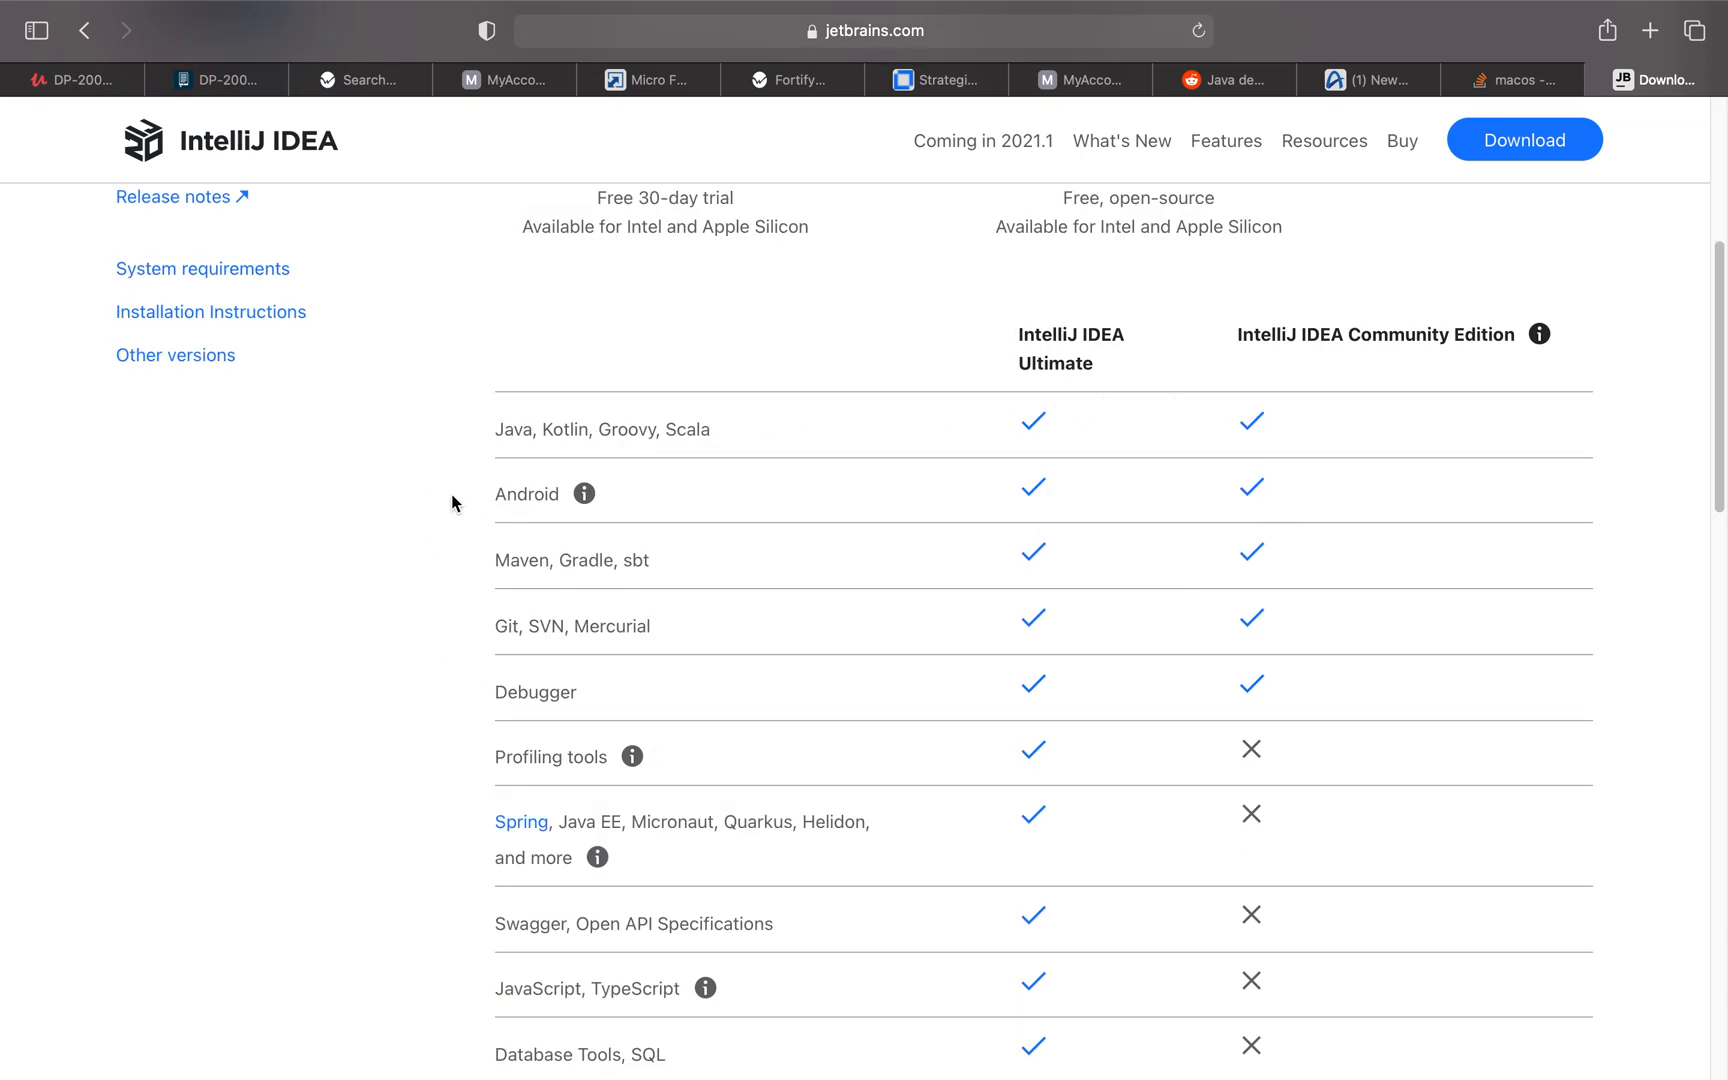
{"action": "mouse_move", "coordinate": [1163, 558]}
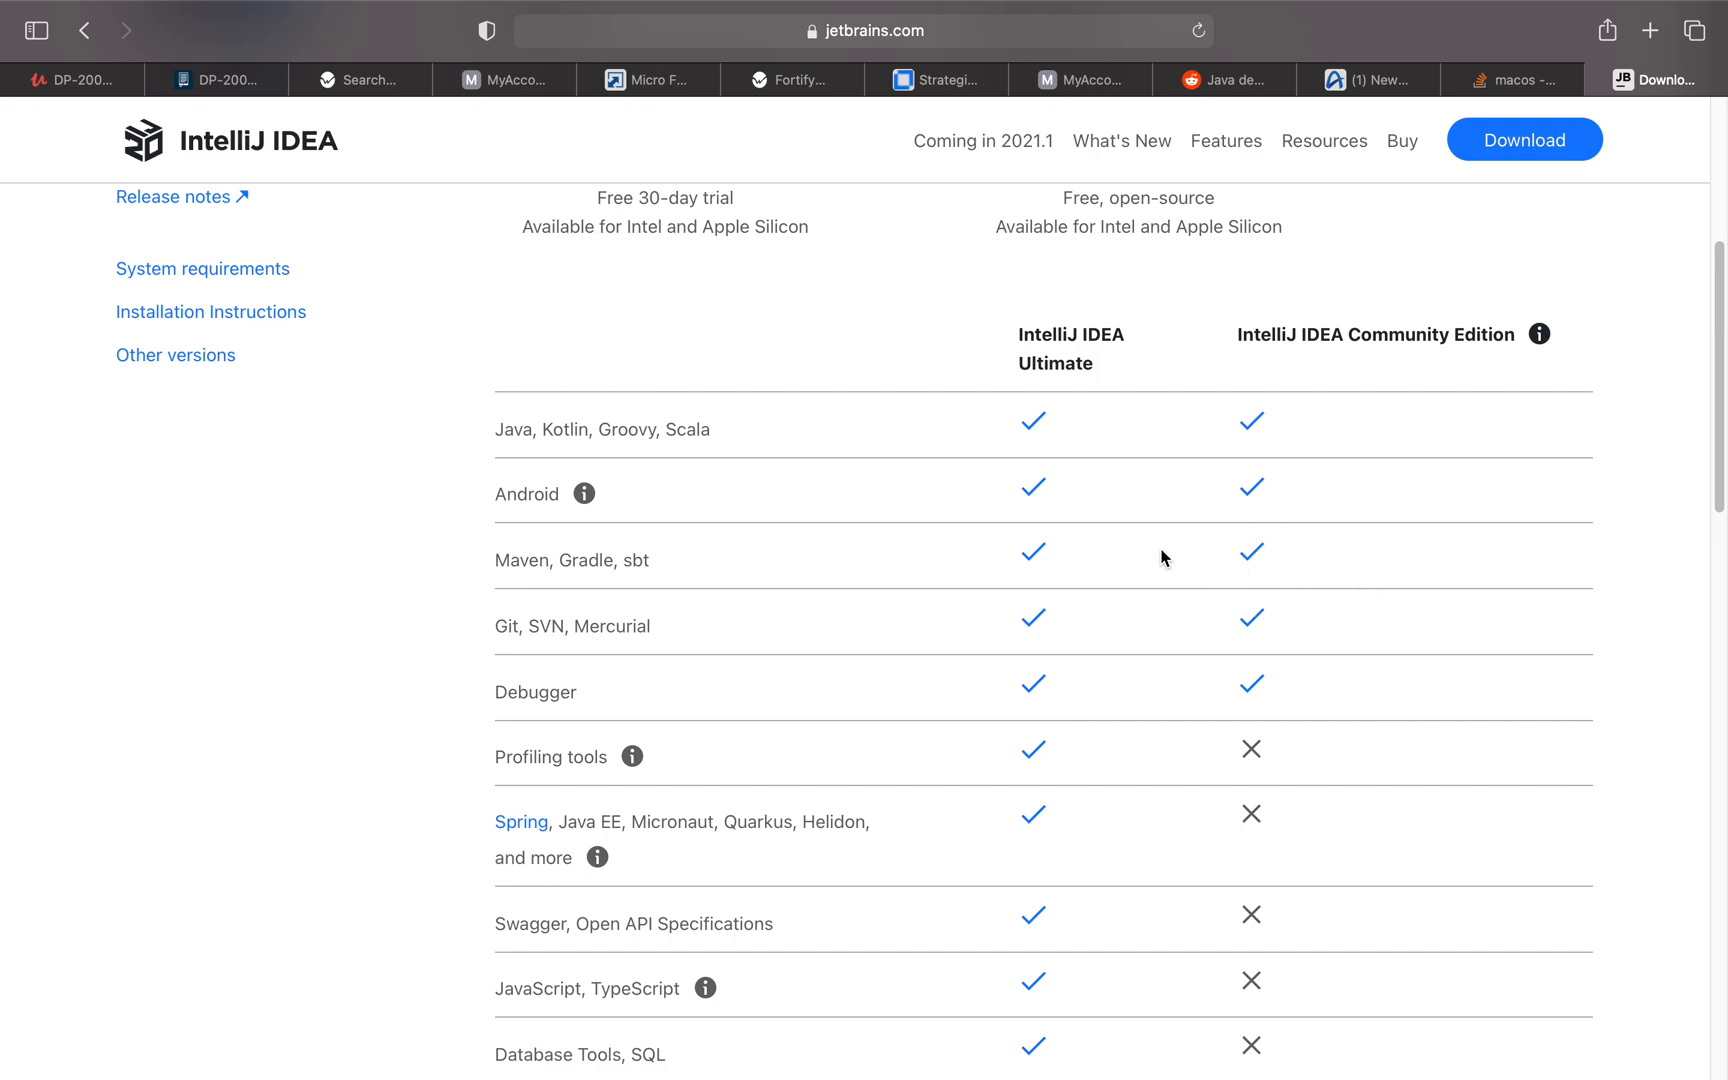
{"action": "mouse_move", "coordinate": [645, 586]}
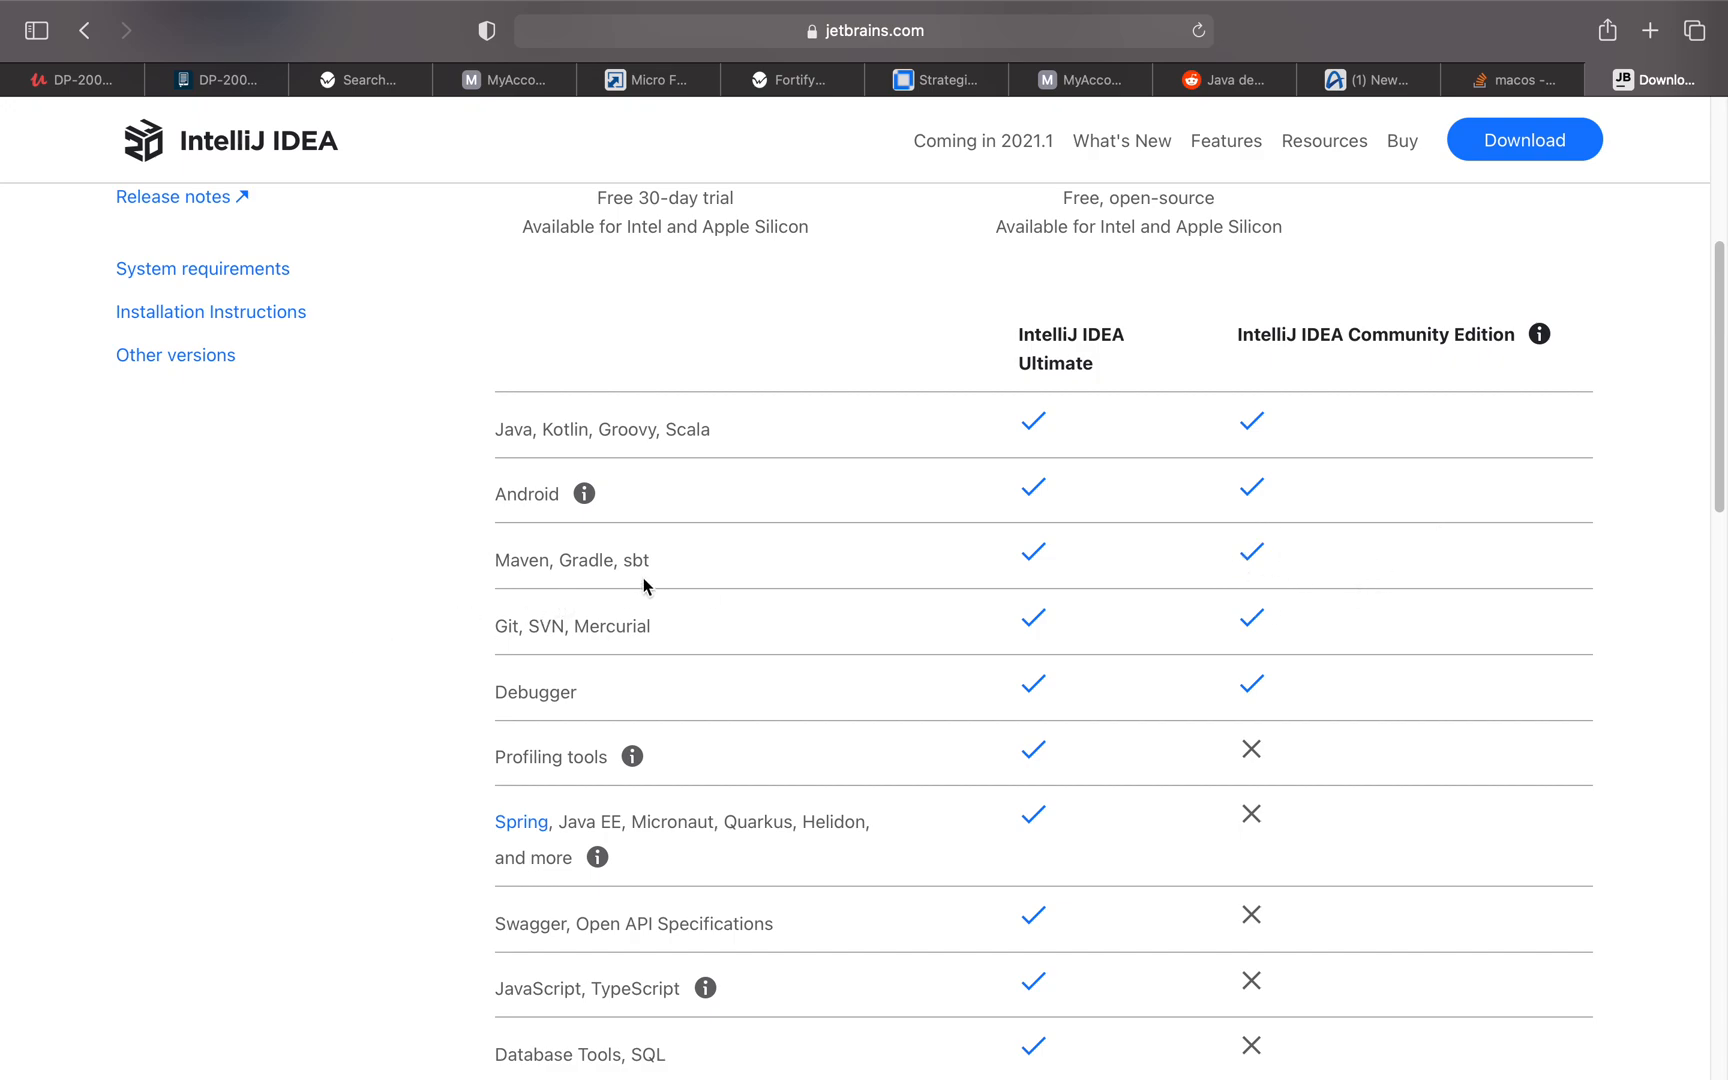
{"action": "mouse_move", "coordinate": [601, 651]}
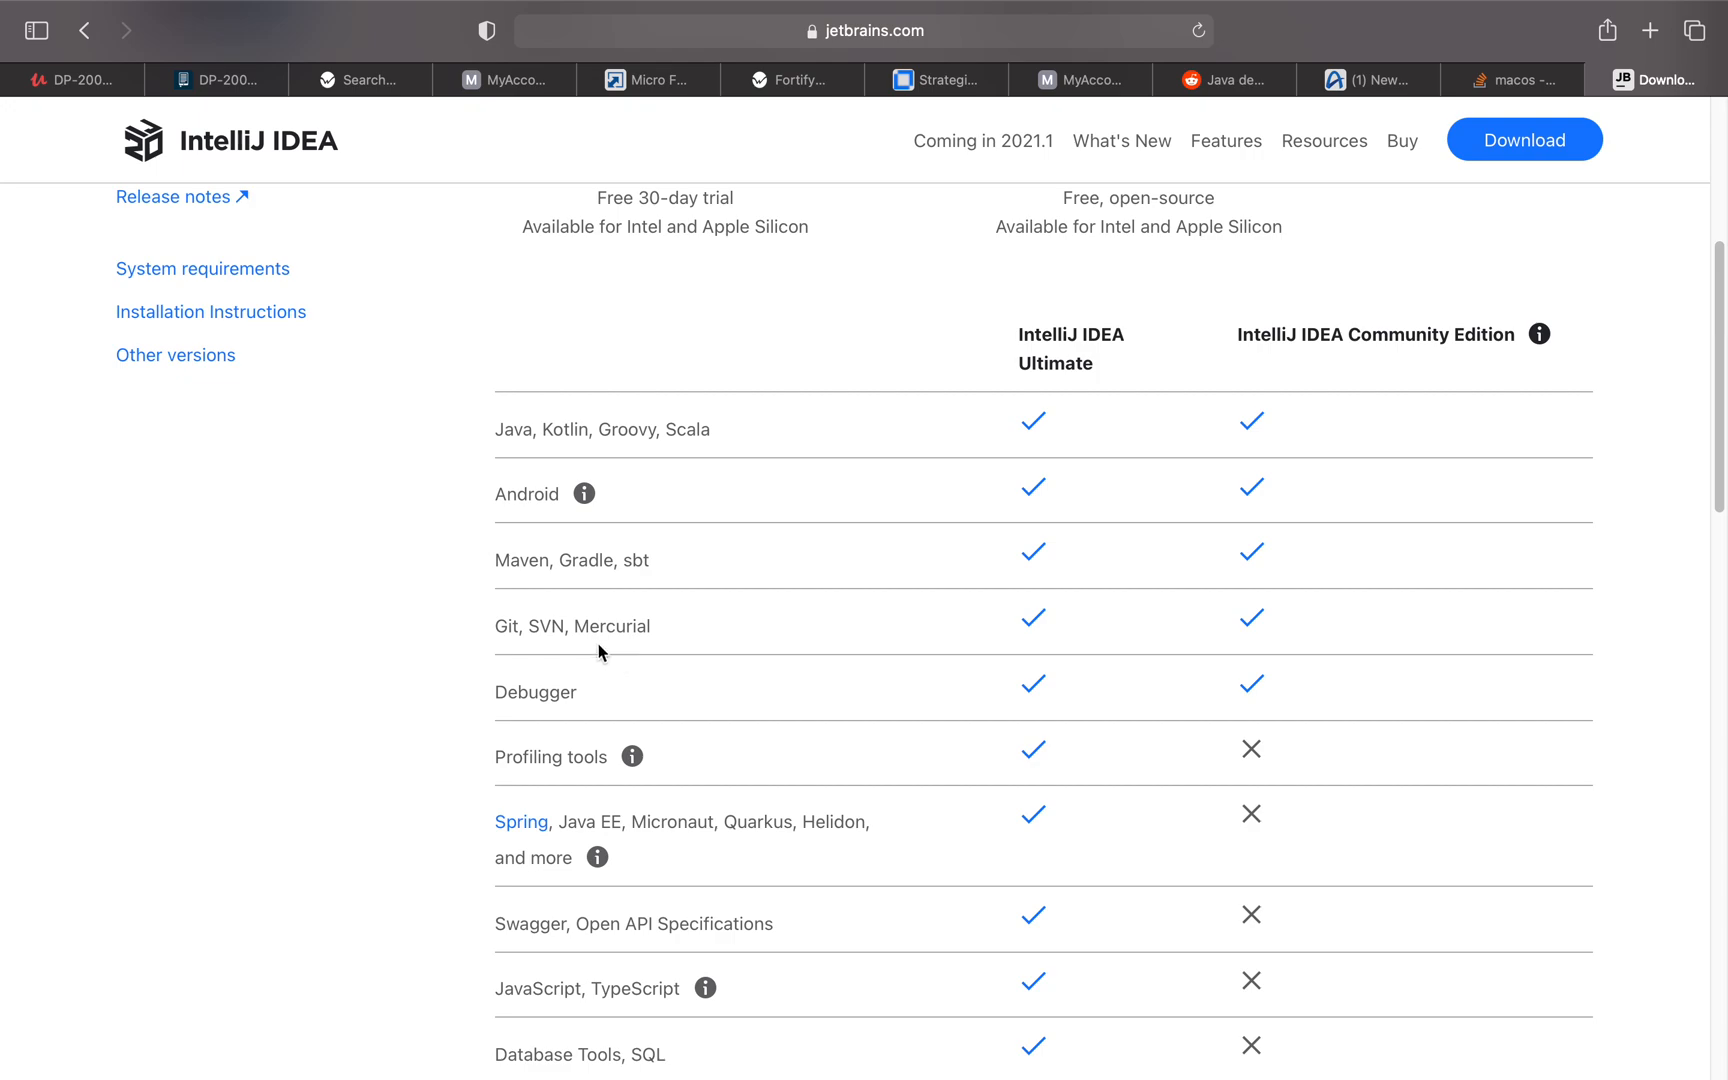
{"action": "mouse_move", "coordinate": [1487, 673]}
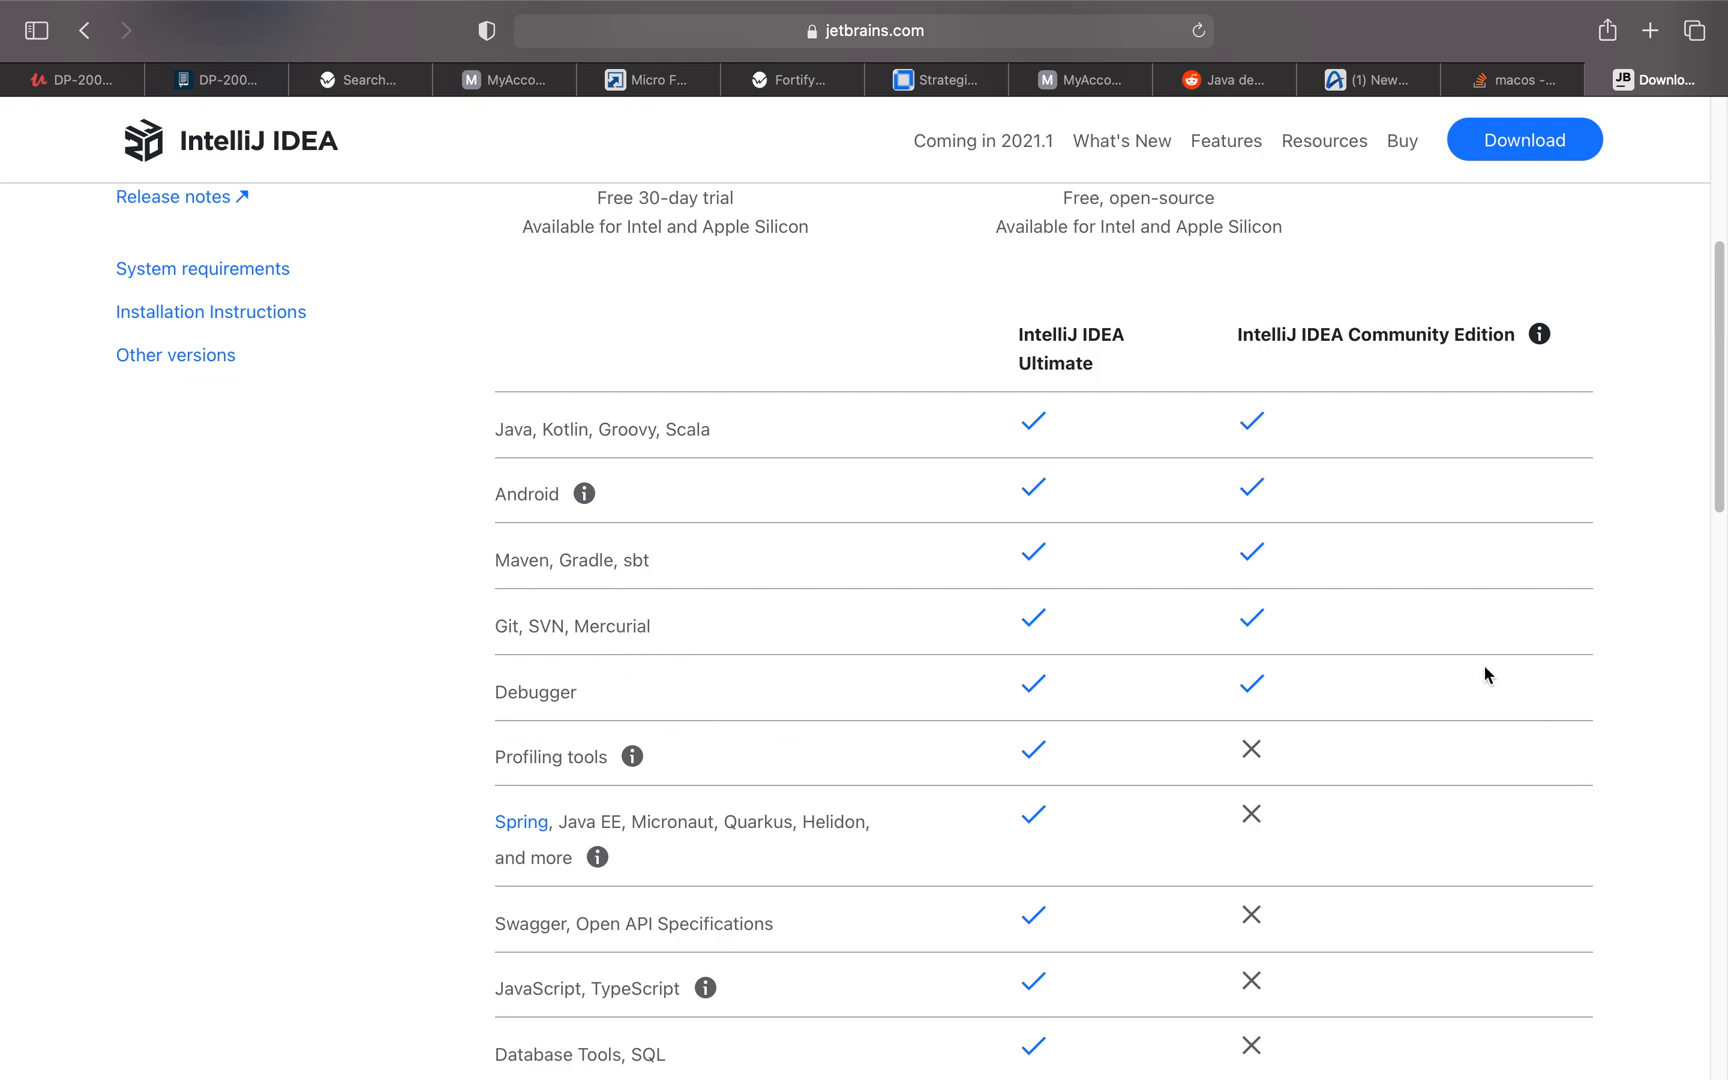
{"action": "scroll", "scroll_direction": "down", "scroll_amount": 3}
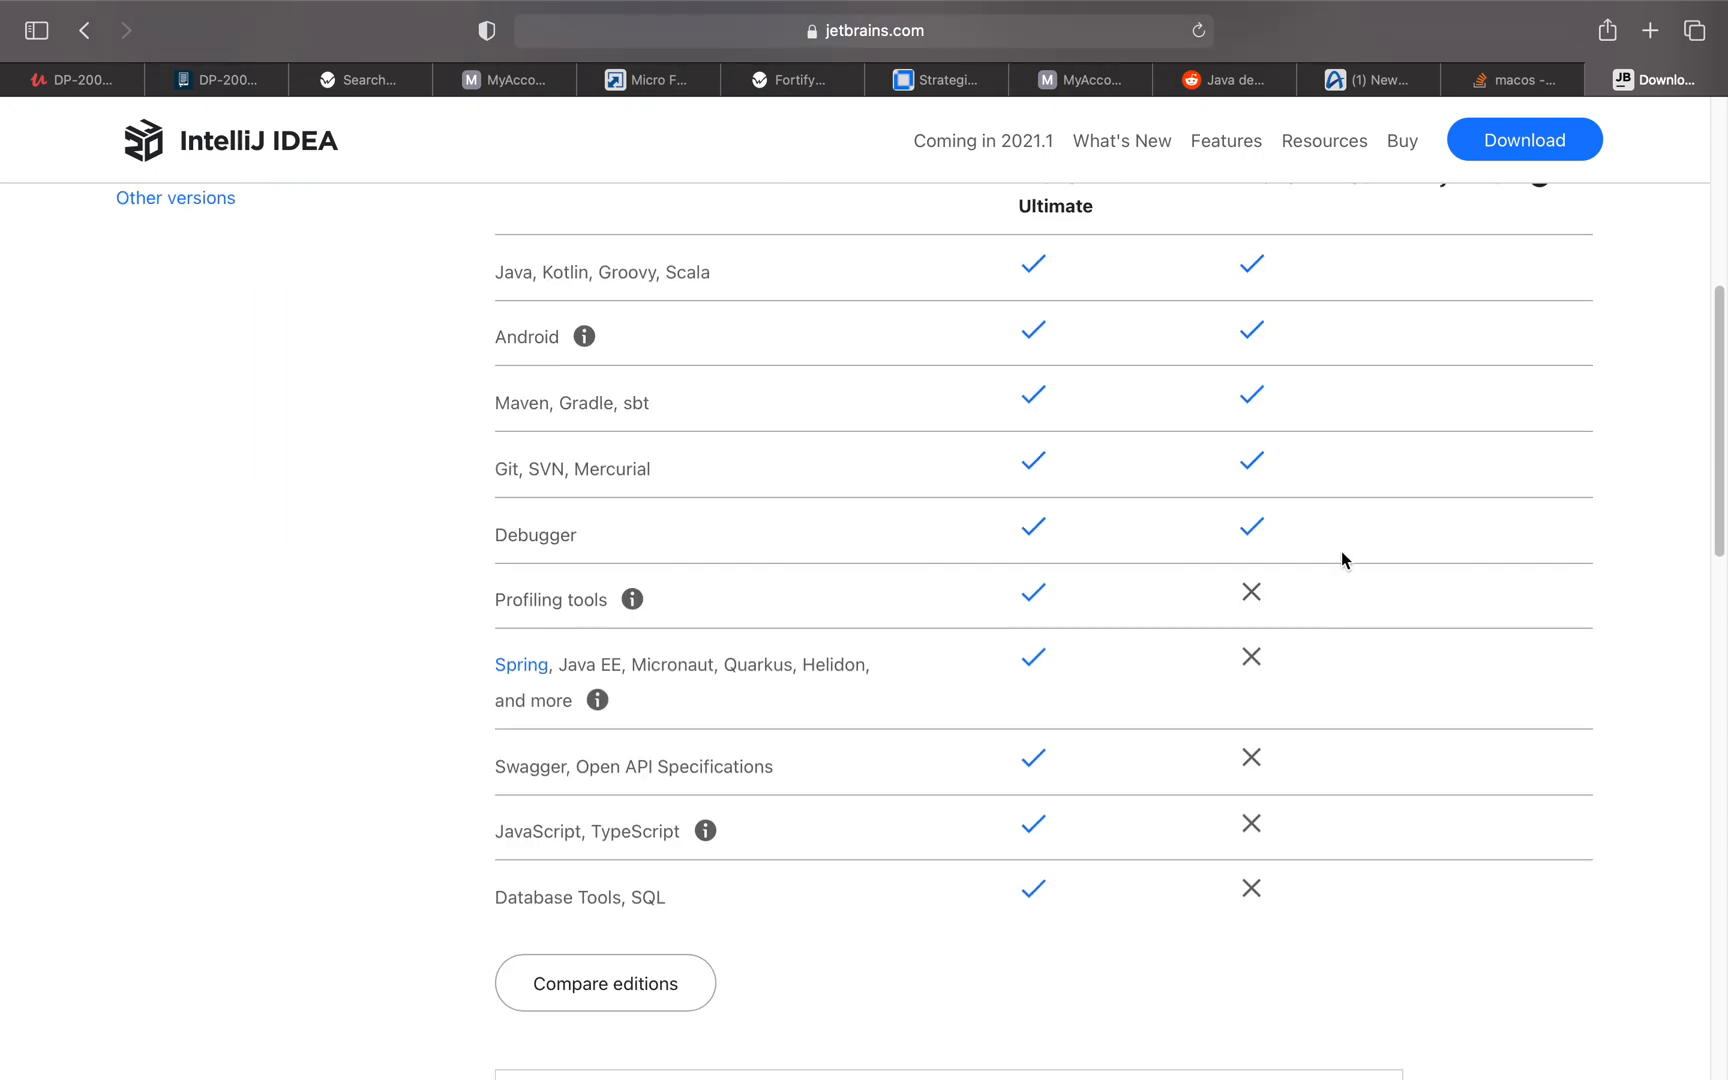
{"action": "mouse_move", "coordinate": [461, 939]}
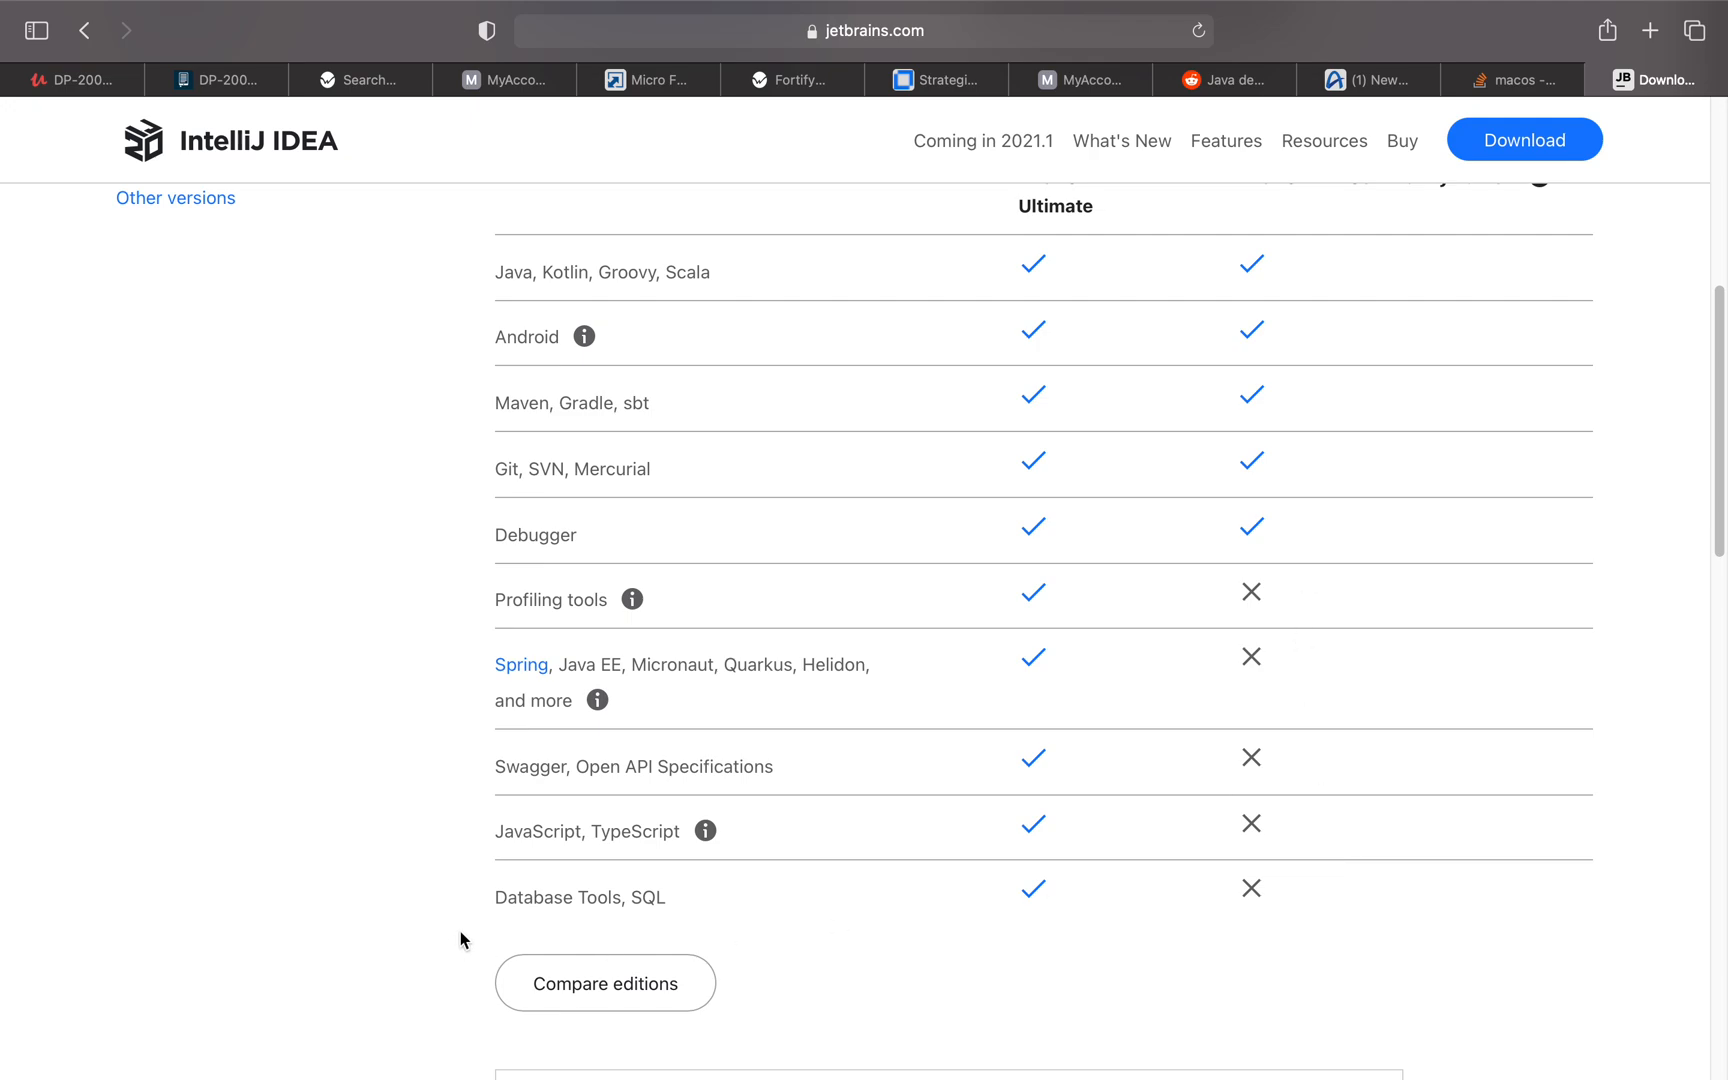
{"action": "mouse_move", "coordinate": [1309, 850]}
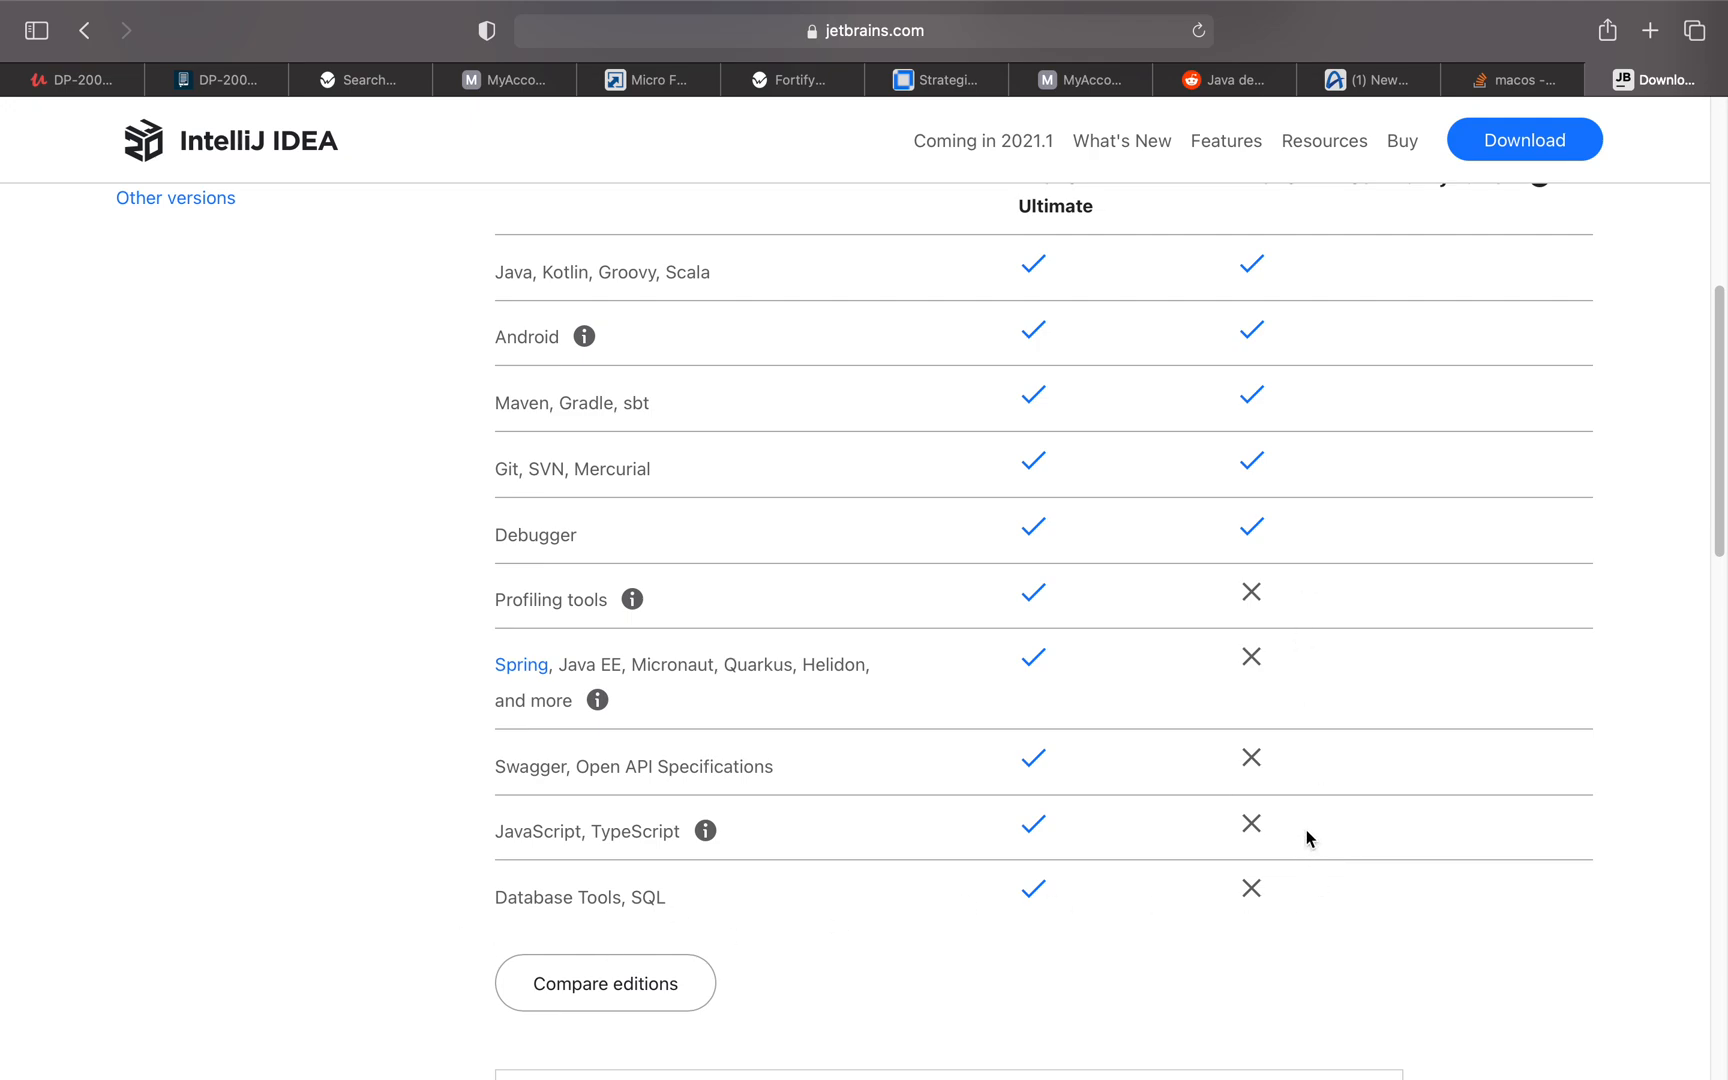
{"action": "mouse_move", "coordinate": [1273, 777]}
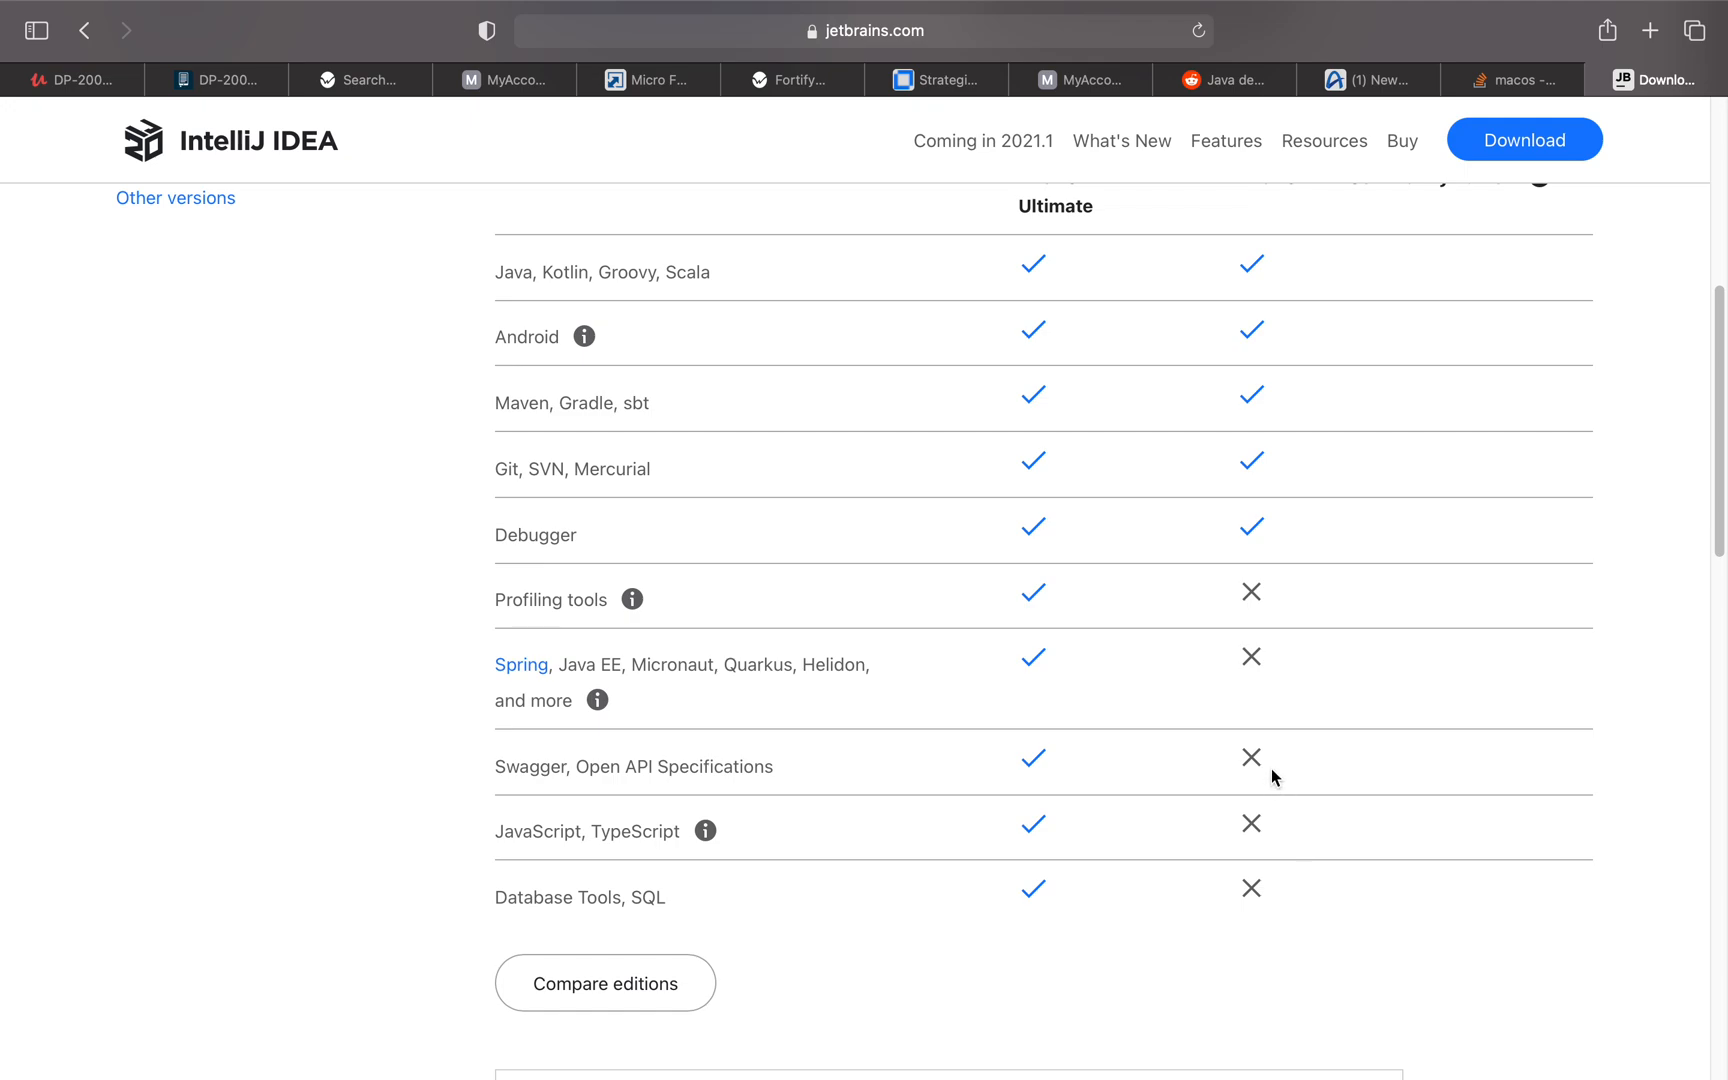
{"action": "mouse_move", "coordinate": [1262, 634]}
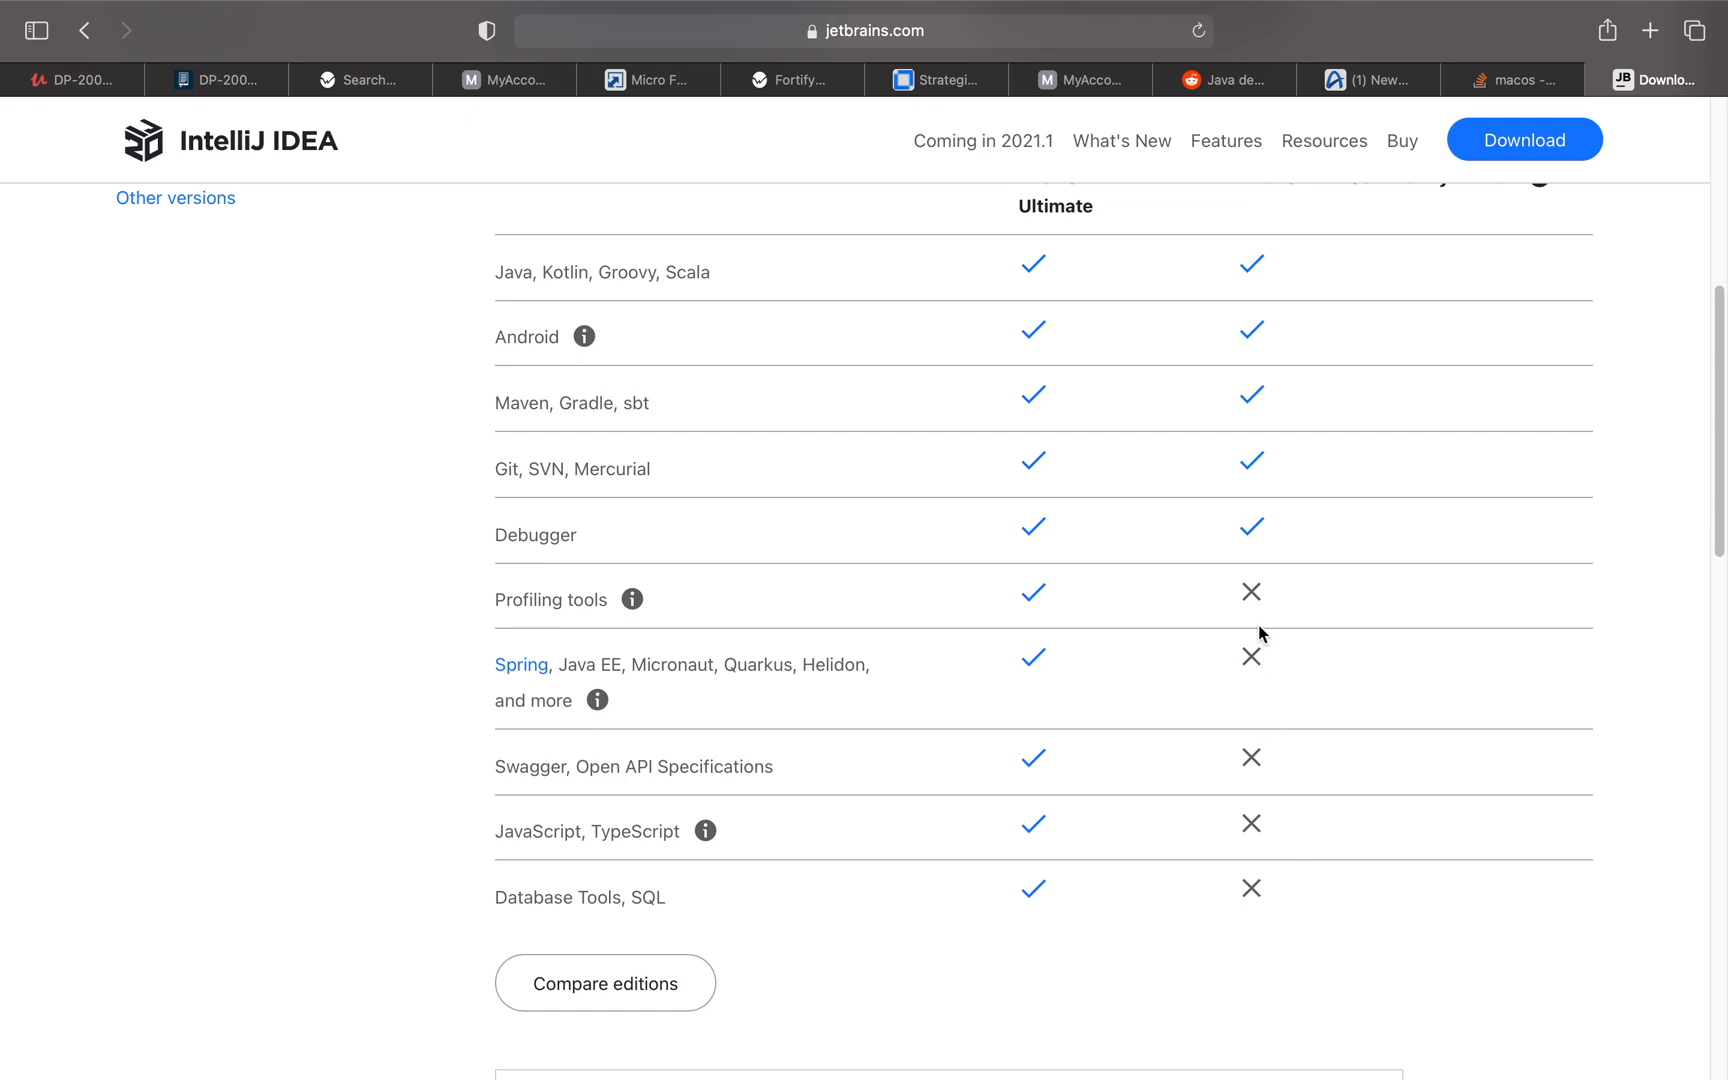
{"action": "mouse_move", "coordinate": [878, 682]}
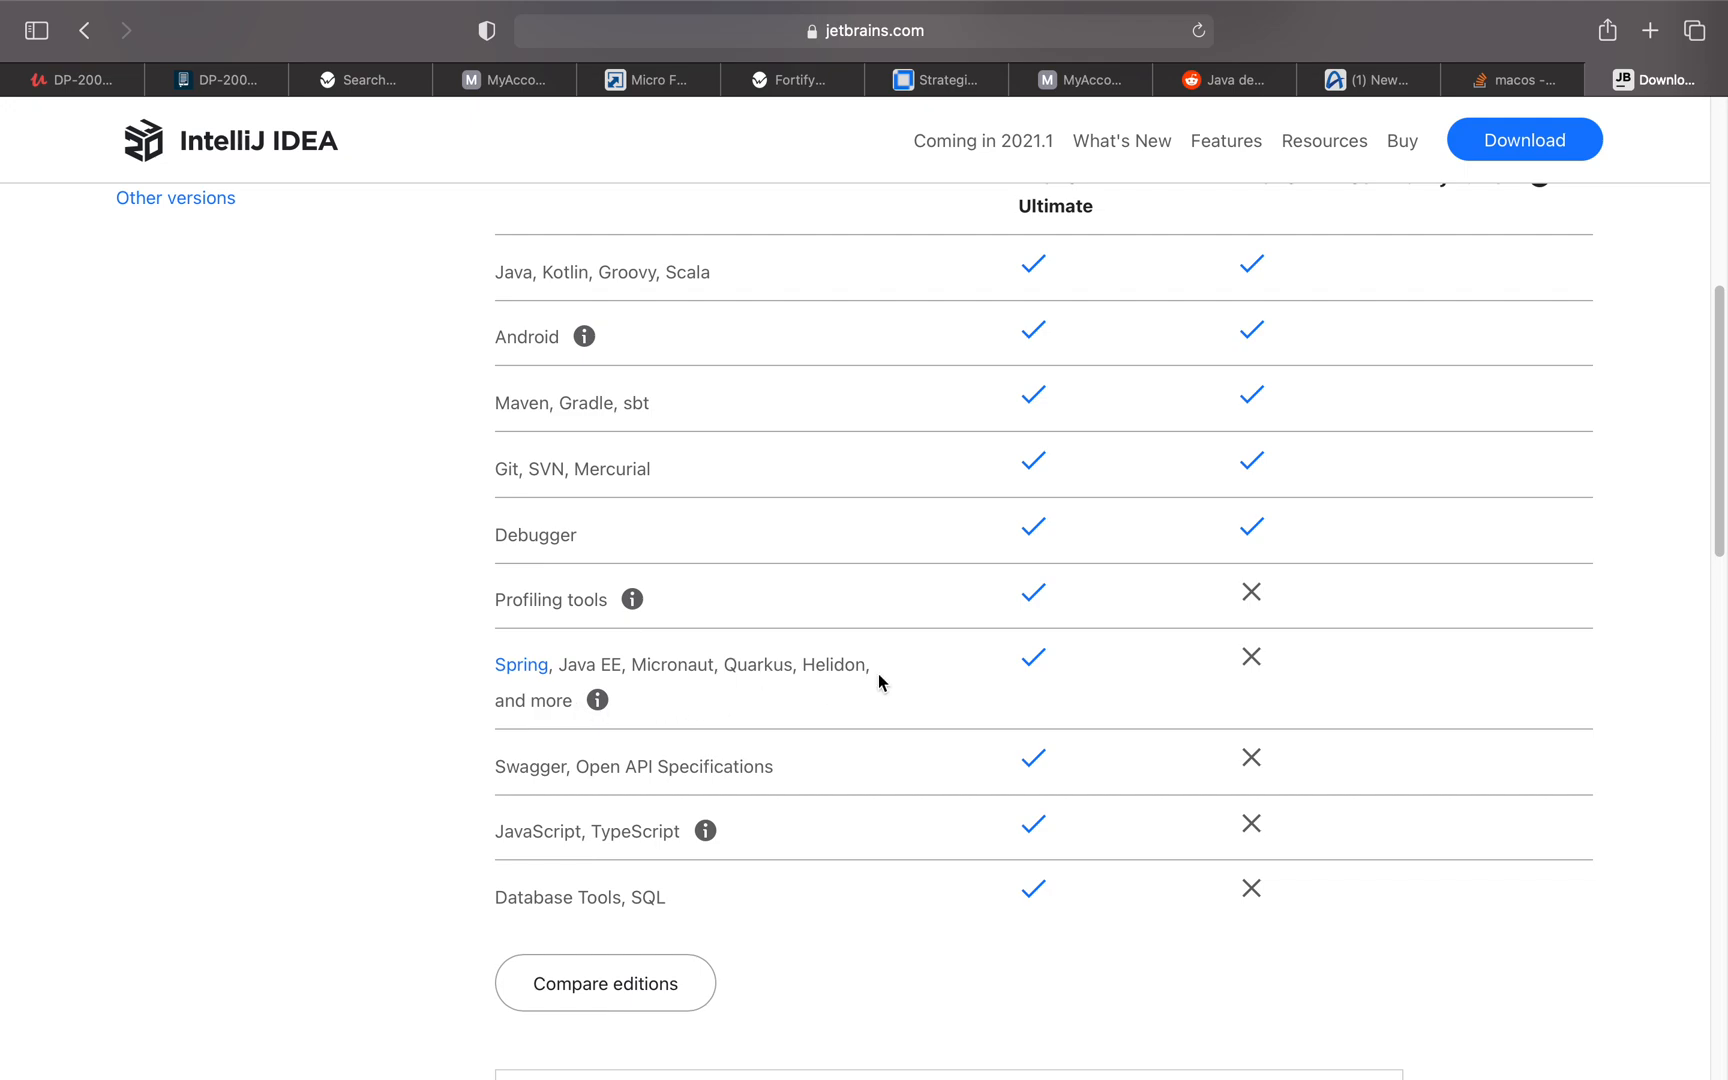
{"action": "mouse_move", "coordinate": [950, 1016]}
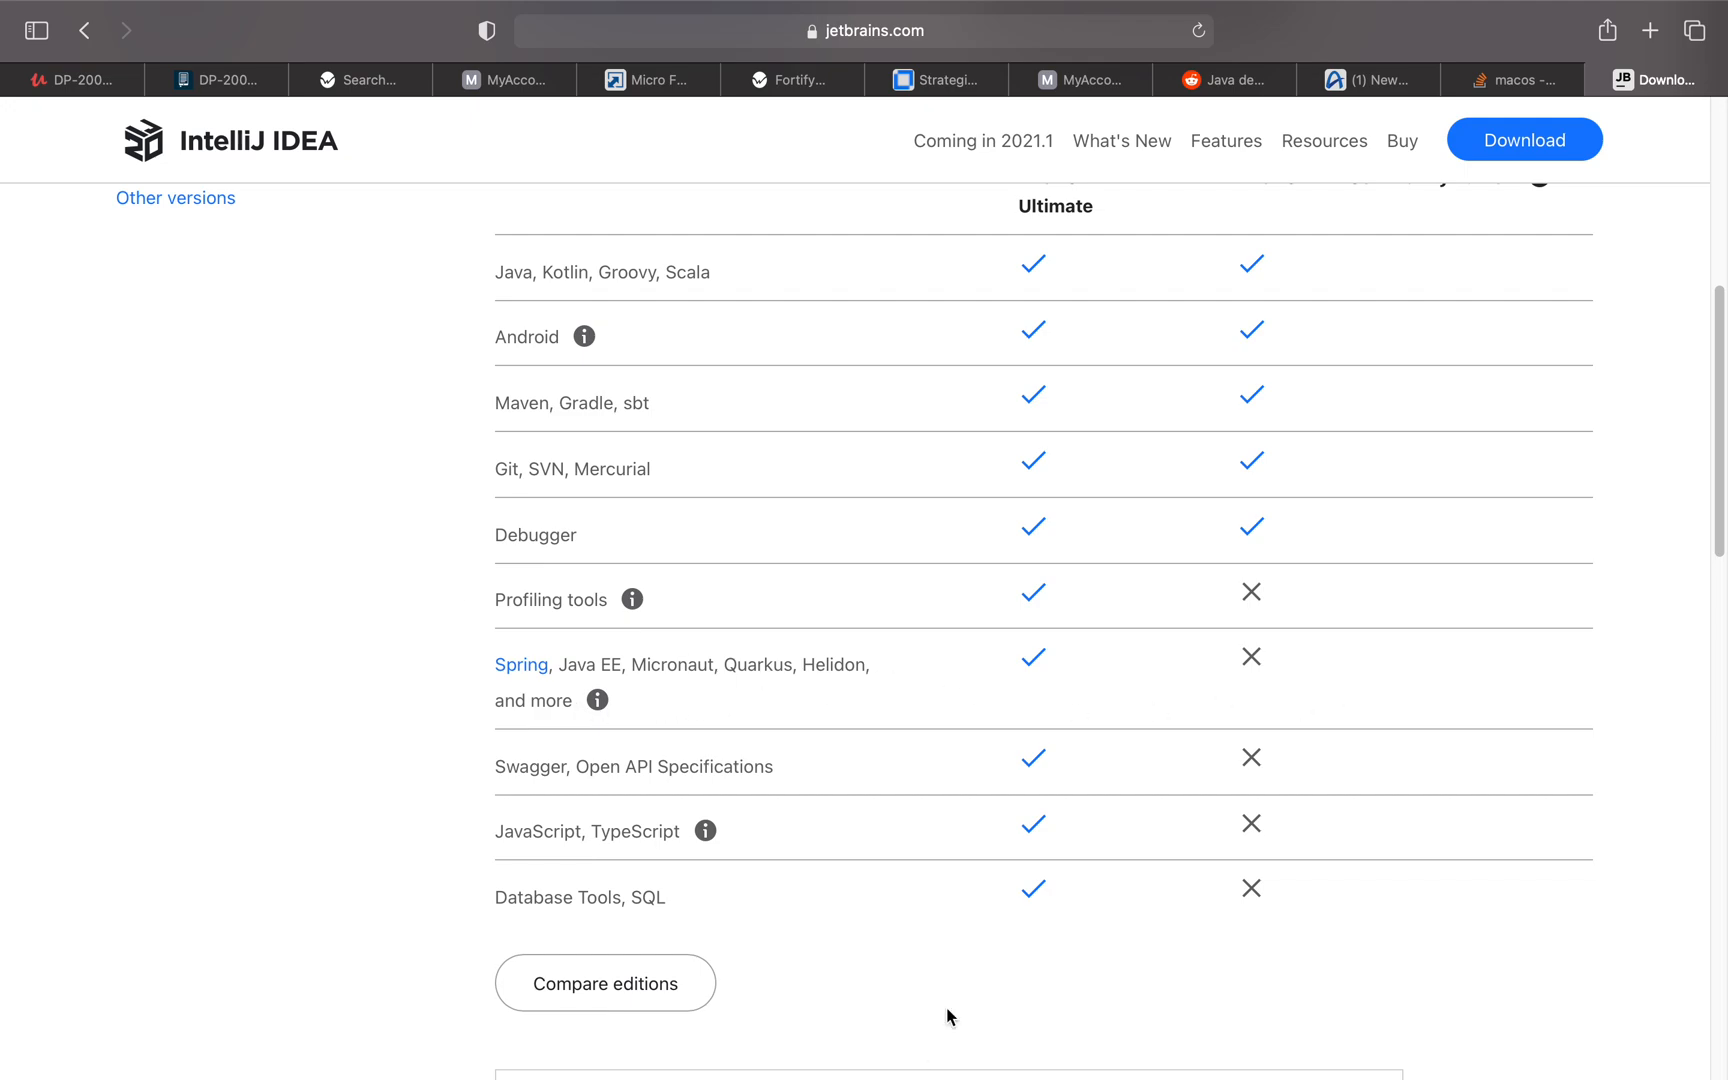
{"action": "scroll", "scroll_direction": "up", "scroll_amount": 3}
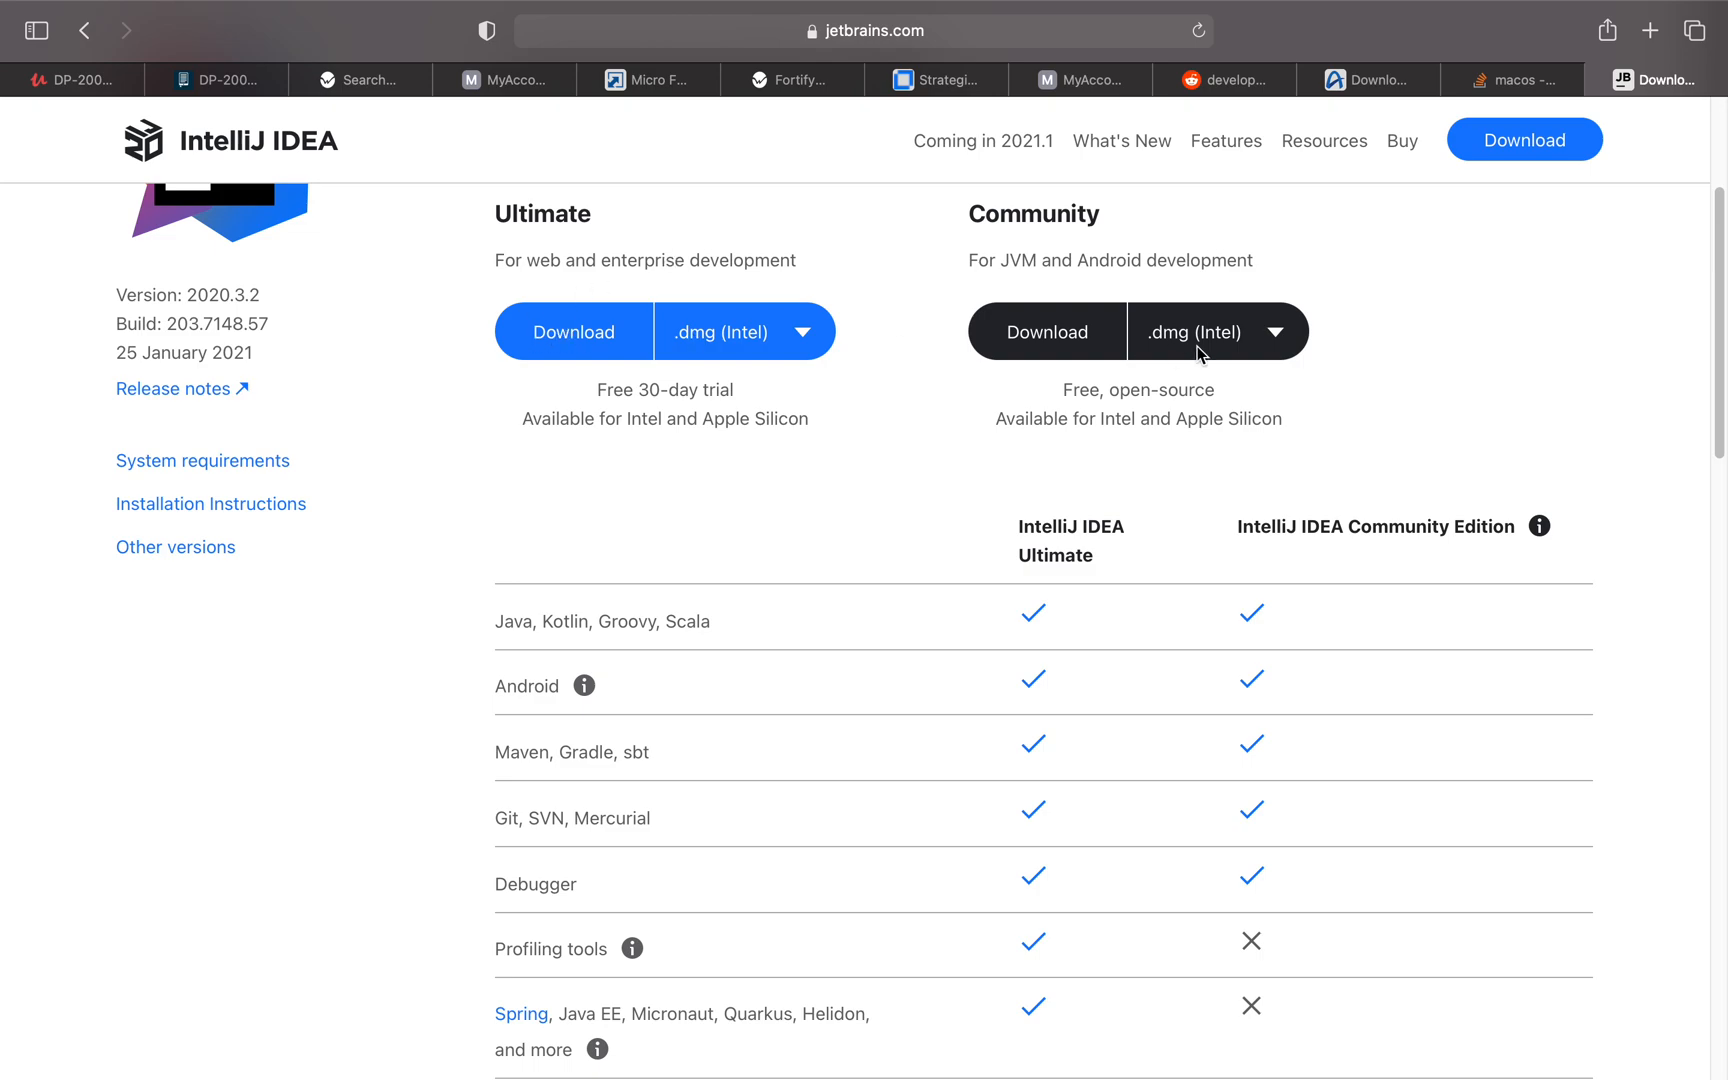
{"action": "mouse_move", "coordinate": [1040, 253]}
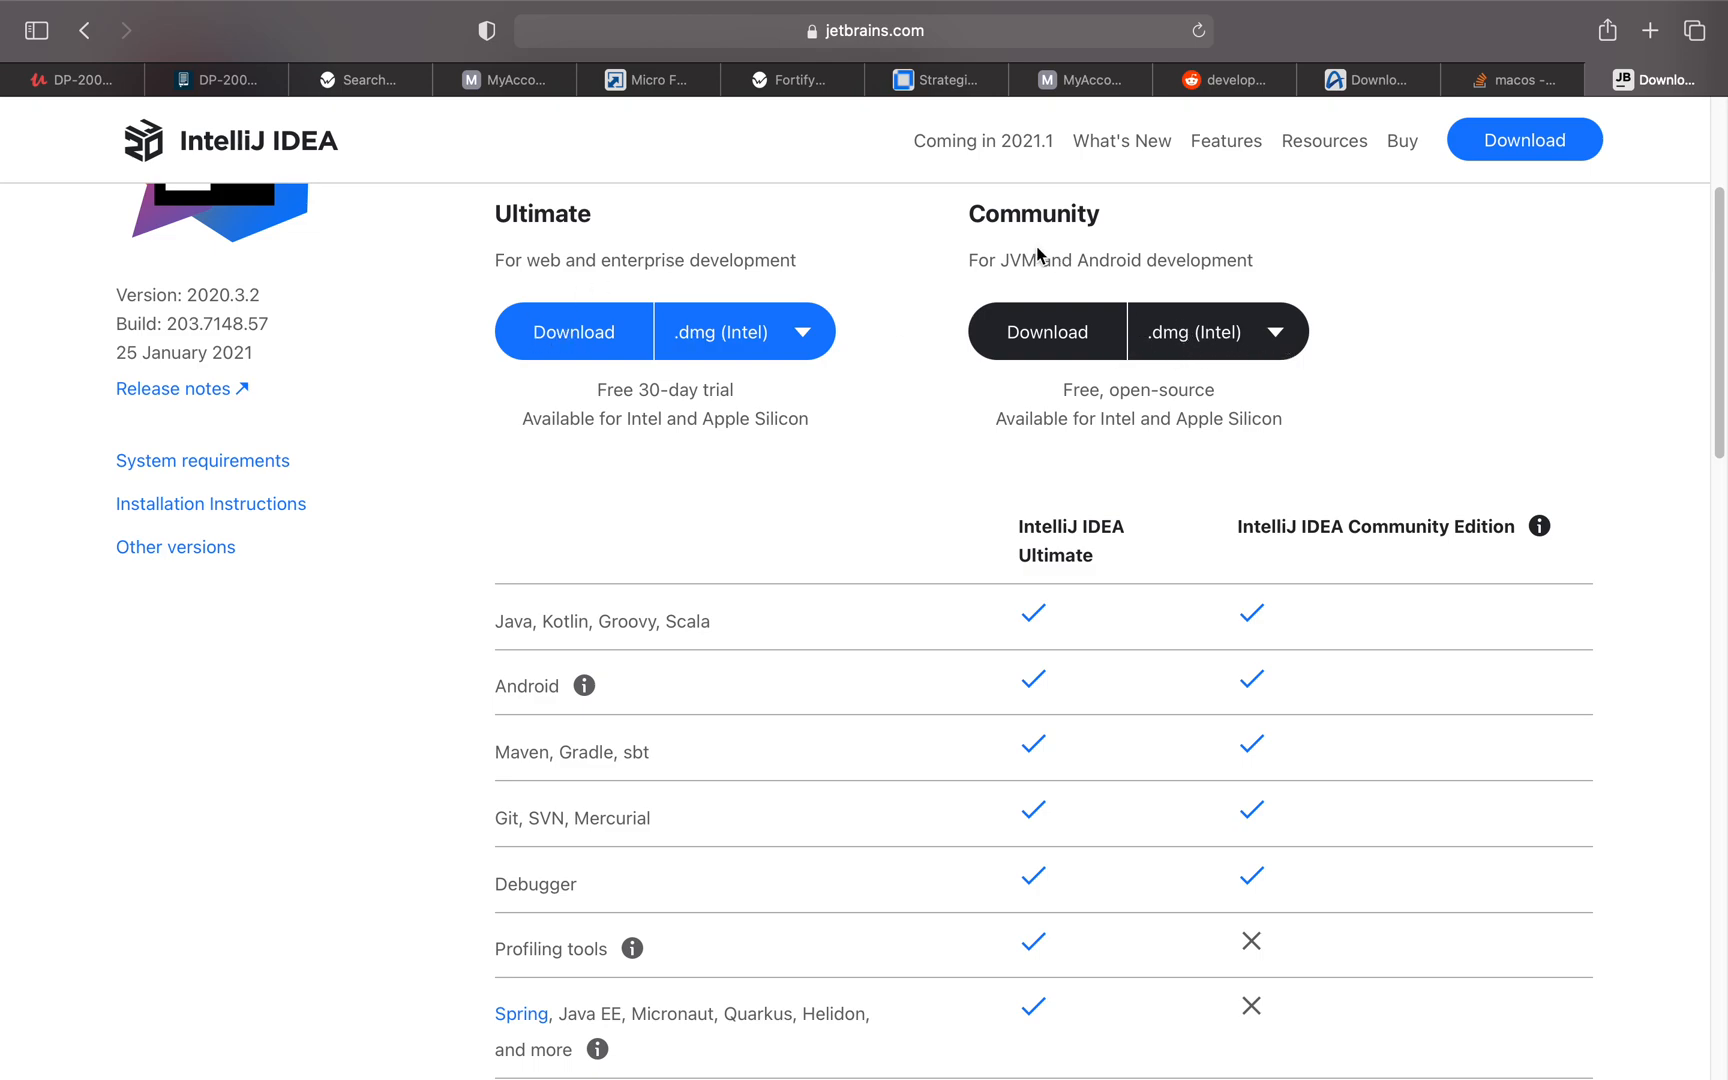
{"action": "mouse_move", "coordinate": [553, 216]}
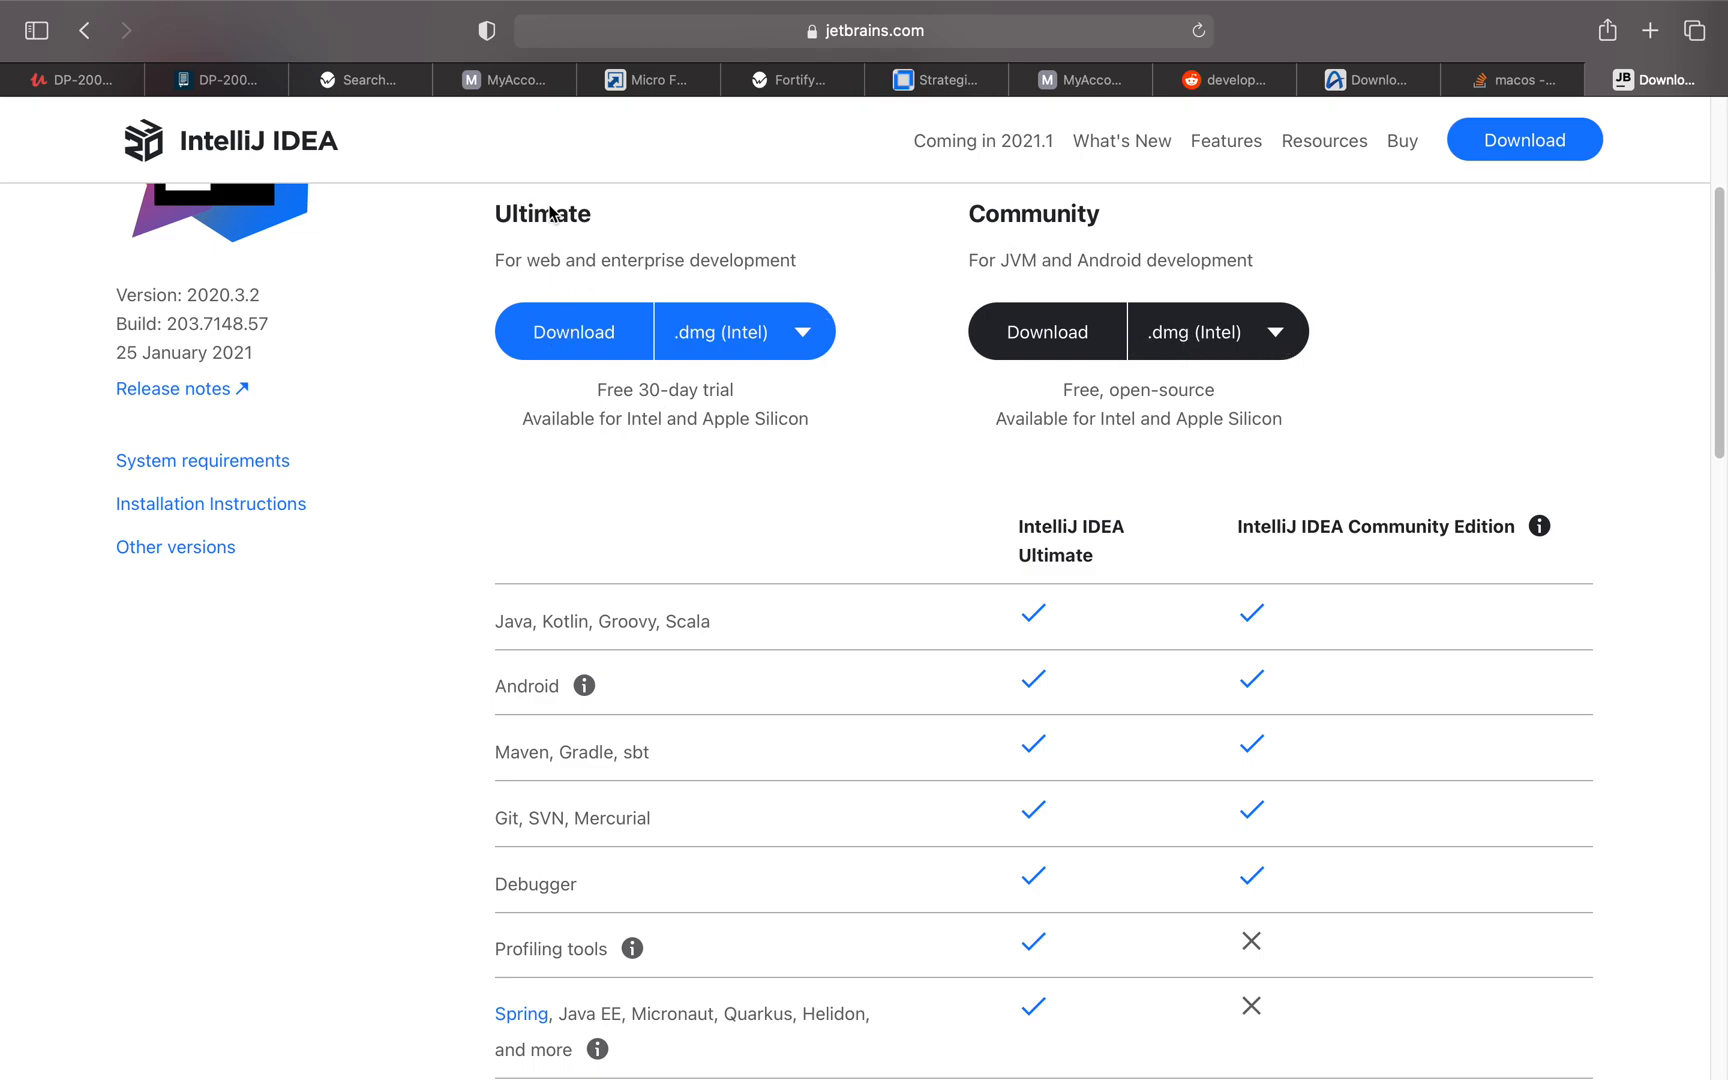
{"action": "mouse_move", "coordinate": [741, 390]}
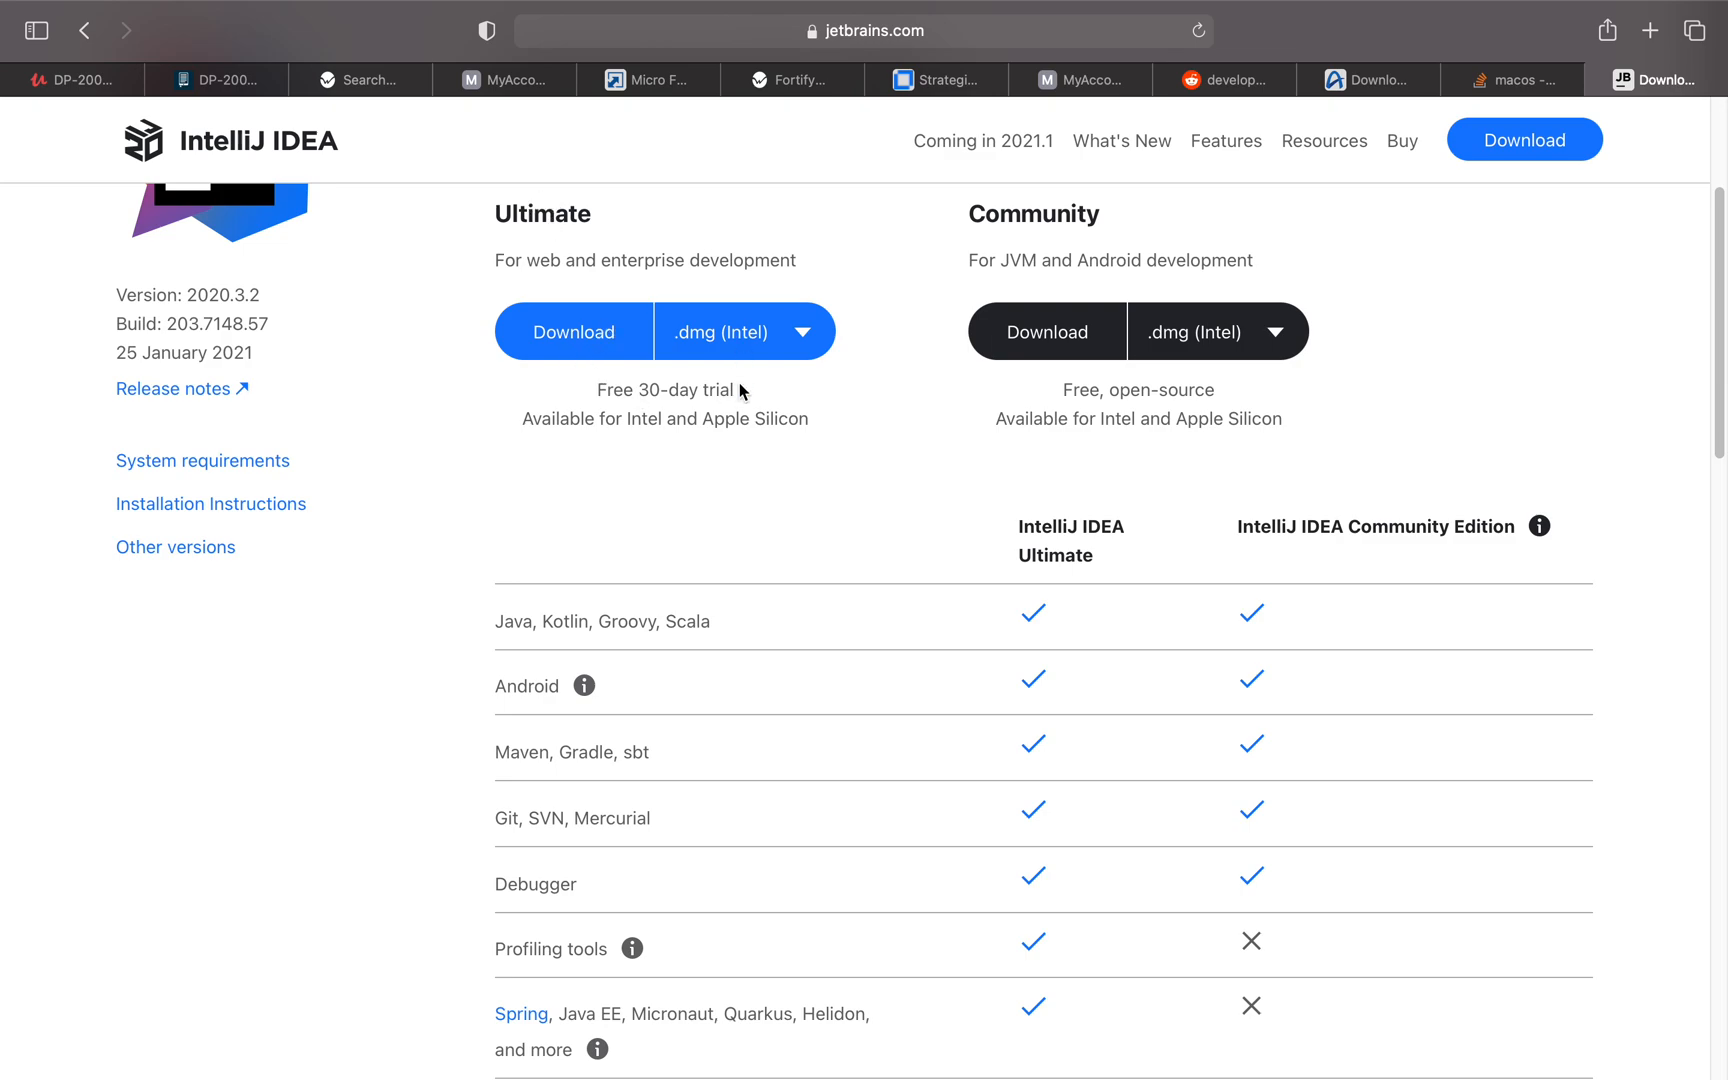
{"action": "mouse_move", "coordinate": [908, 309]}
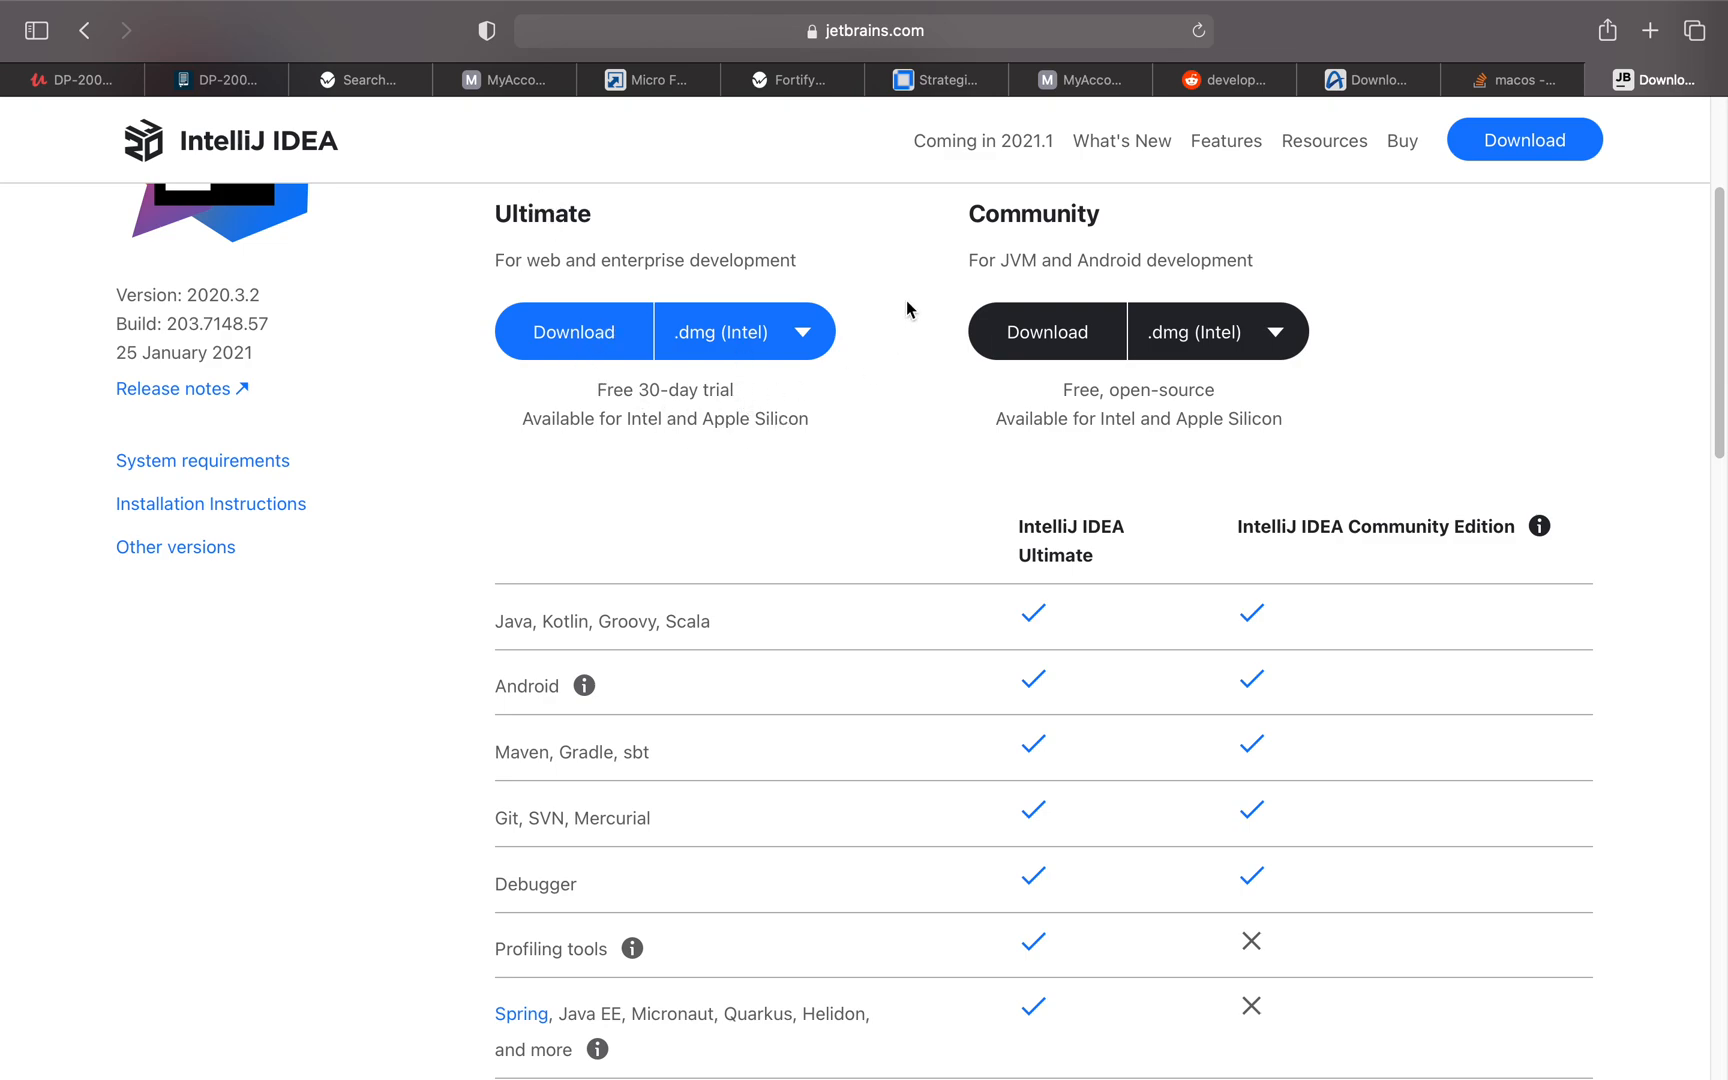
{"action": "mouse_move", "coordinate": [1056, 353]}
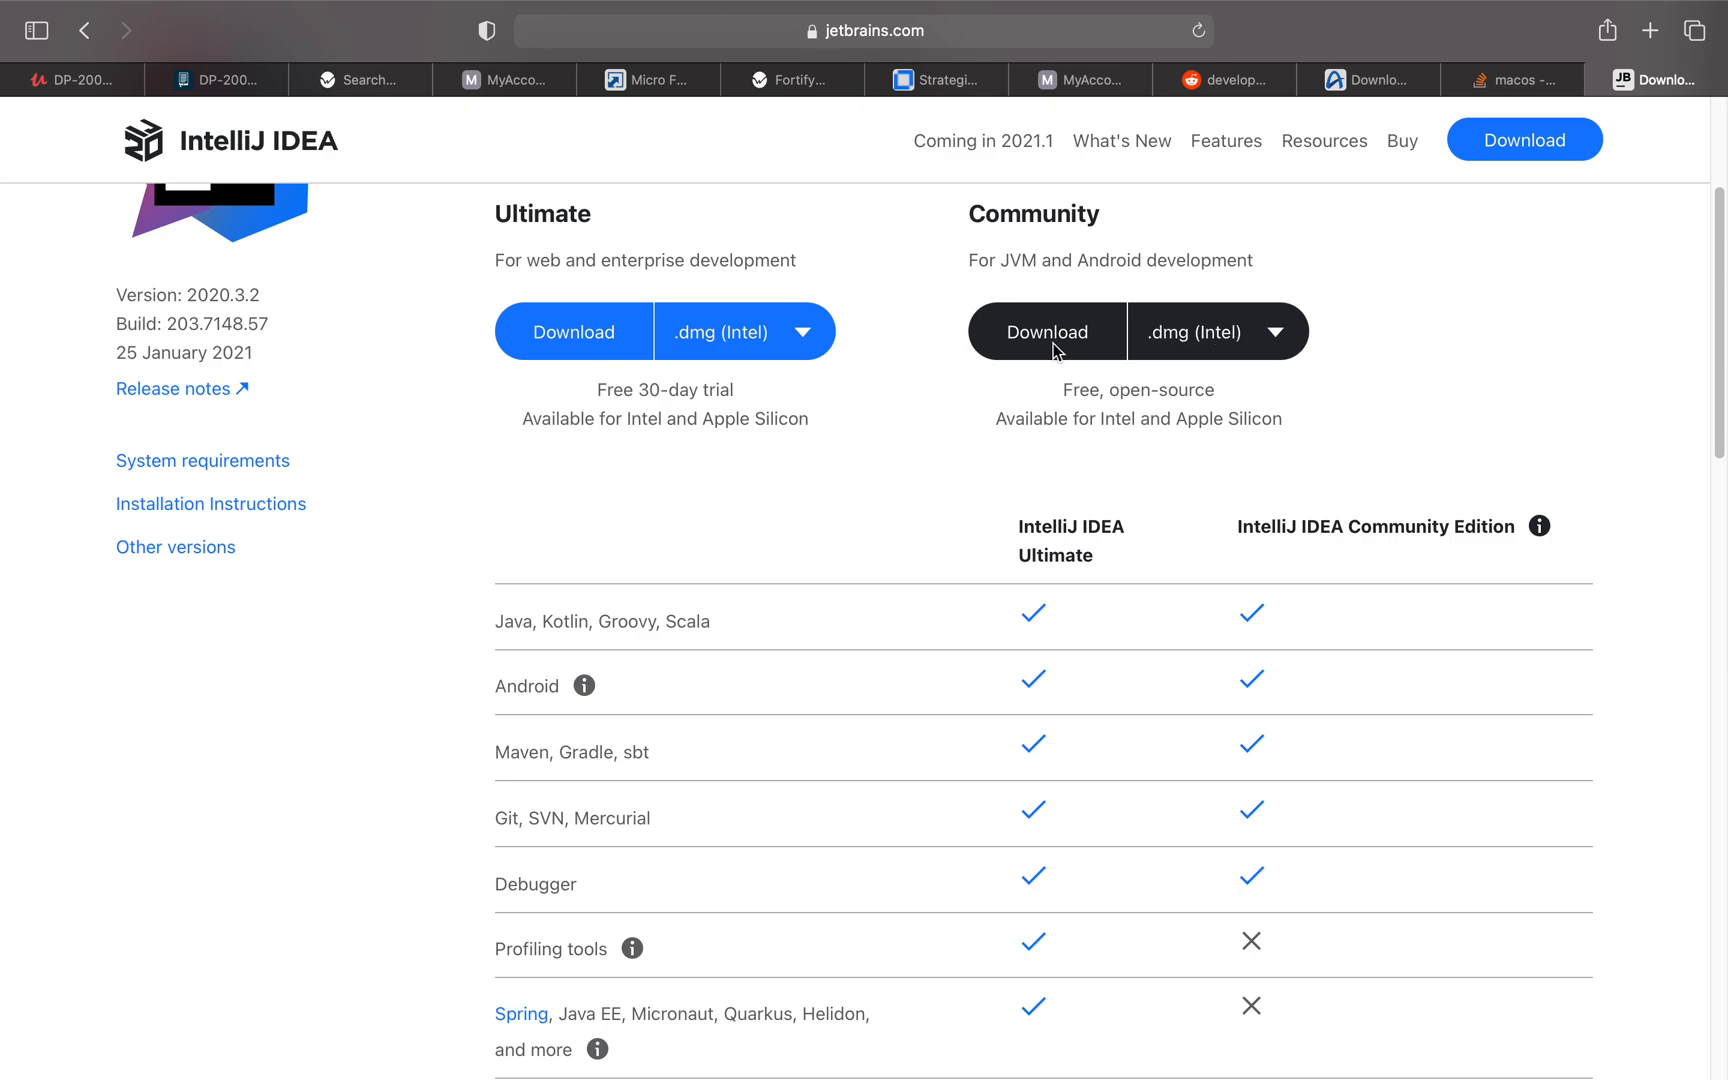
Step: Expand the Community edition's .dmg menu to show the Intel and Apple Silicon builds
{"action": "left_click", "coordinate": [1249, 332]}
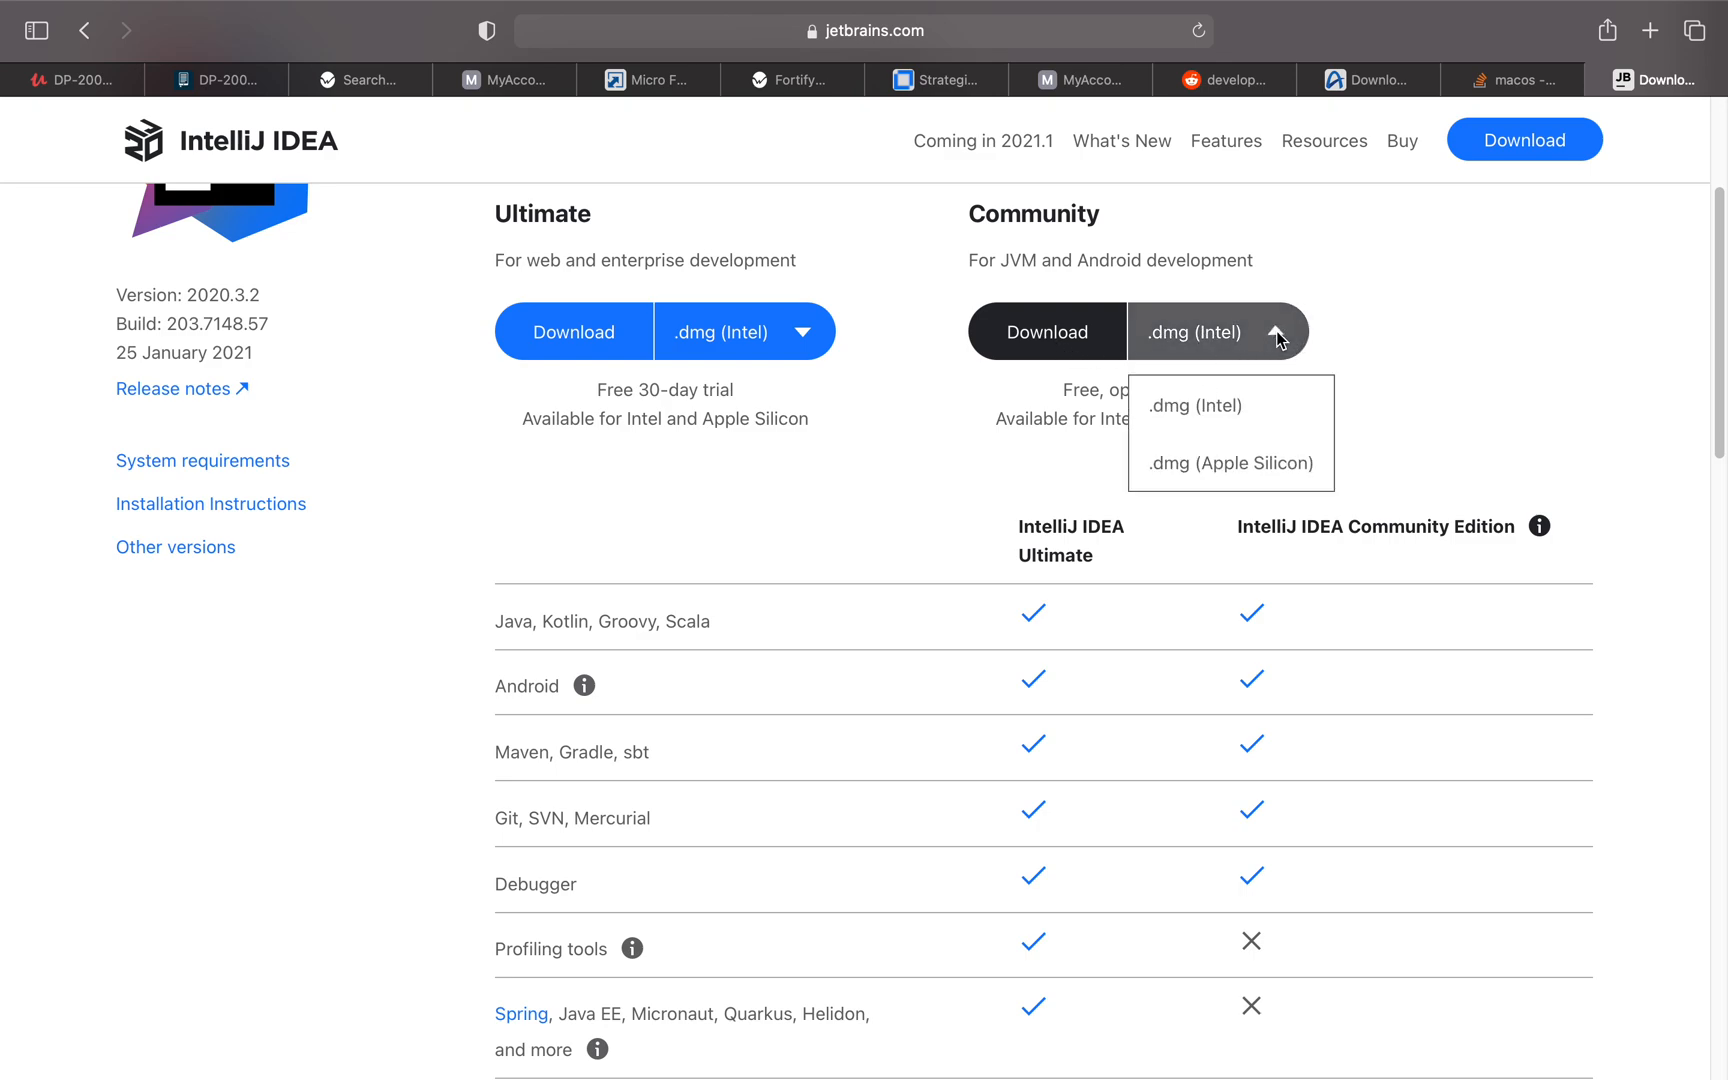
{"action": "mouse_move", "coordinate": [1235, 338]}
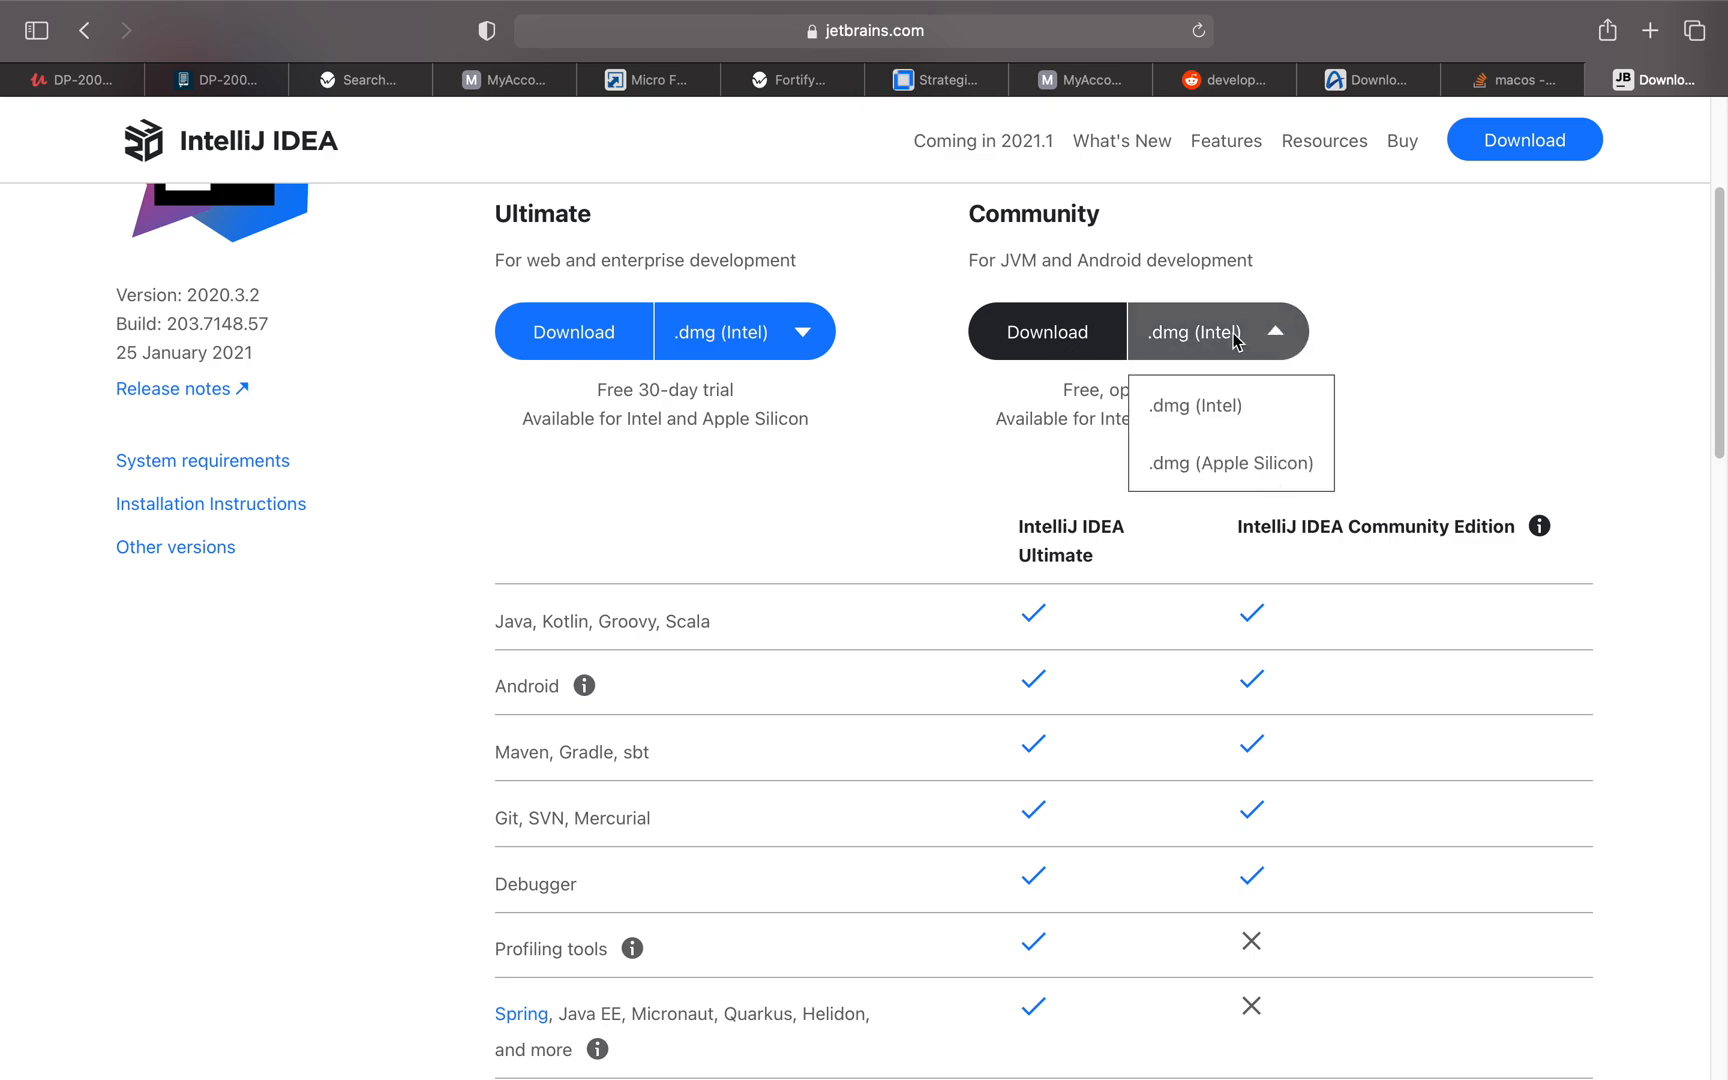
{"action": "mouse_move", "coordinate": [1232, 421]}
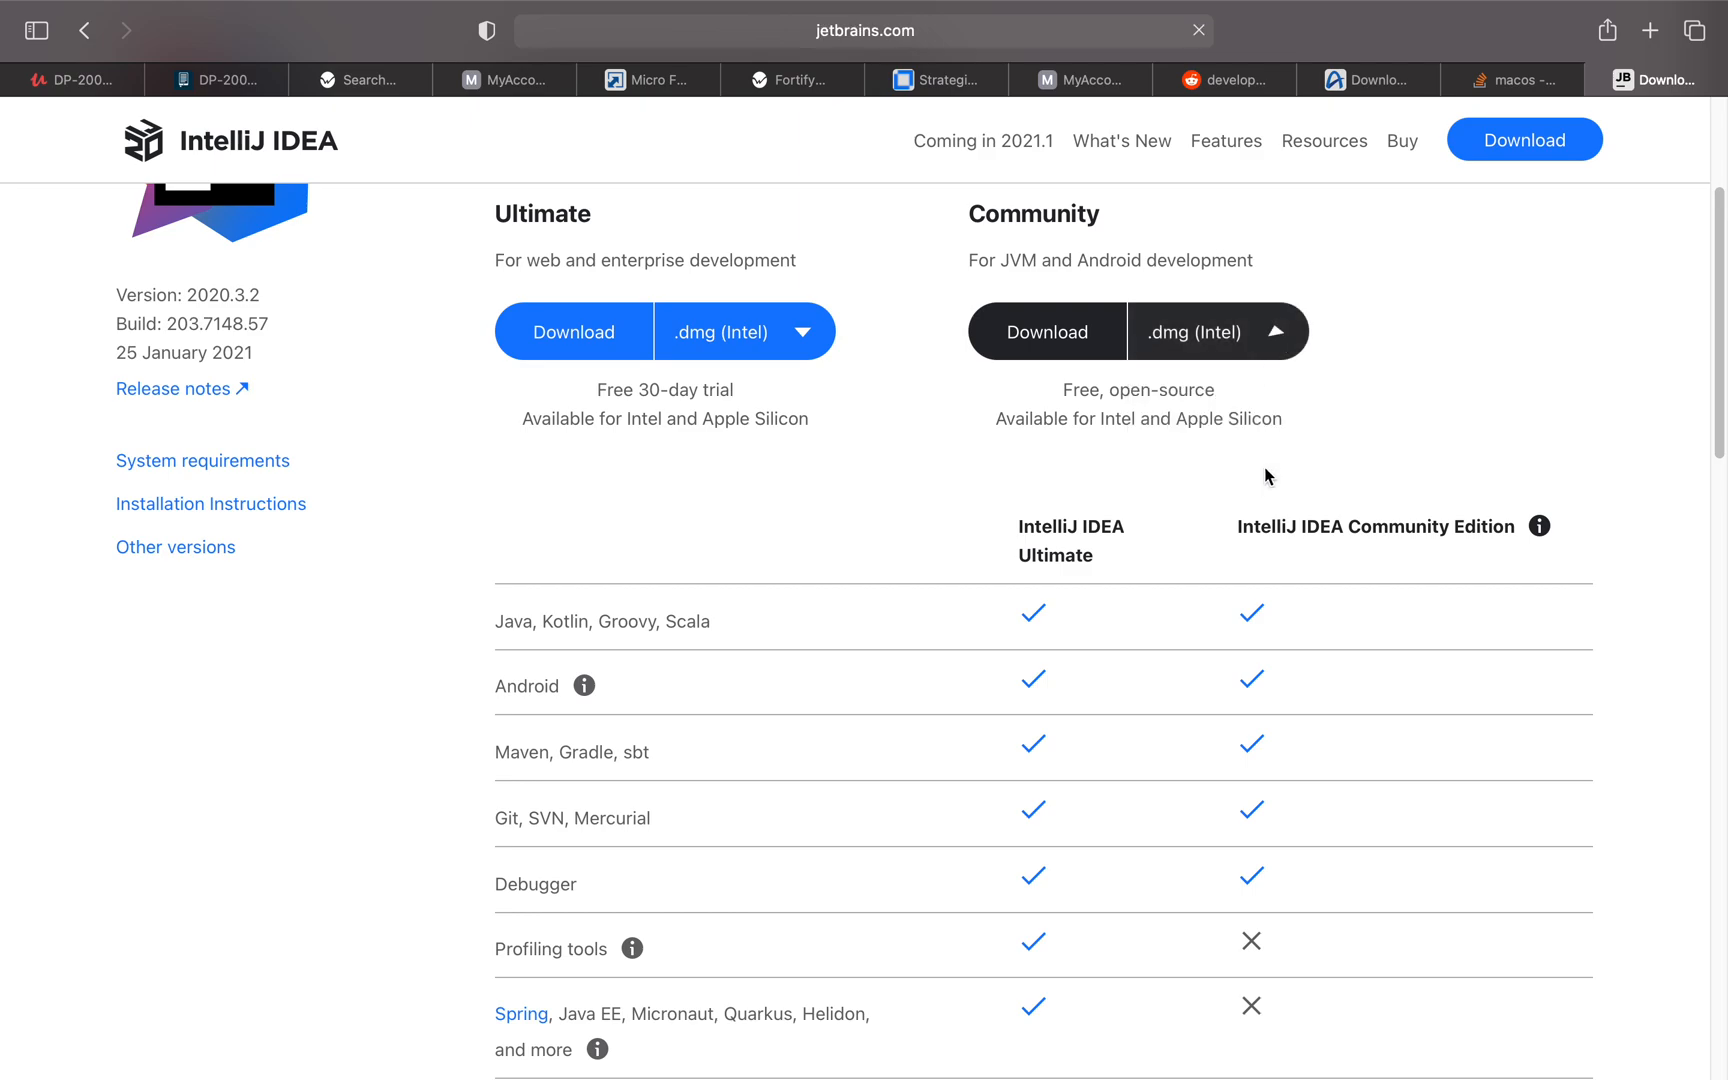
{"action": "left_click", "coordinate": [1045, 331]}
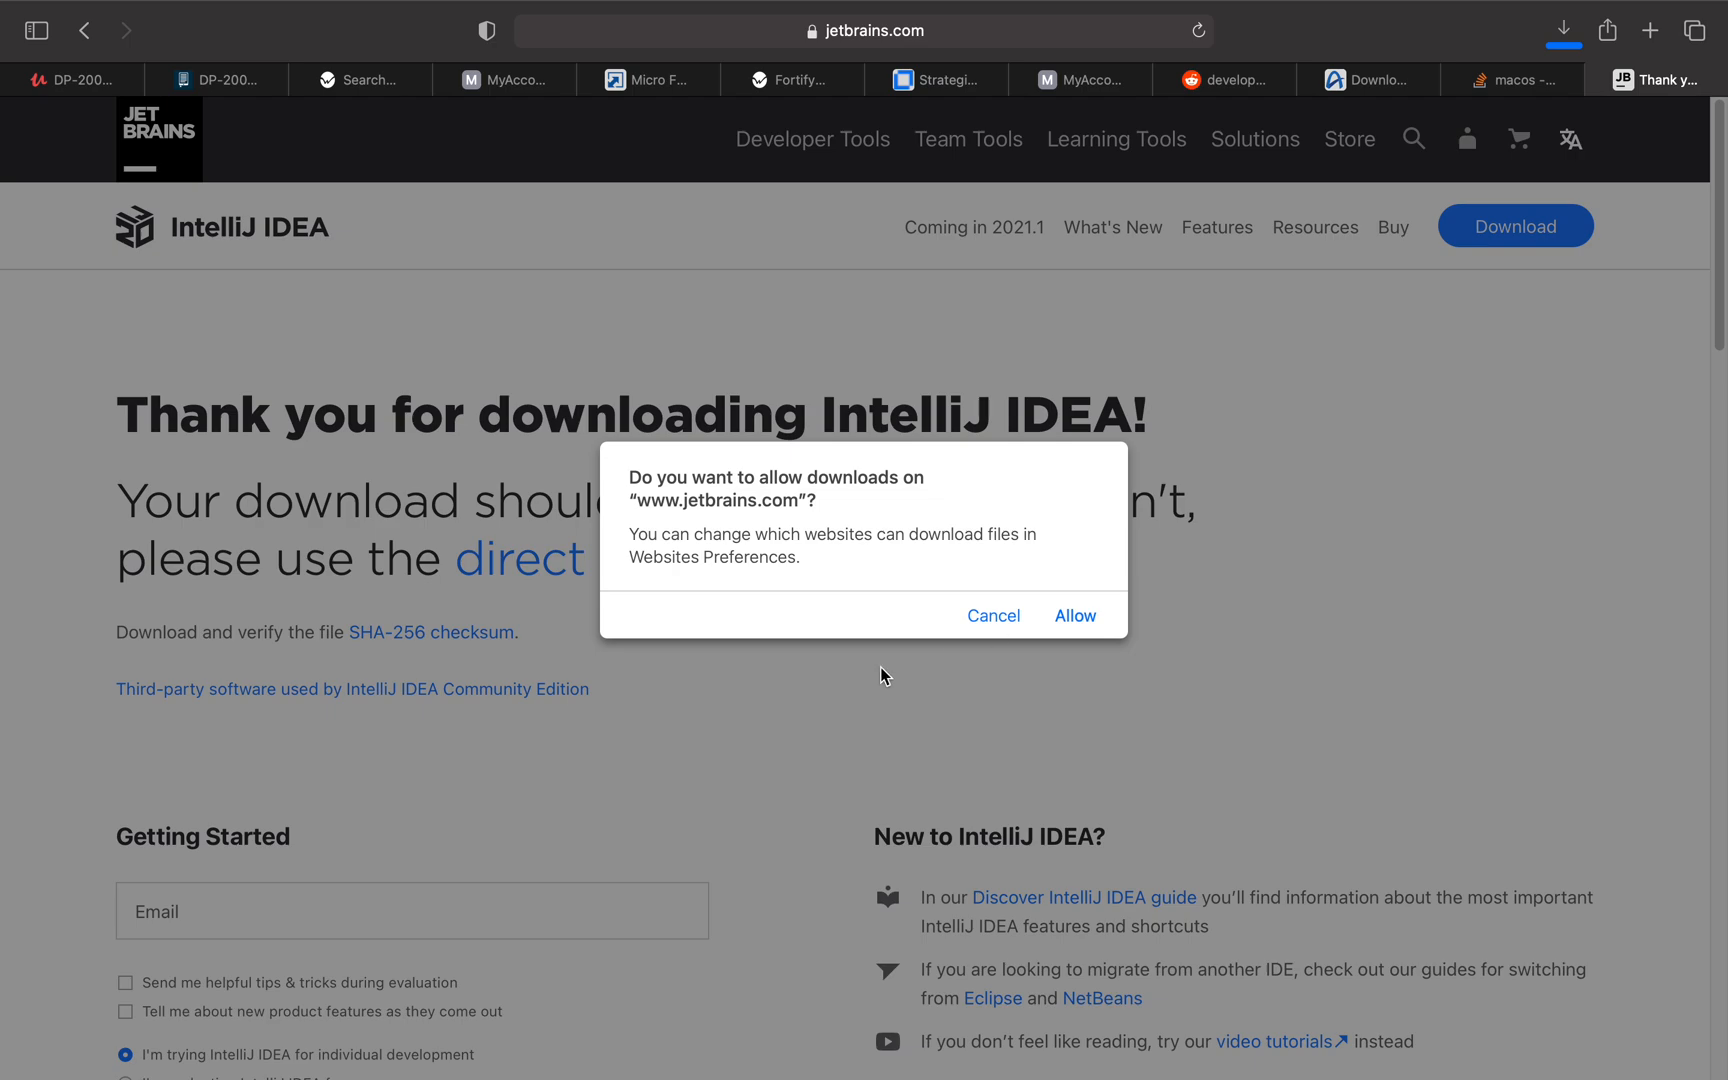
{"action": "mouse_move", "coordinate": [926, 503]}
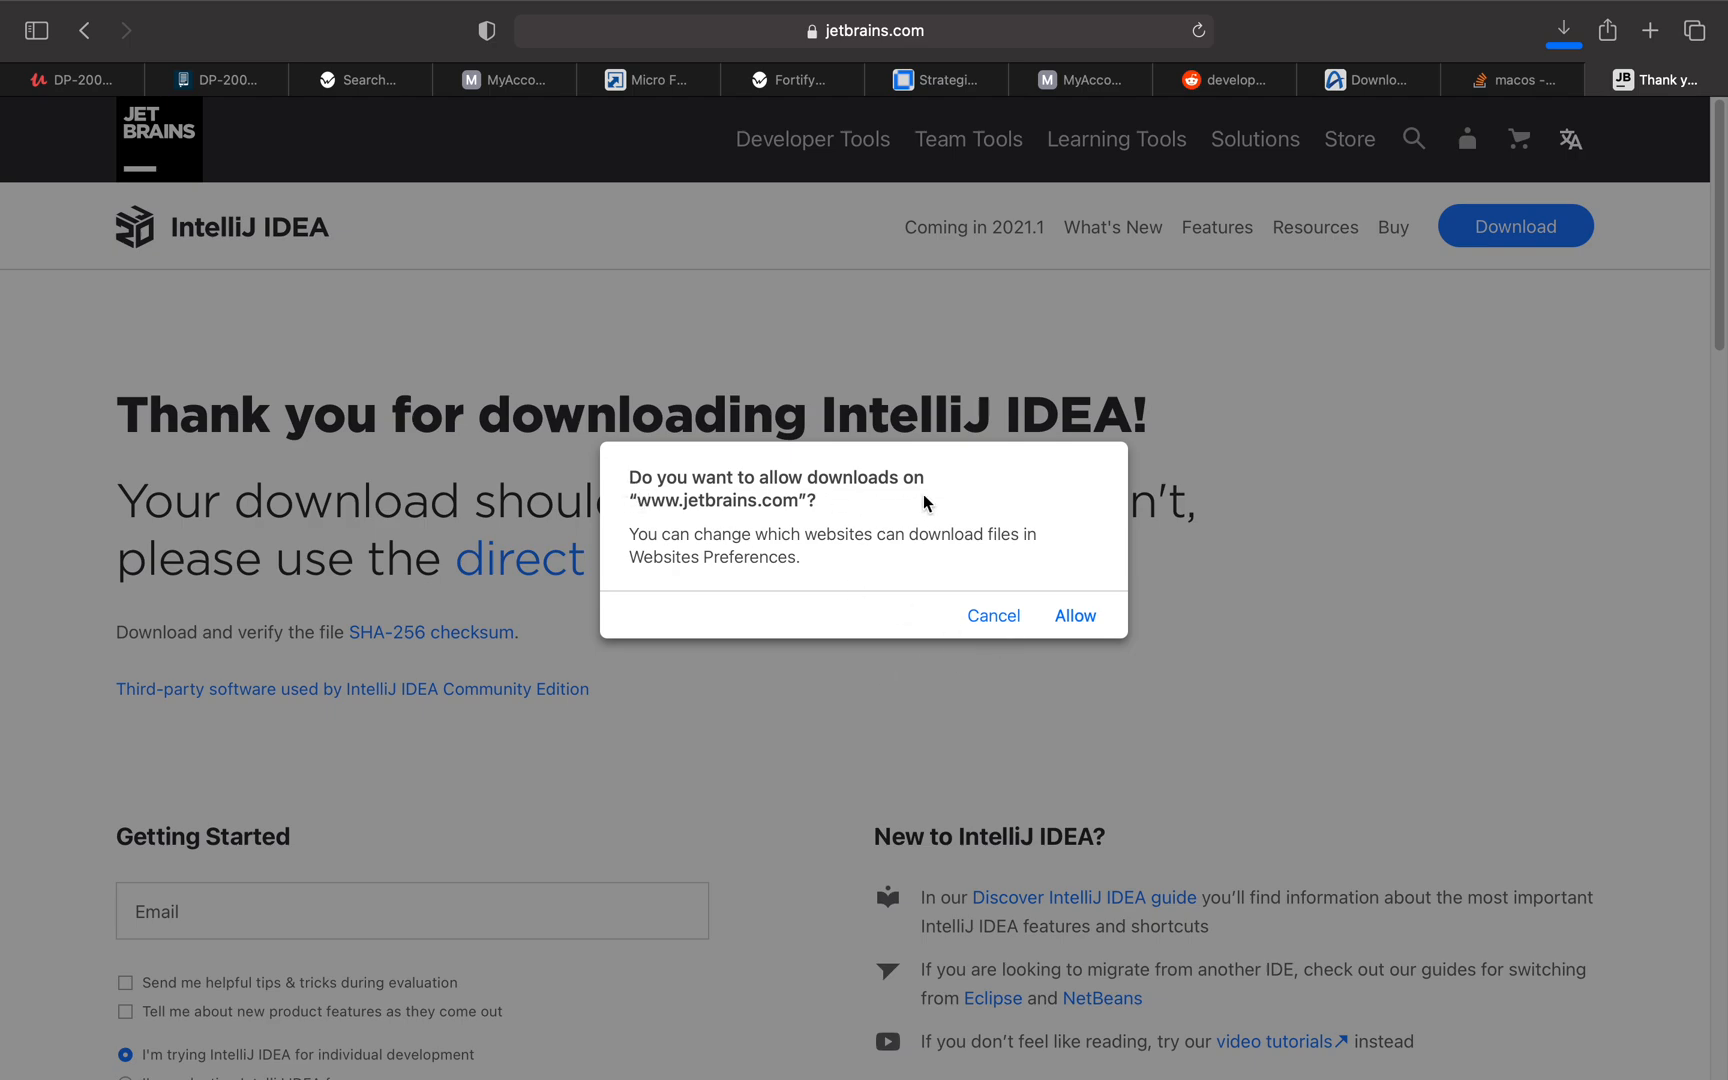
{"action": "left_click", "coordinate": [1072, 615]}
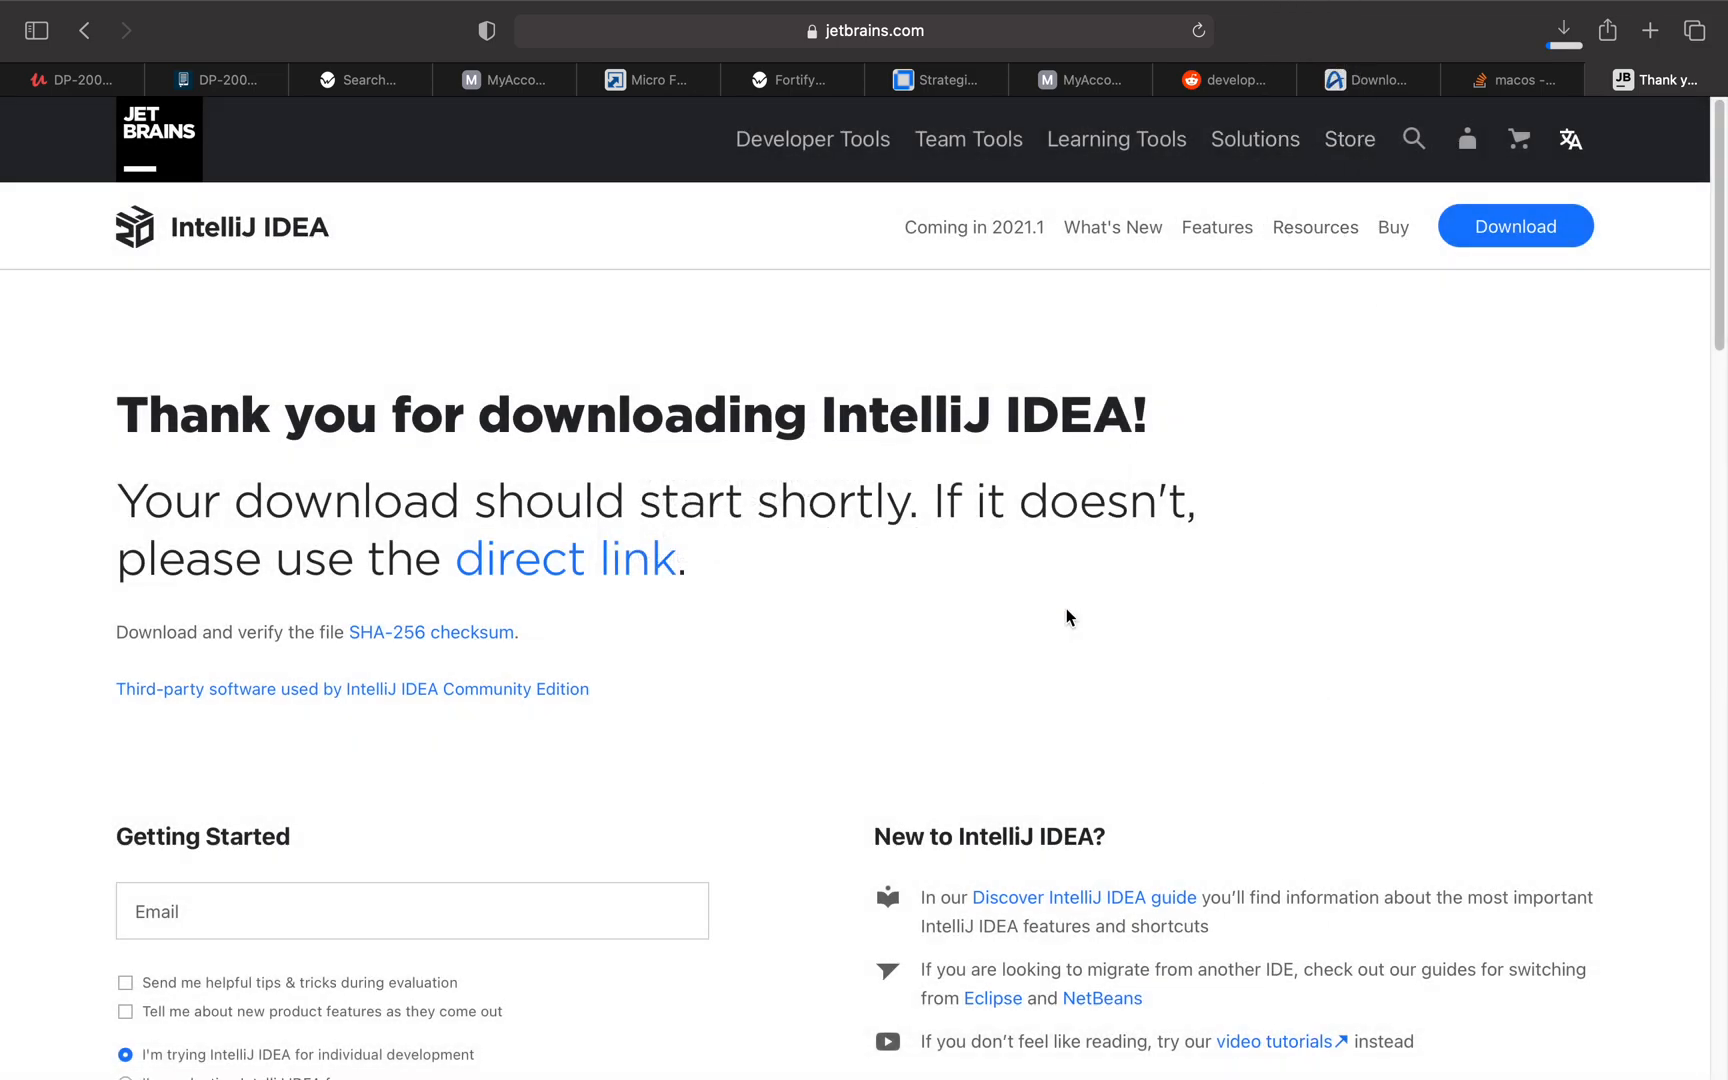
{"action": "mouse_move", "coordinate": [1536, 85]}
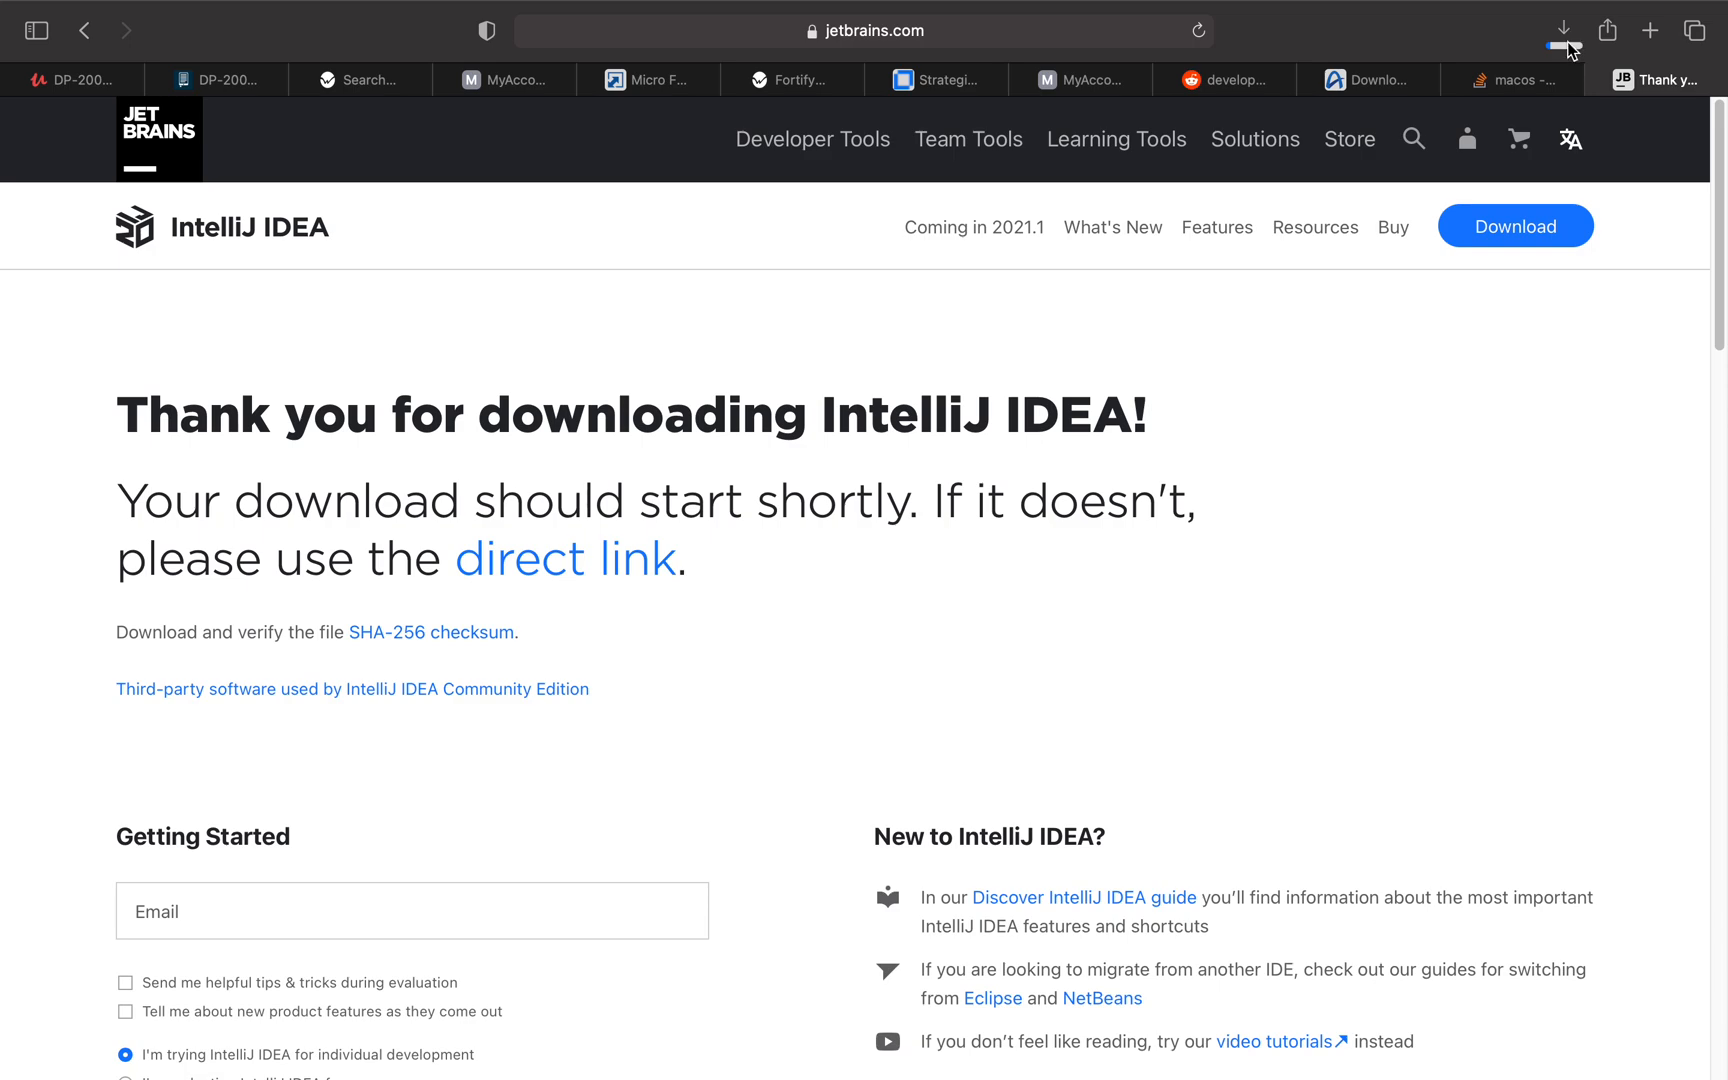
Step: Check the Safari download progress of IntelliJ IDEA Community while browsing the thank-you page
{"action": "left_click", "coordinate": [1562, 31]}
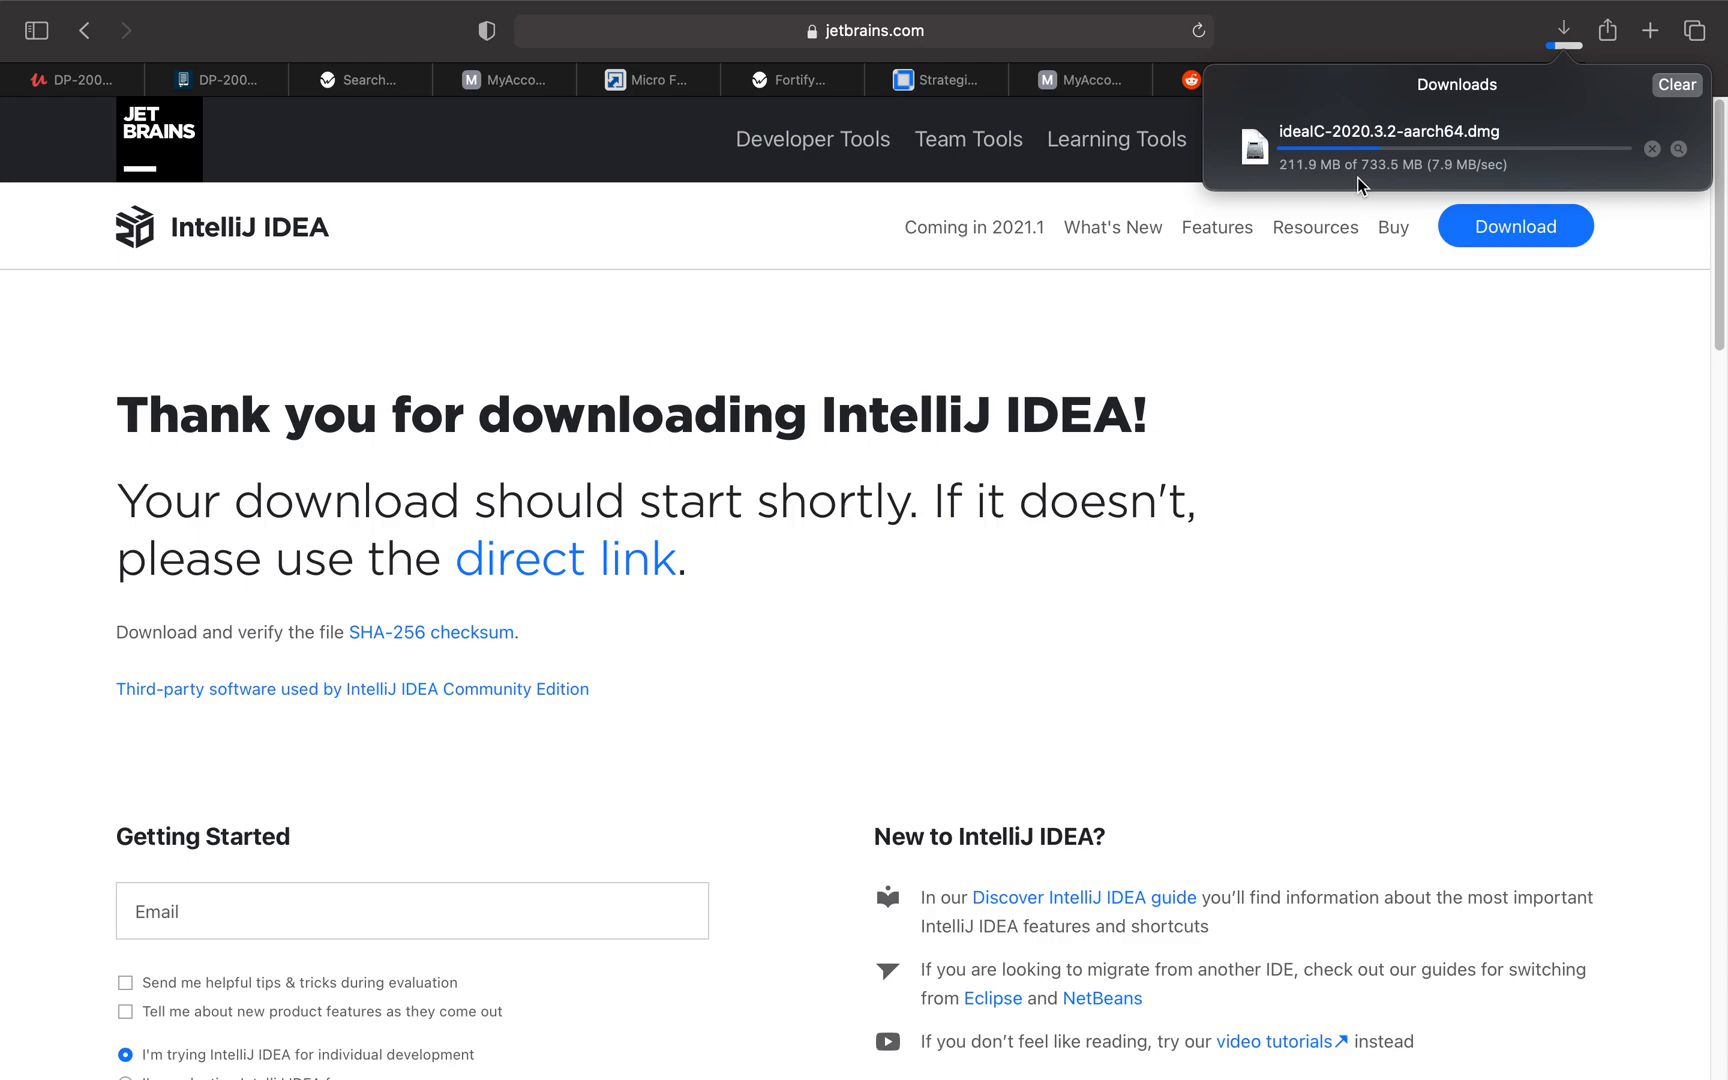
{"action": "mouse_move", "coordinate": [1252, 368]}
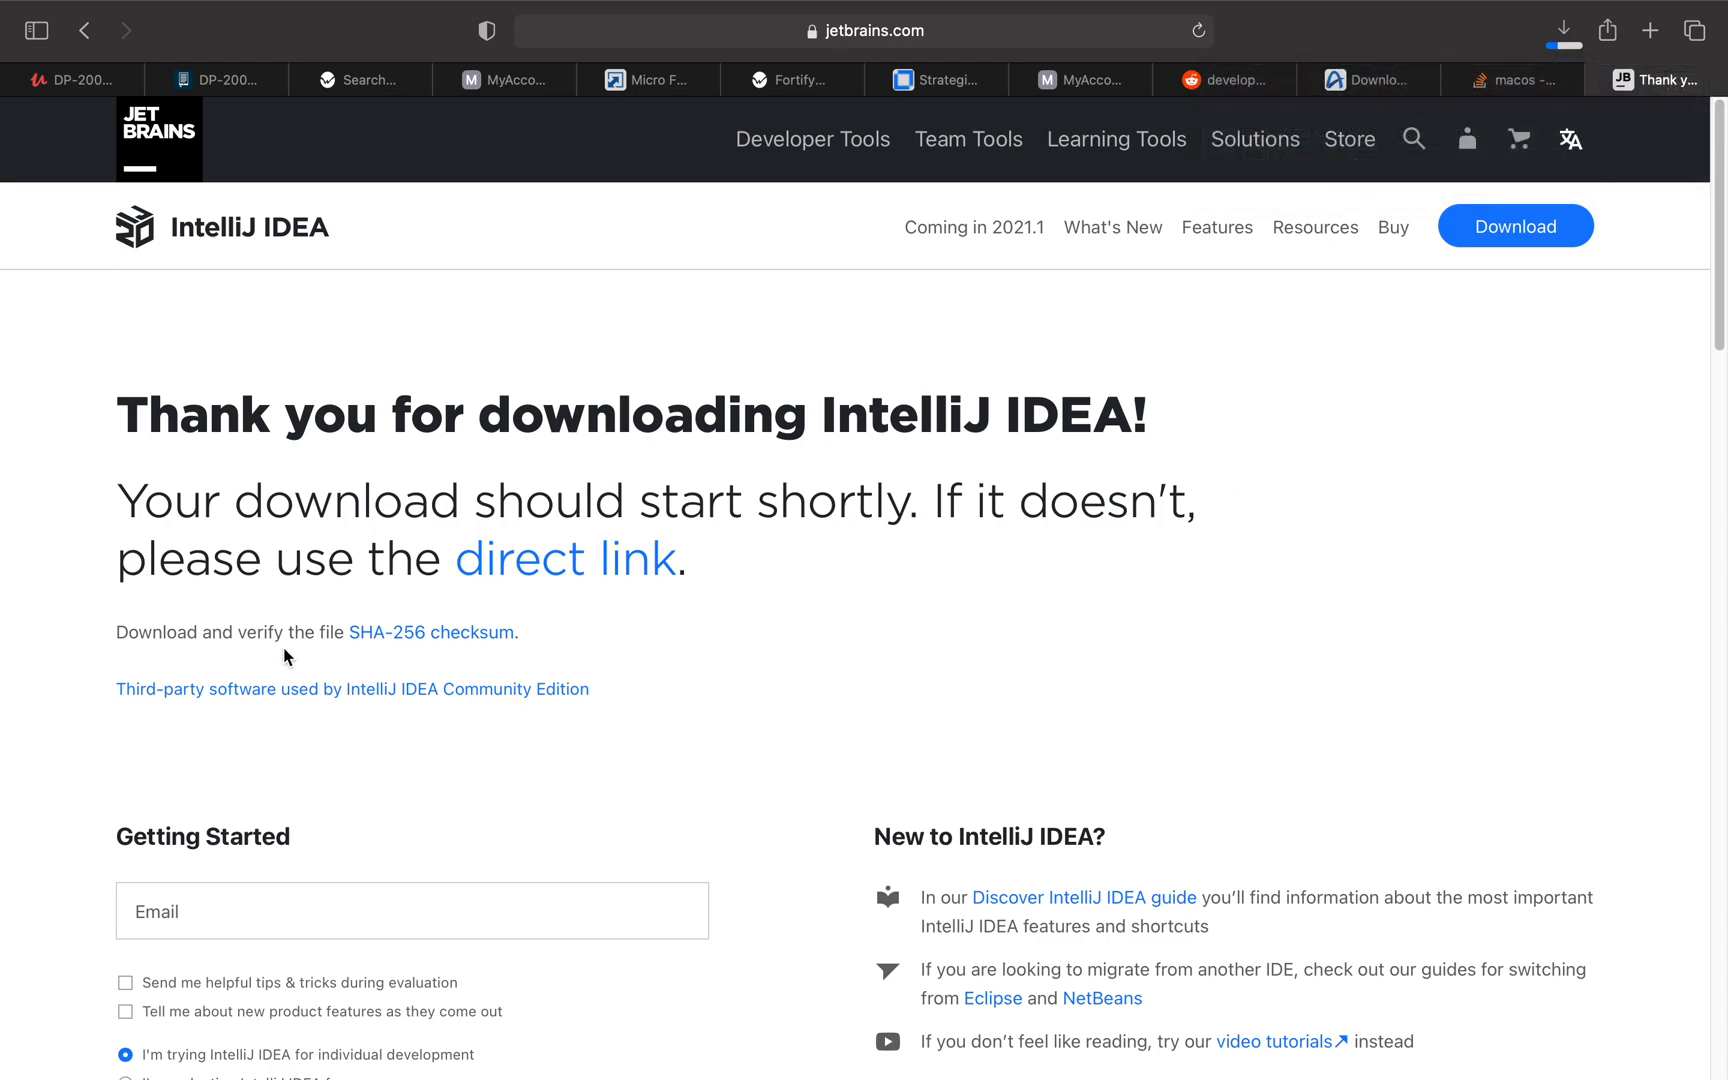
{"action": "scroll", "scroll_direction": "down", "scroll_amount": 3}
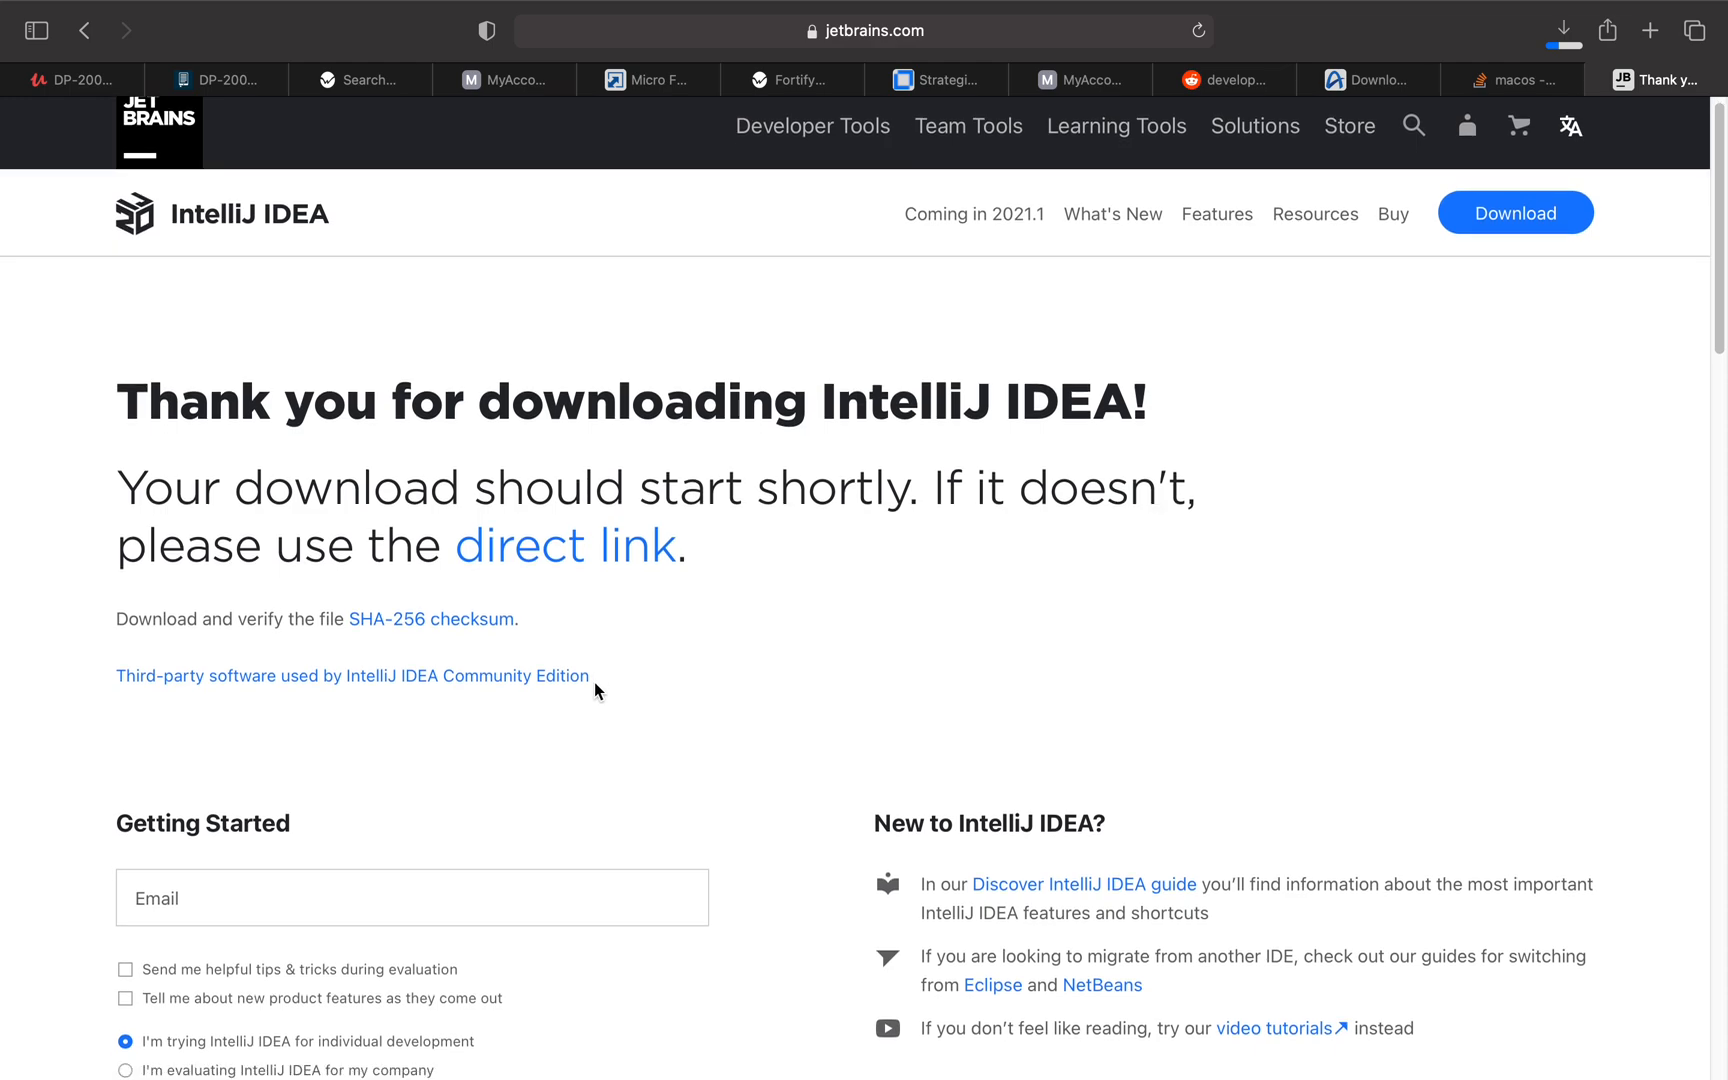
{"action": "scroll", "scroll_direction": "down", "scroll_amount": 3}
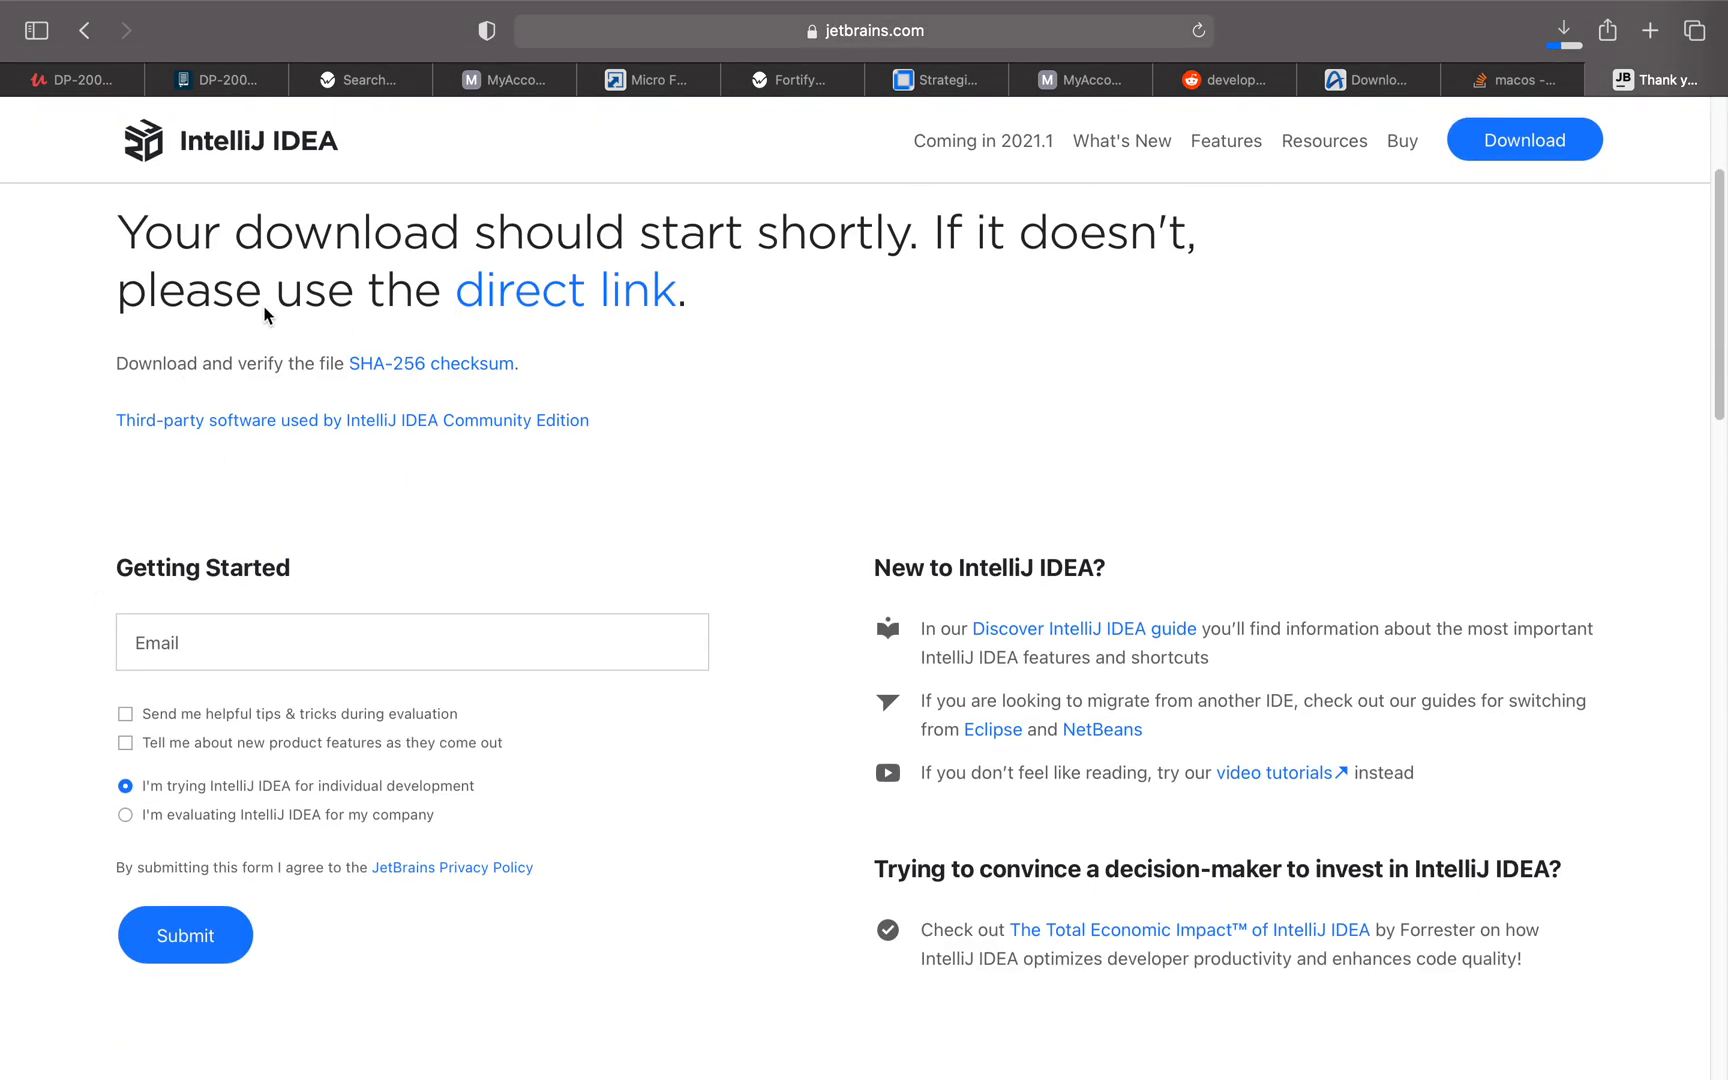
{"action": "mouse_move", "coordinate": [390, 380]}
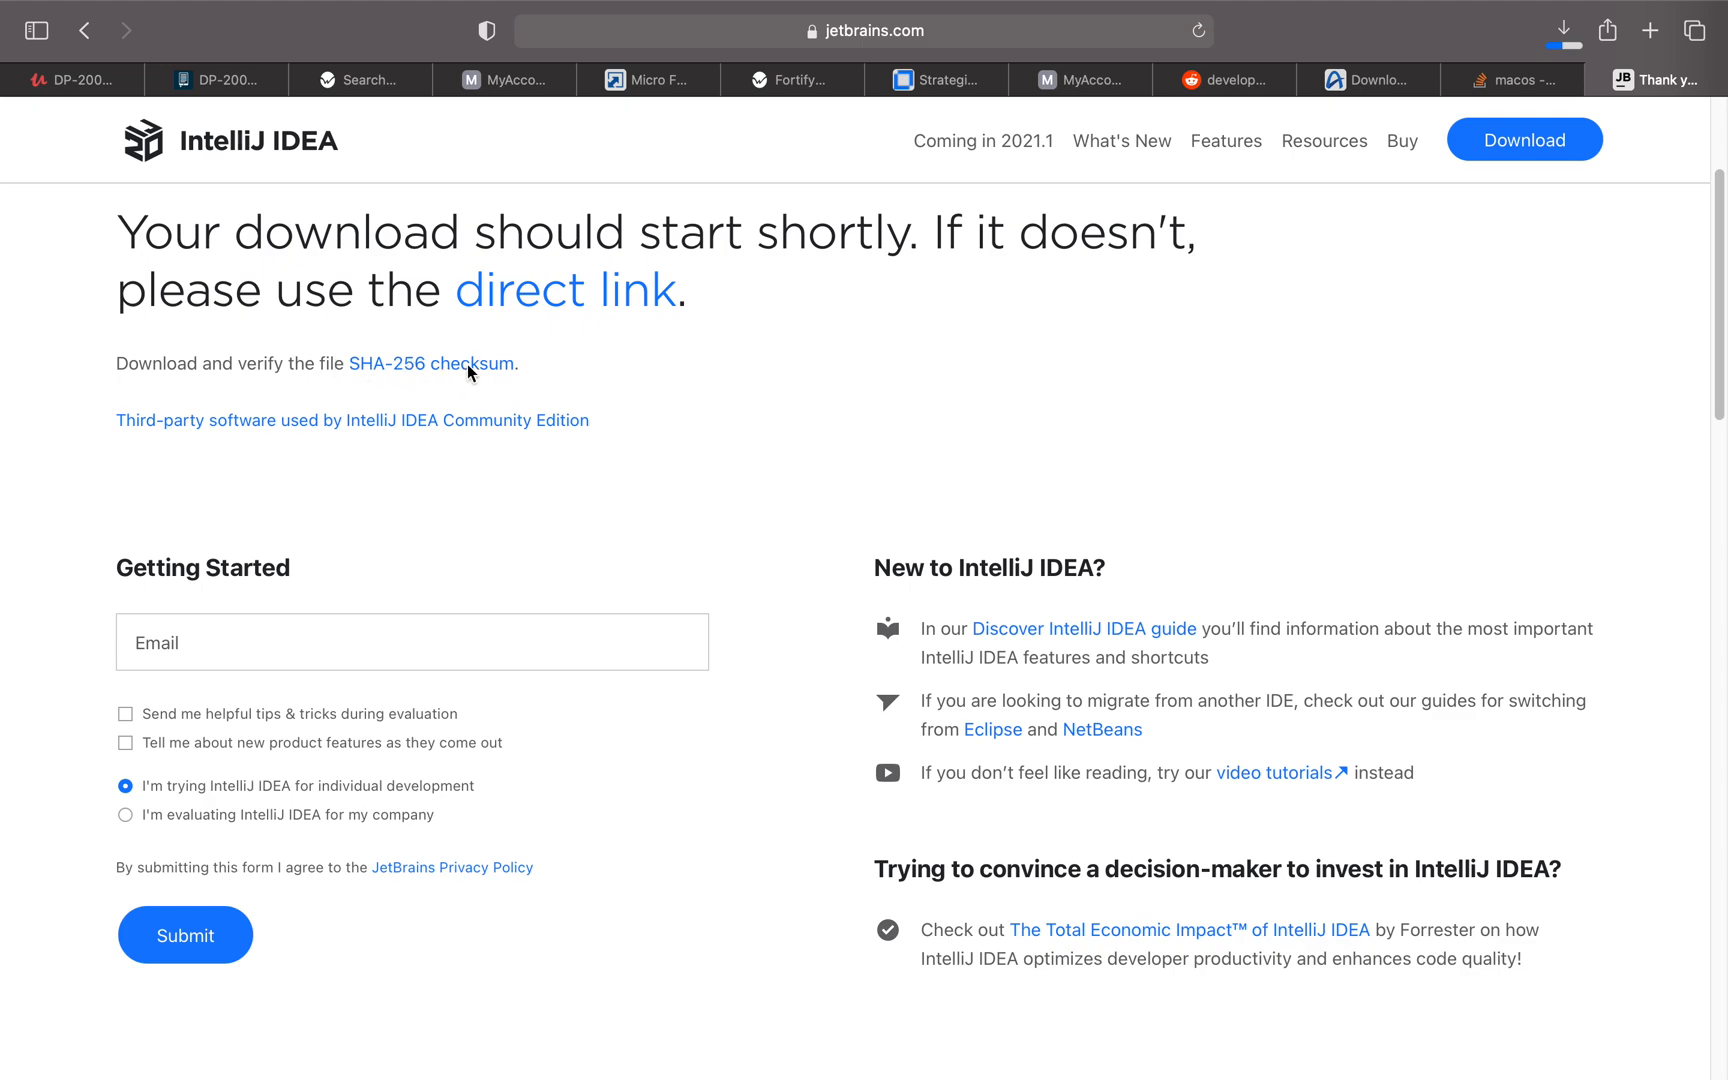
{"action": "mouse_move", "coordinate": [1548, 55]}
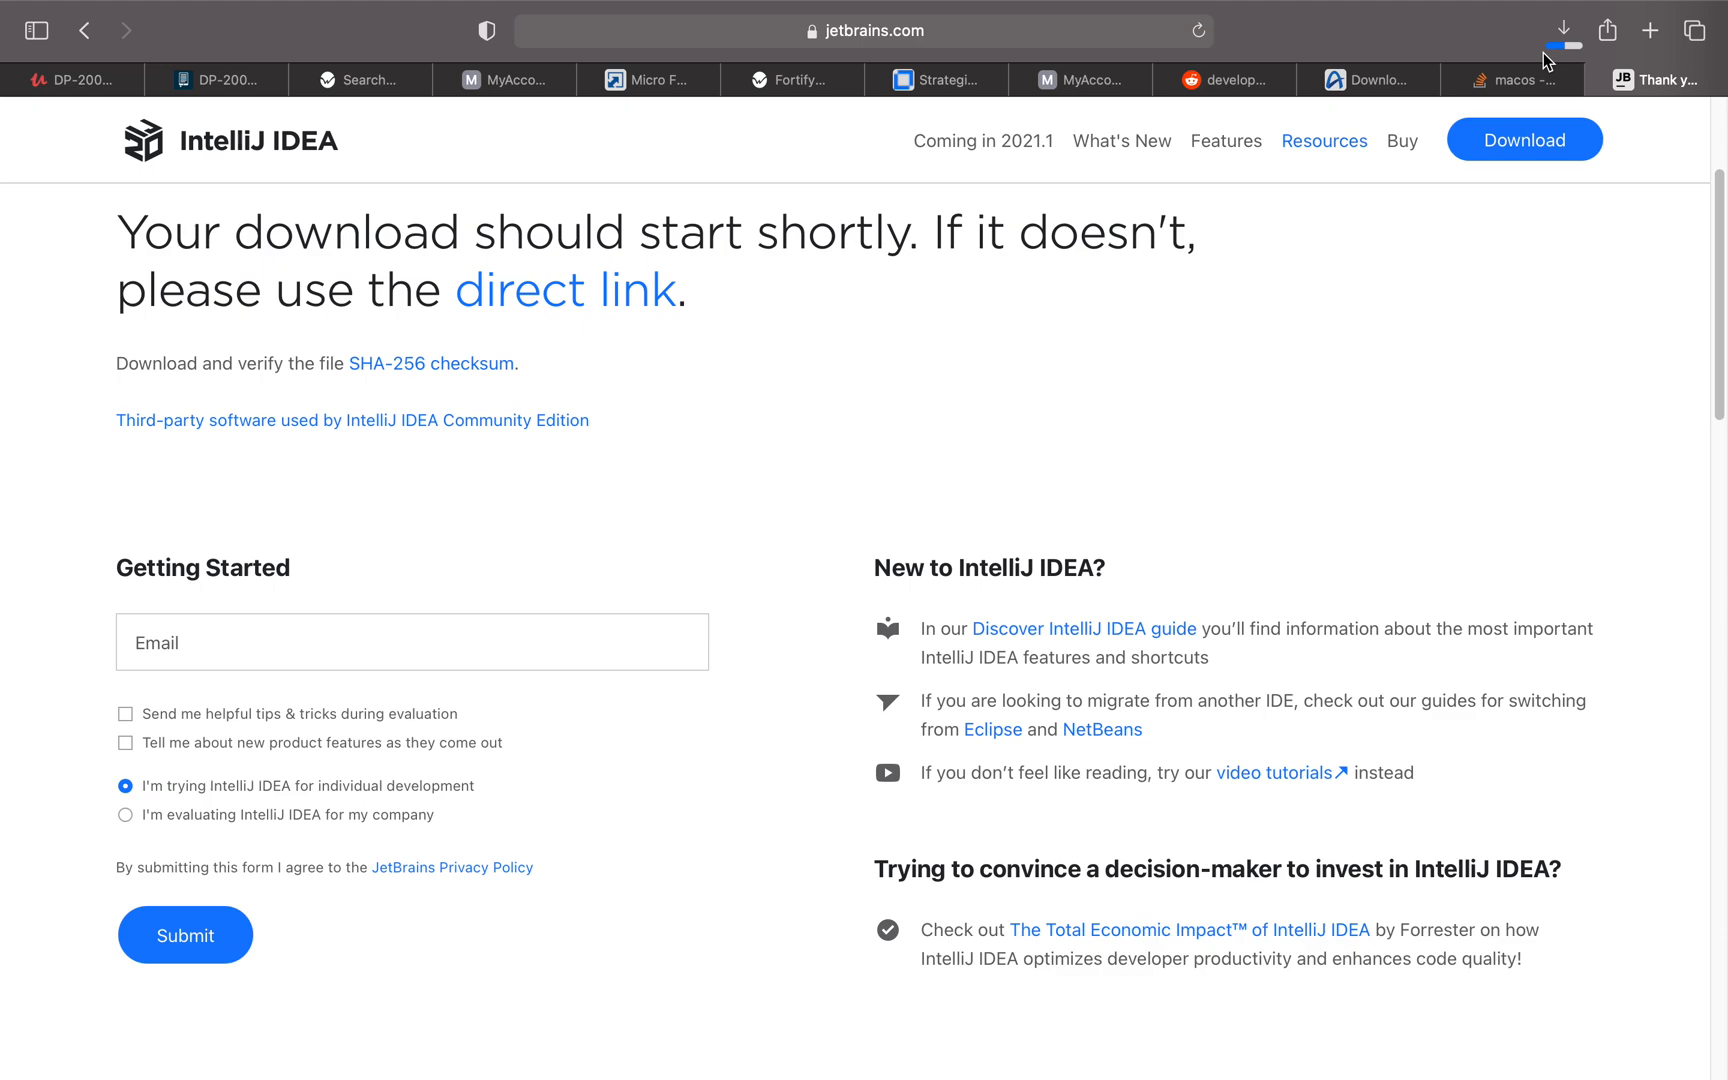
{"action": "mouse_move", "coordinate": [325, 374]}
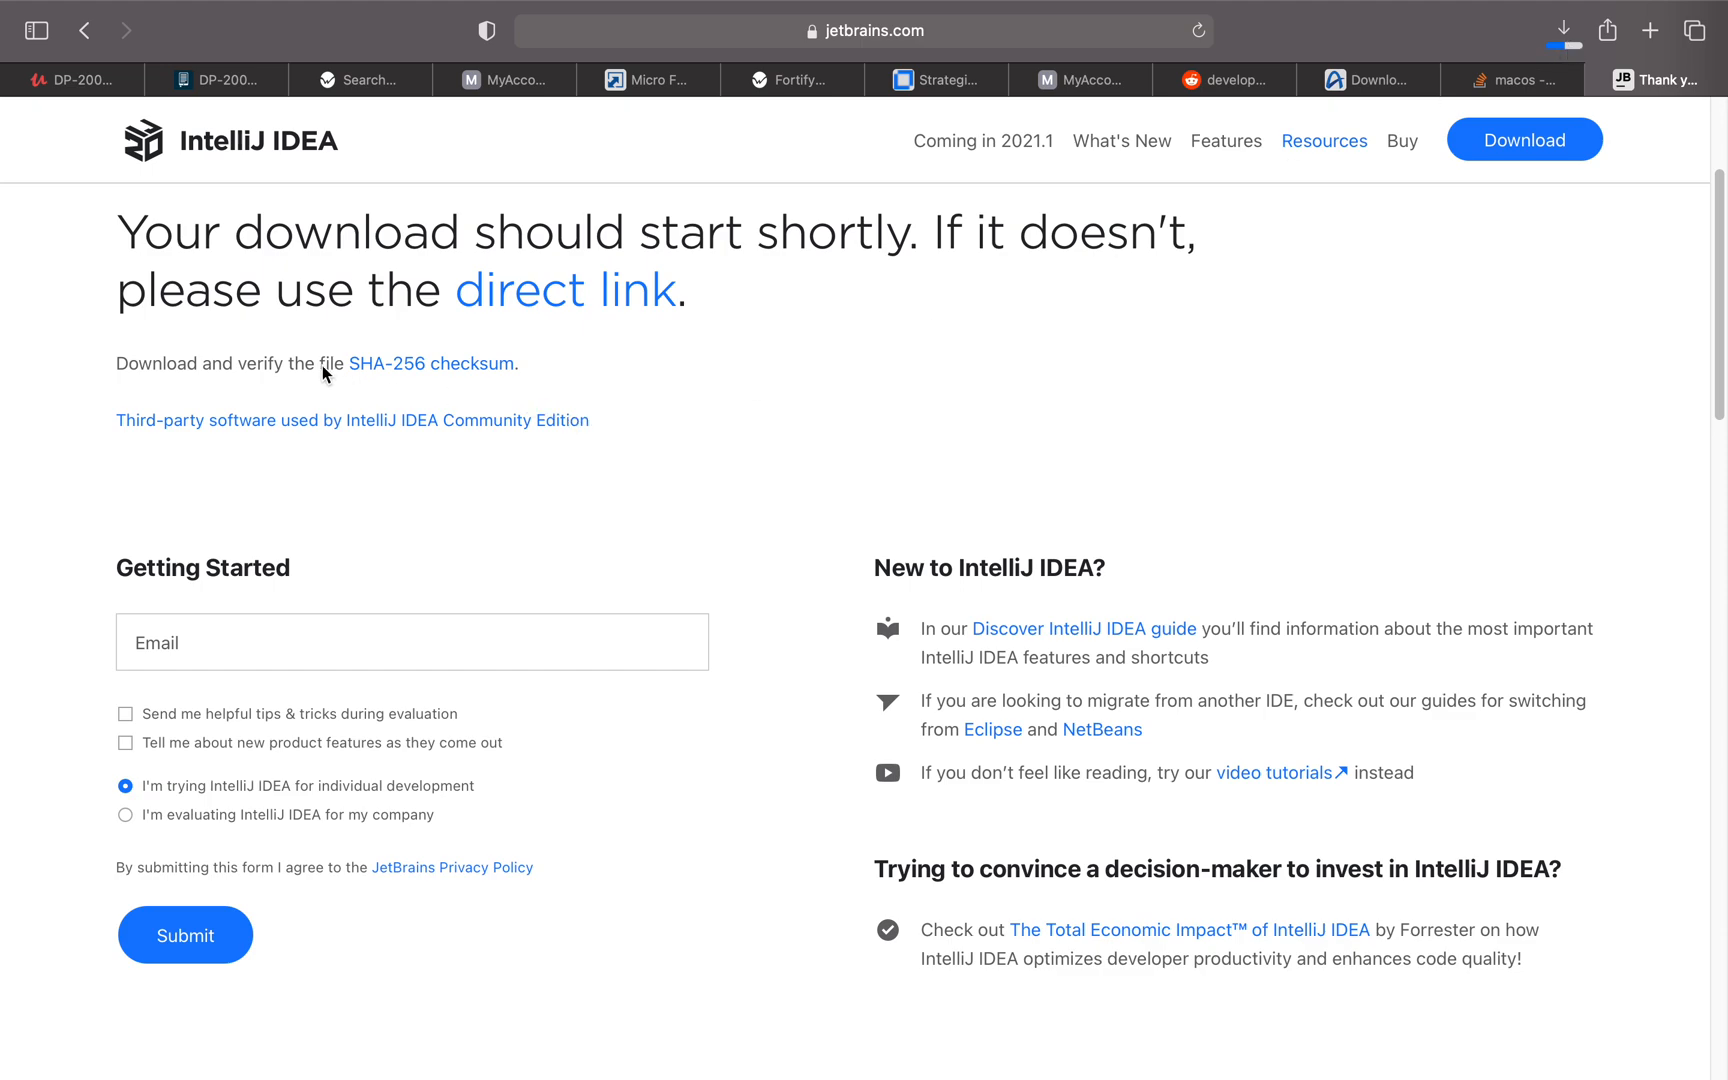
{"action": "mouse_move", "coordinate": [1468, 68]}
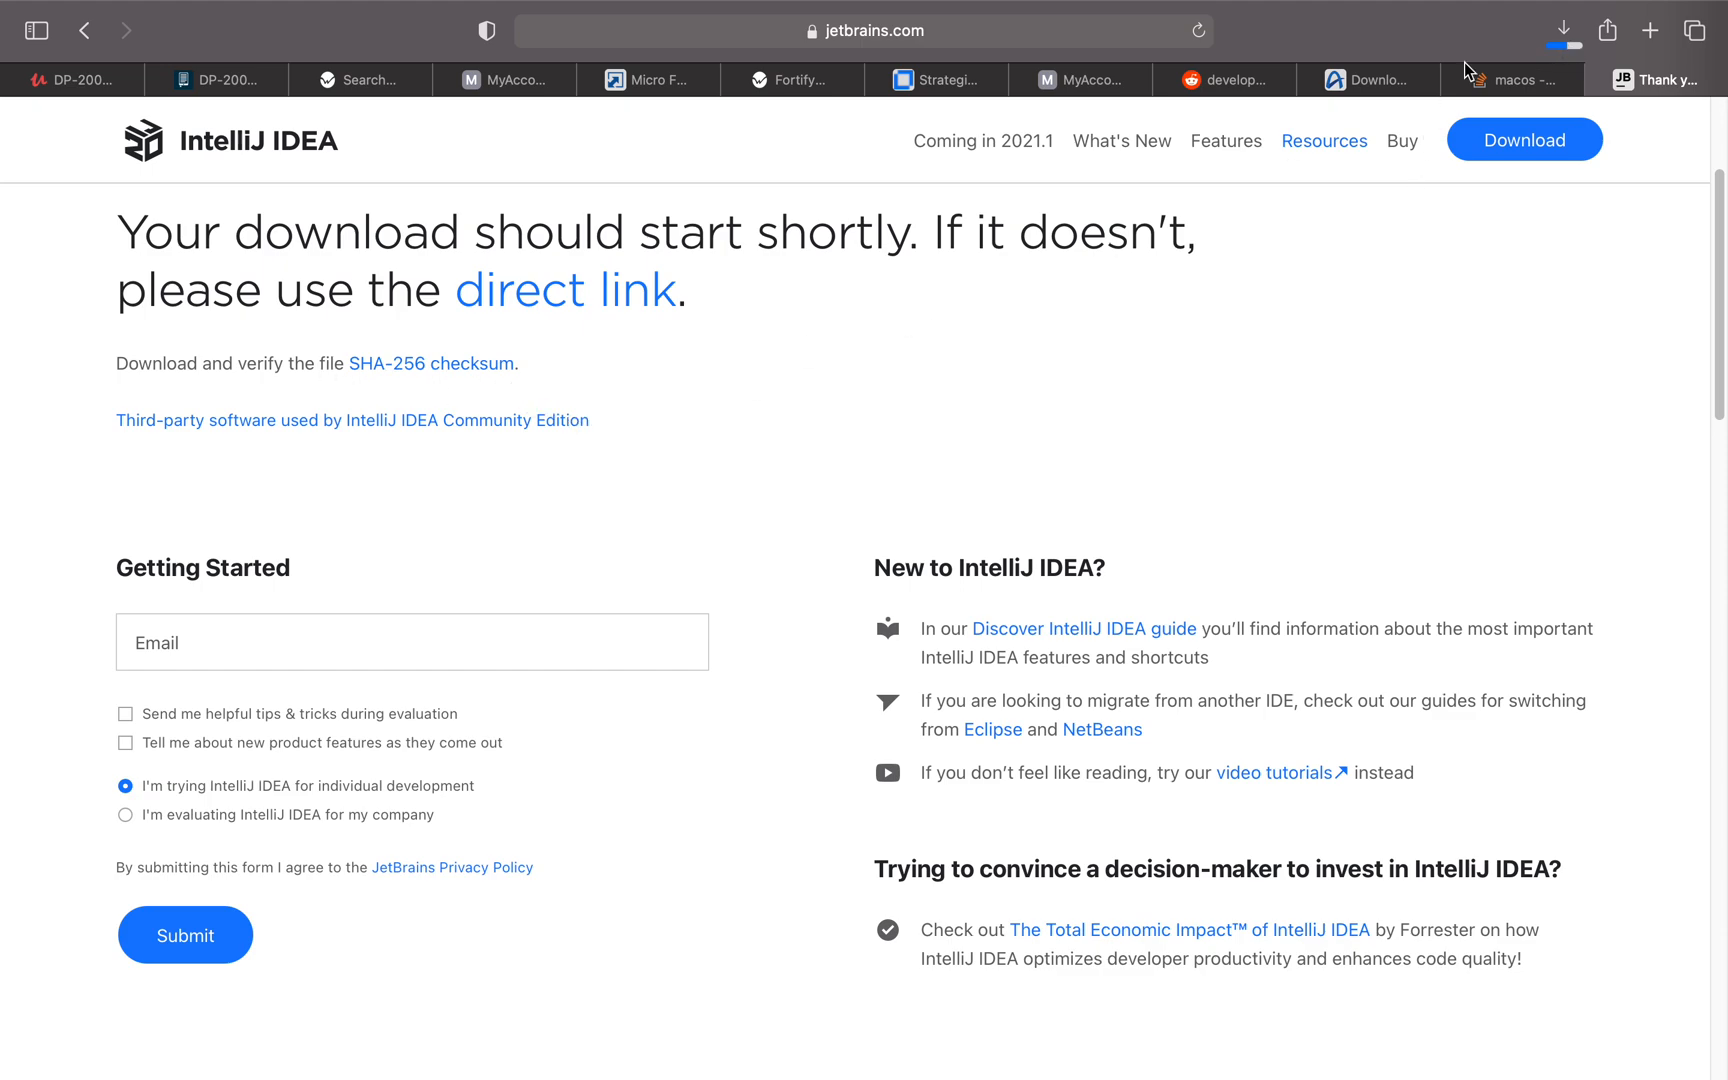
{"action": "mouse_move", "coordinate": [1535, 53]}
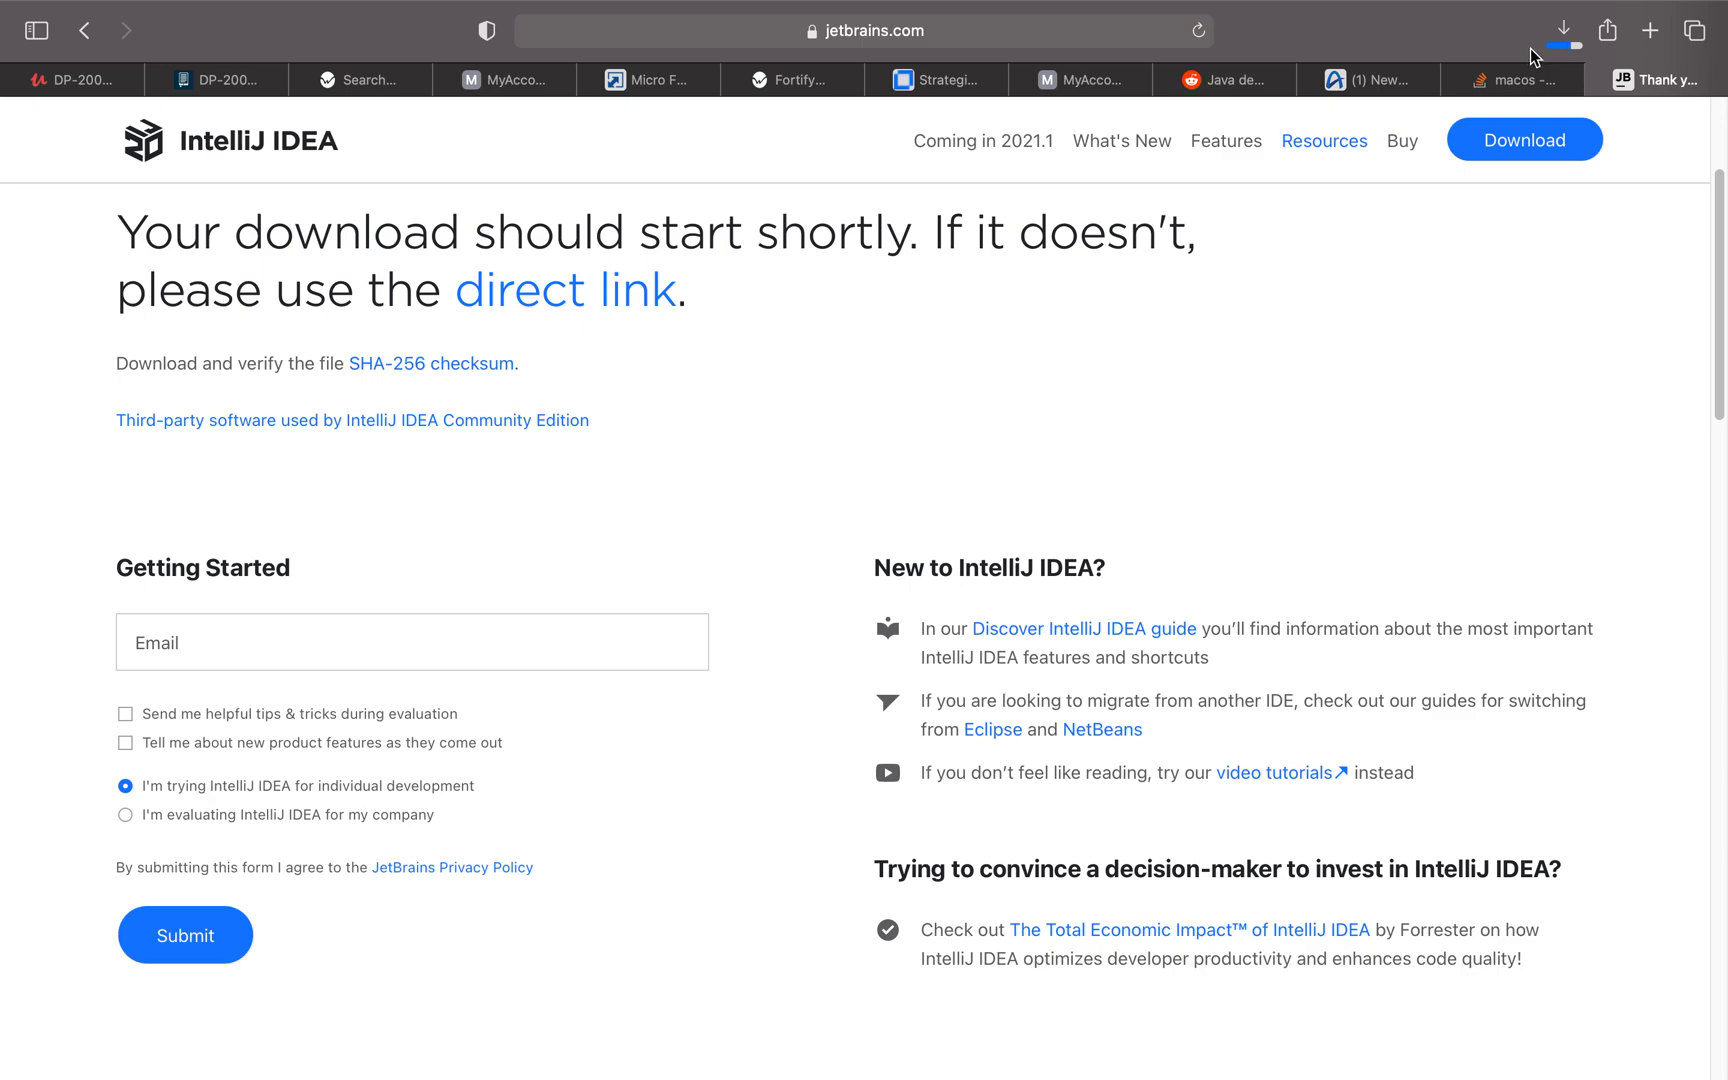
{"action": "mouse_move", "coordinate": [1231, 441]}
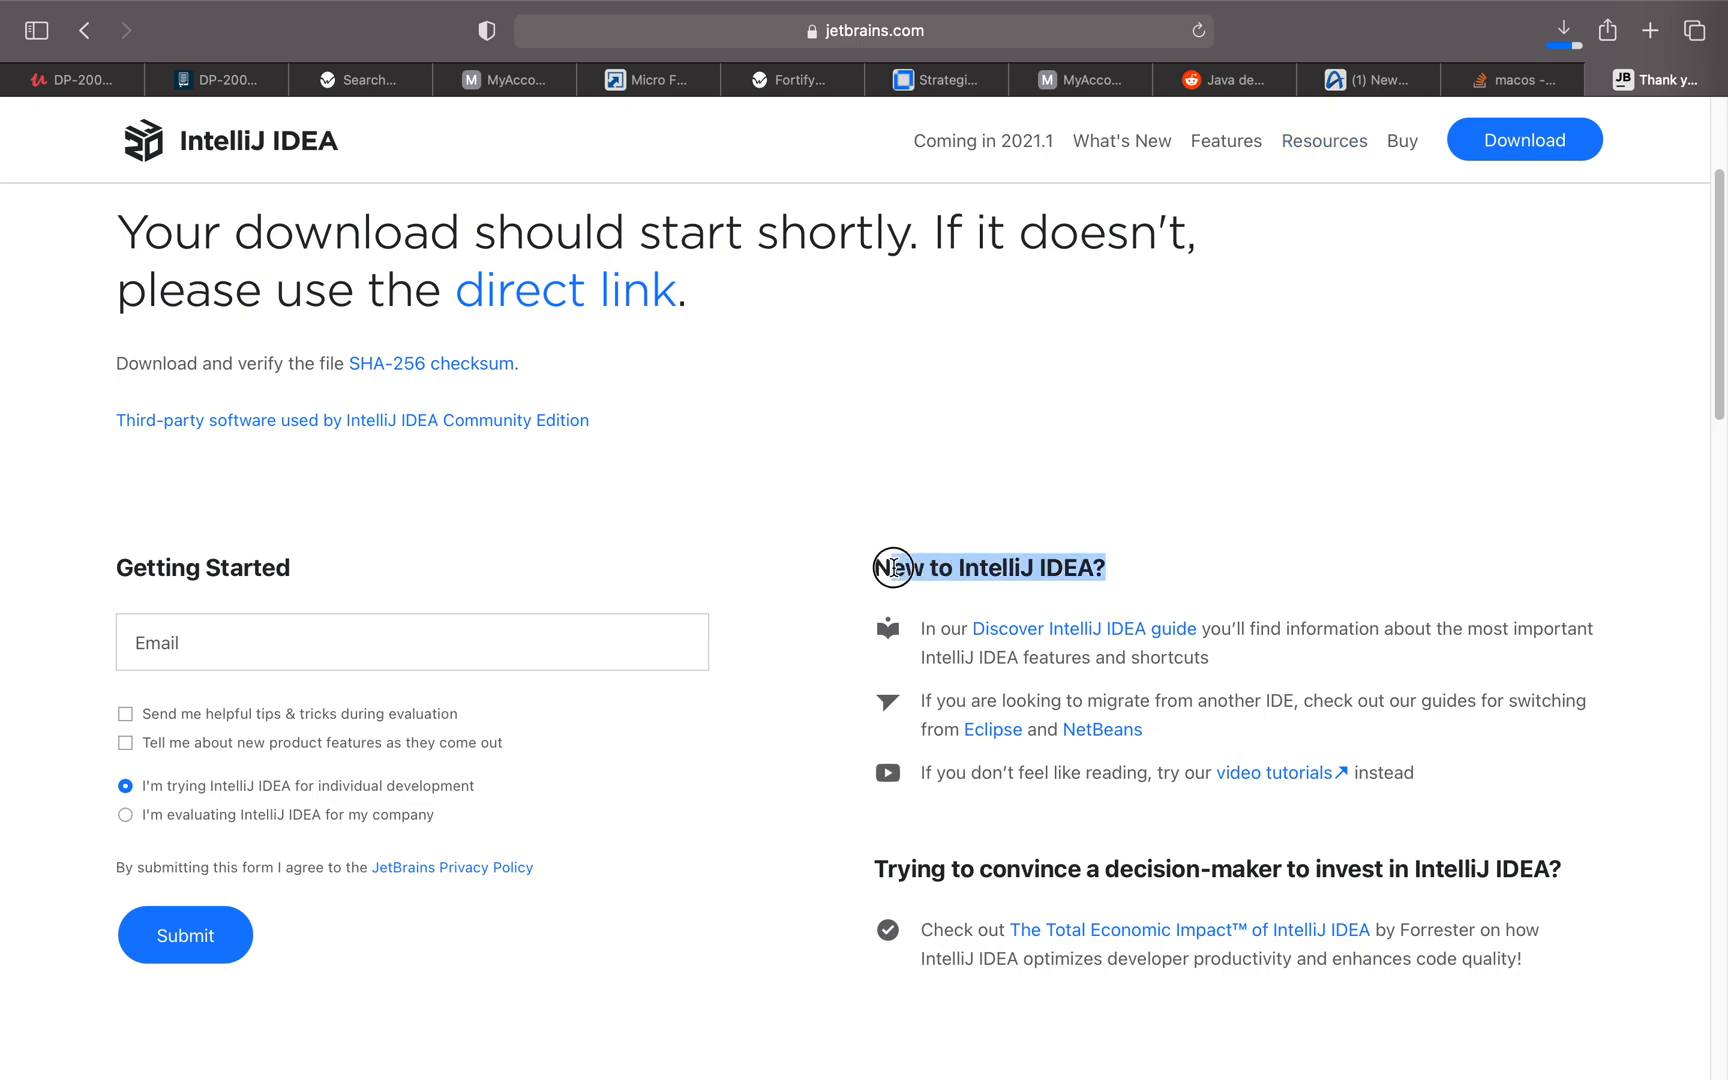
{"action": "mouse_move", "coordinate": [882, 568]}
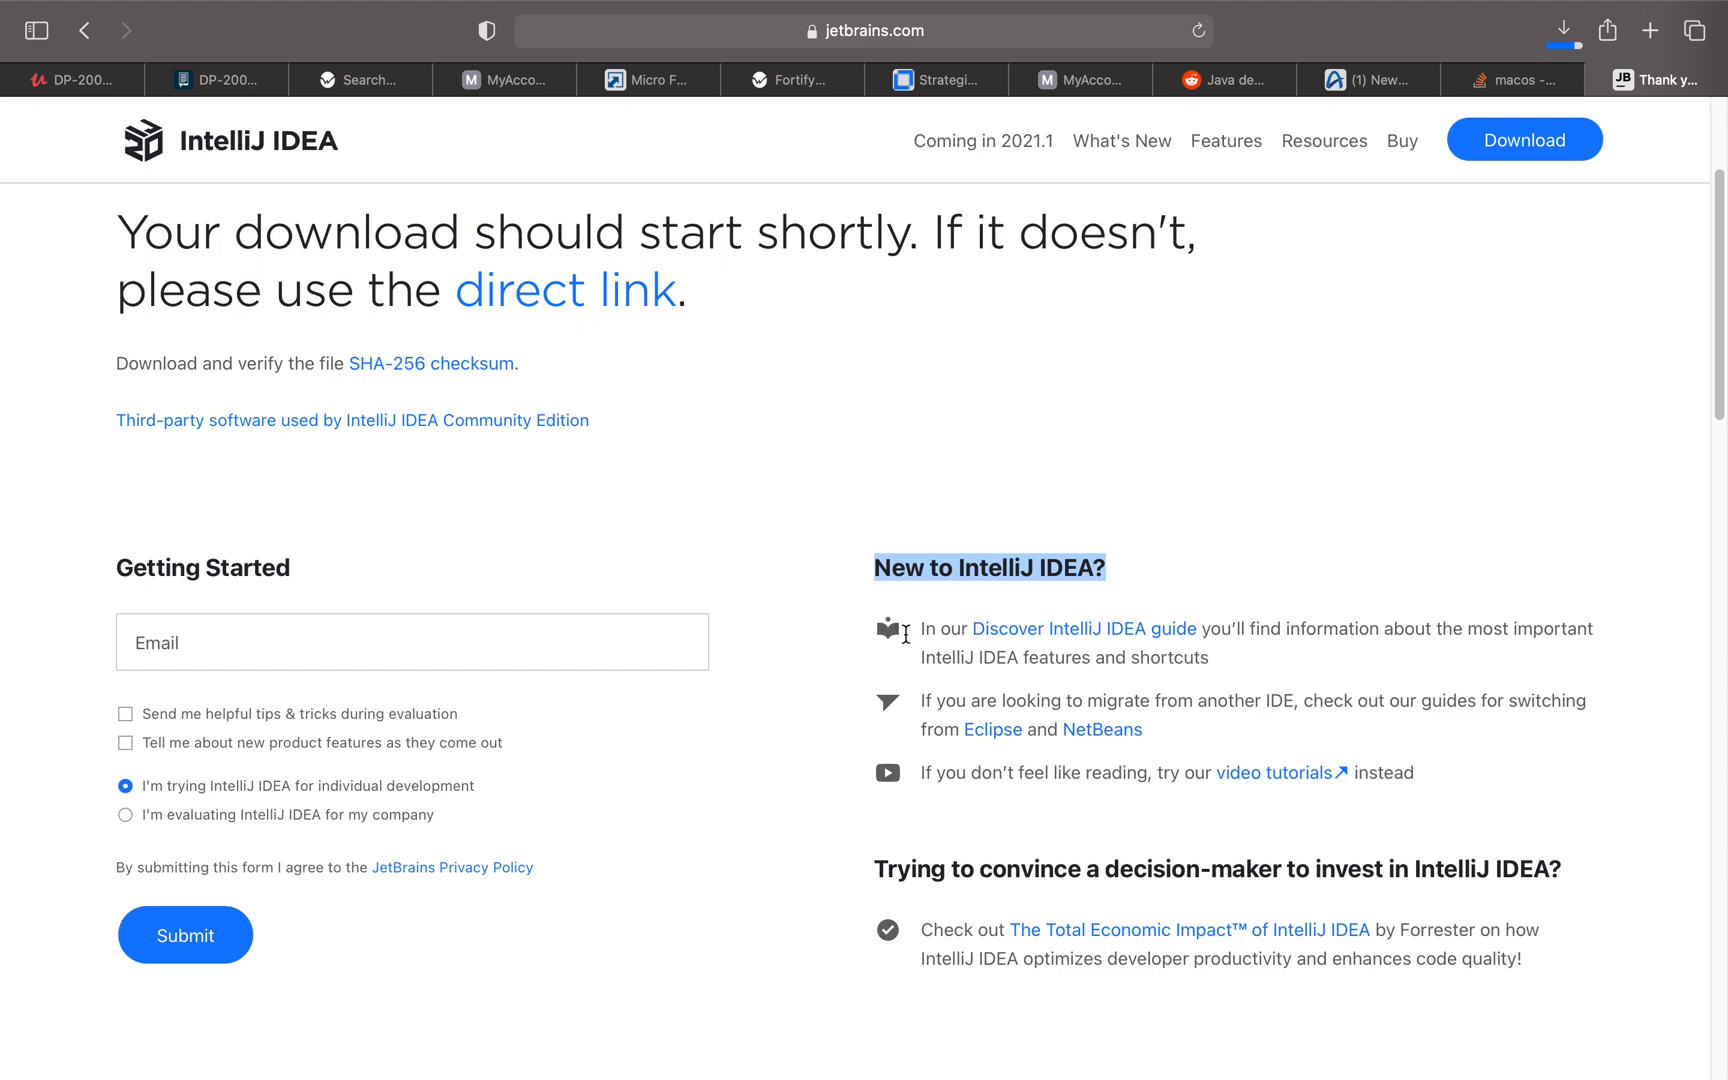
{"action": "mouse_move", "coordinate": [1131, 636]}
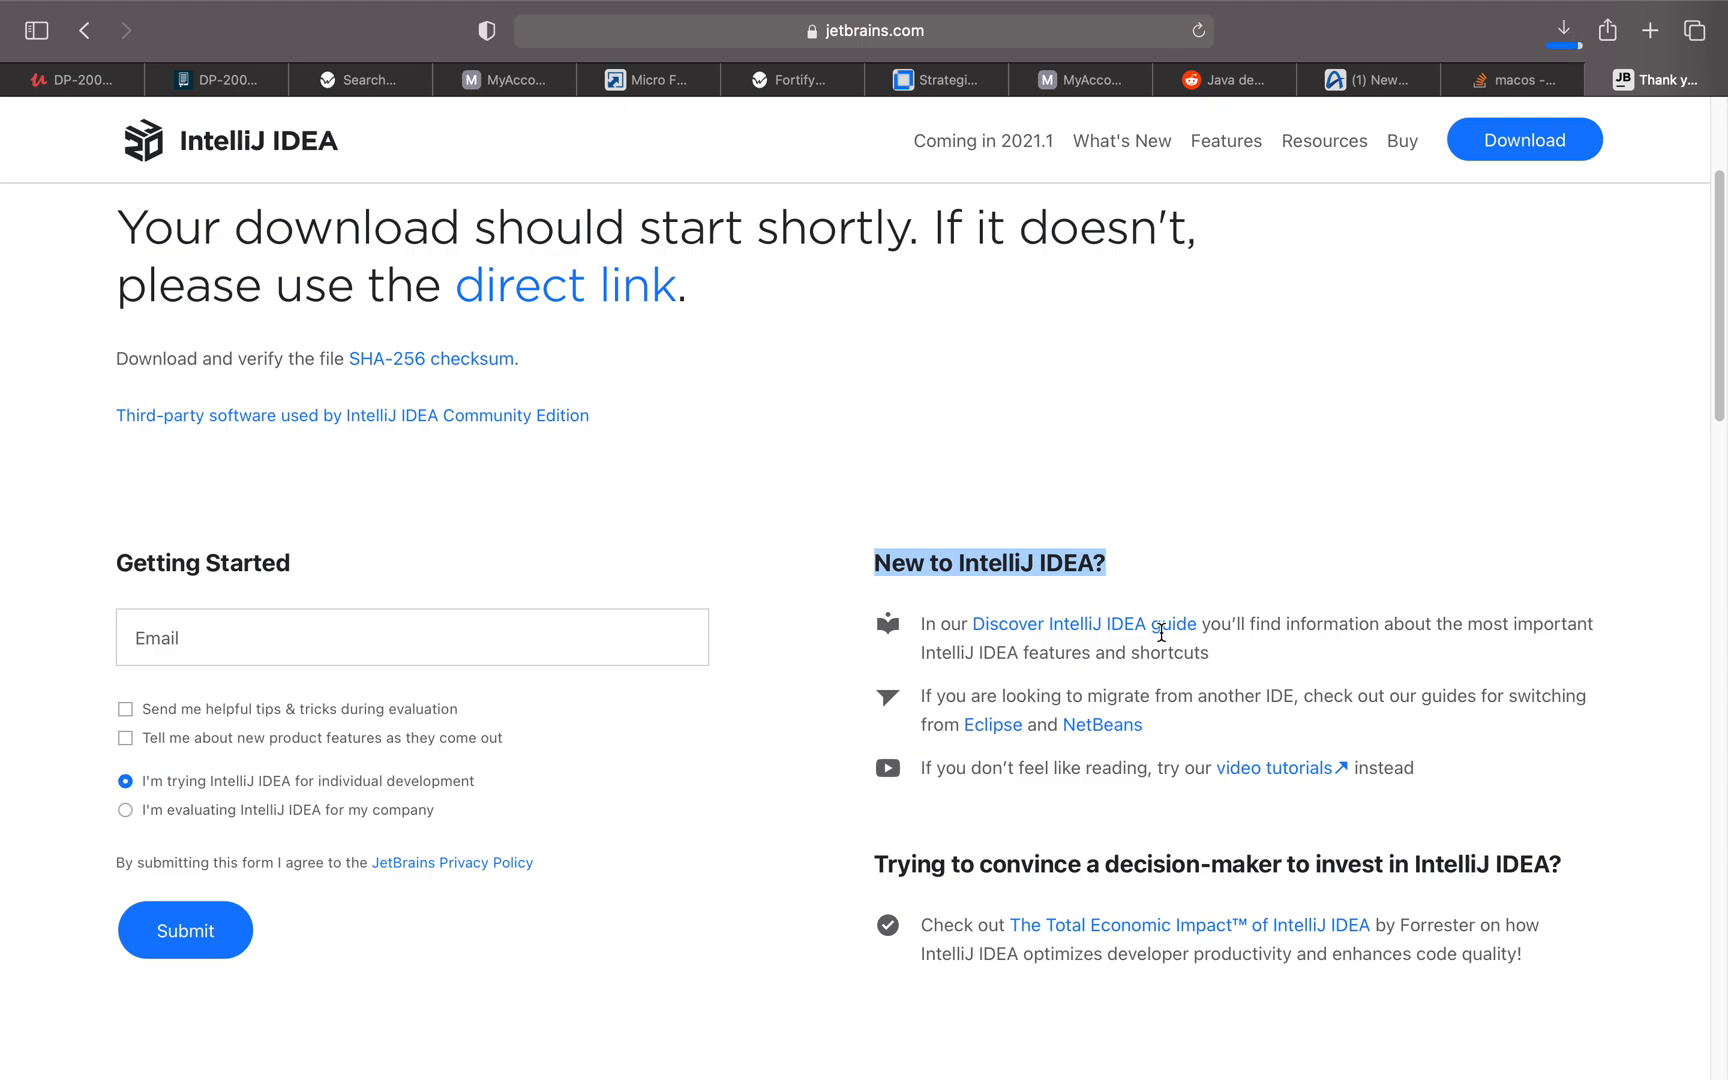
{"action": "mouse_move", "coordinate": [1038, 713]}
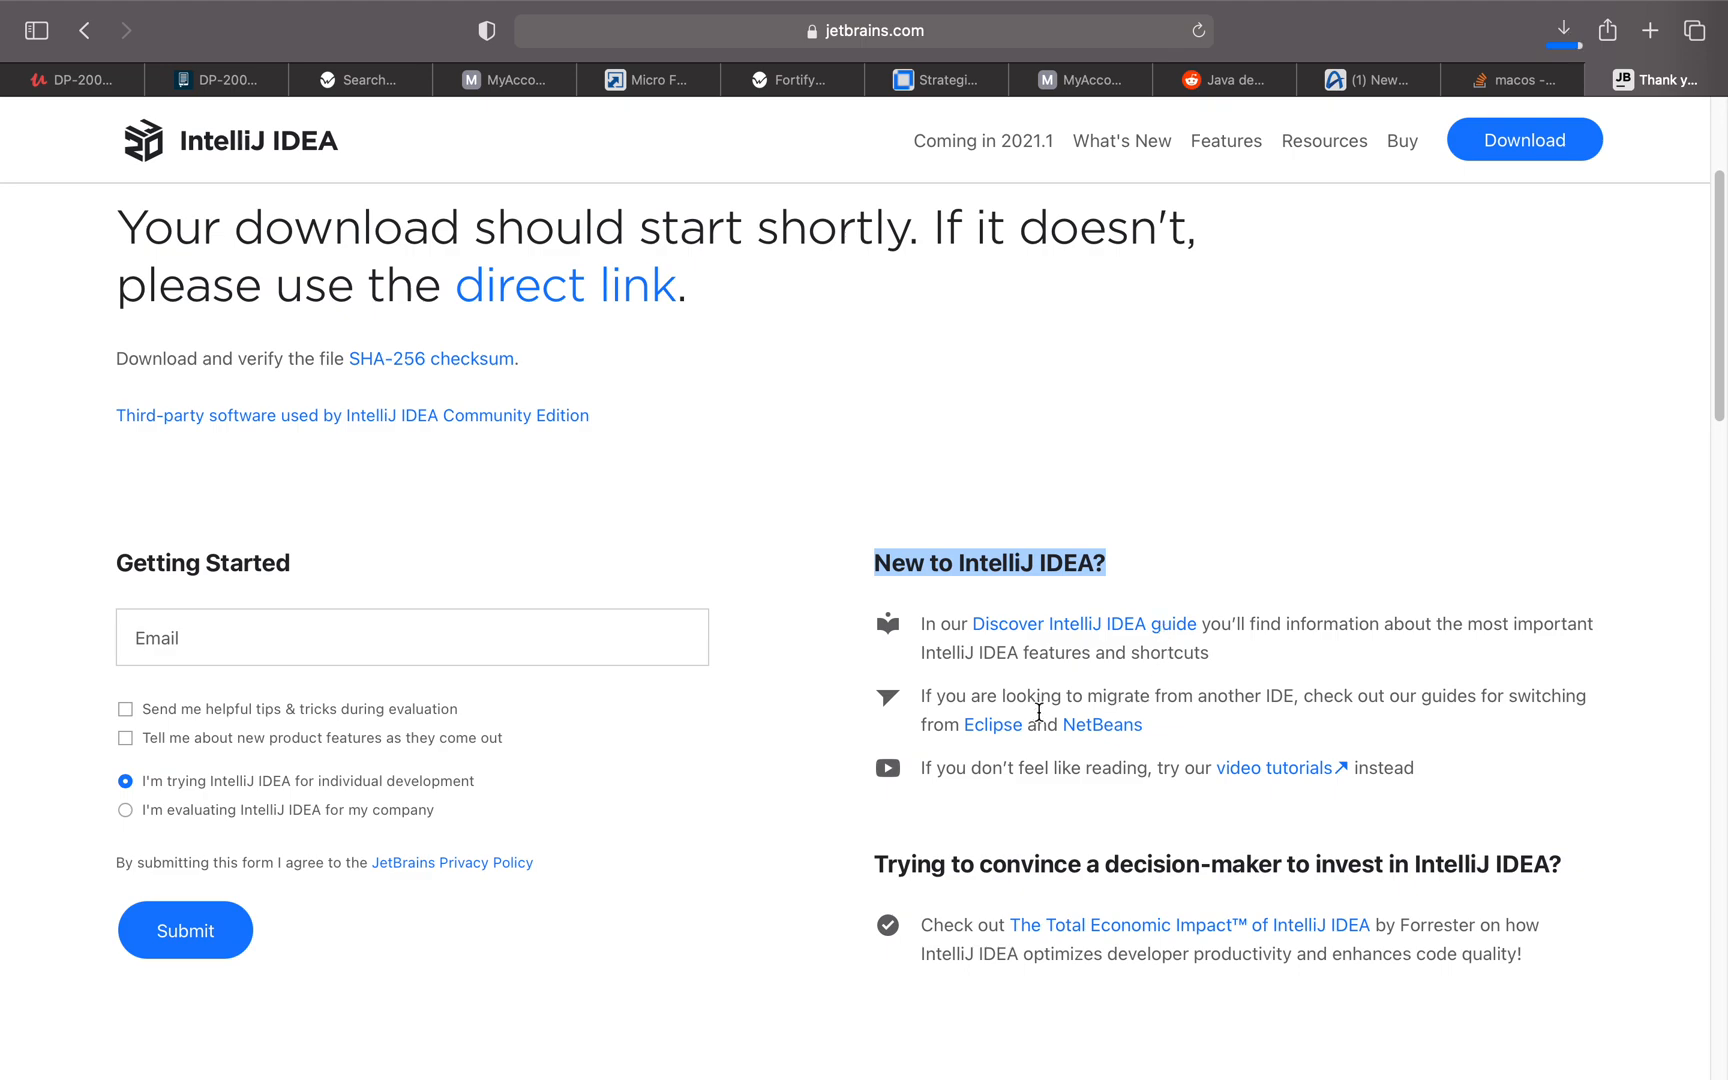
{"action": "mouse_move", "coordinate": [1275, 687]}
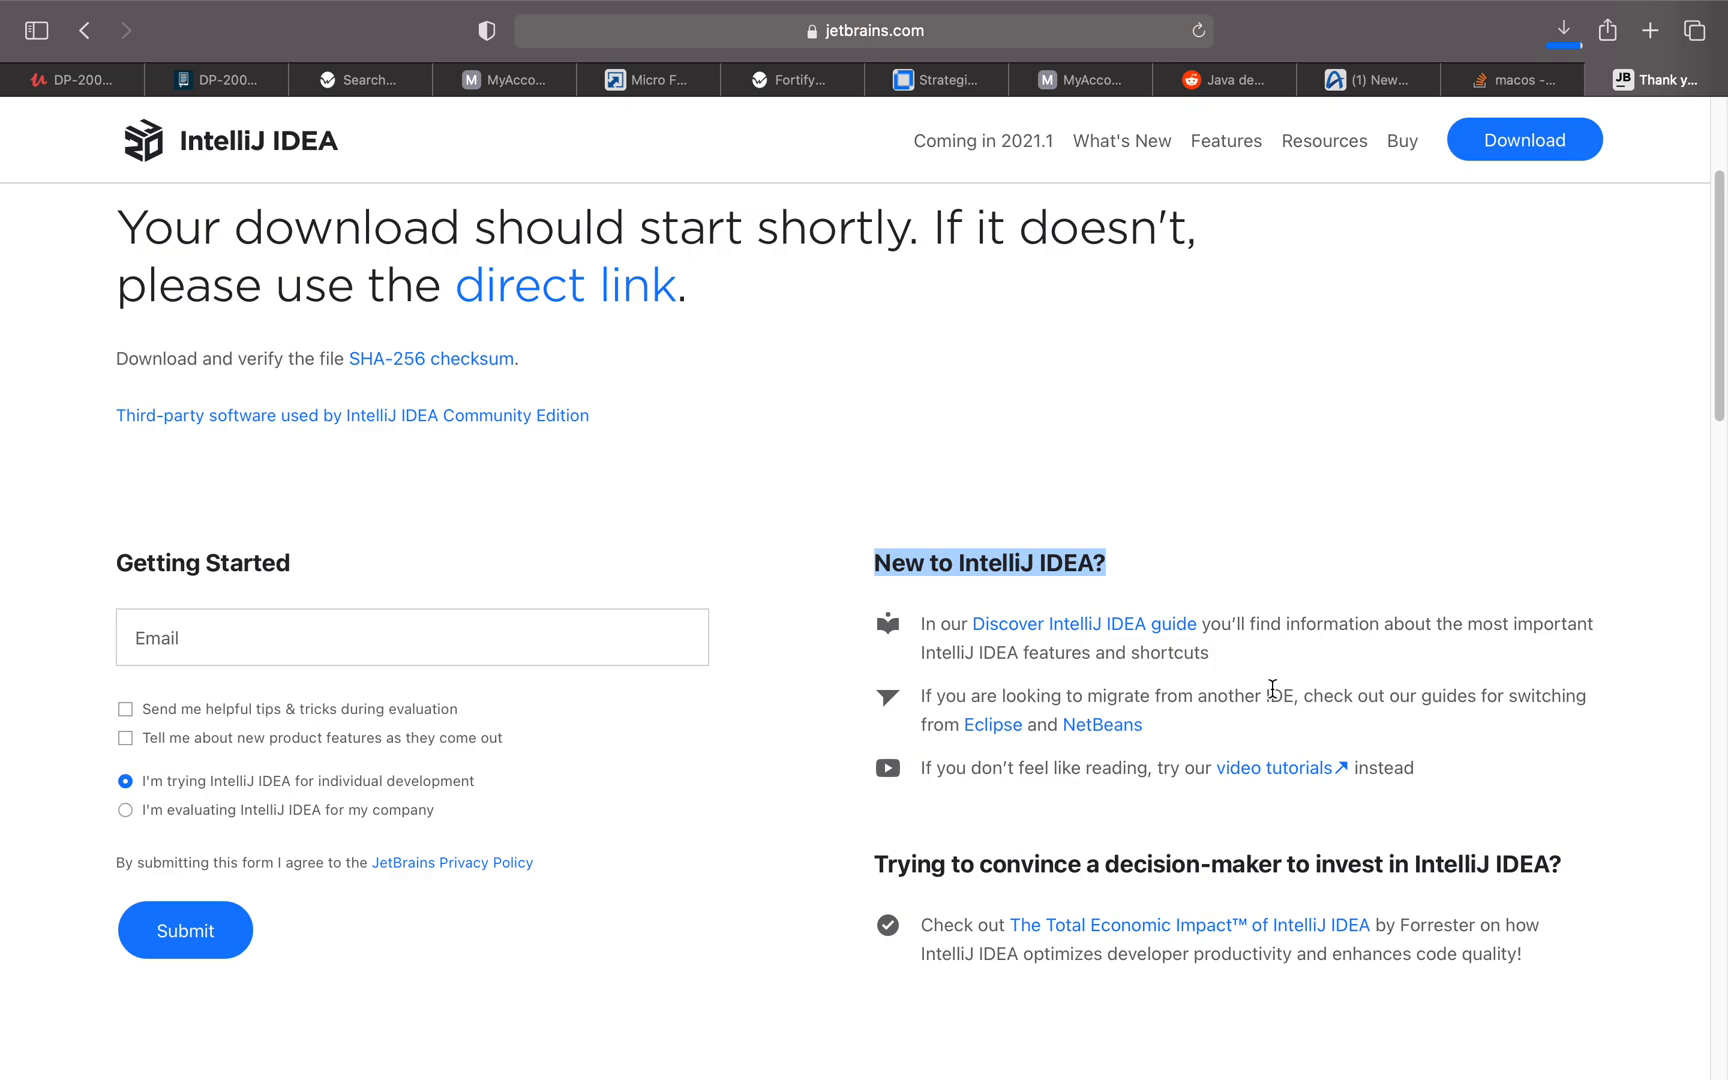
{"action": "mouse_move", "coordinate": [1089, 742]}
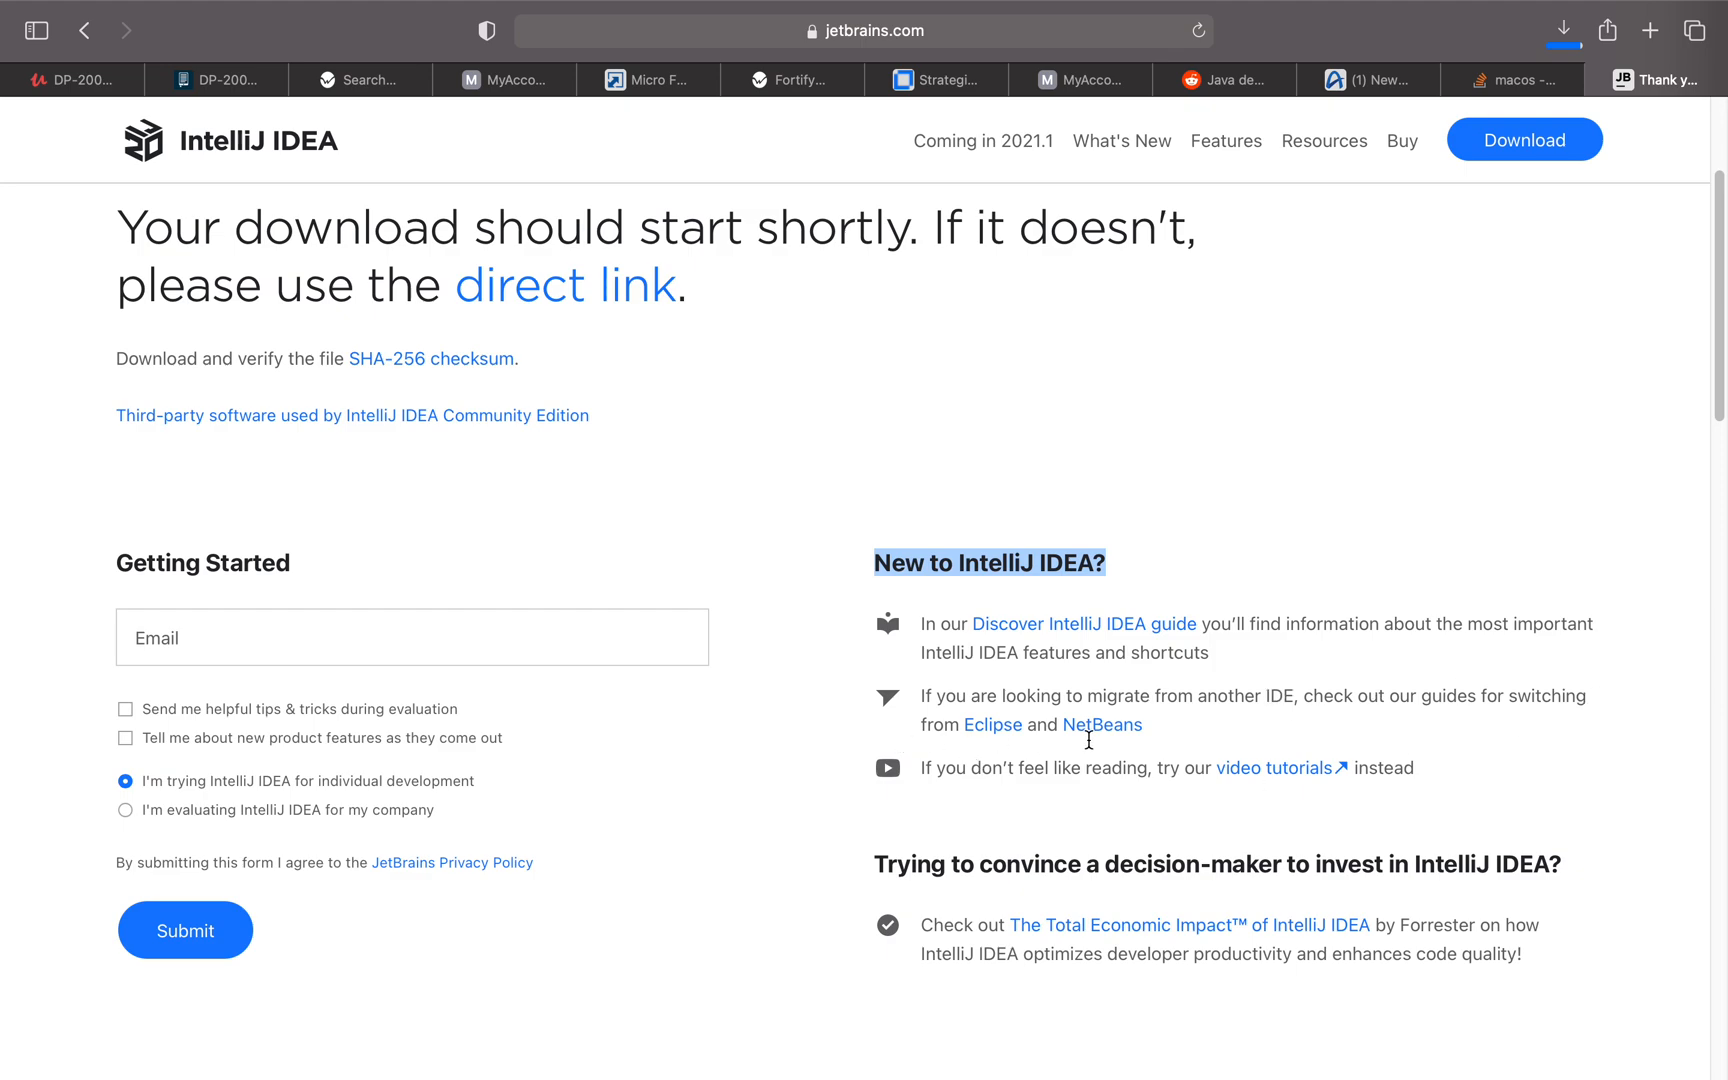
{"action": "mouse_move", "coordinate": [957, 760]}
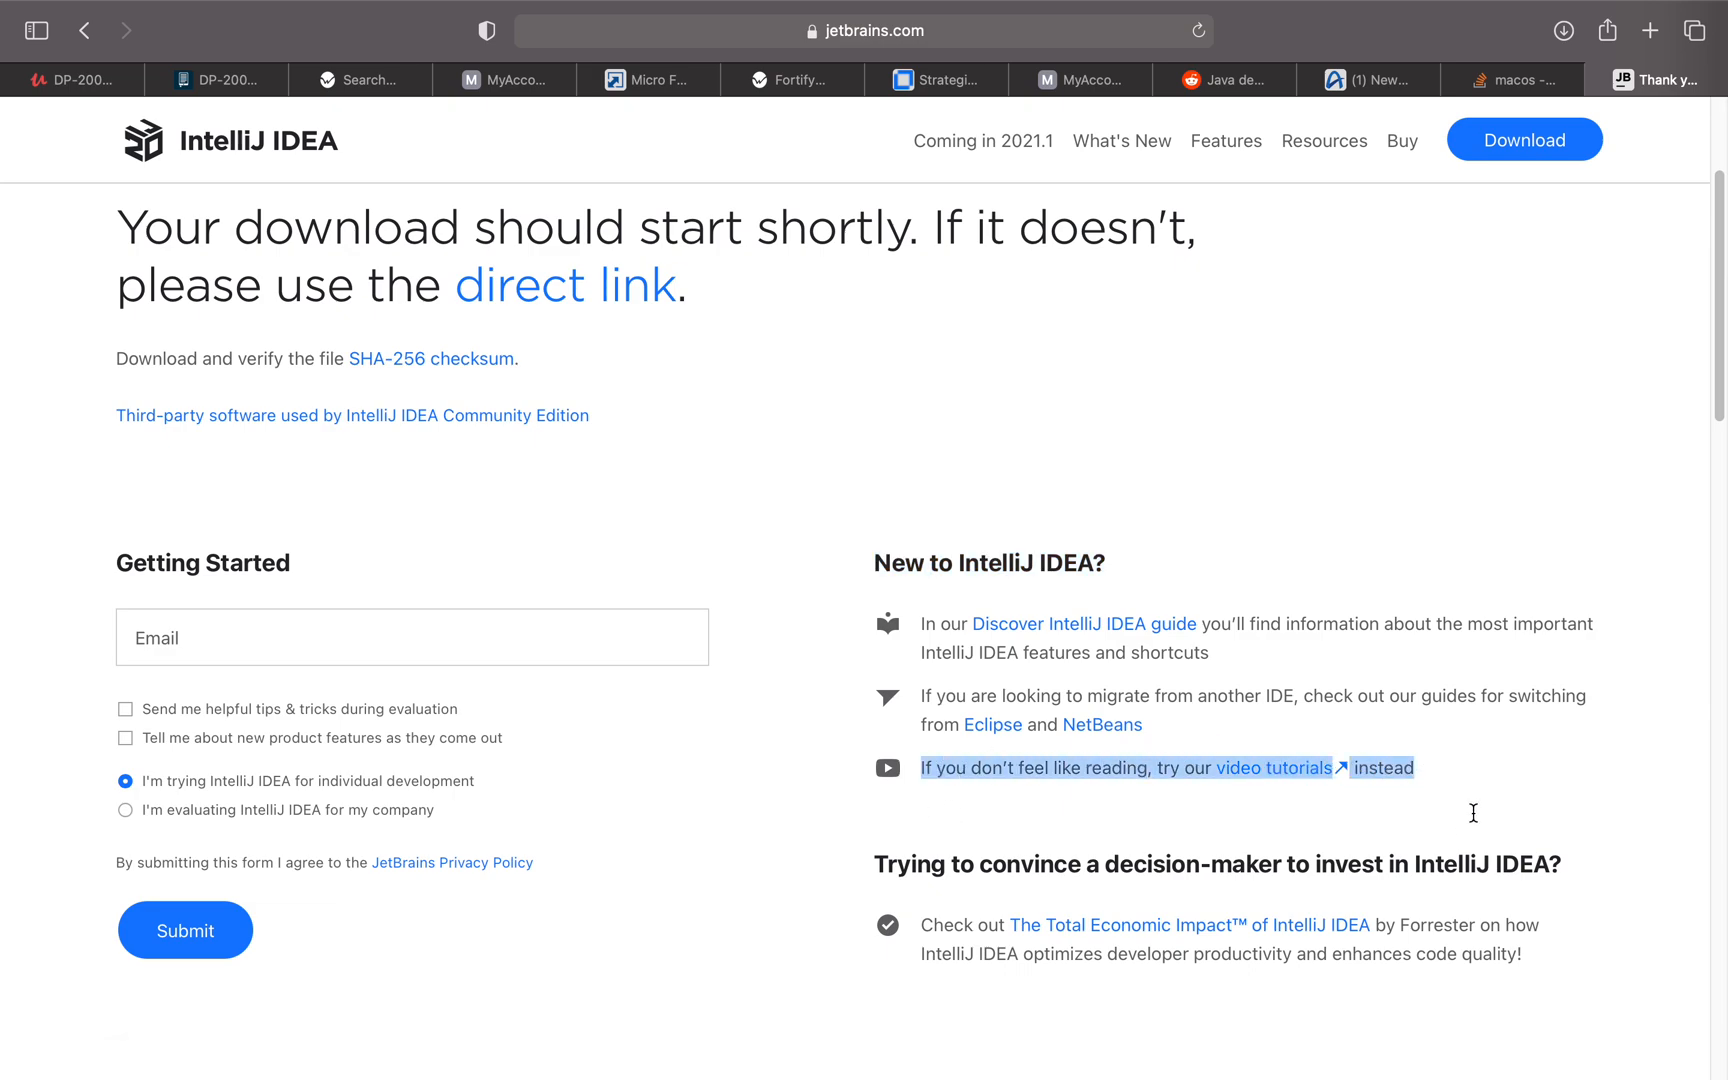
{"action": "mouse_move", "coordinate": [1562, 33]}
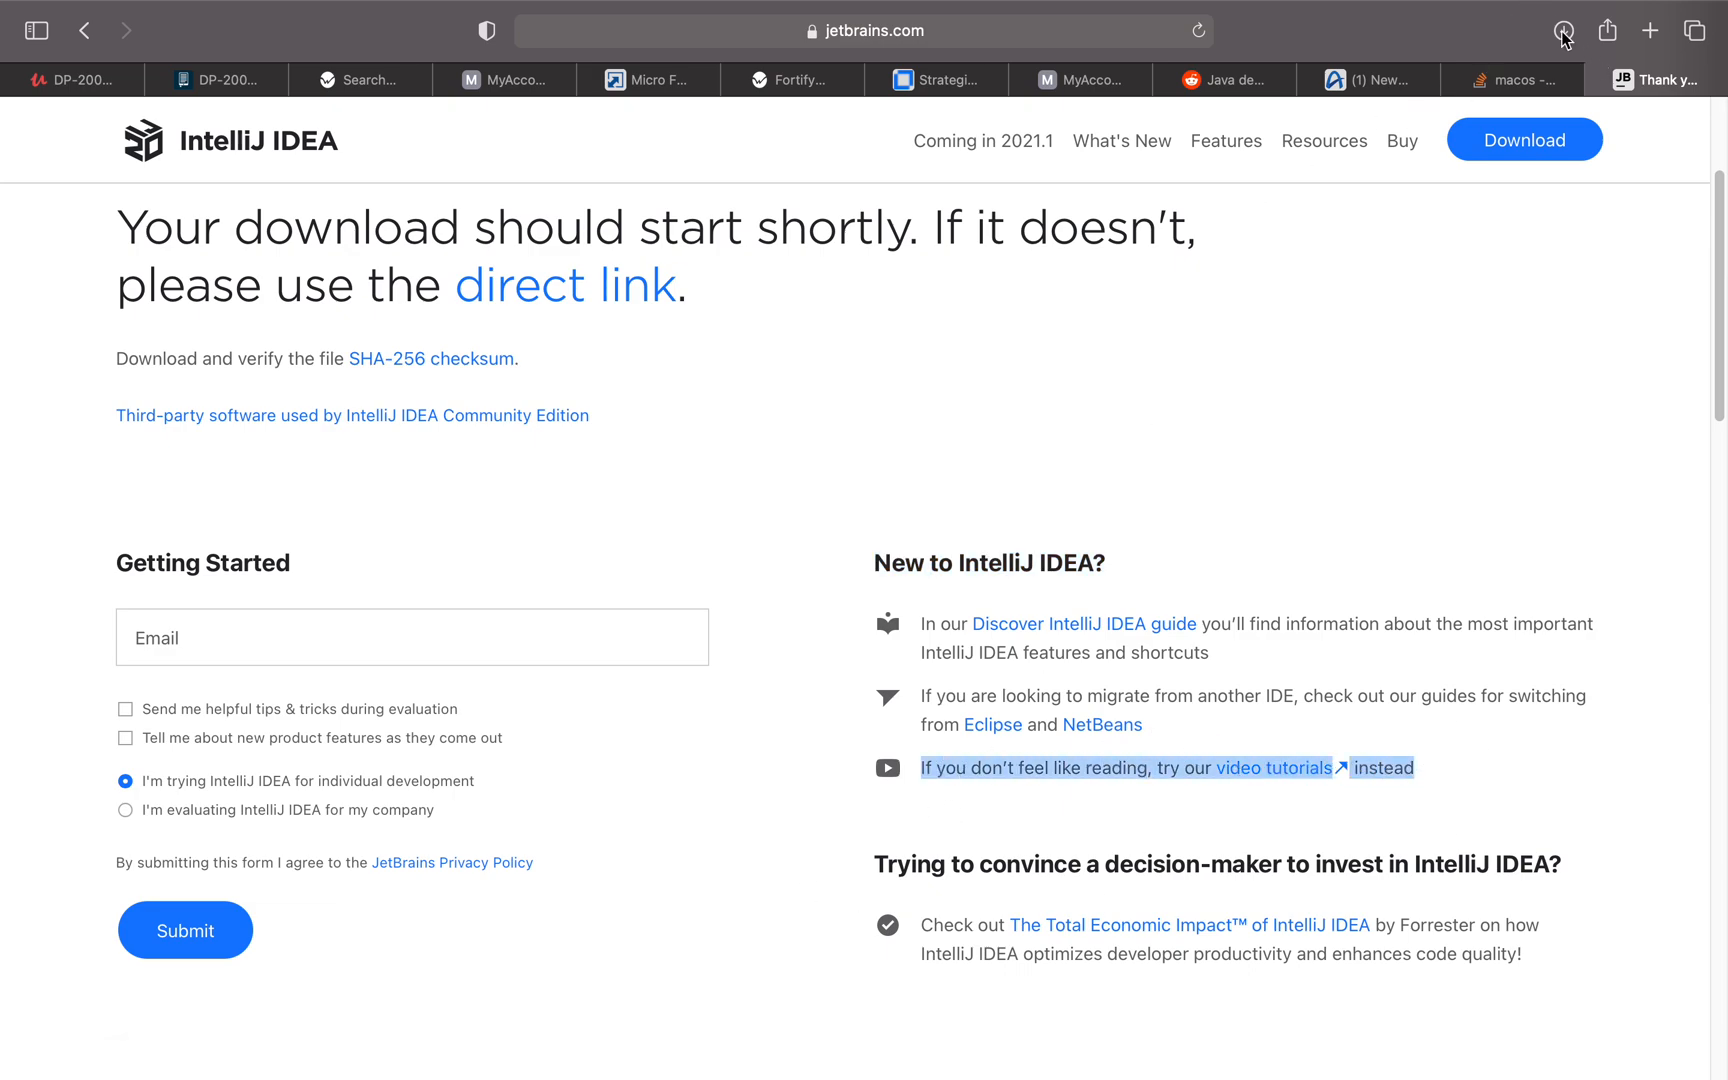
Step: Open the finished ideaIC-2020.3.2-aarch64.dmg from the Safari downloads list
{"action": "left_click", "coordinate": [1562, 31]}
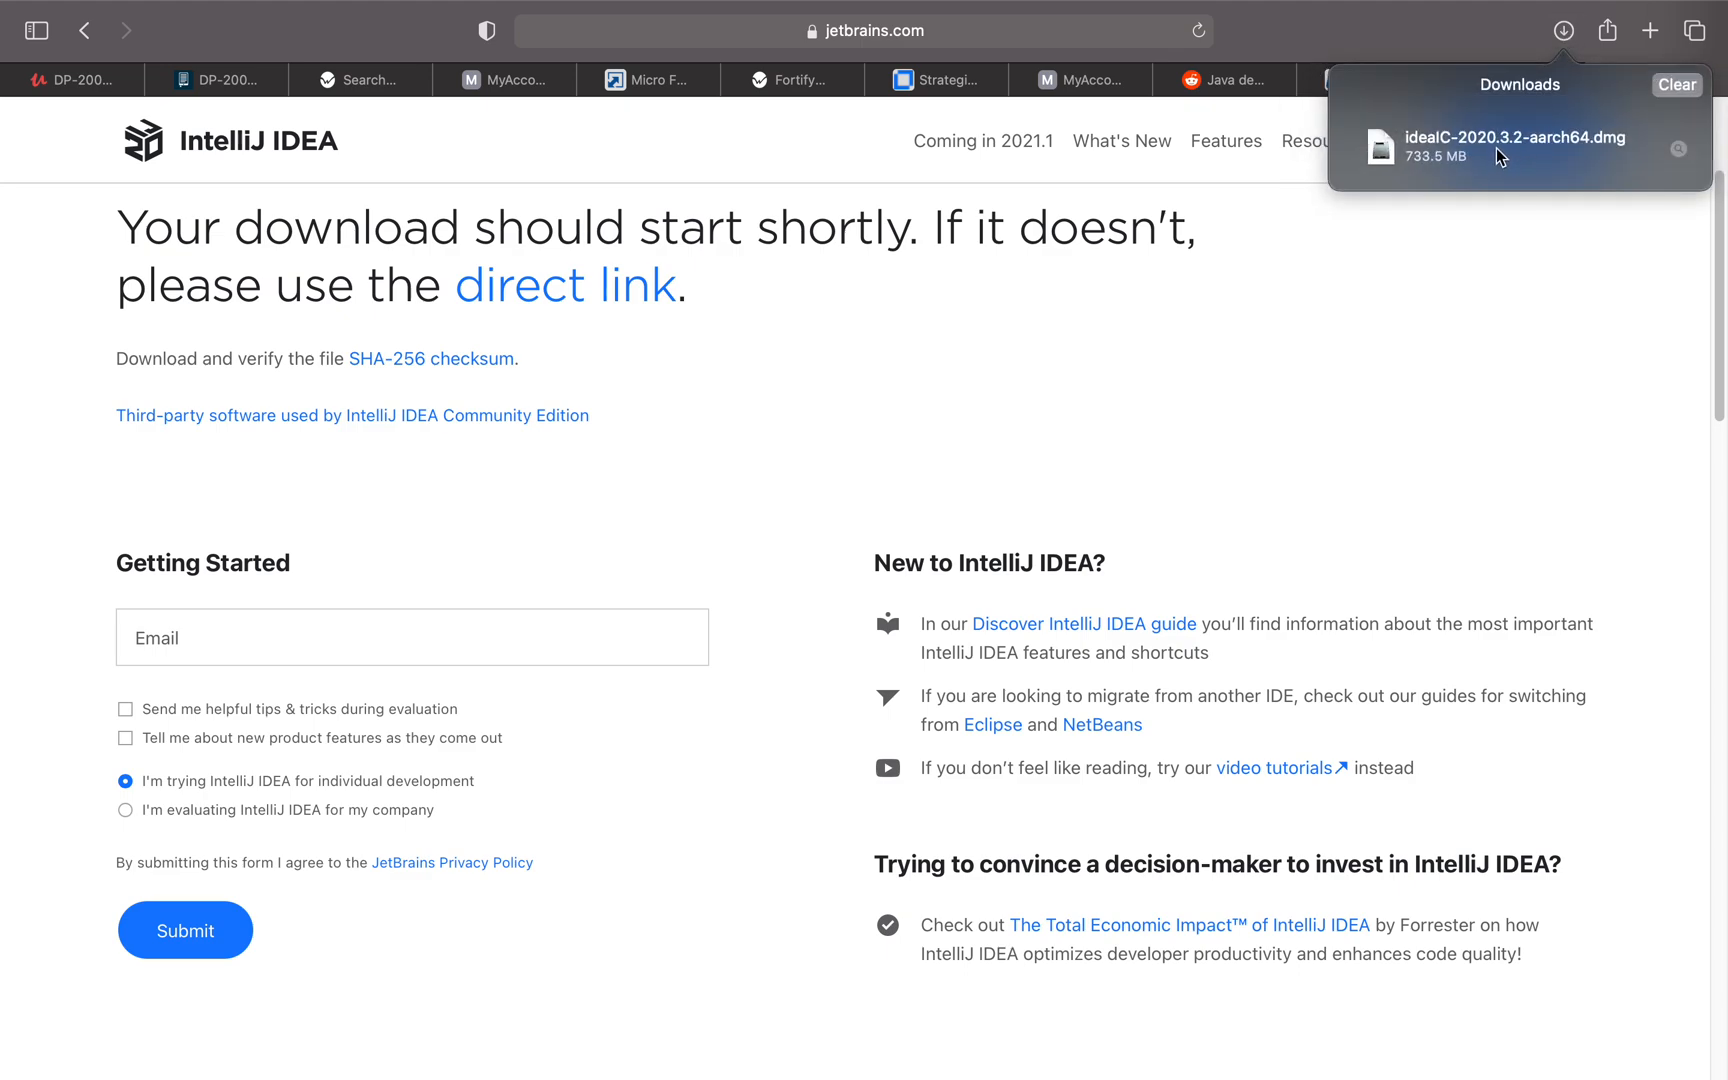
{"action": "double_click", "coordinate": [1519, 147]}
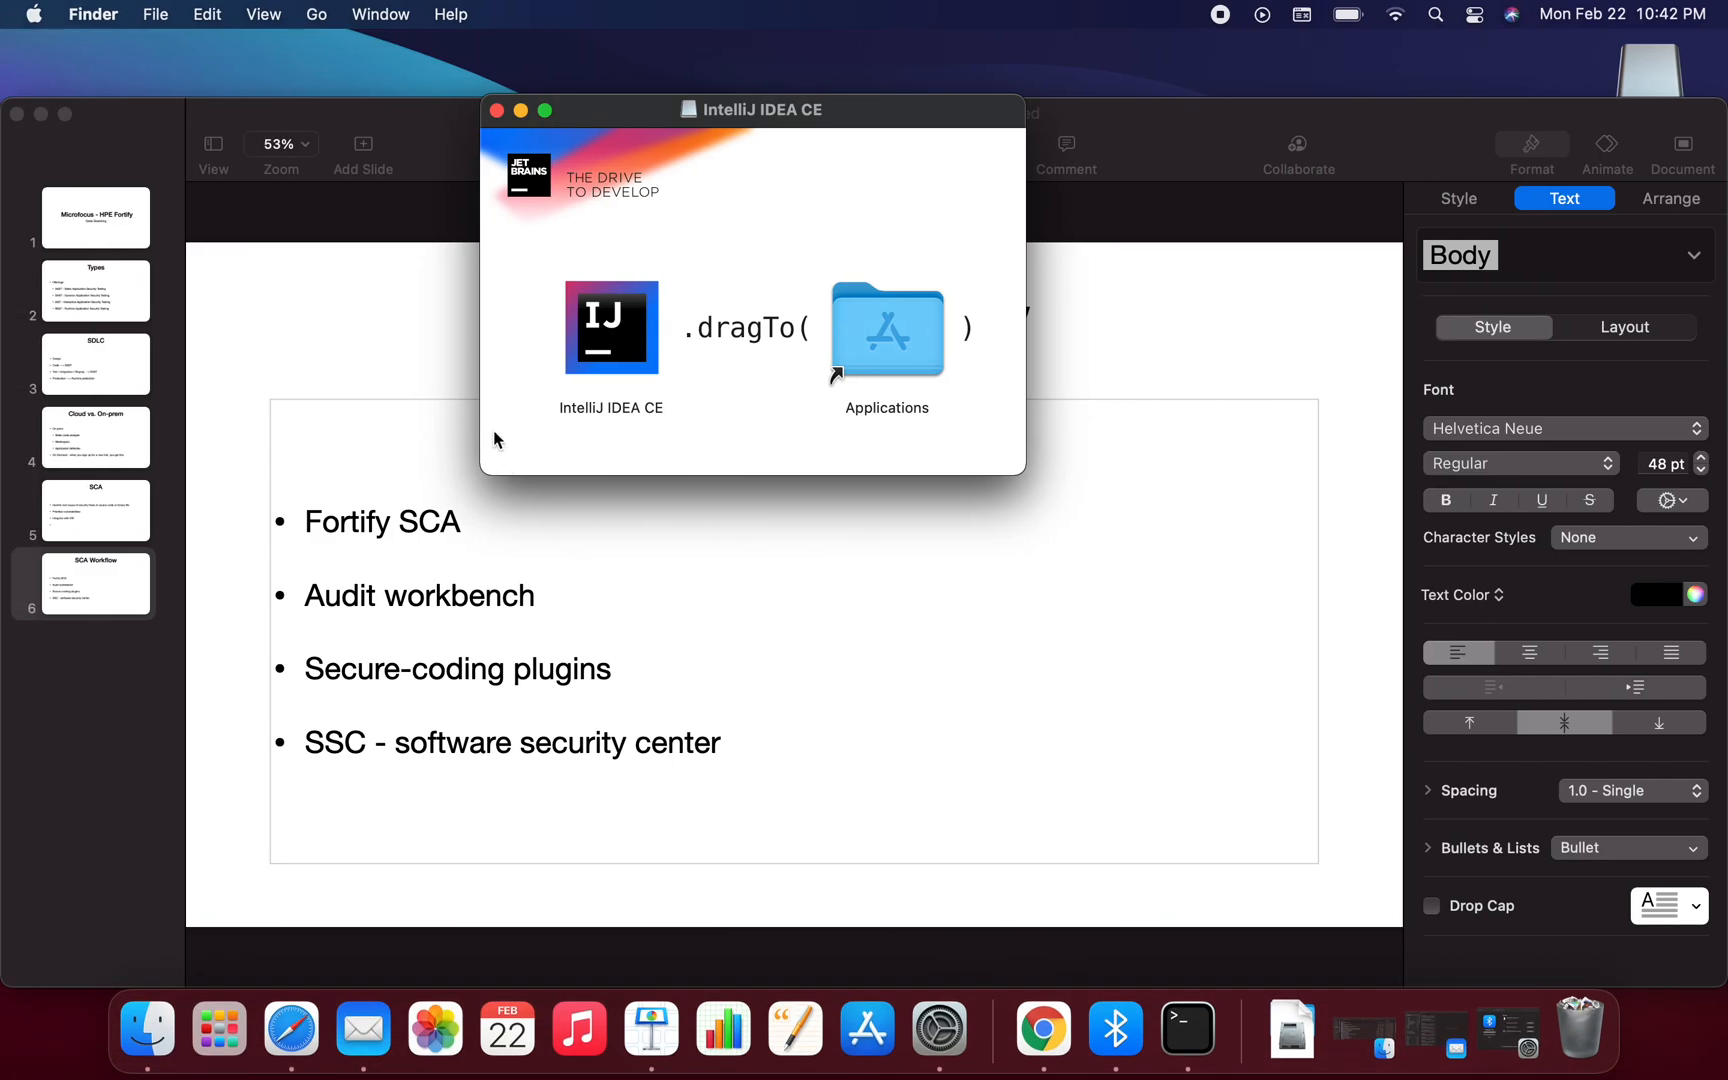
{"action": "mouse_move", "coordinate": [683, 356]}
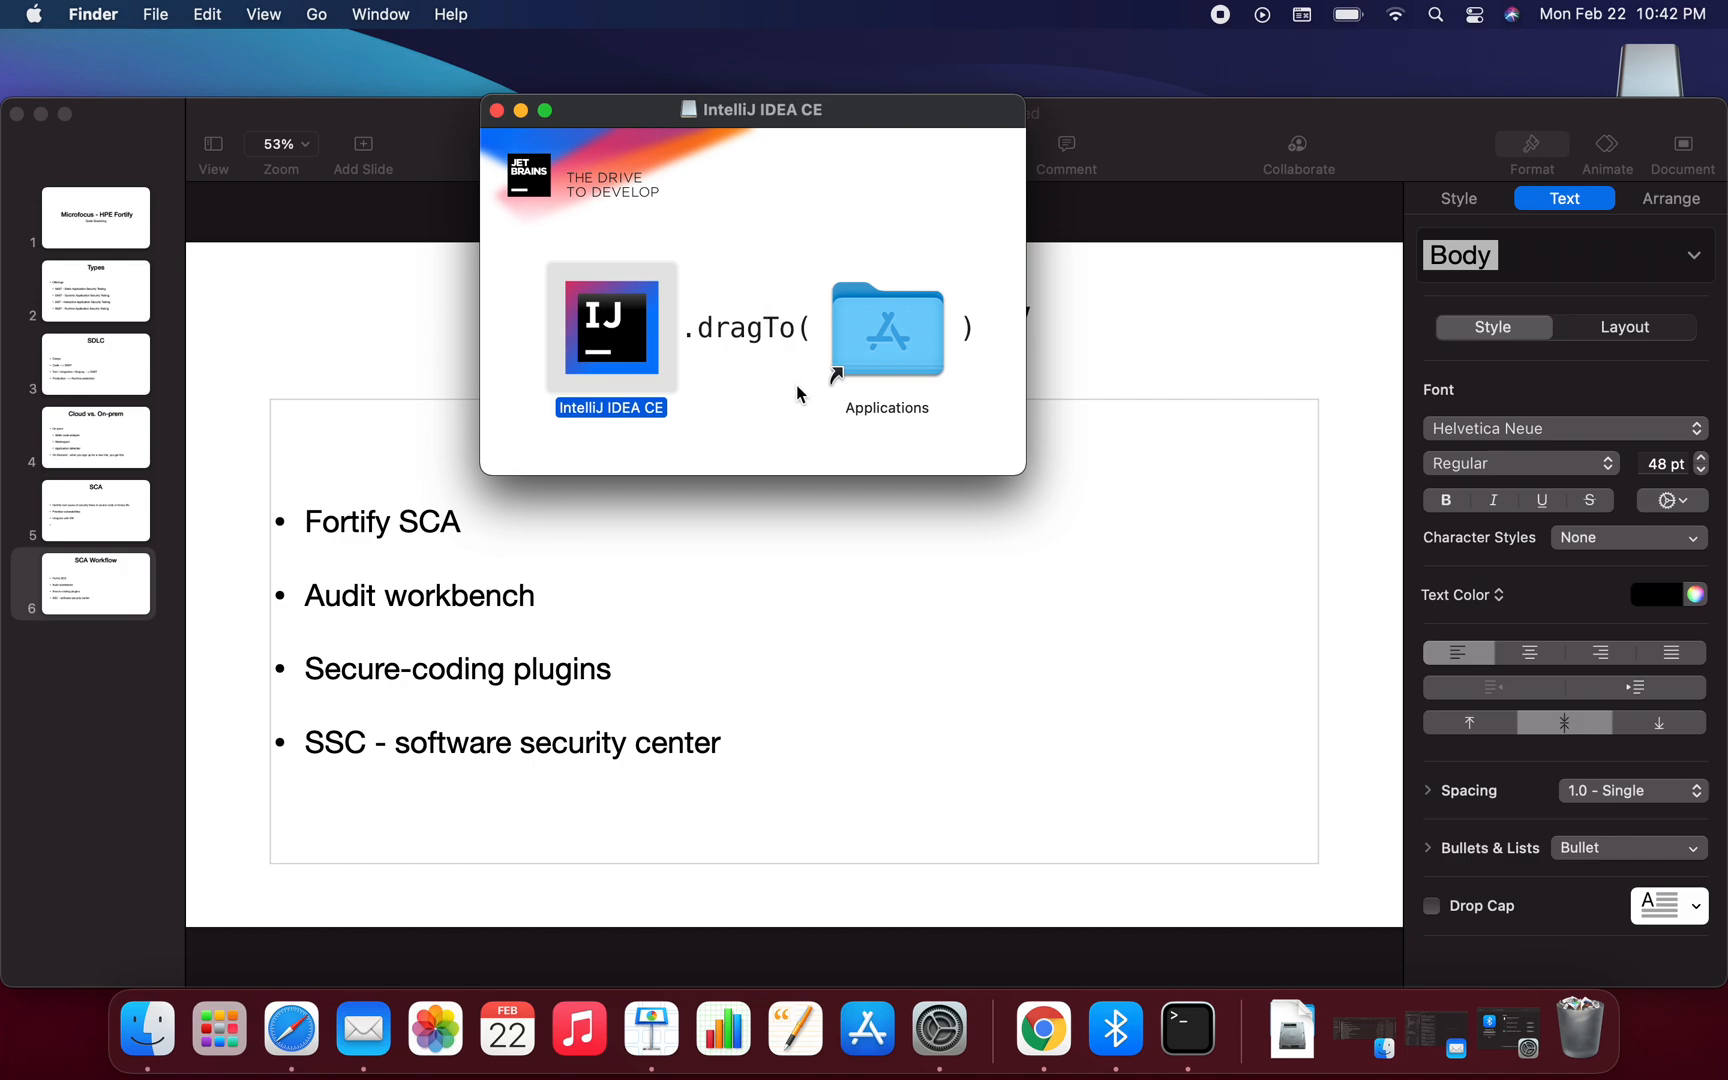
{"action": "mouse_move", "coordinate": [685, 517]}
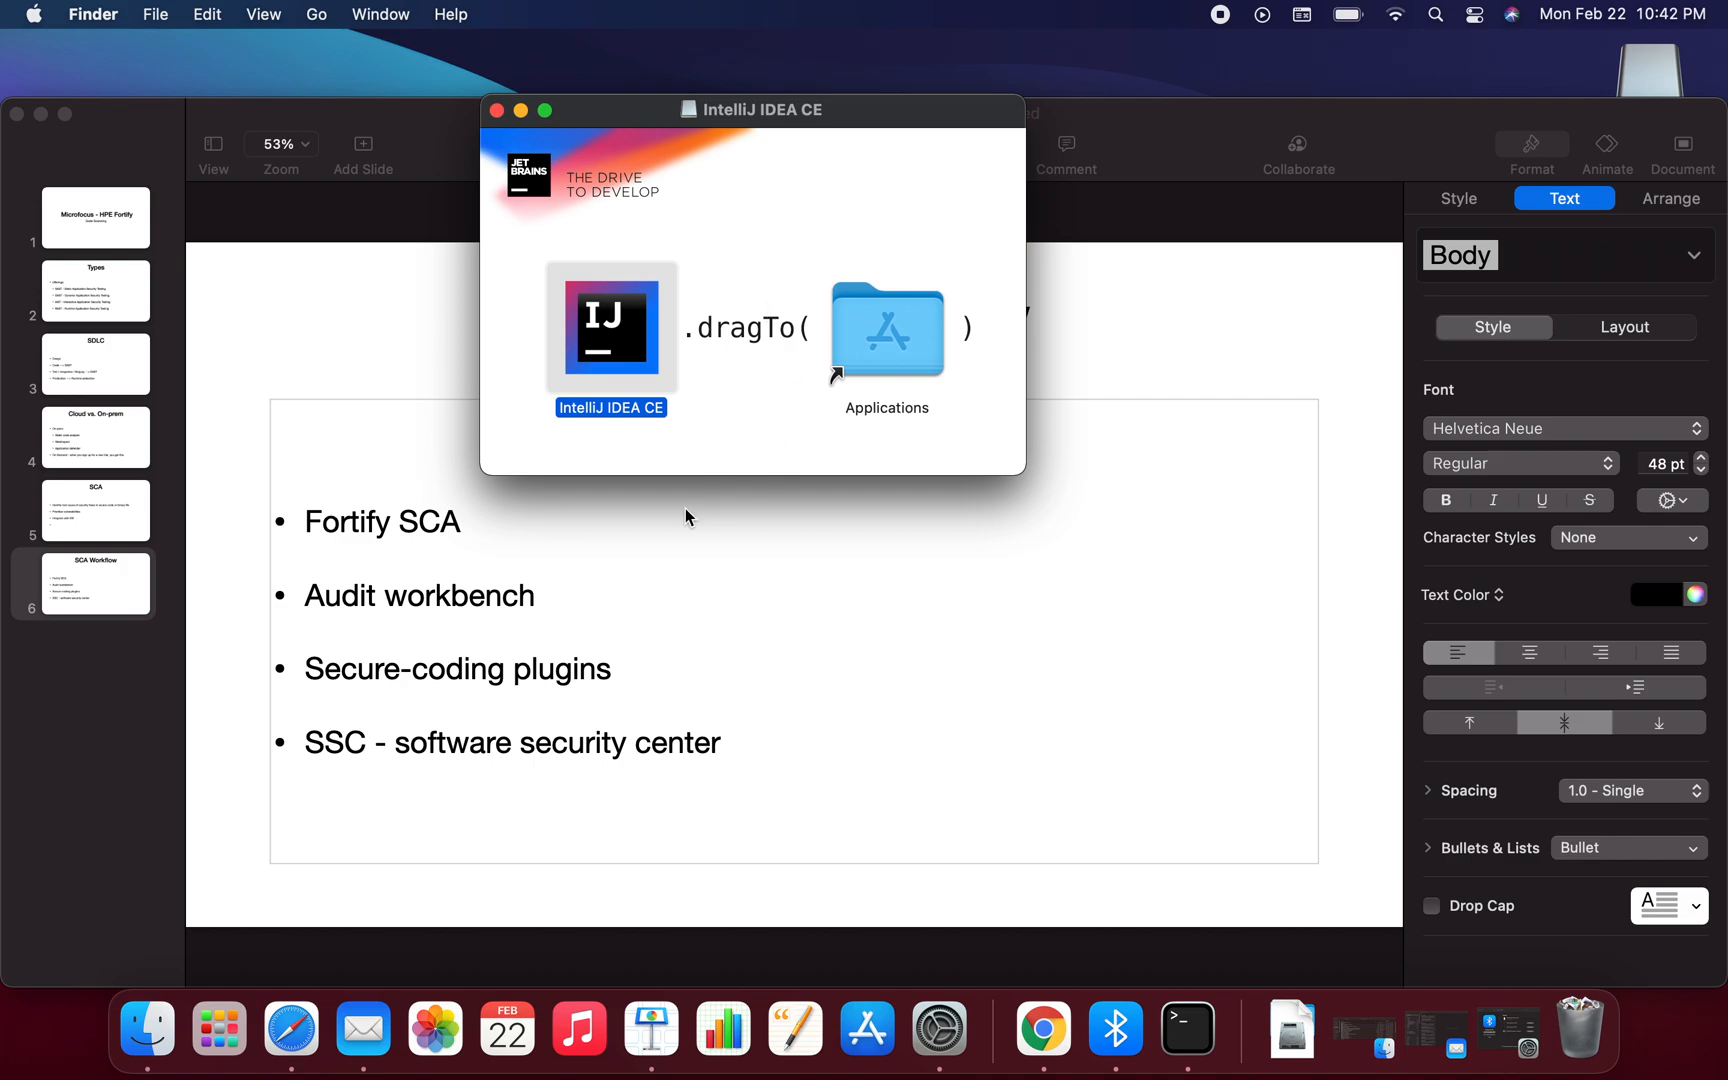
{"action": "mouse_move", "coordinate": [673, 386]}
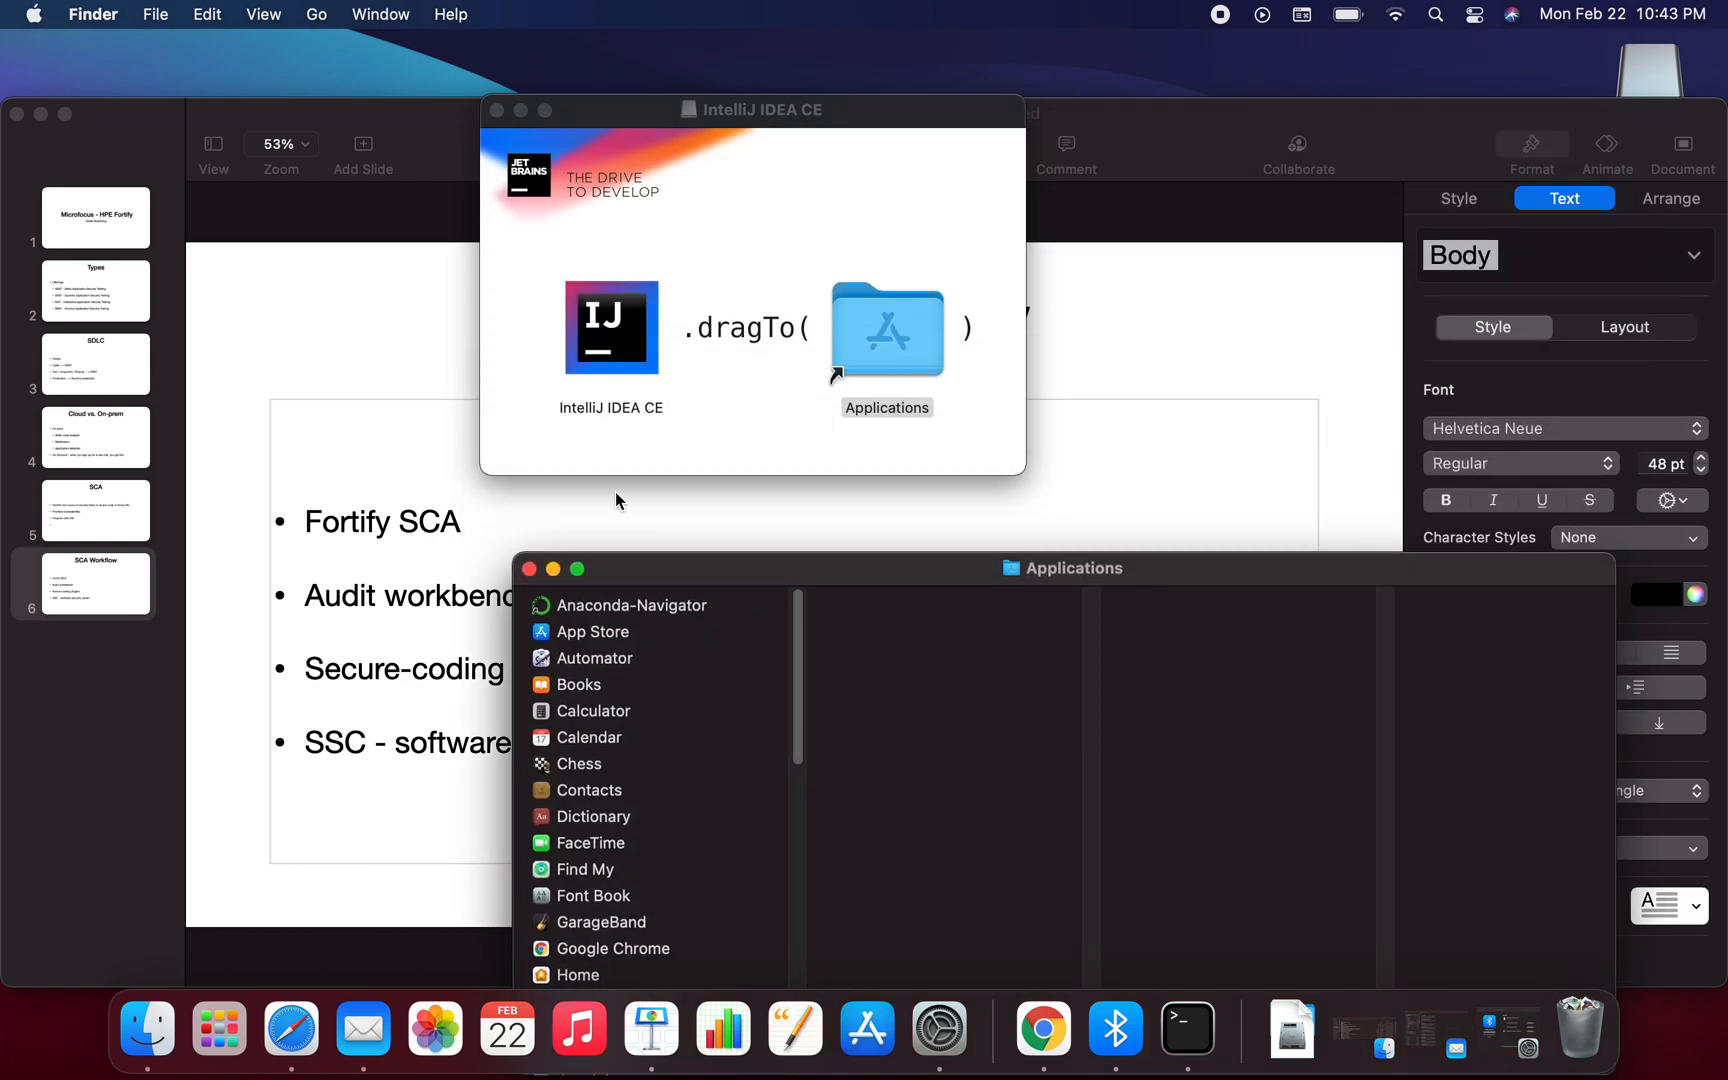
{"action": "mouse_move", "coordinate": [1168, 802]}
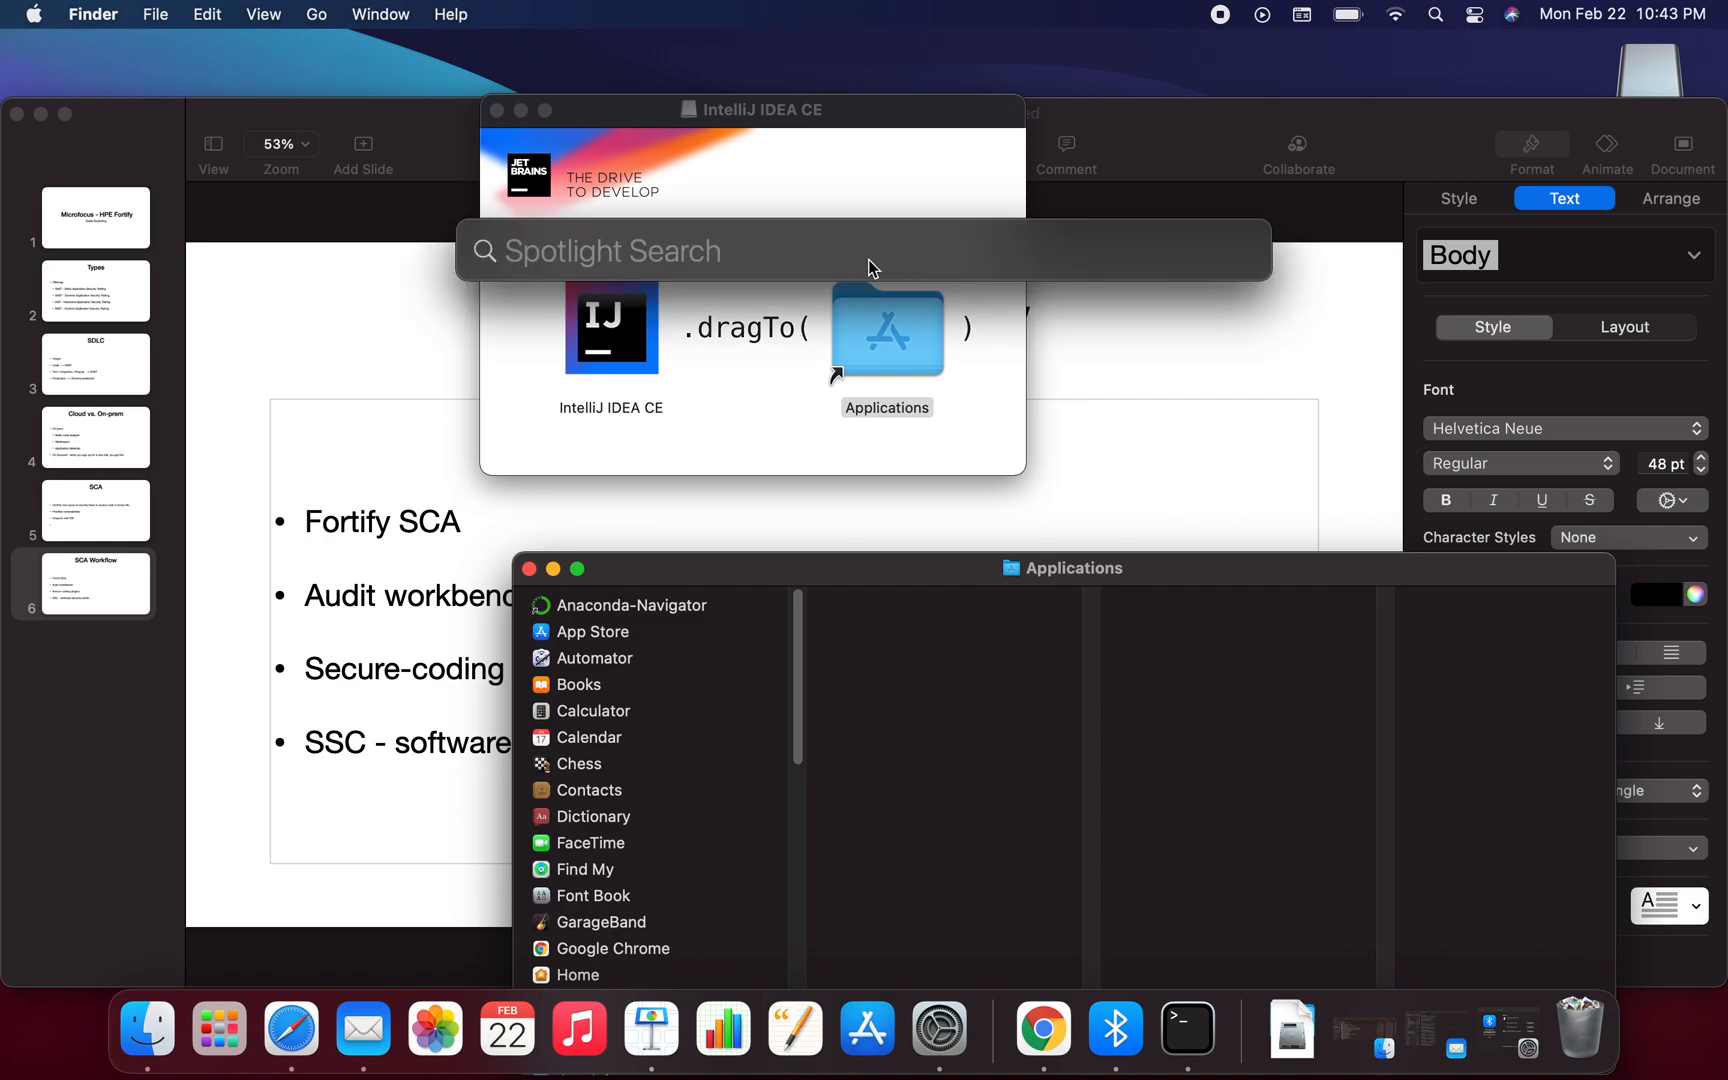
Step: Search Spotlight for 'IntelliJ IDEA CE' after copying it to Applications
{"action": "type", "text": "IntelliJ IDEA CE"}
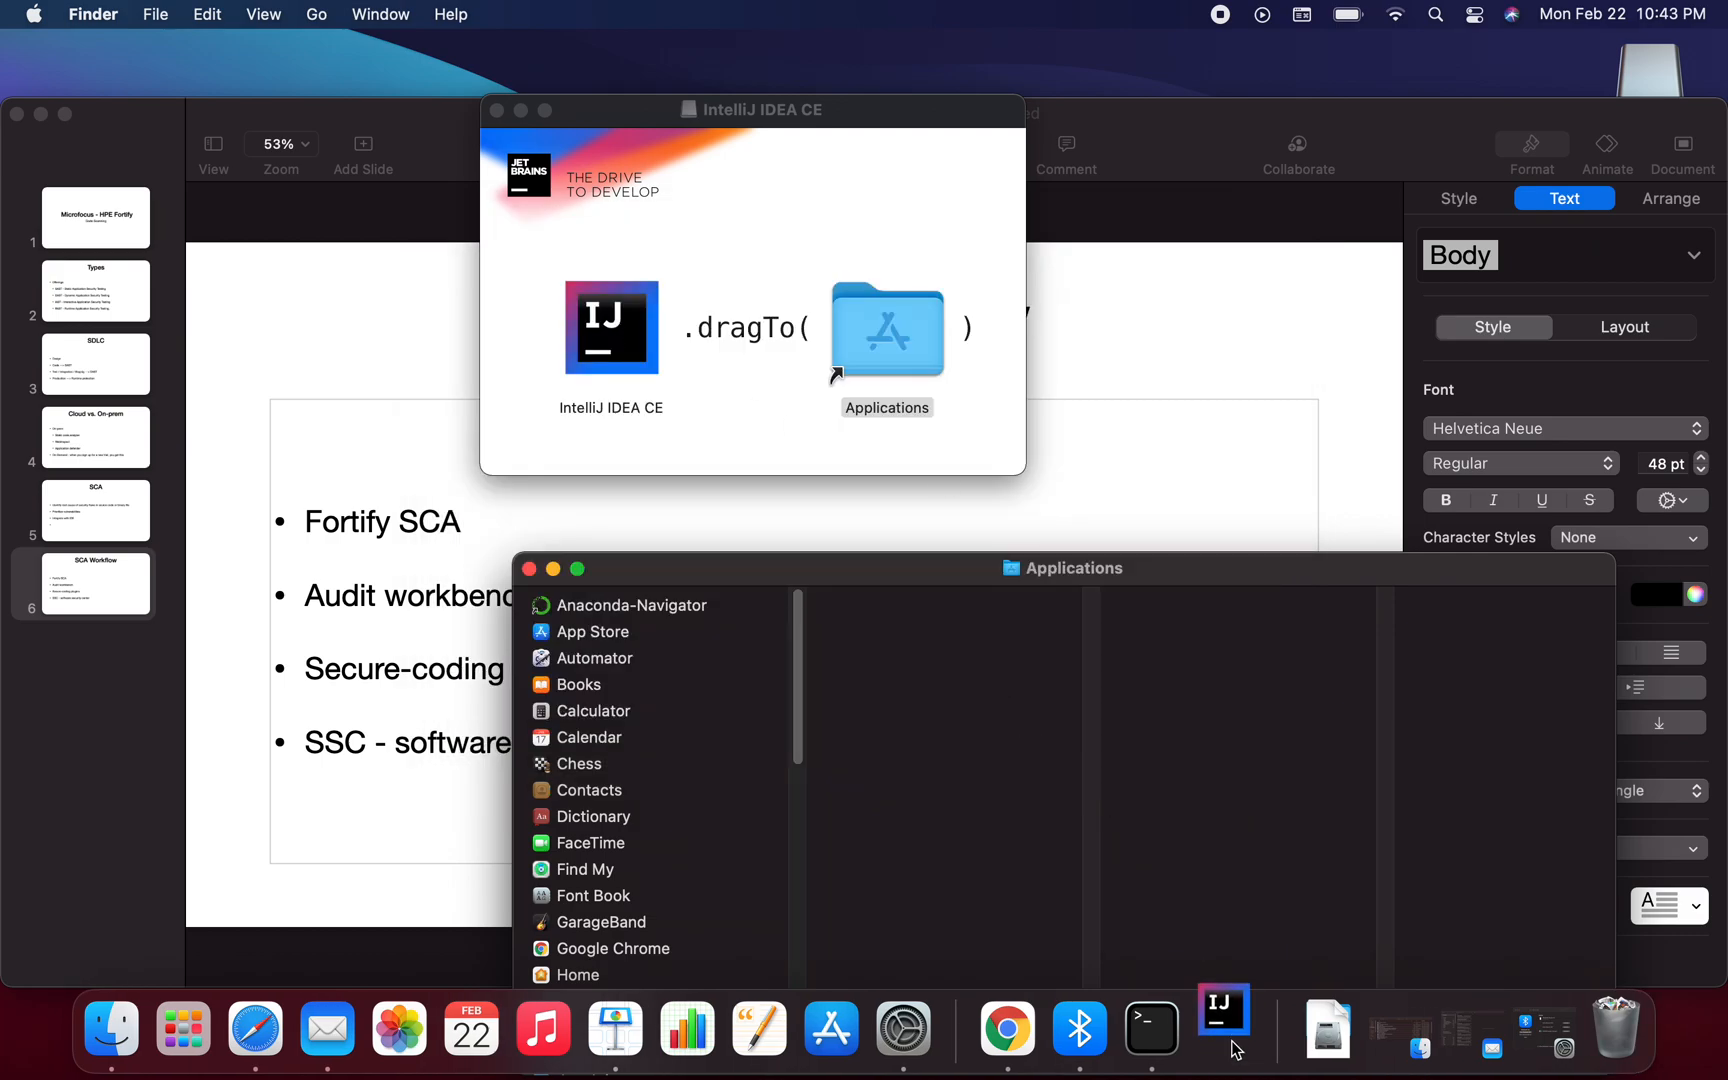
Step: Launch IntelliJ IDEA CE and confirm opening the app downloaded from the internet
{"action": "double_click", "coordinate": [611, 327]}
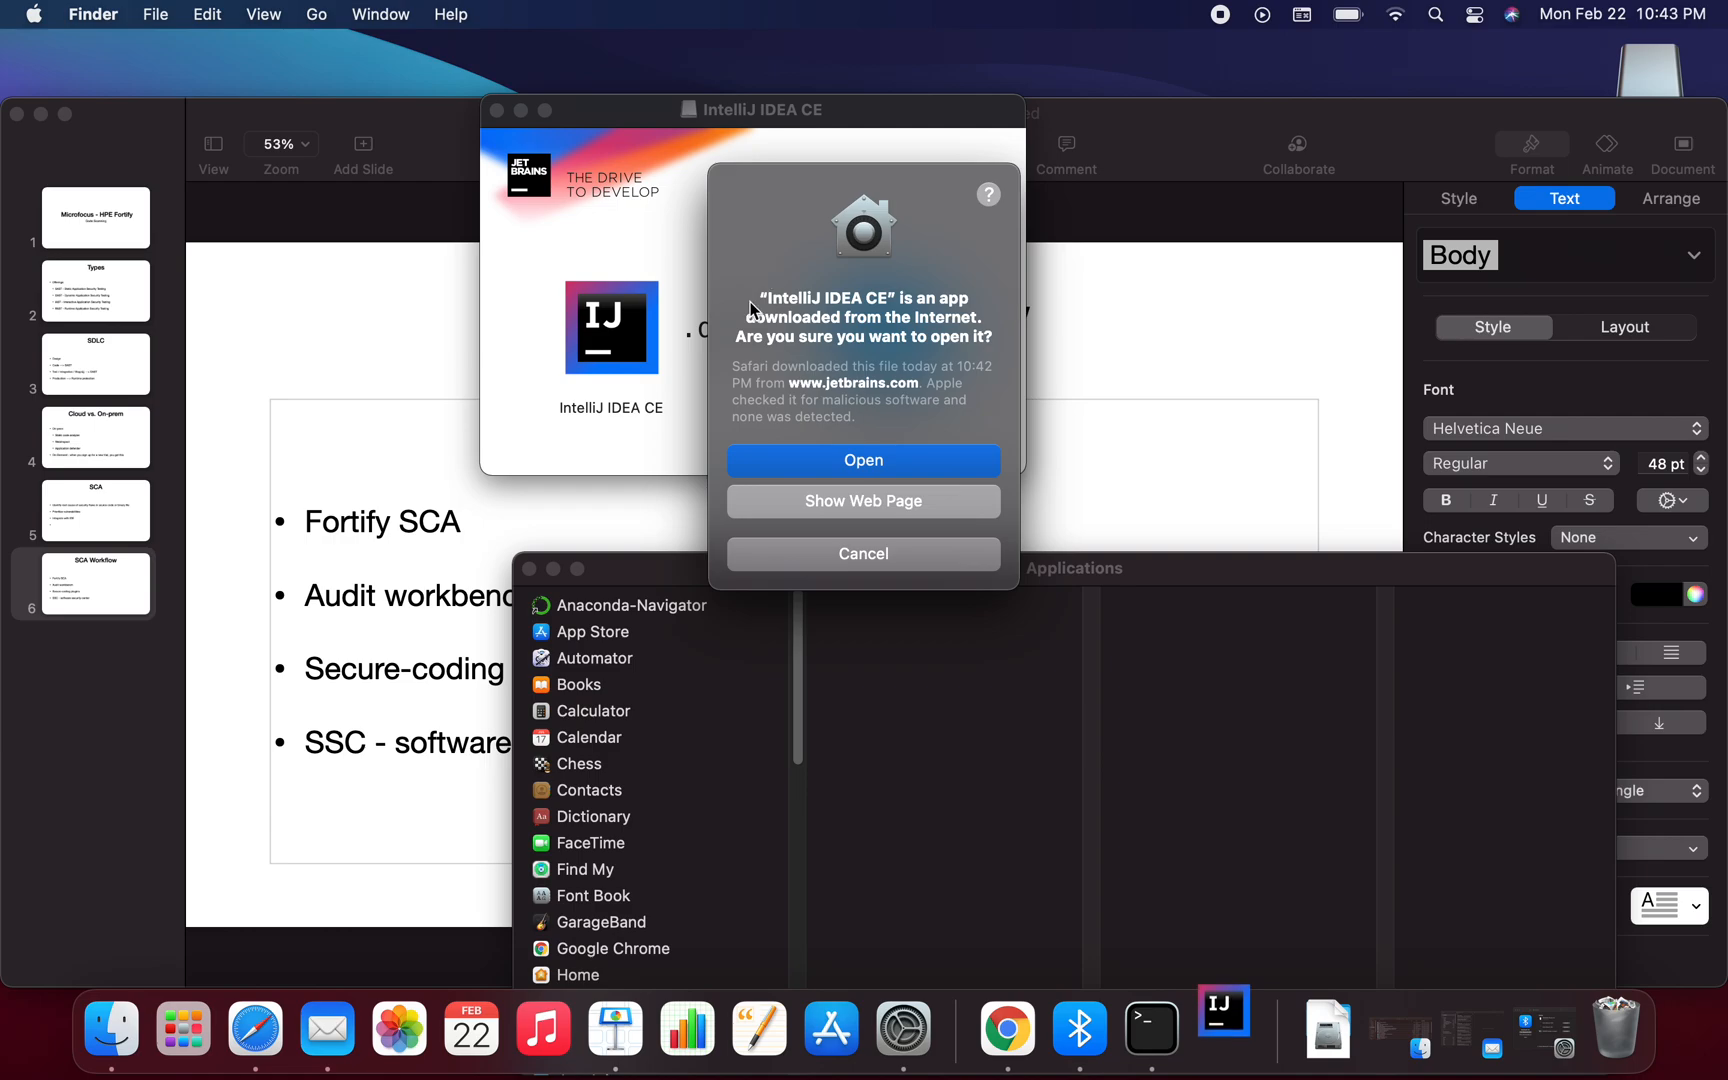
{"action": "mouse_move", "coordinate": [849, 338]}
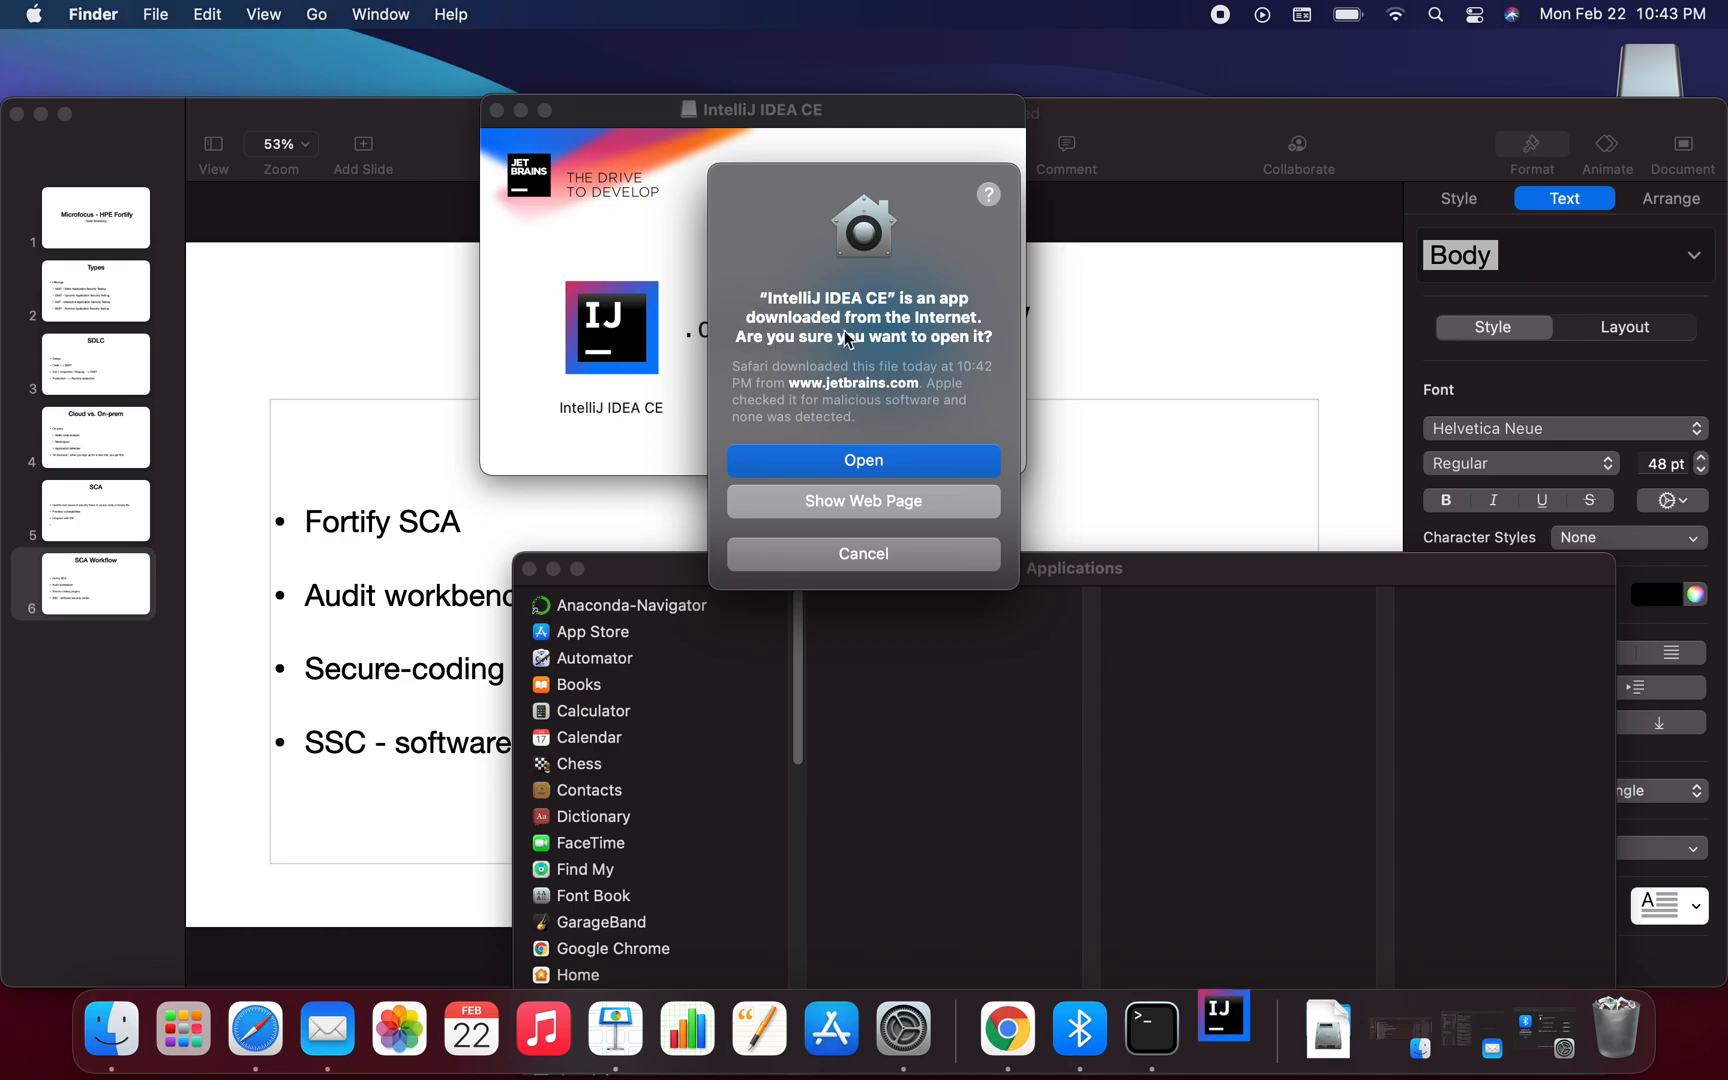
{"action": "mouse_move", "coordinate": [904, 498]}
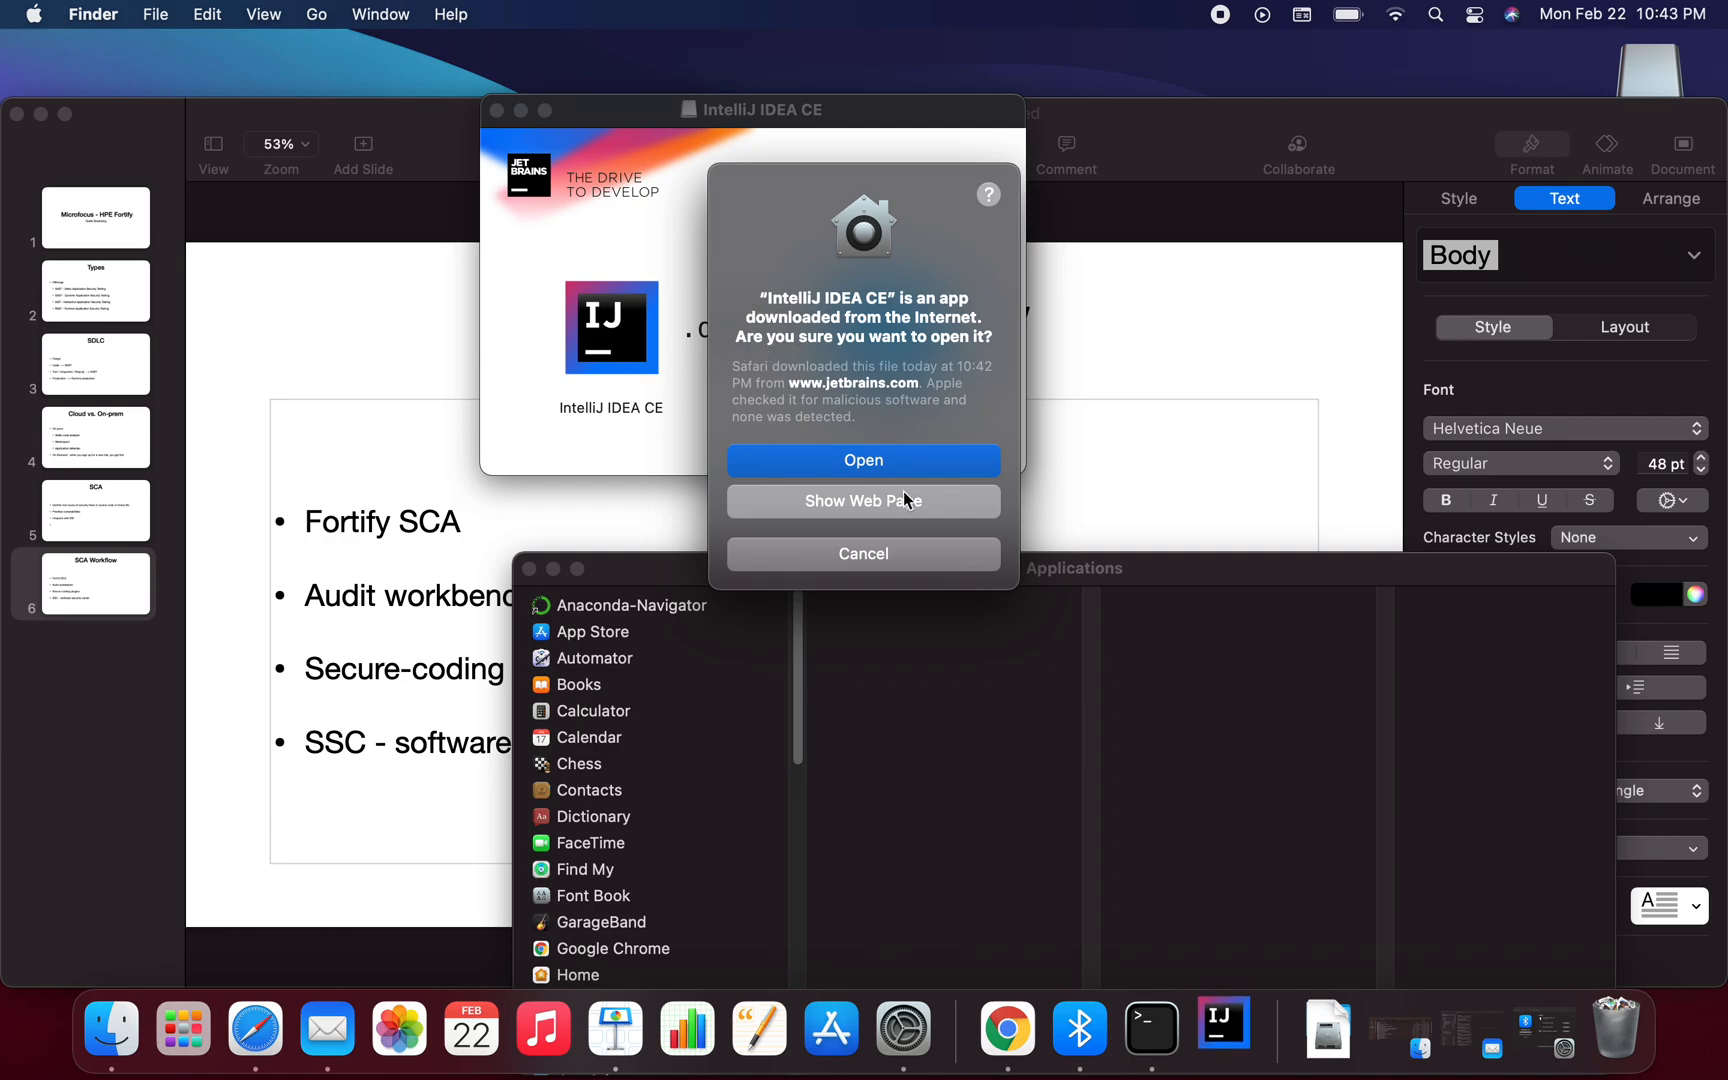
{"action": "left_click", "coordinate": [863, 461]}
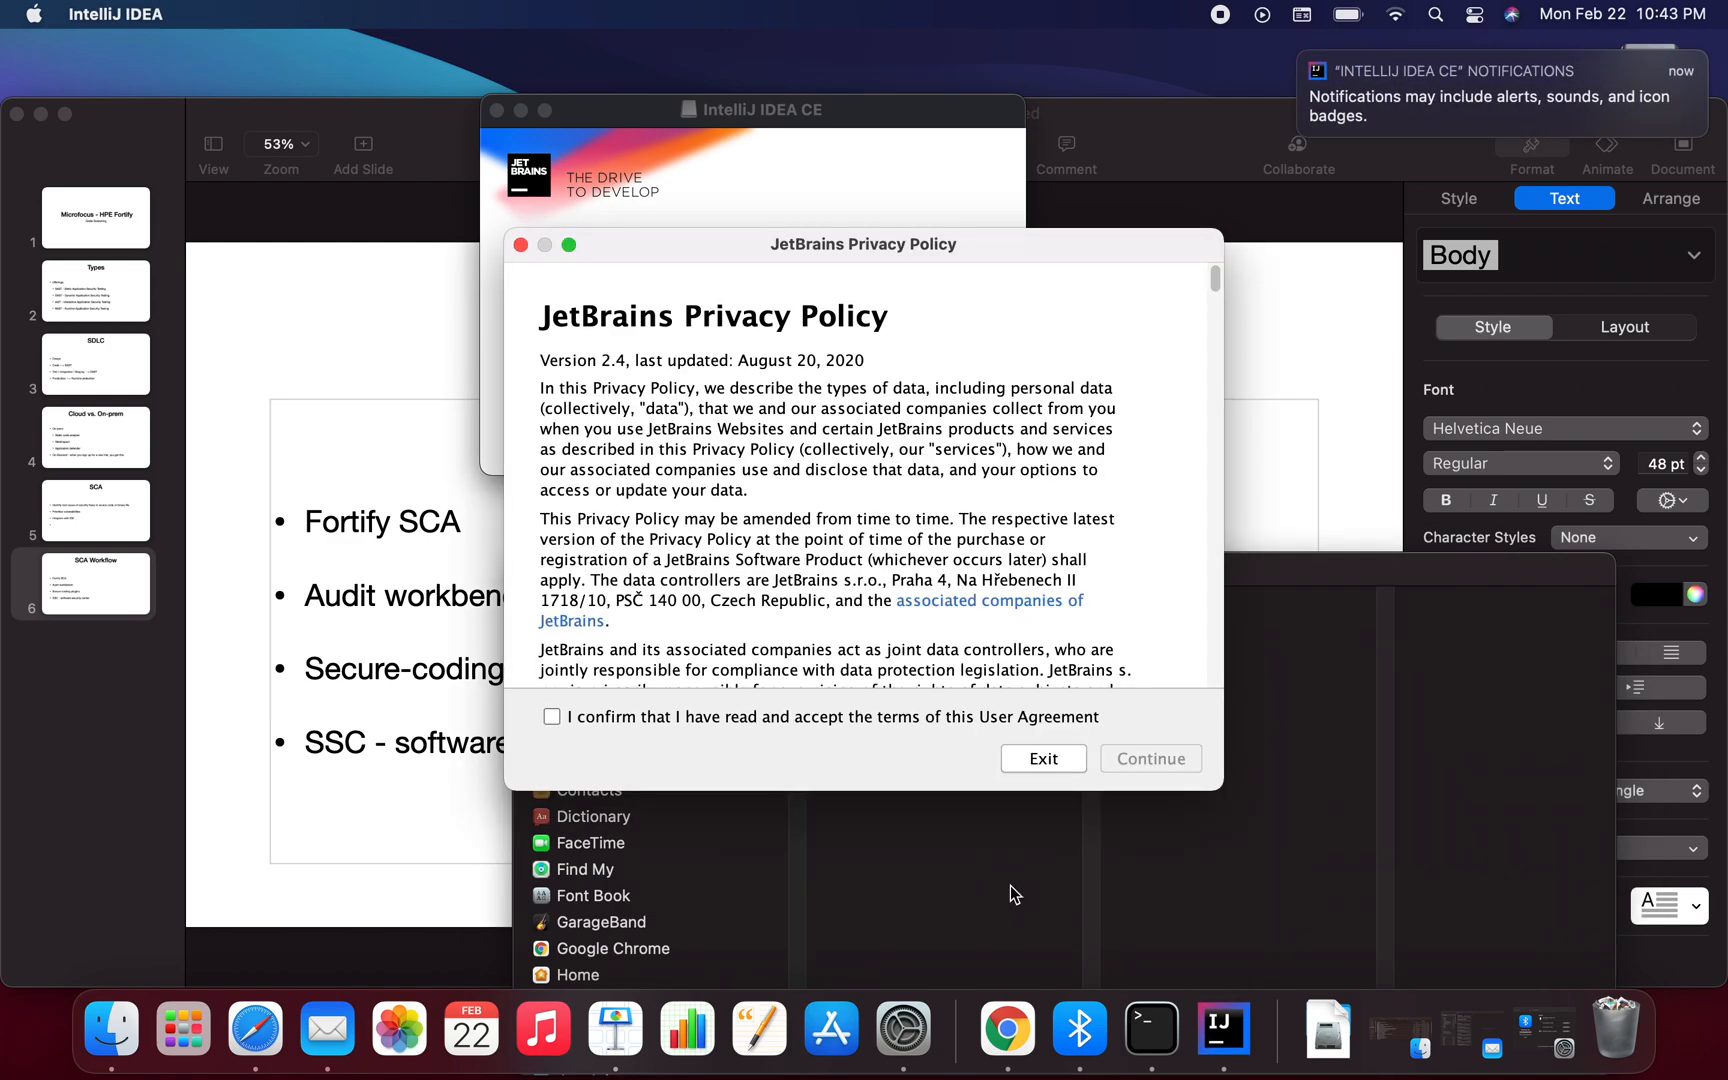
{"action": "mouse_move", "coordinate": [885, 353]}
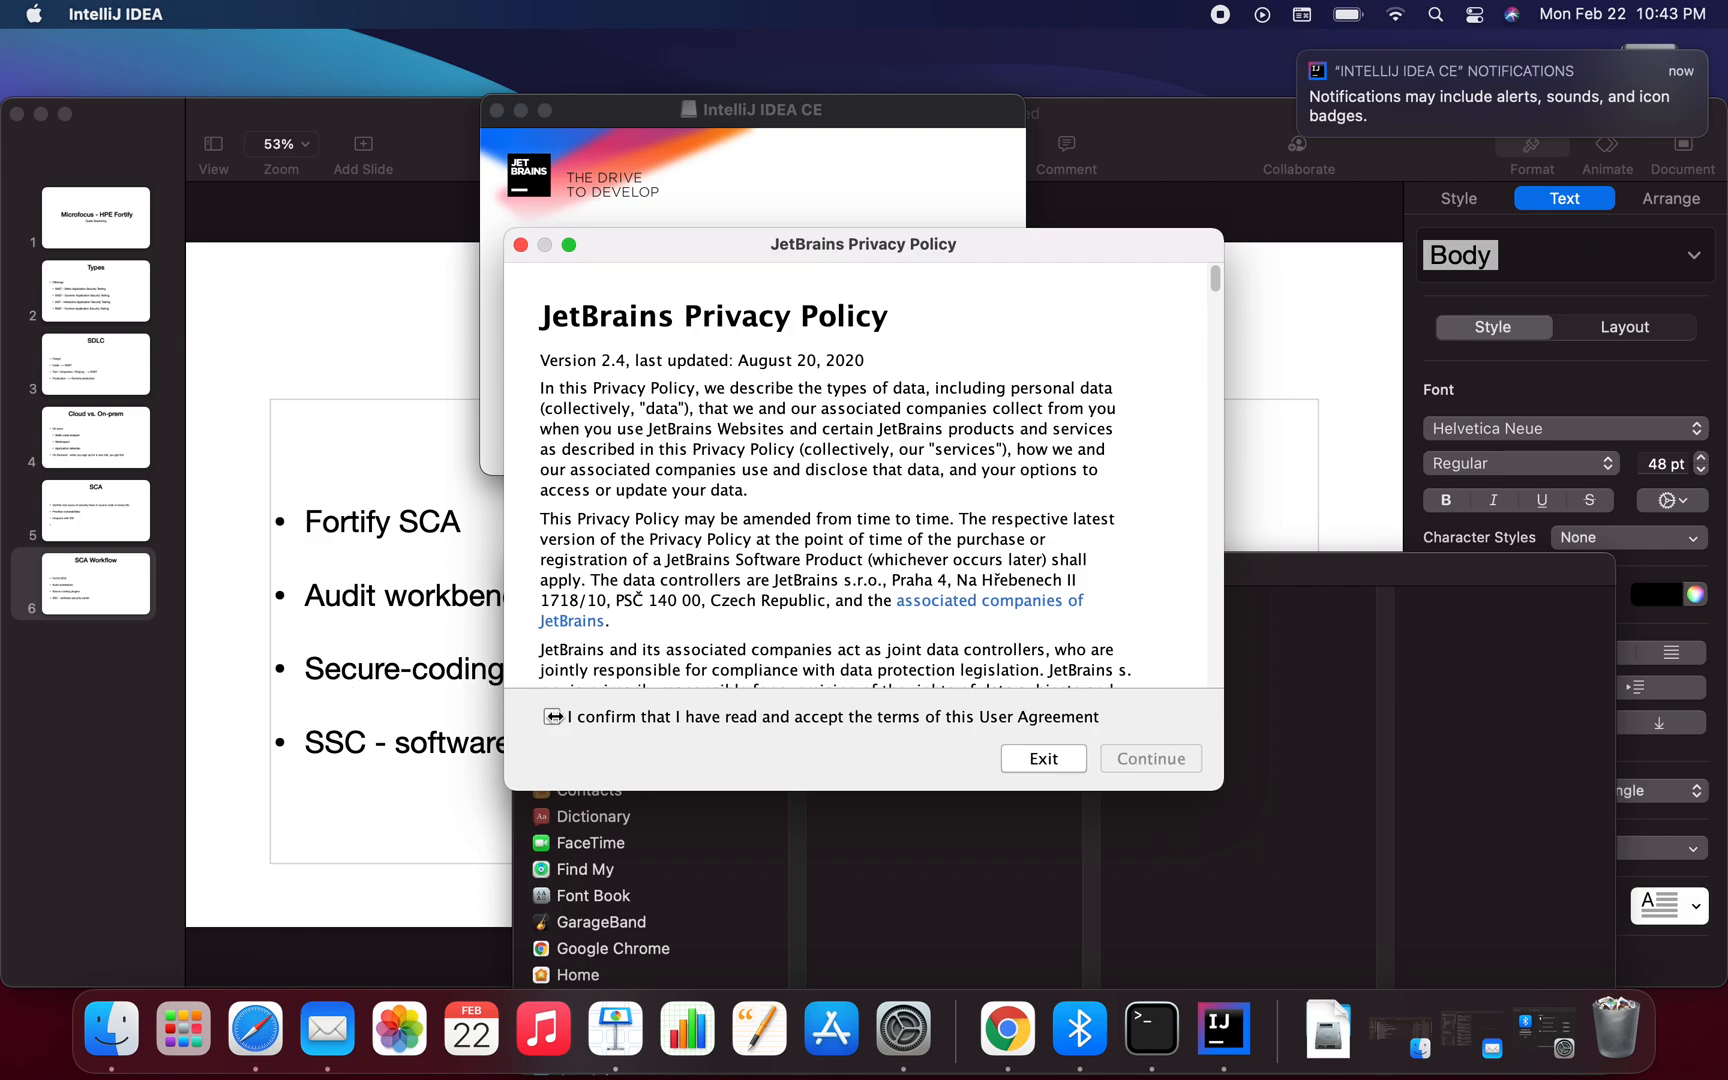
Step: Accept the JetBrains user agreement and continue to the data sharing prompt
{"action": "left_click", "coordinate": [551, 716]}
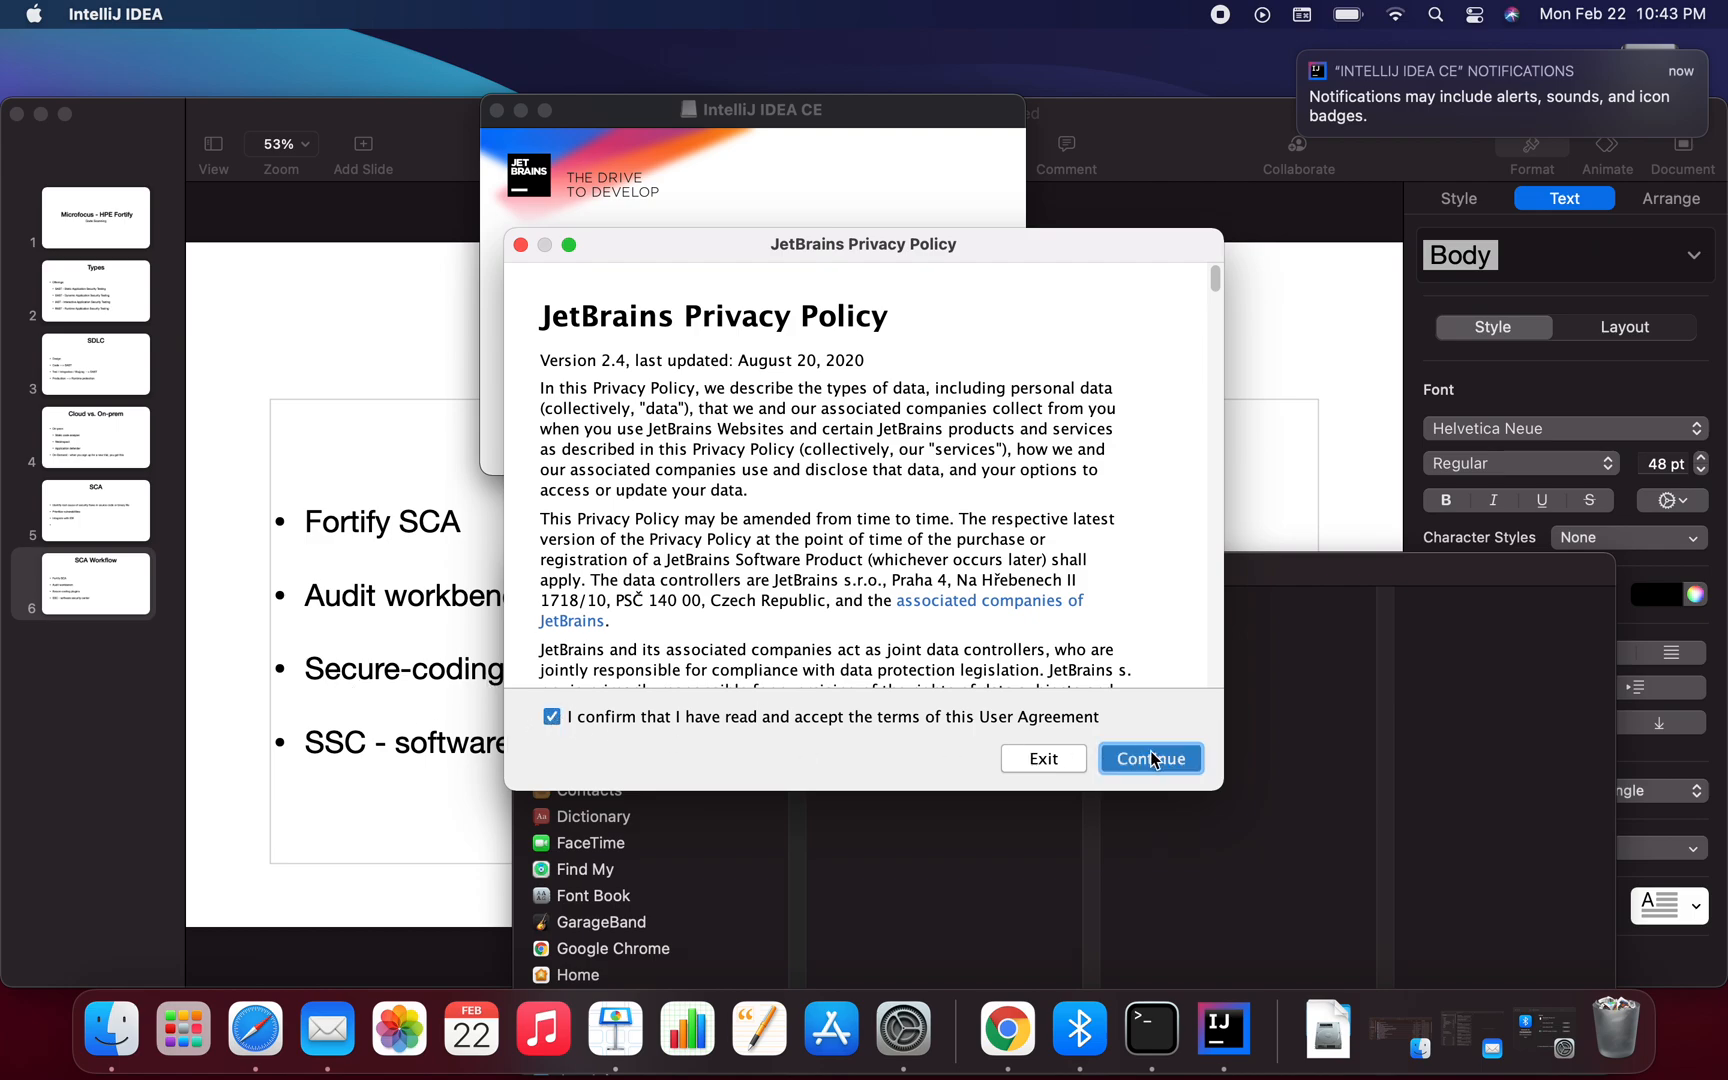
{"action": "left_click", "coordinate": [1149, 758]}
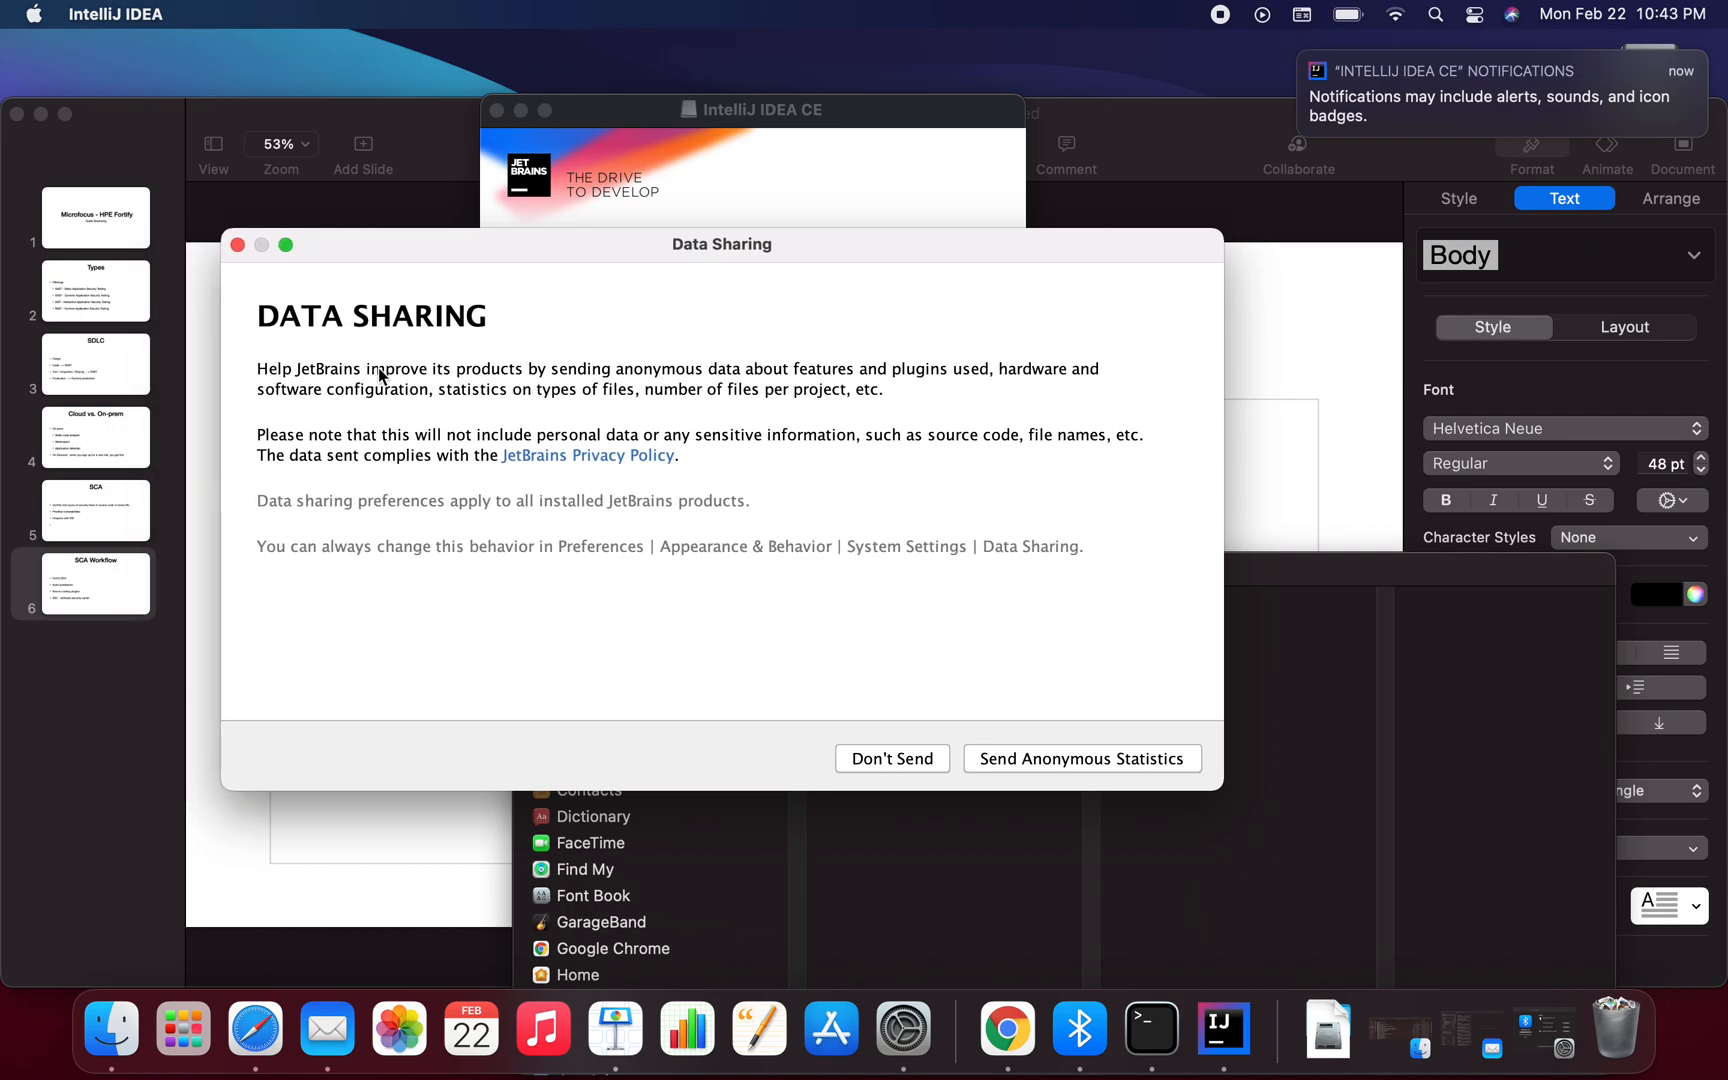
{"action": "mouse_move", "coordinate": [895, 710]}
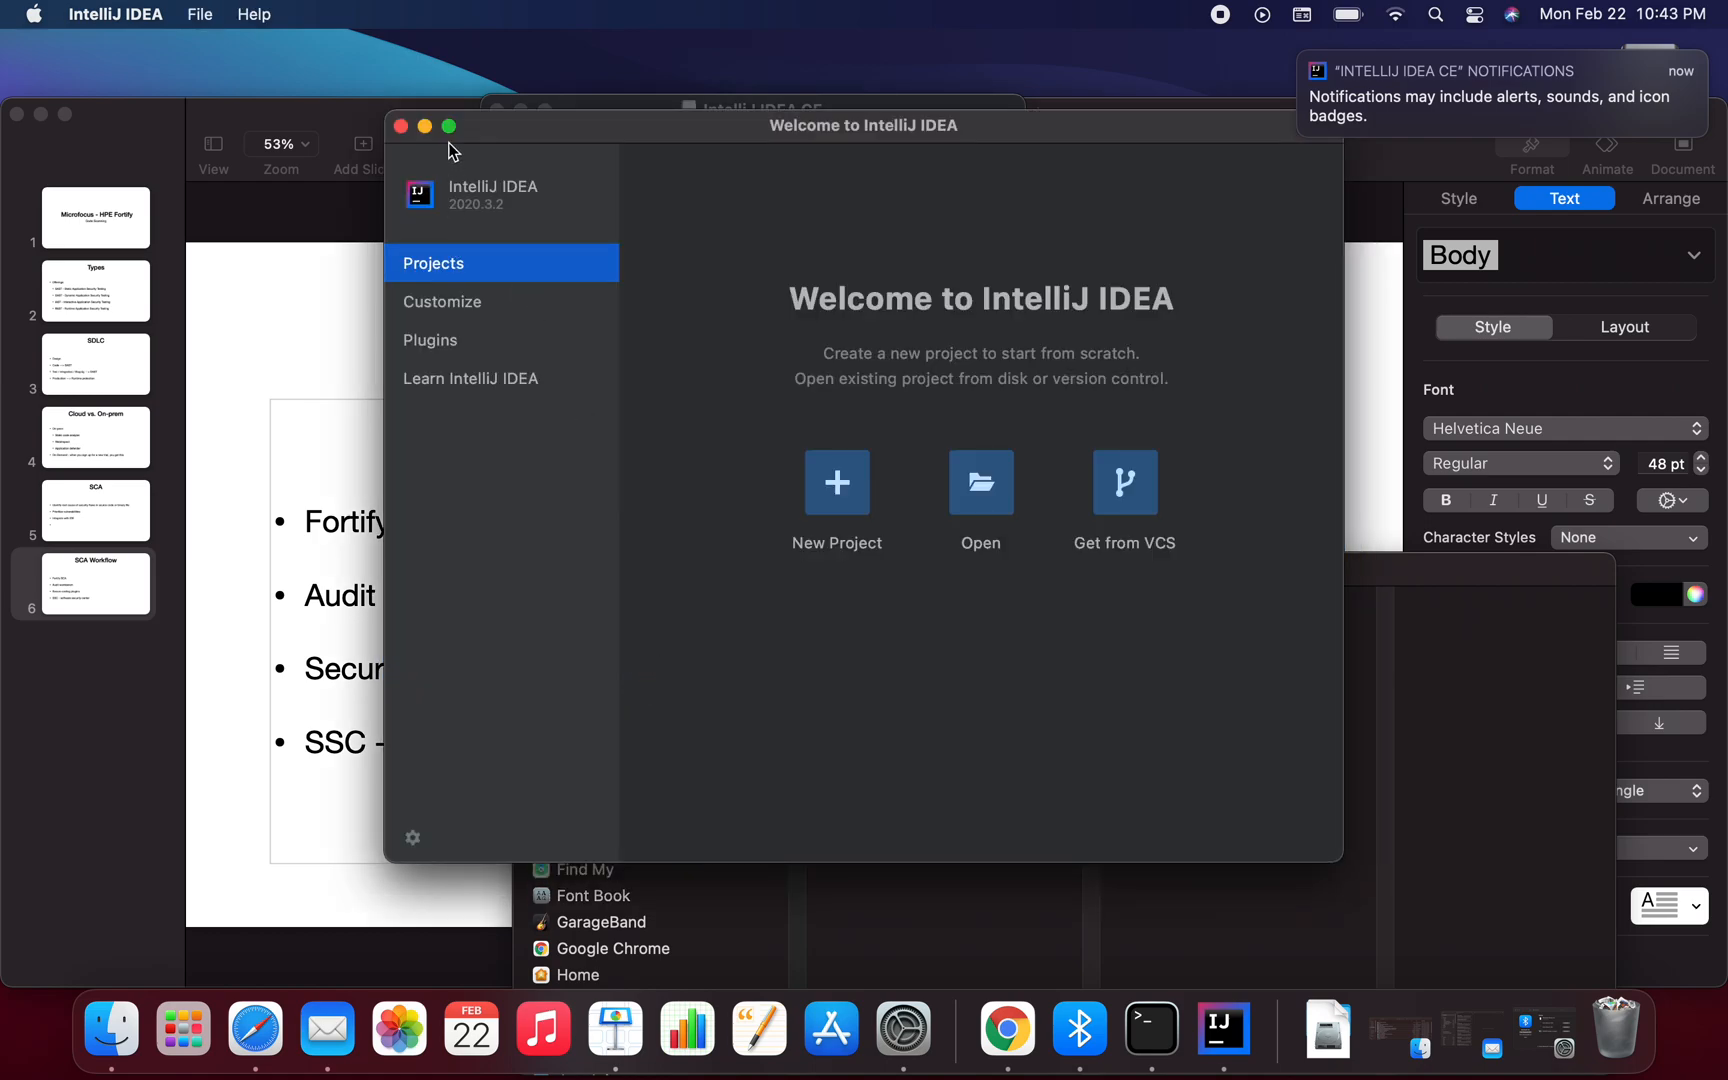
Step: Make the Welcome window full screen and start a New Project
{"action": "left_click", "coordinate": [449, 126]}
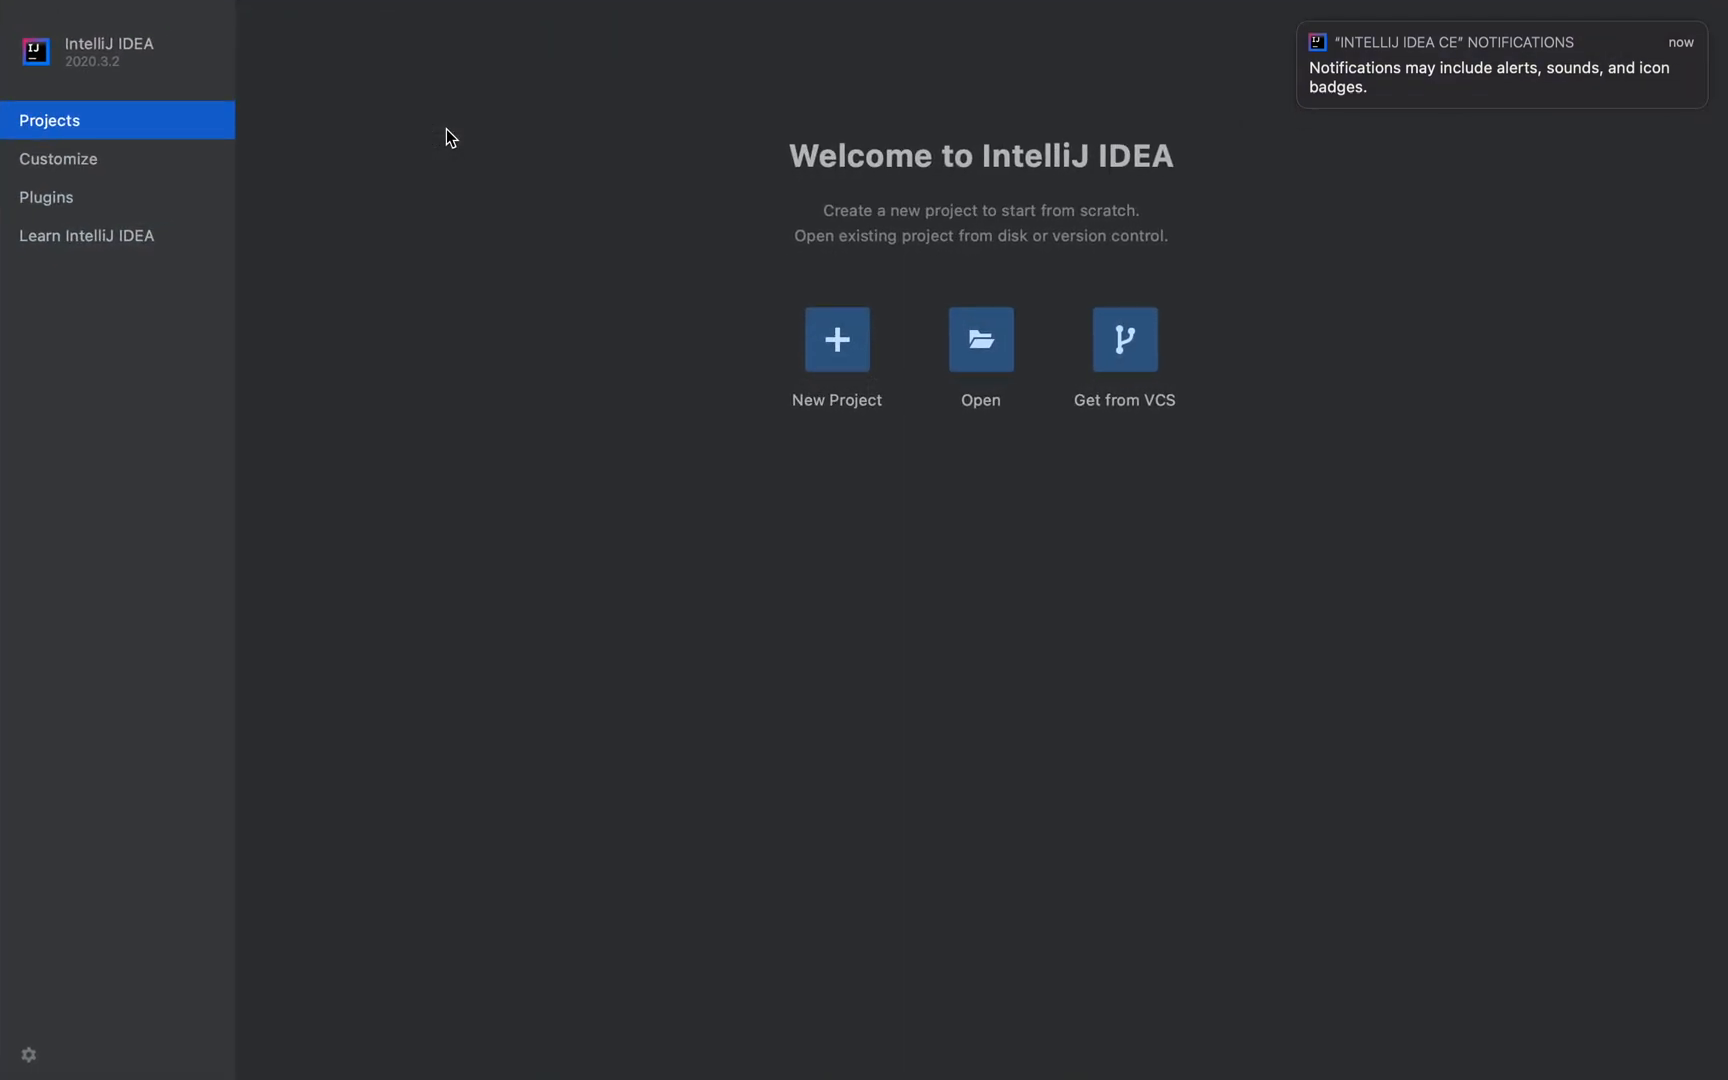
{"action": "mouse_move", "coordinate": [138, 845]}
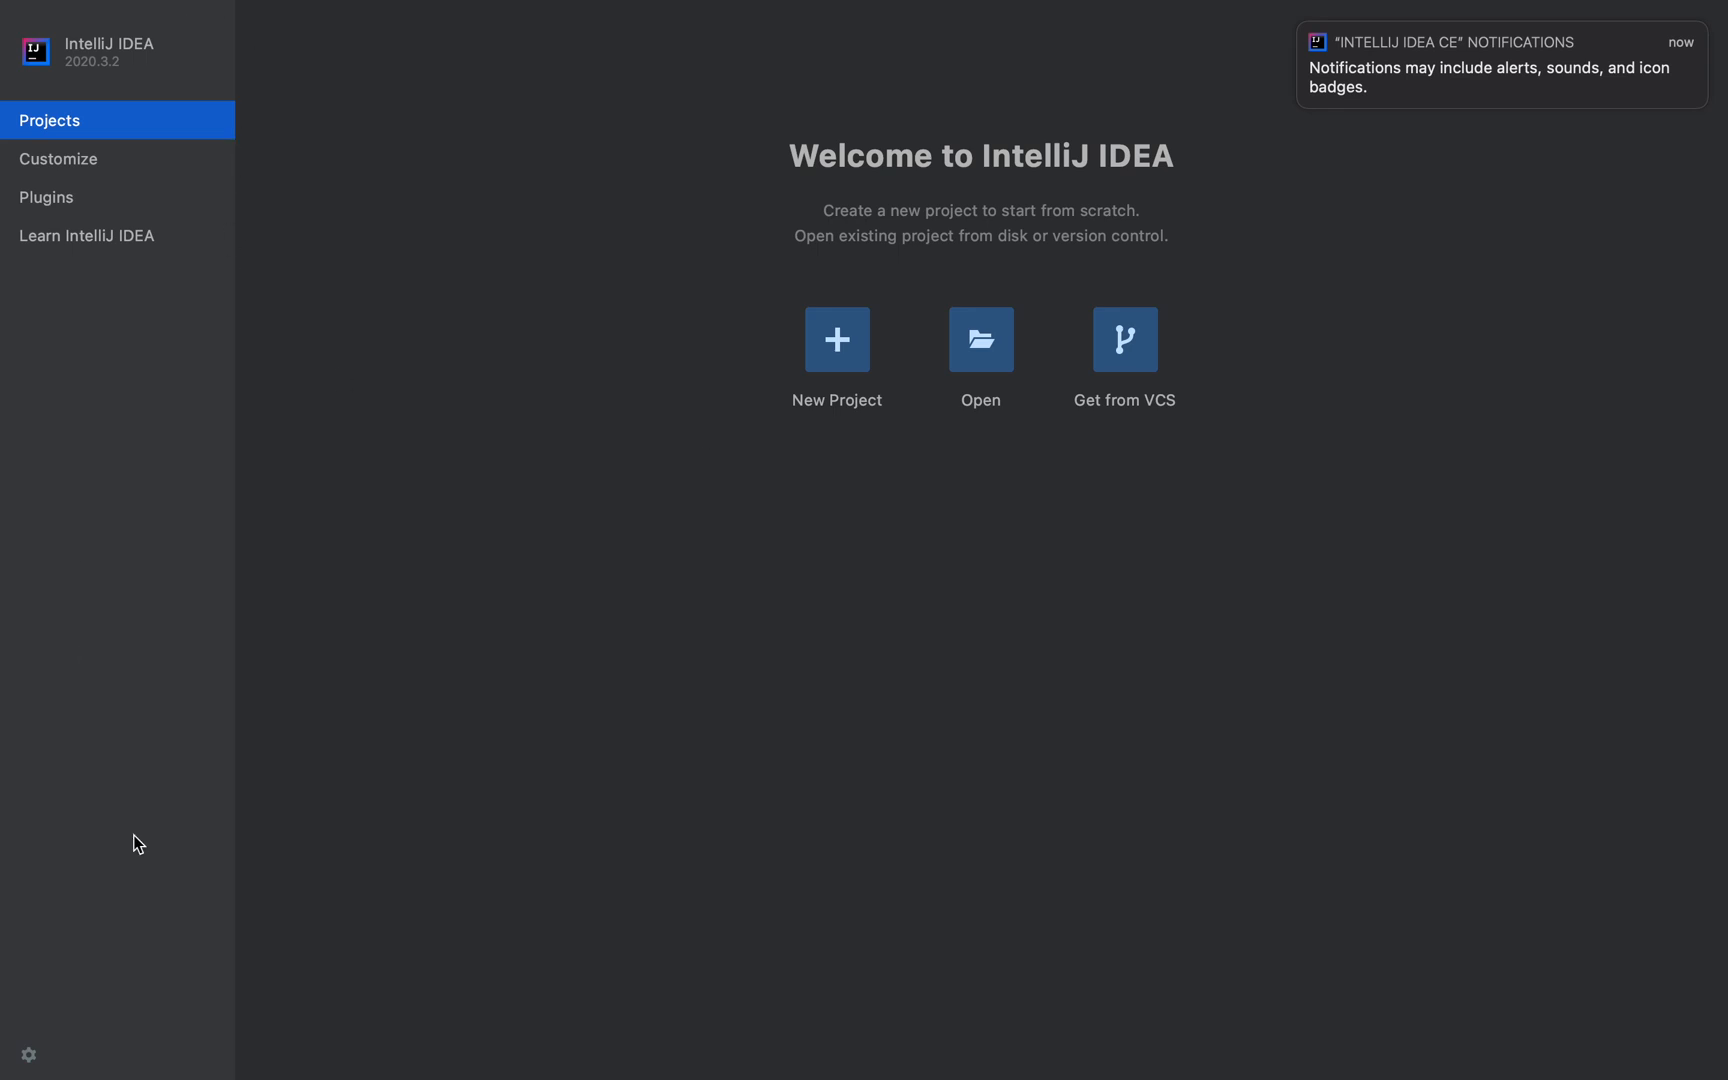
{"action": "mouse_move", "coordinate": [1233, 758]}
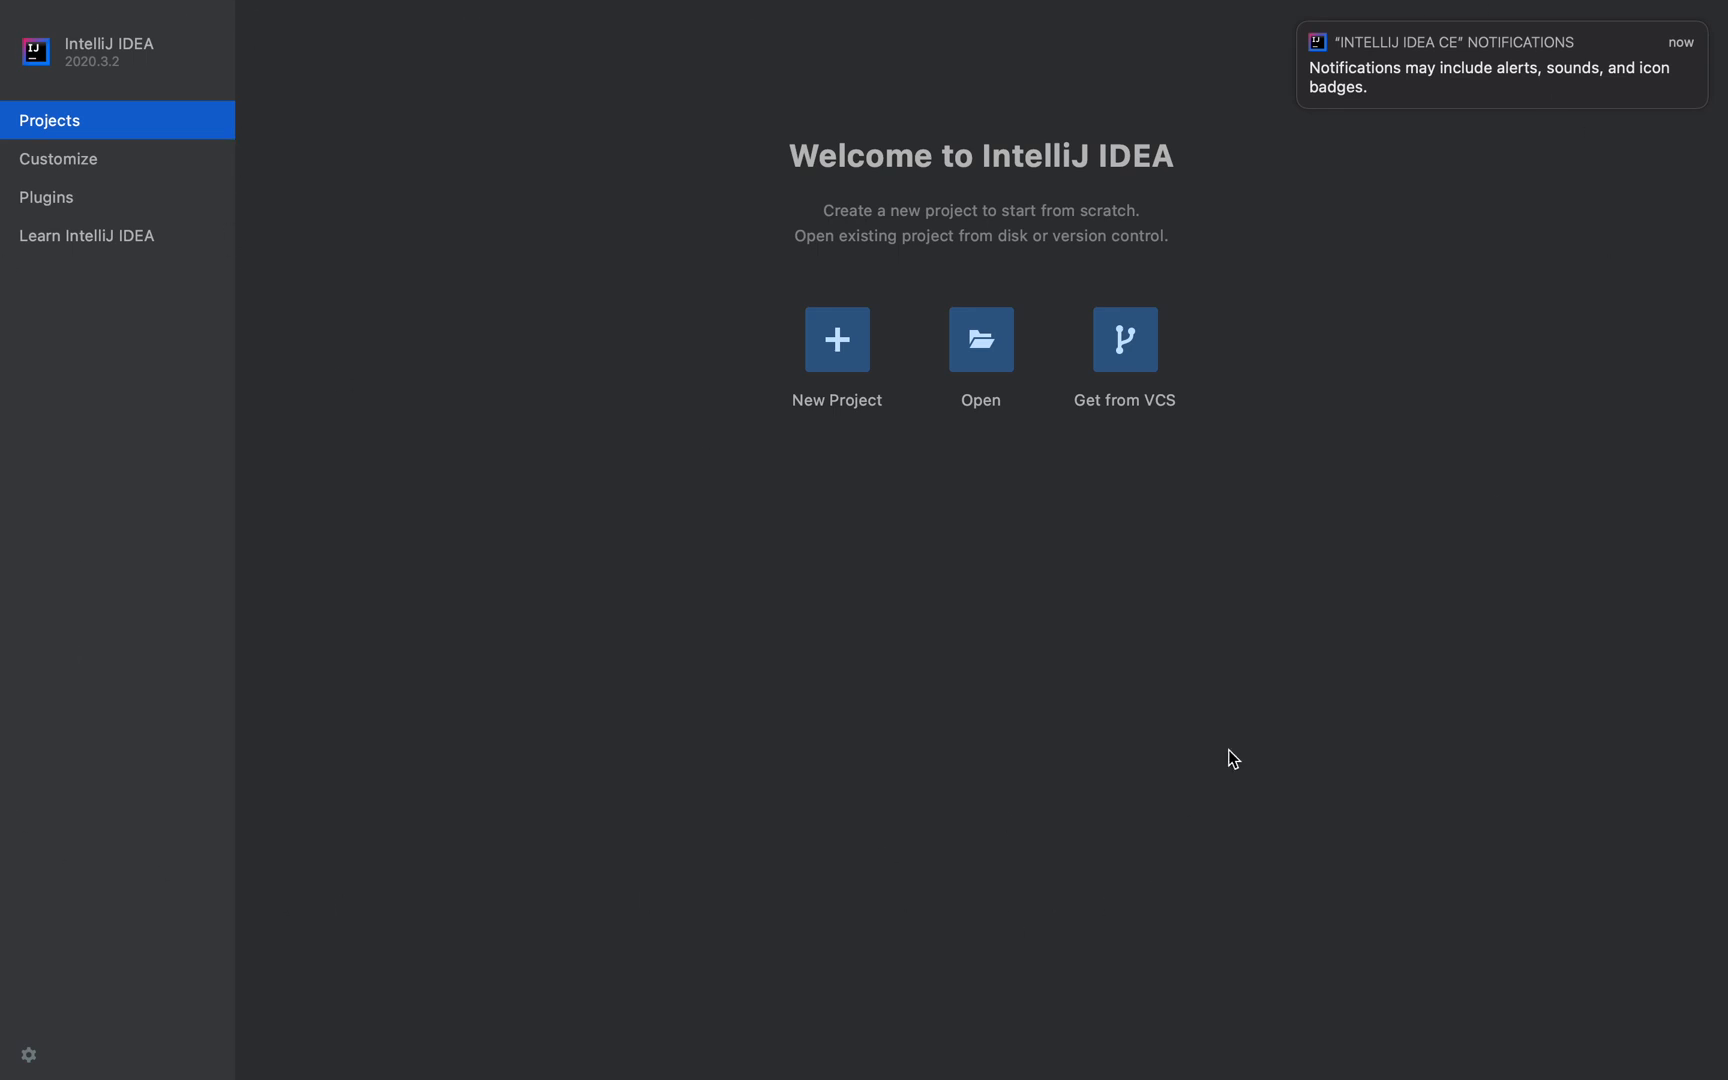
{"action": "mouse_move", "coordinate": [1538, 287]}
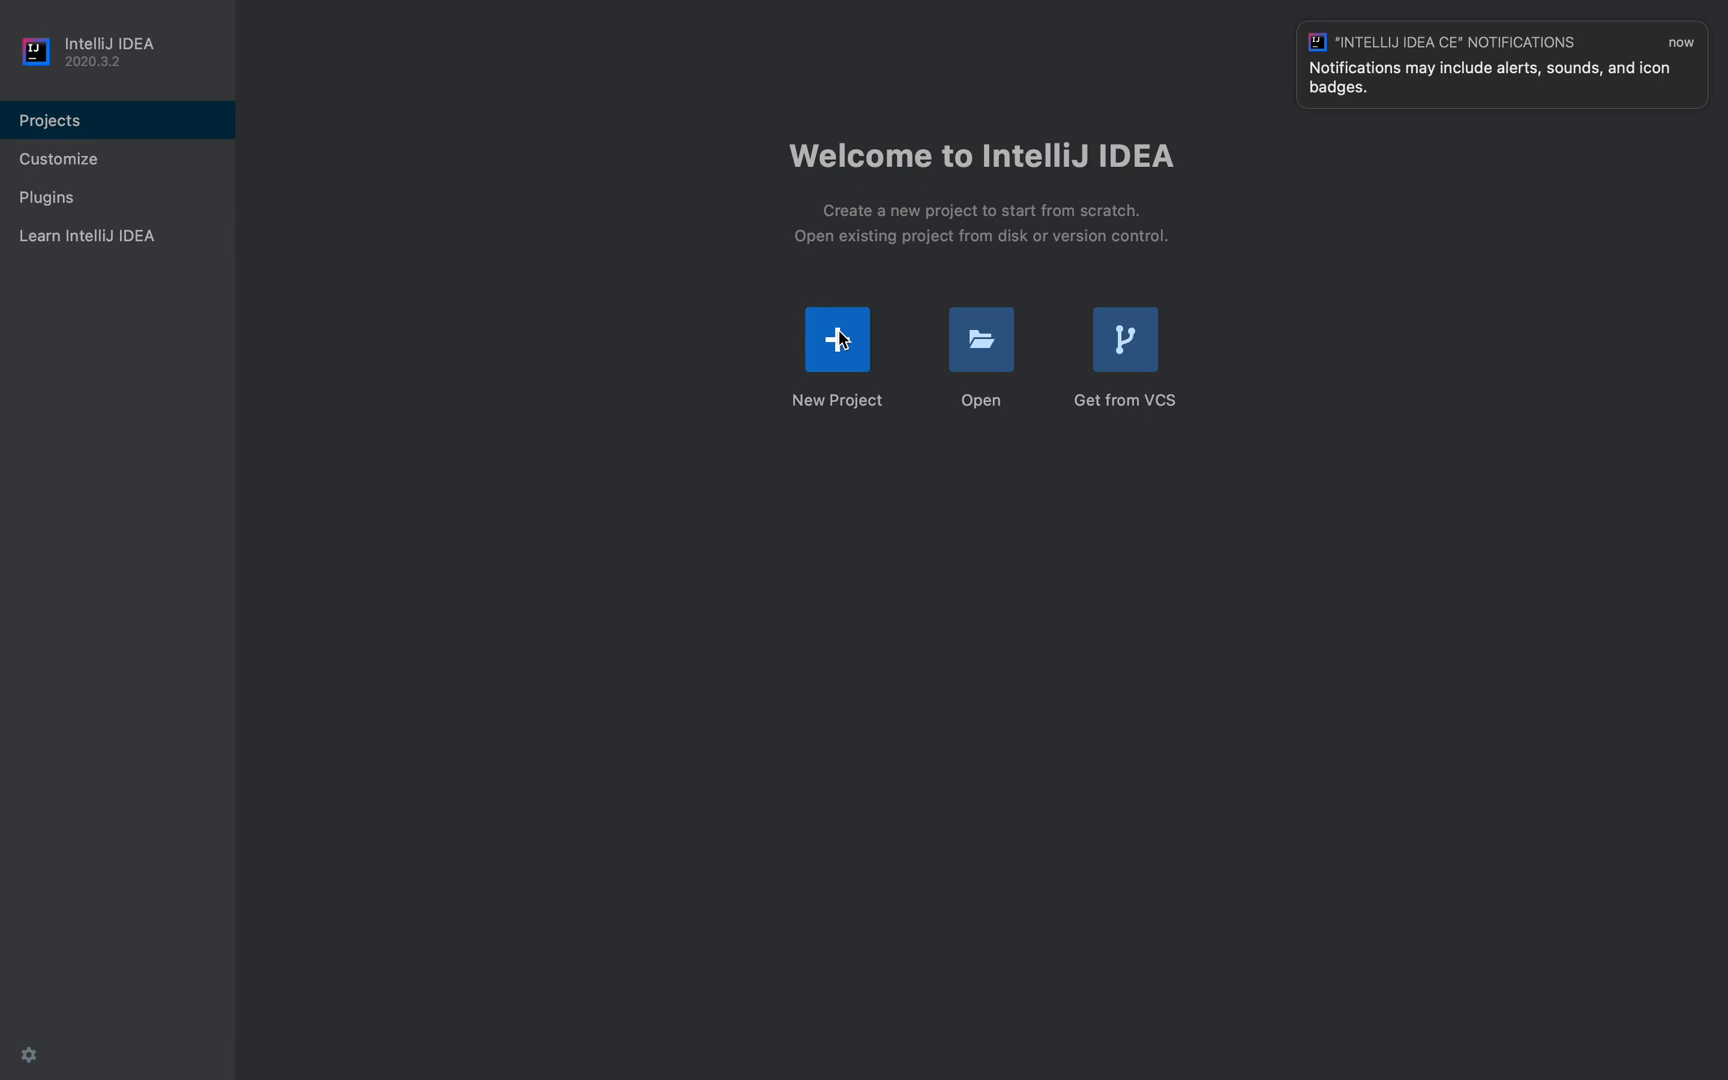
{"action": "left_click", "coordinate": [835, 338]}
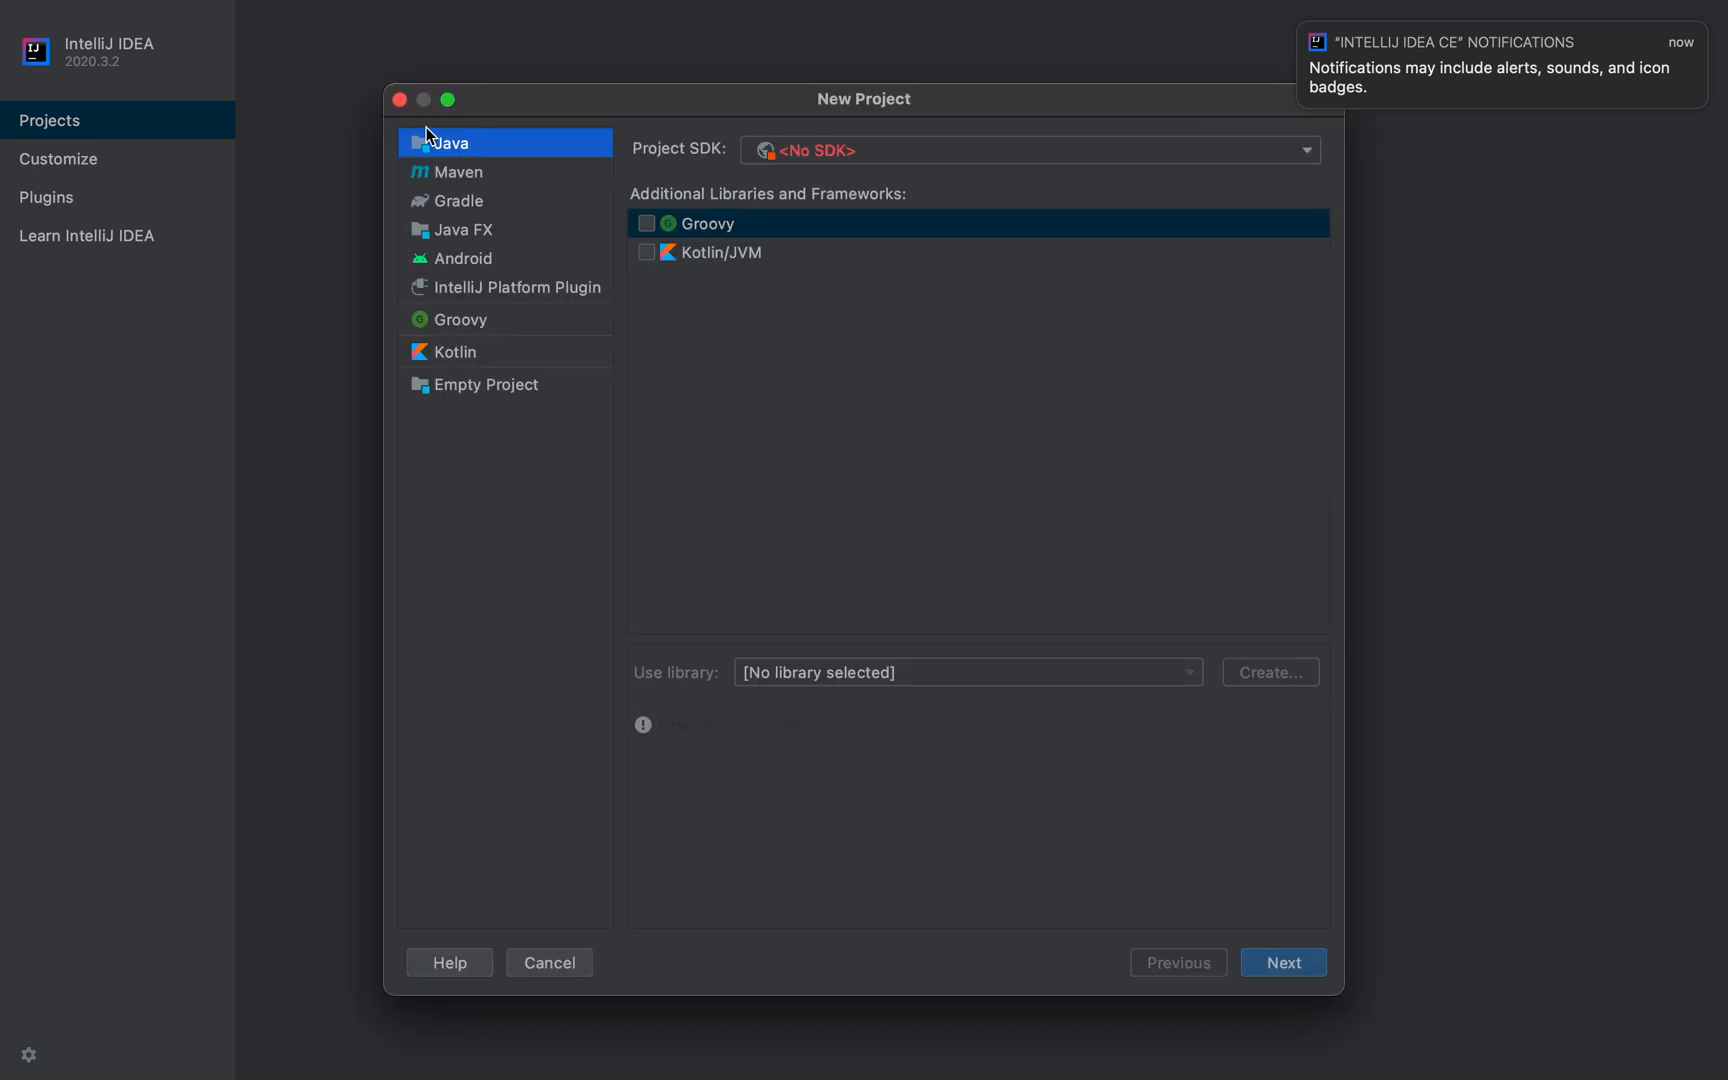
{"action": "mouse_move", "coordinate": [467, 234]}
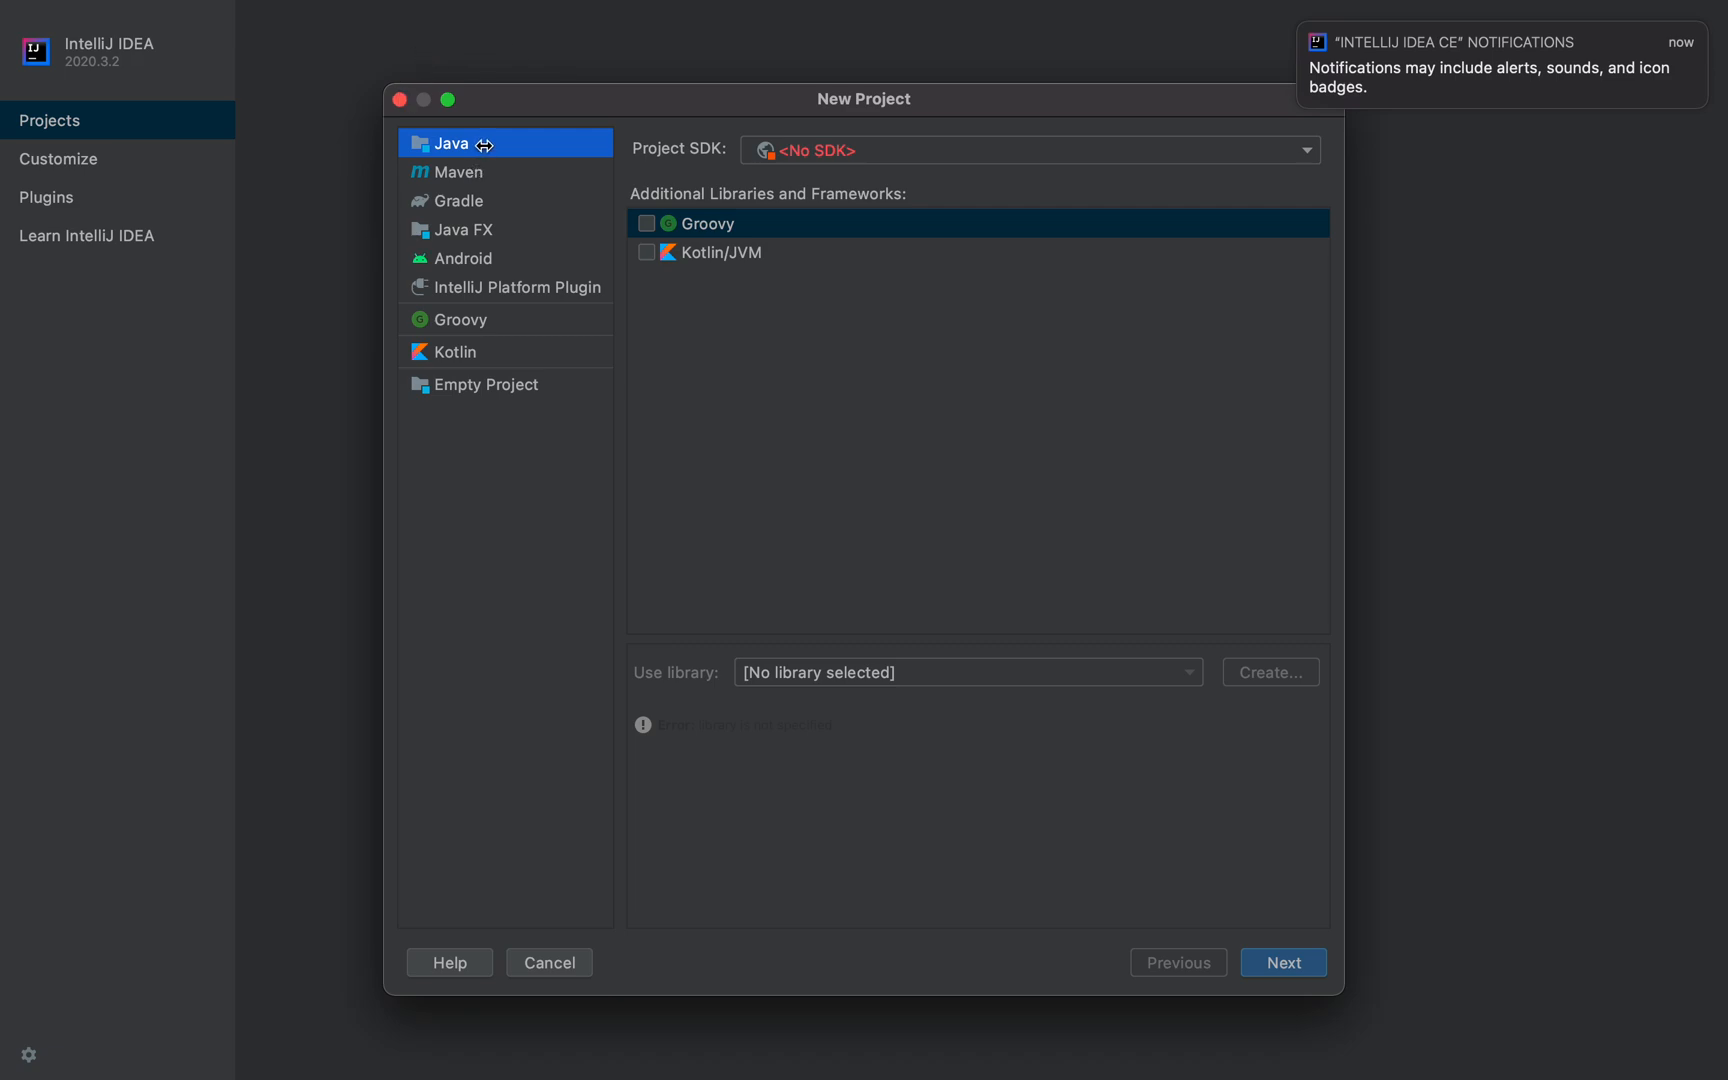
Step: Expand the Project SDK dropdown to reveal No SDK, Download JDK and Add JDK
{"action": "left_click", "coordinate": [1305, 150]}
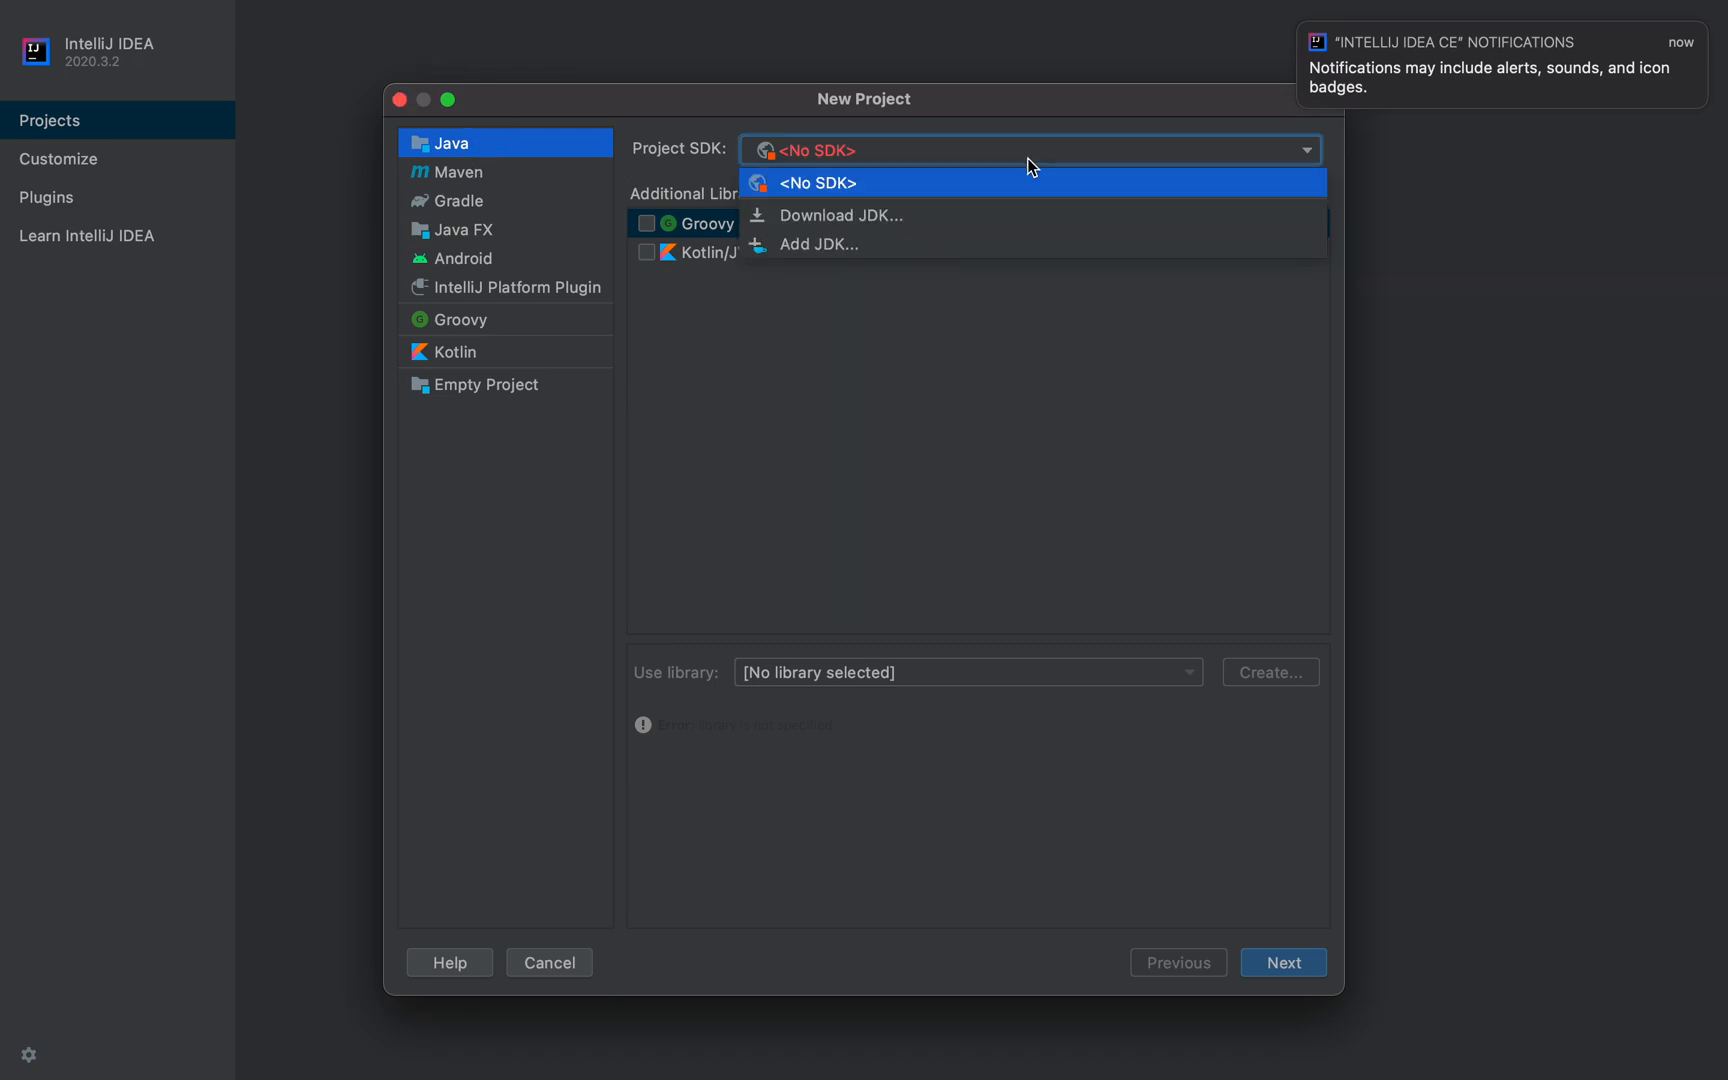
{"action": "mouse_move", "coordinate": [843, 273]}
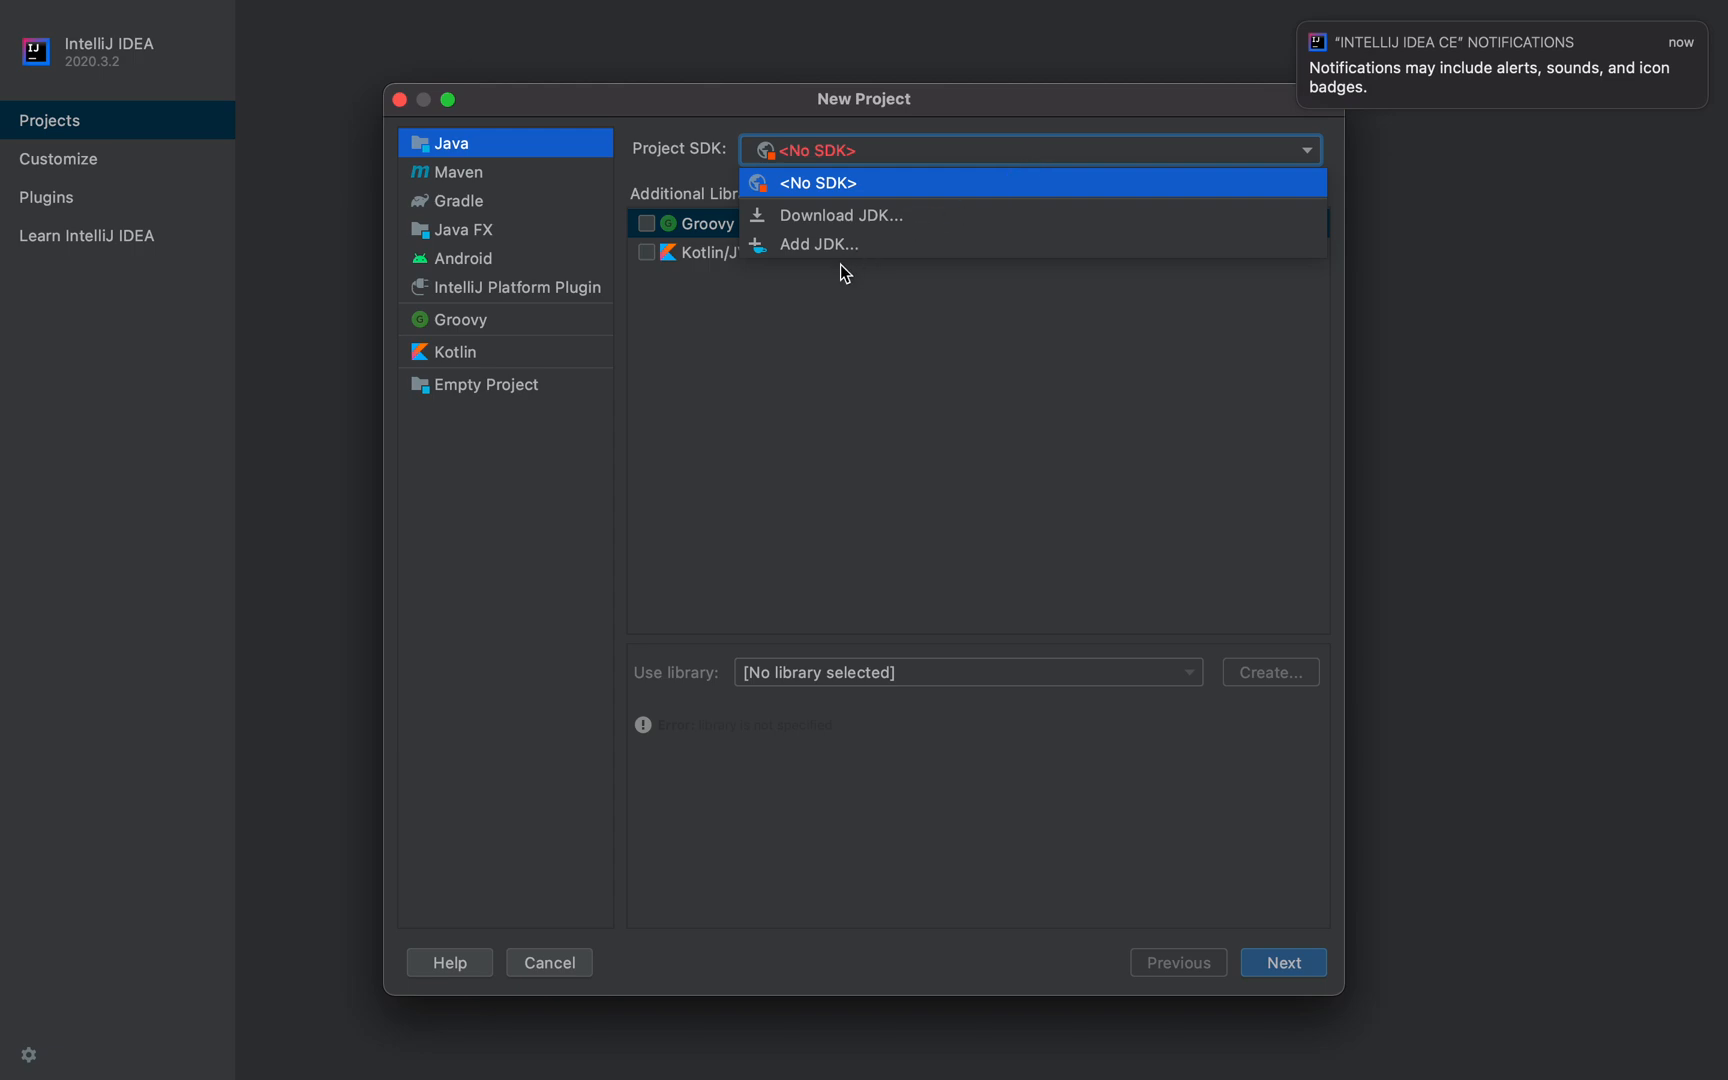
{"action": "mouse_move", "coordinate": [929, 158]}
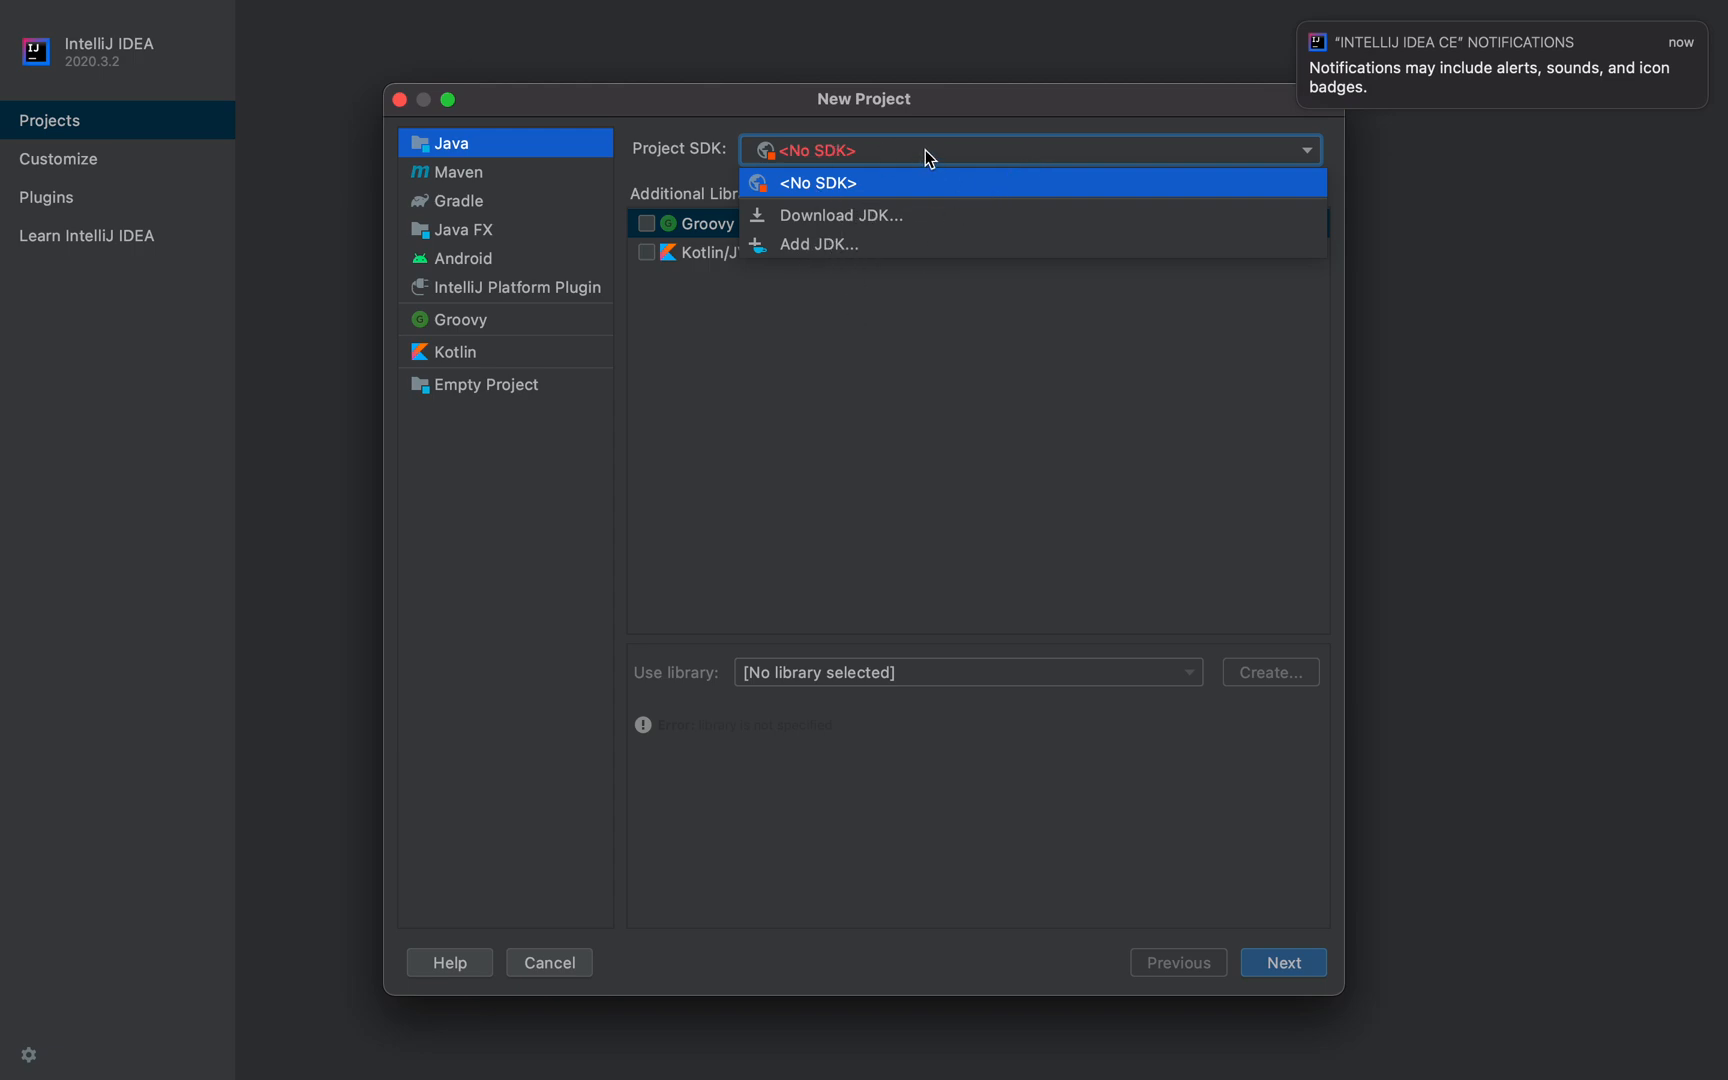
{"action": "mouse_move", "coordinate": [893, 129]}
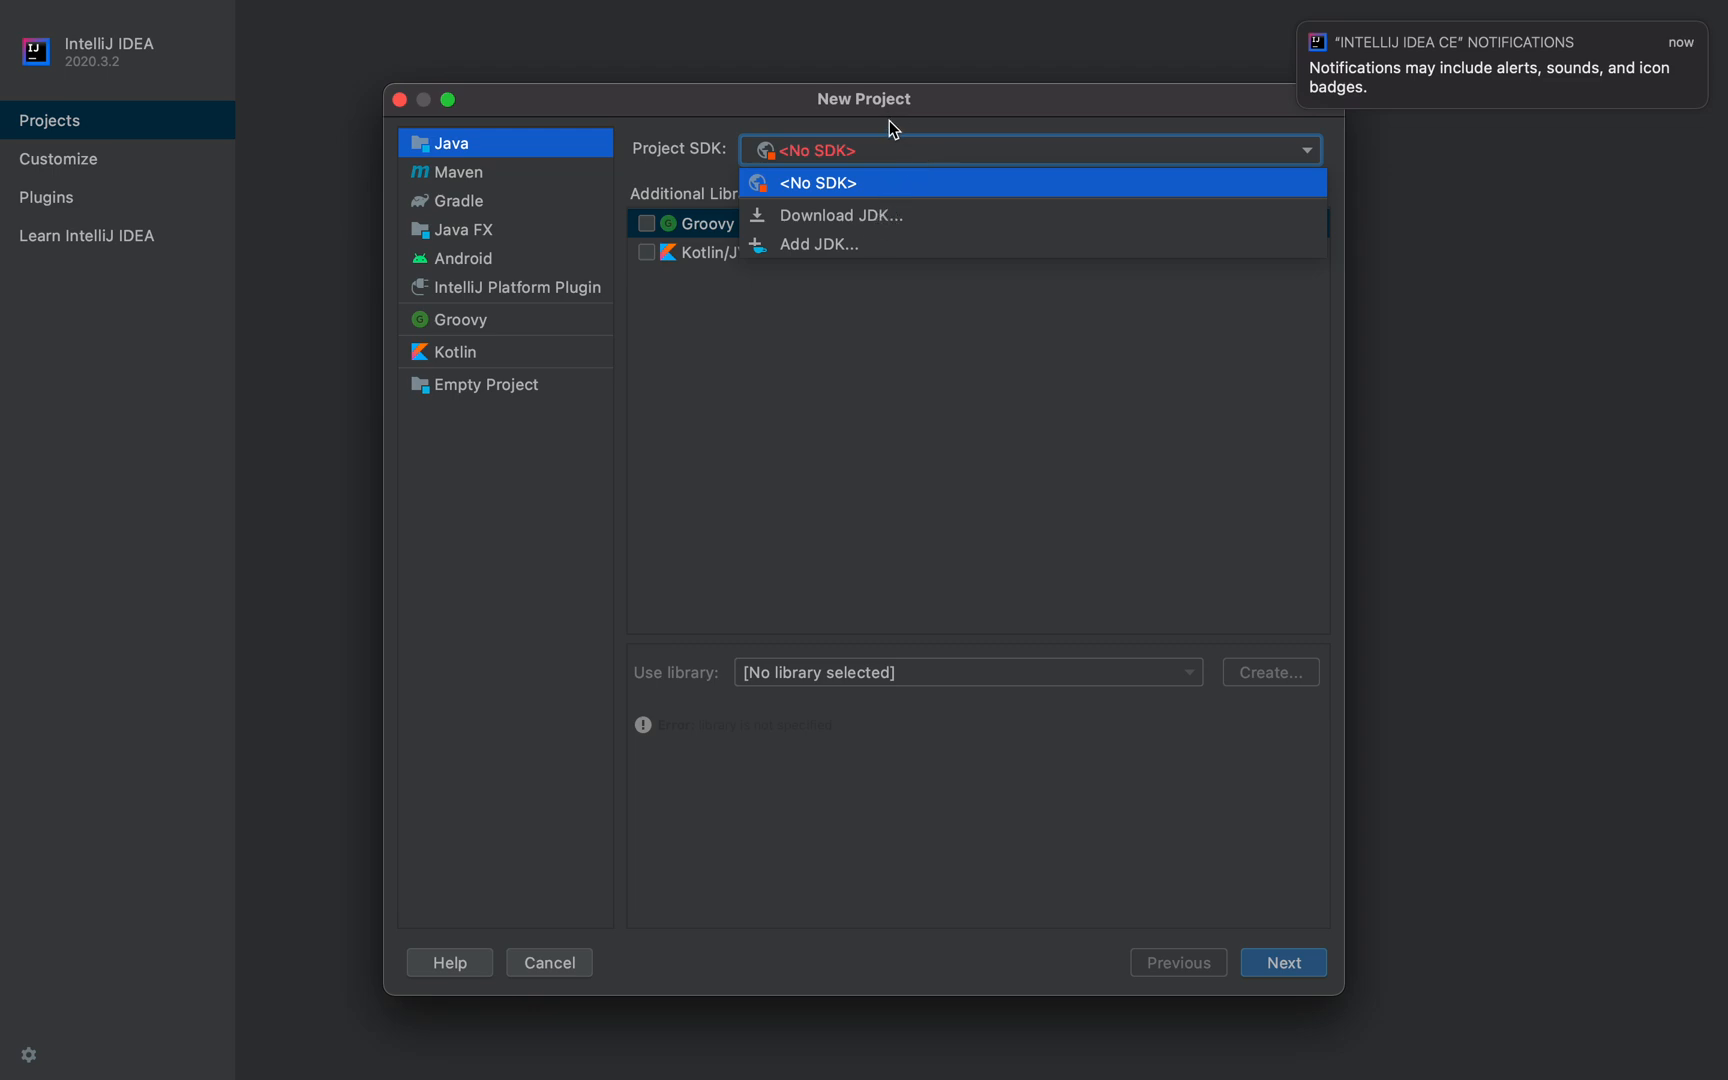
{"action": "mouse_move", "coordinate": [882, 165]}
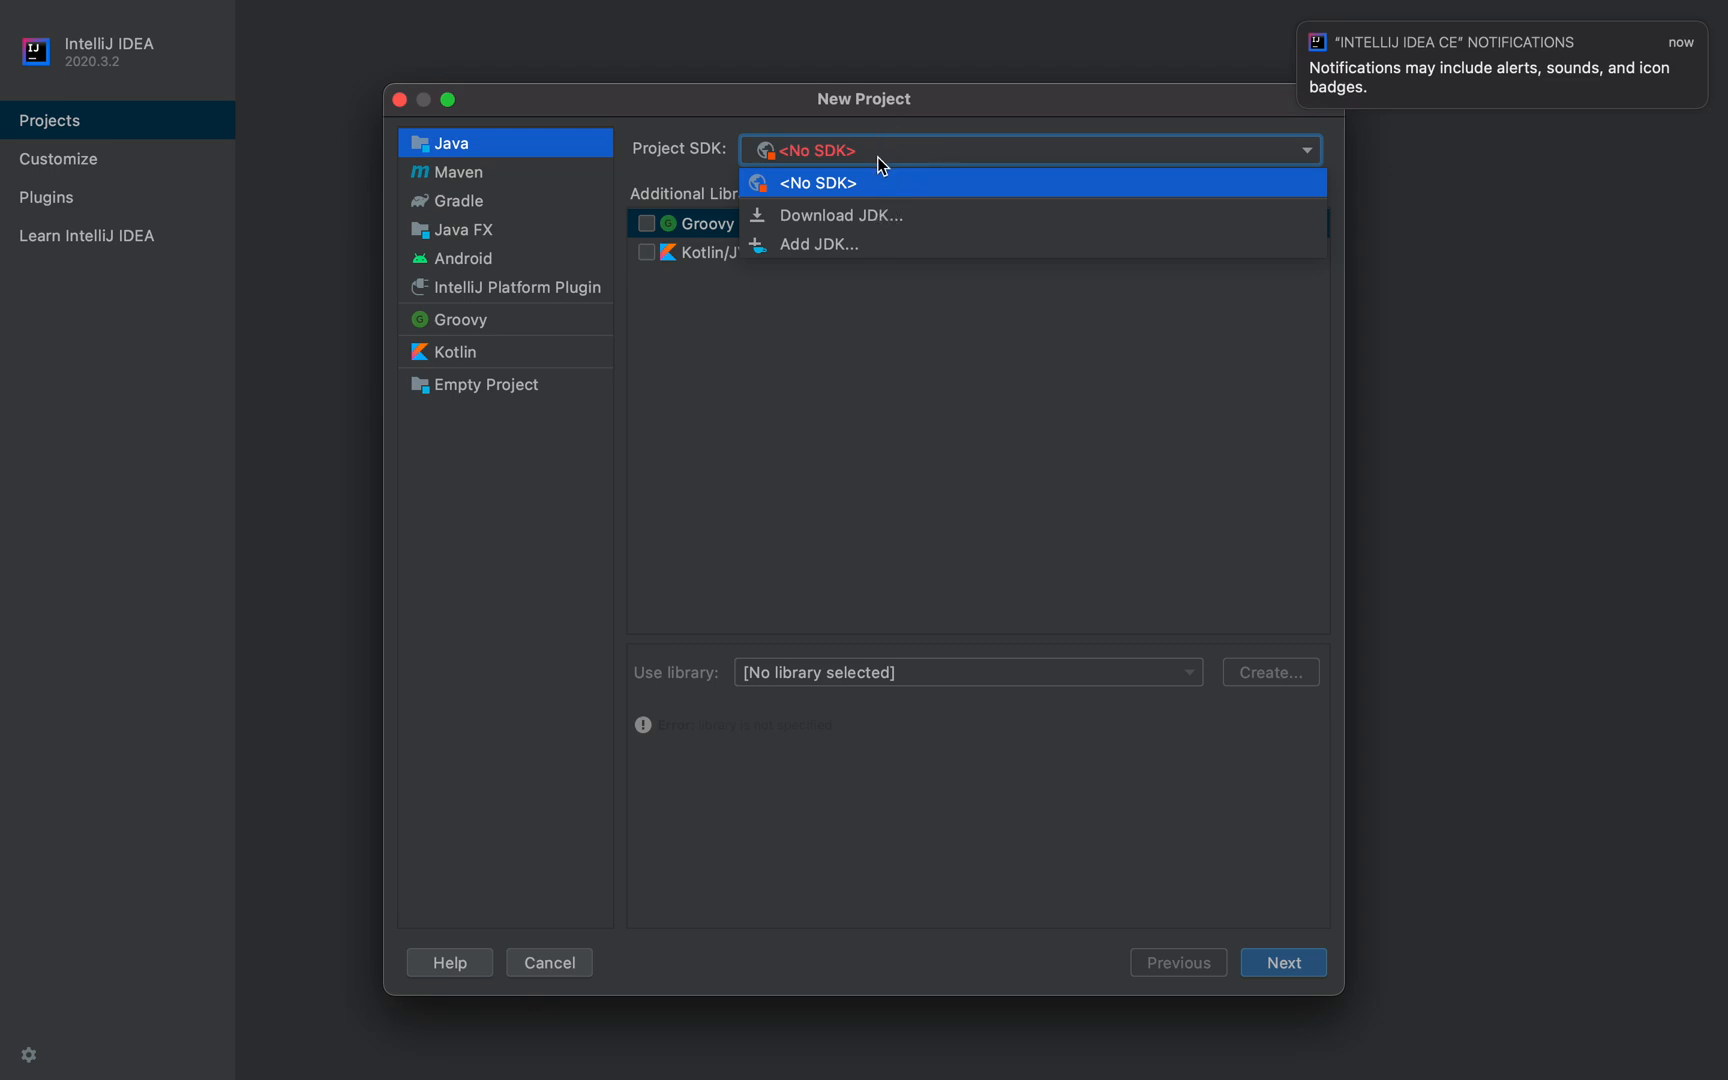
{"action": "mouse_move", "coordinate": [924, 168]}
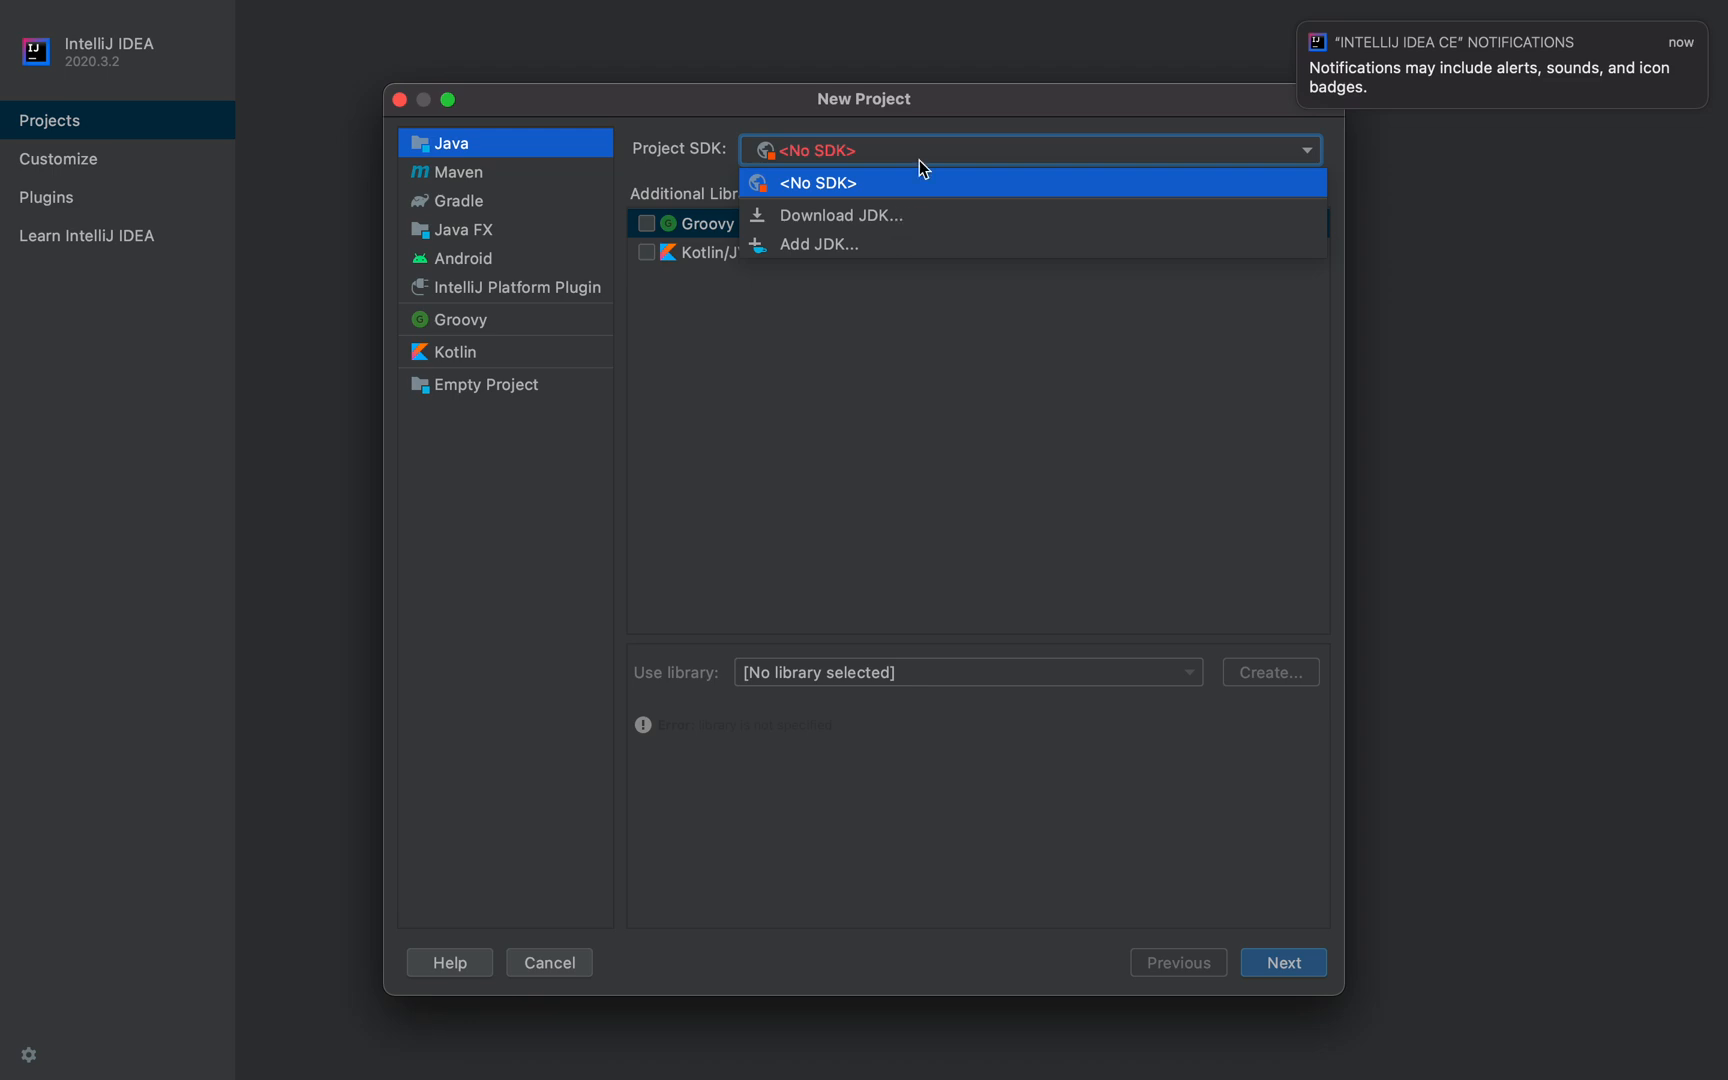